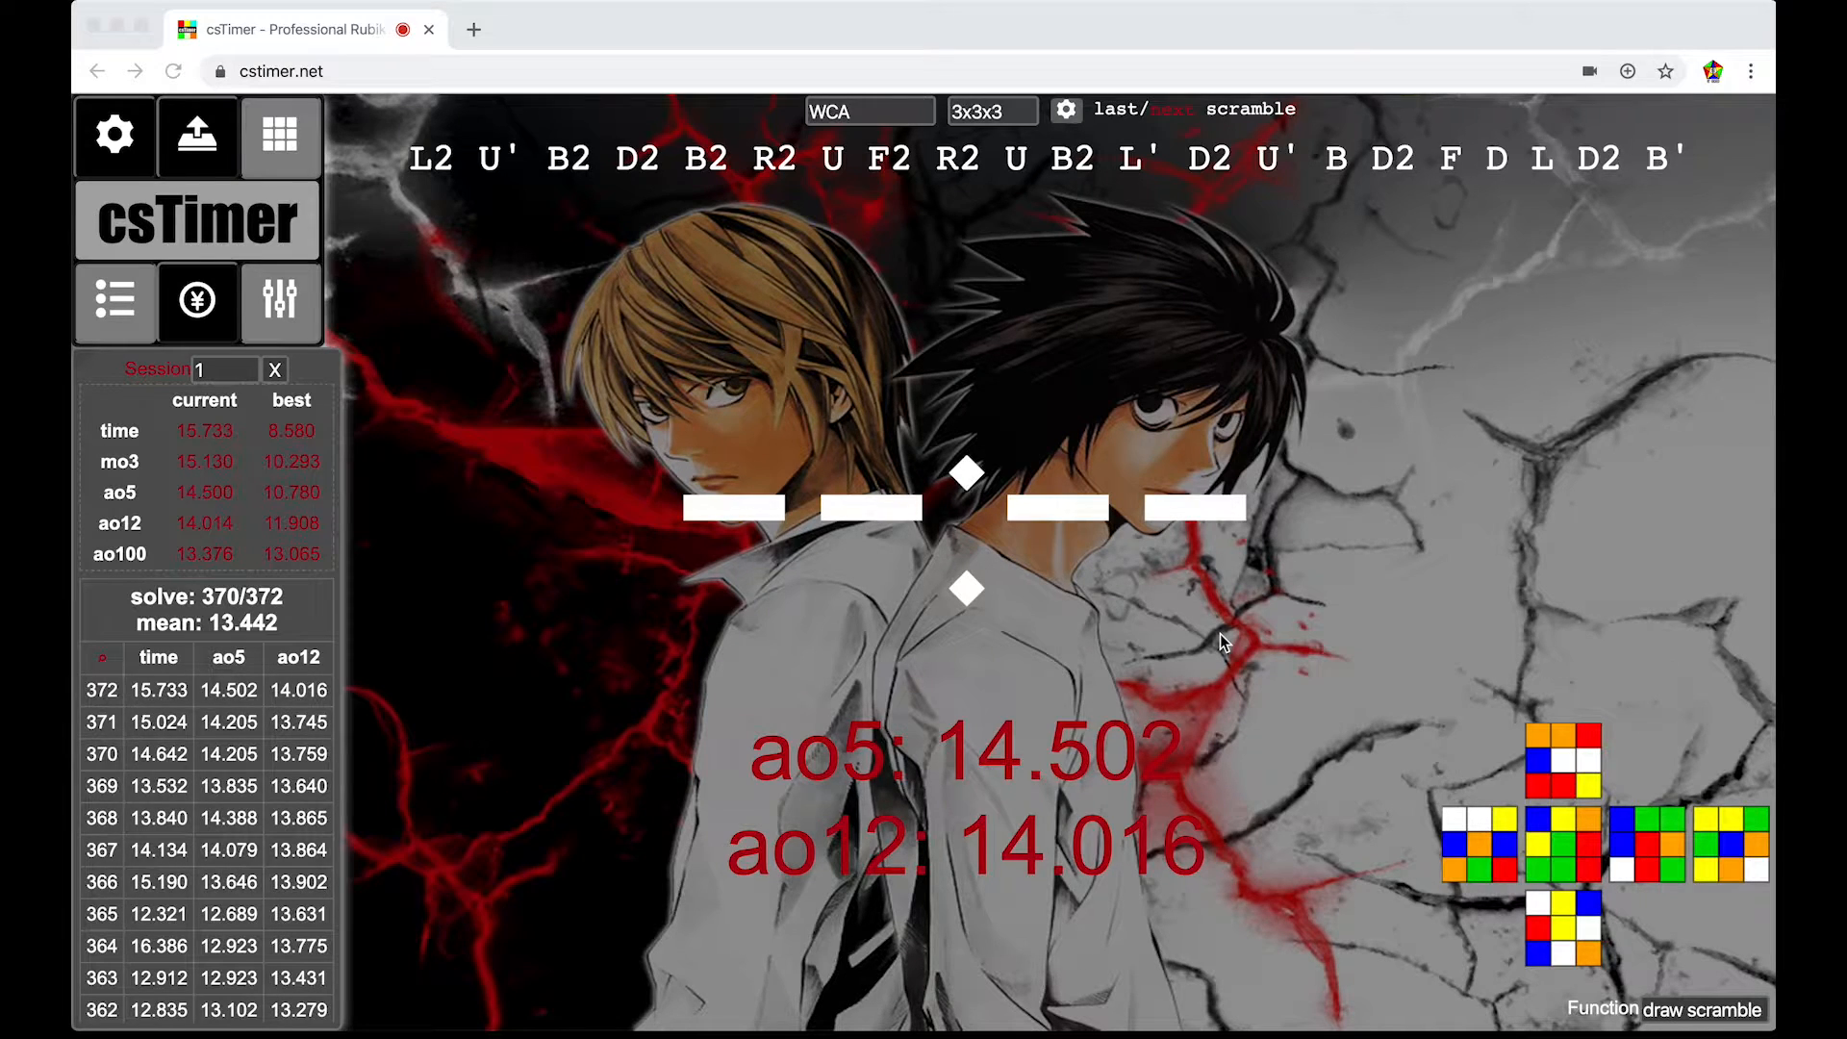
pyautogui.moveTo(690, 209)
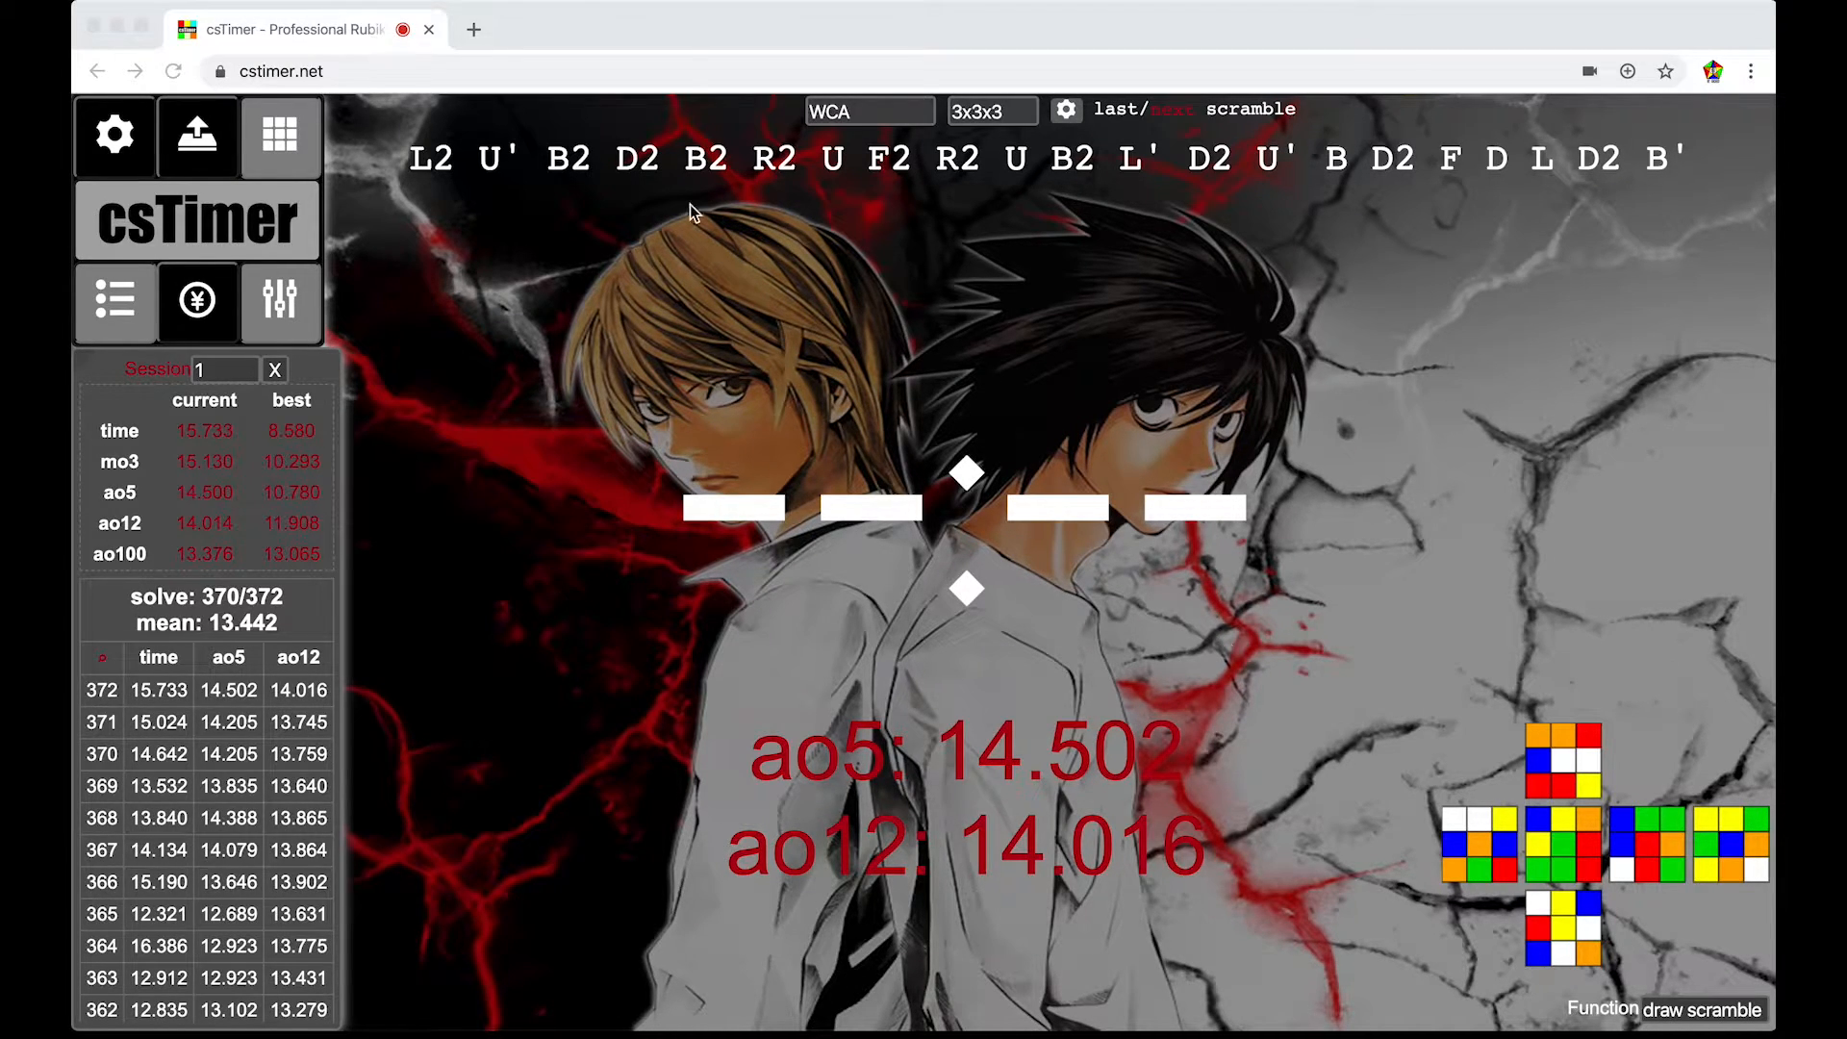
pyautogui.moveTo(854, 525)
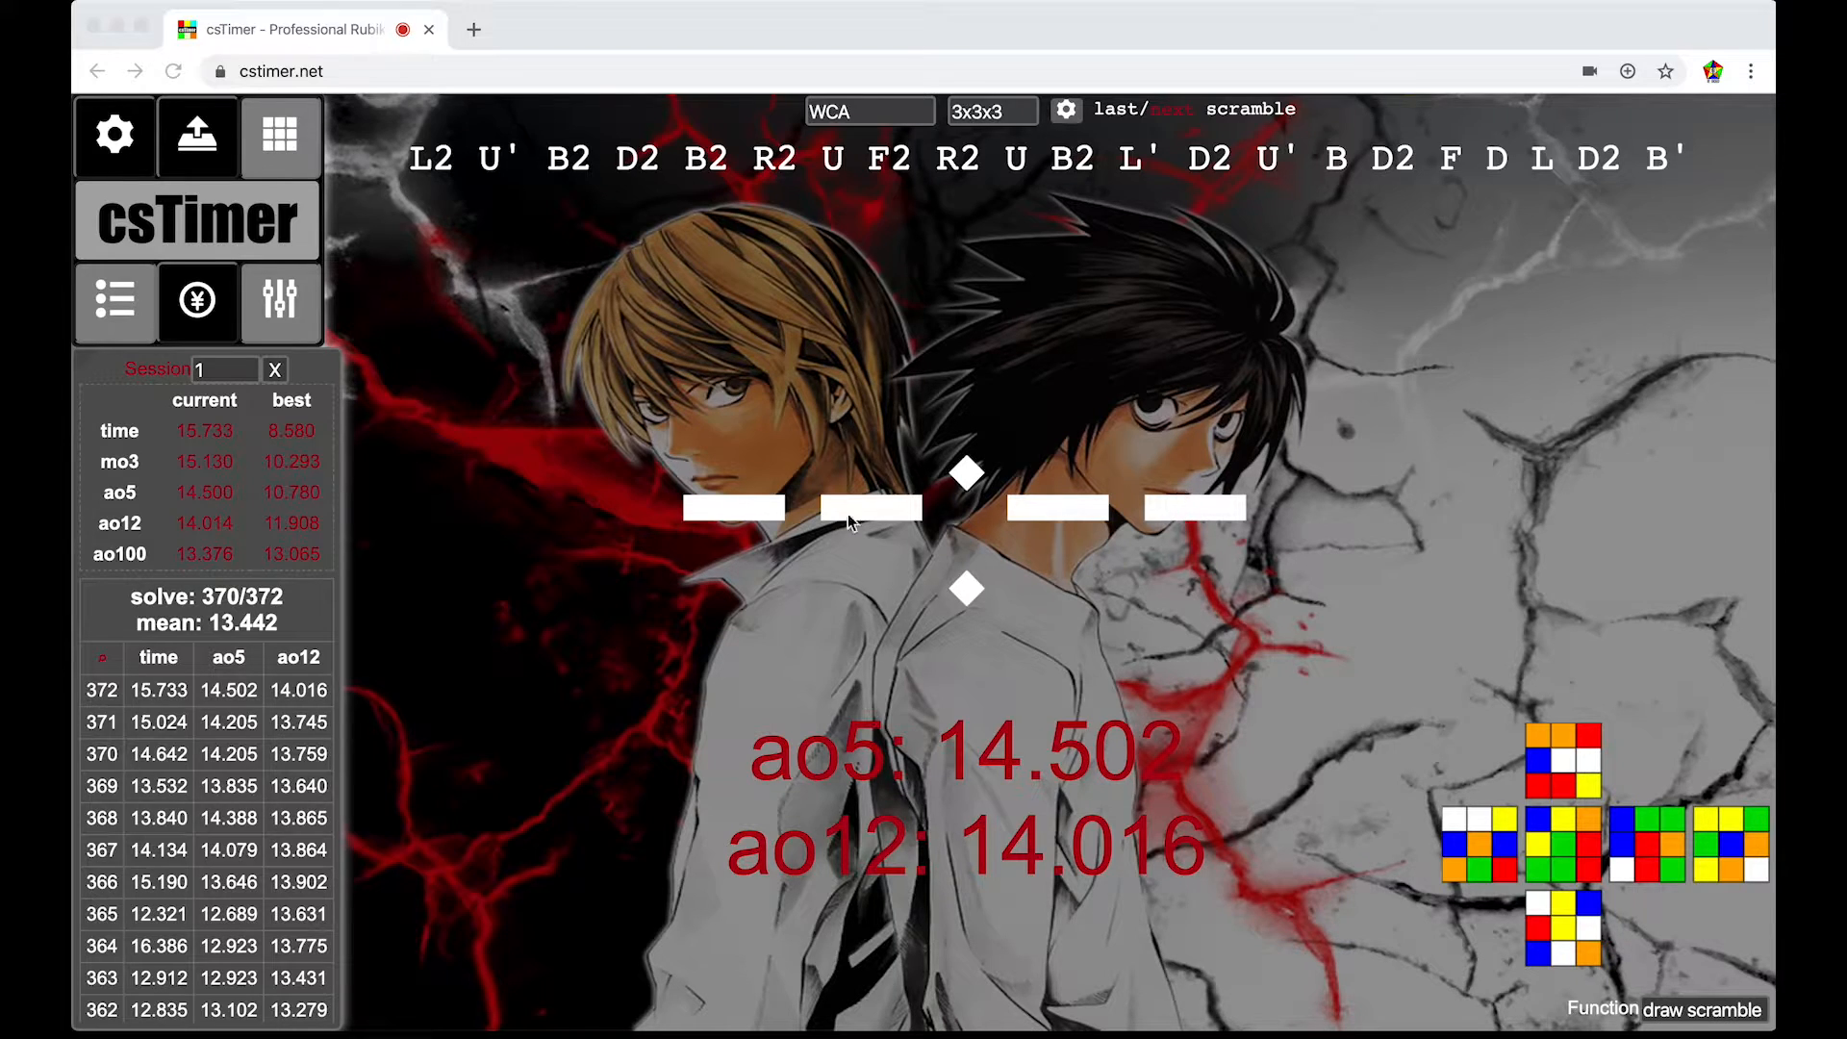
pyautogui.moveTo(576, 608)
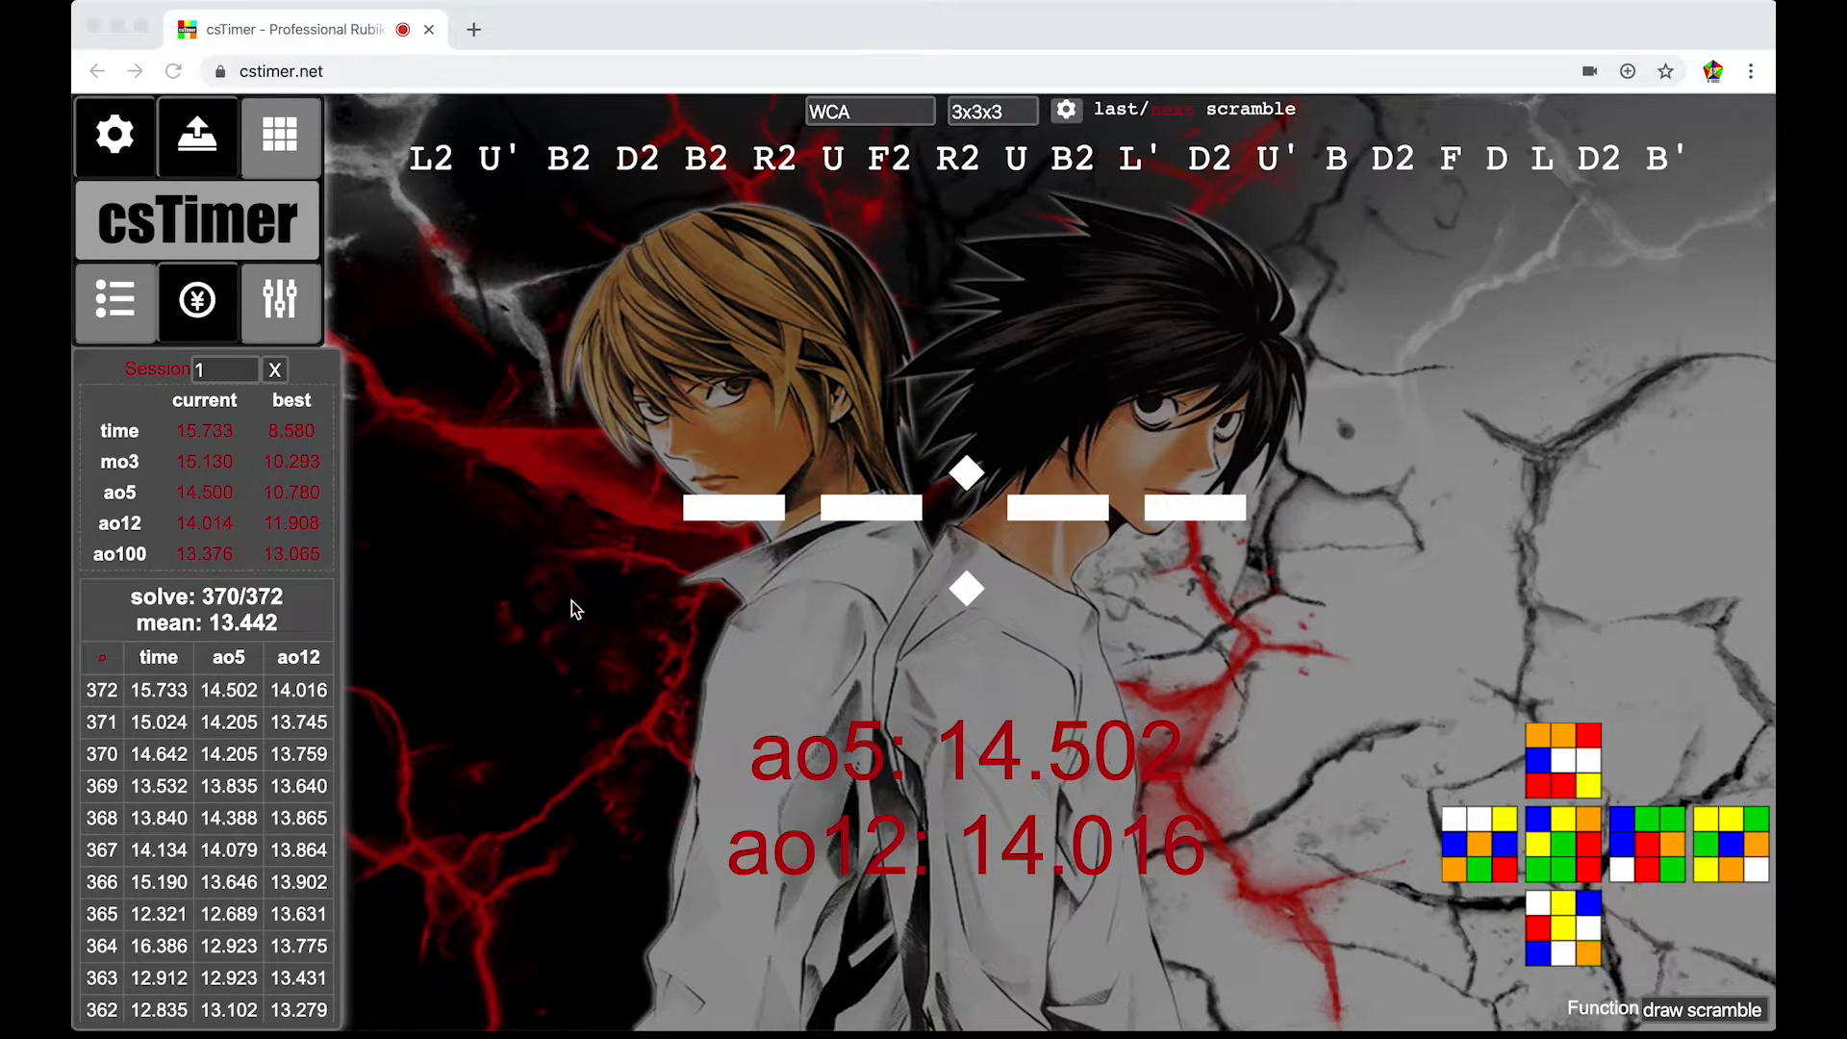
pyautogui.moveTo(212, 308)
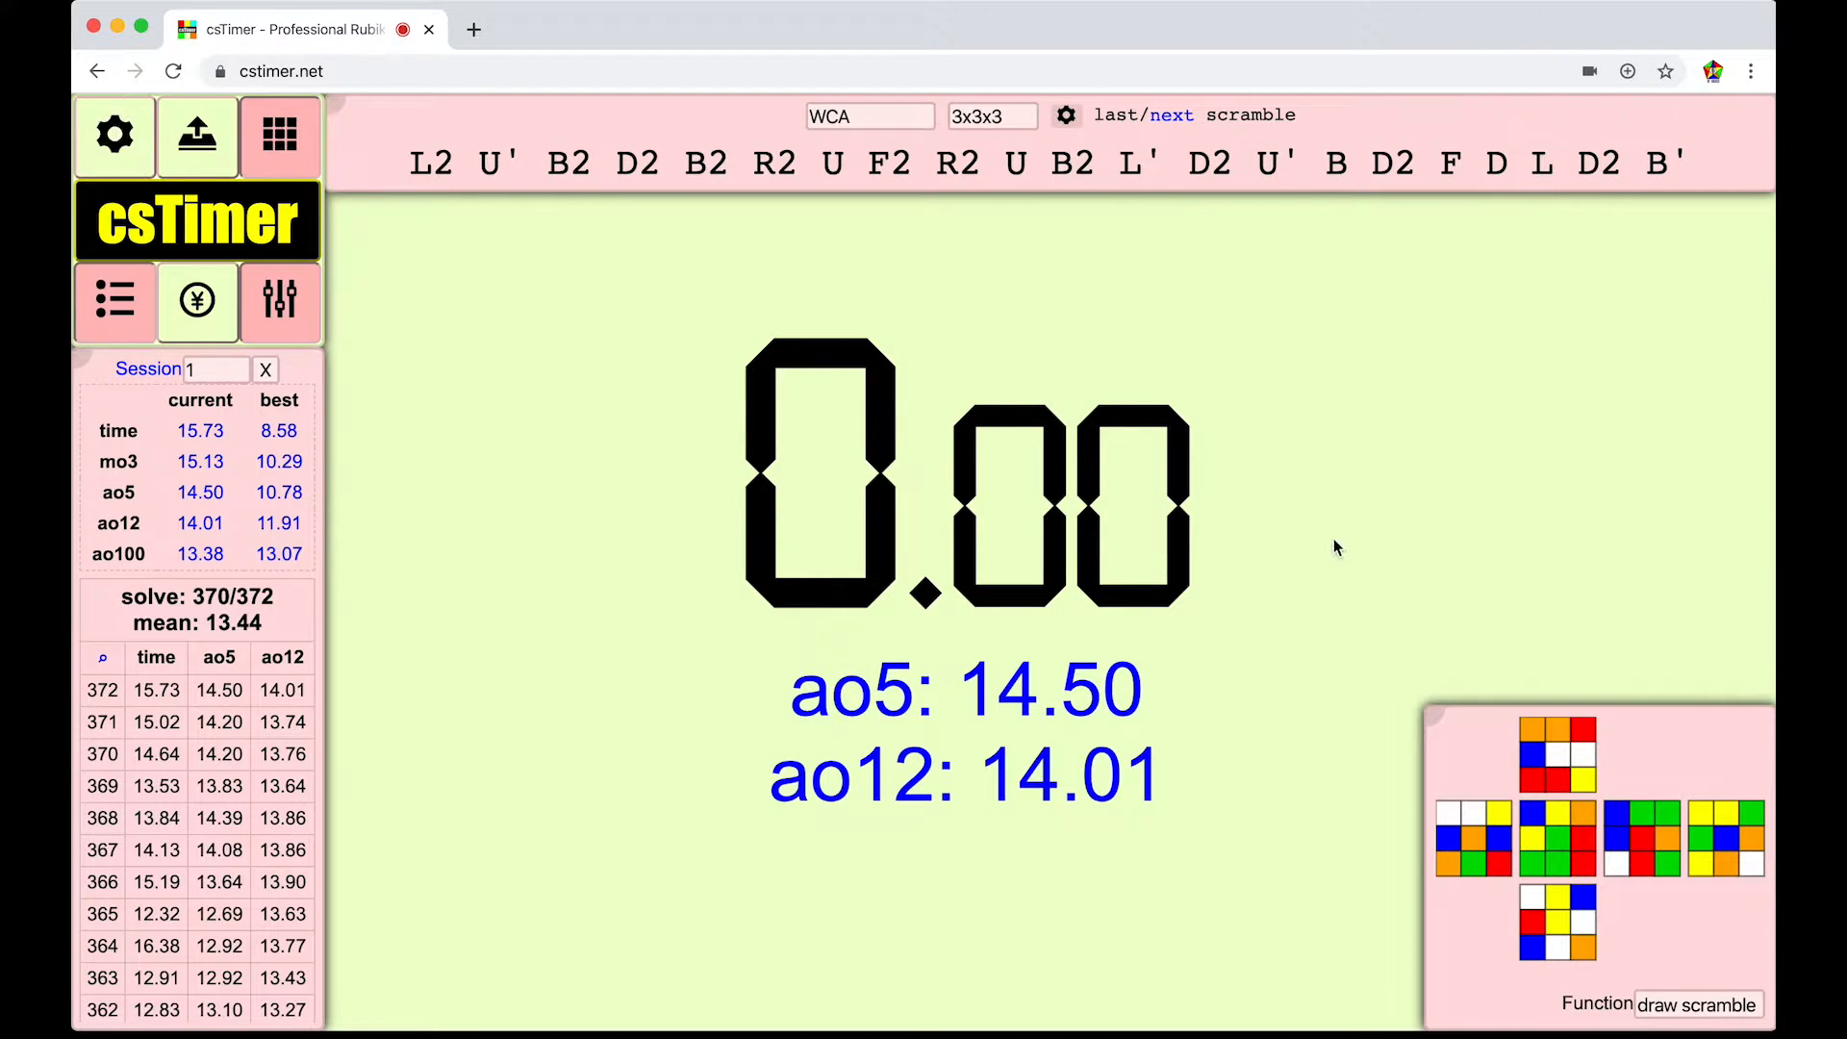
pyautogui.moveTo(908, 500)
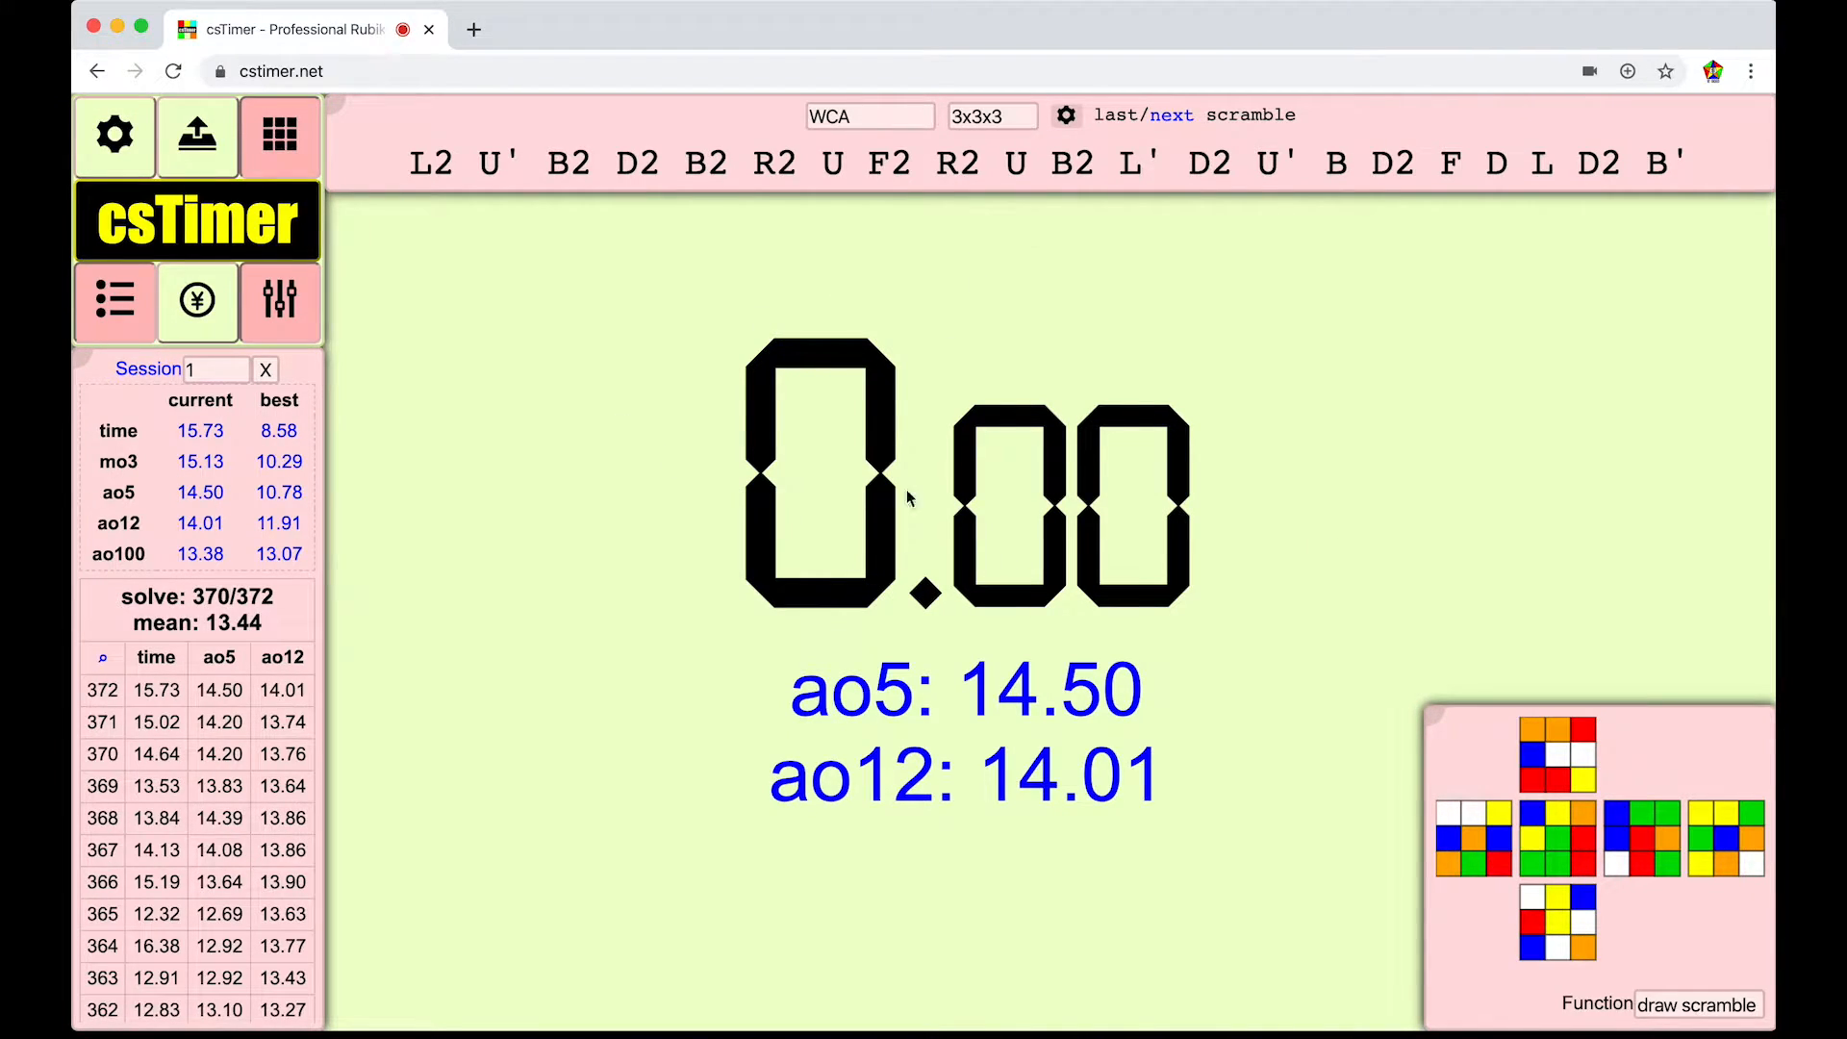
pyautogui.moveTo(515, 300)
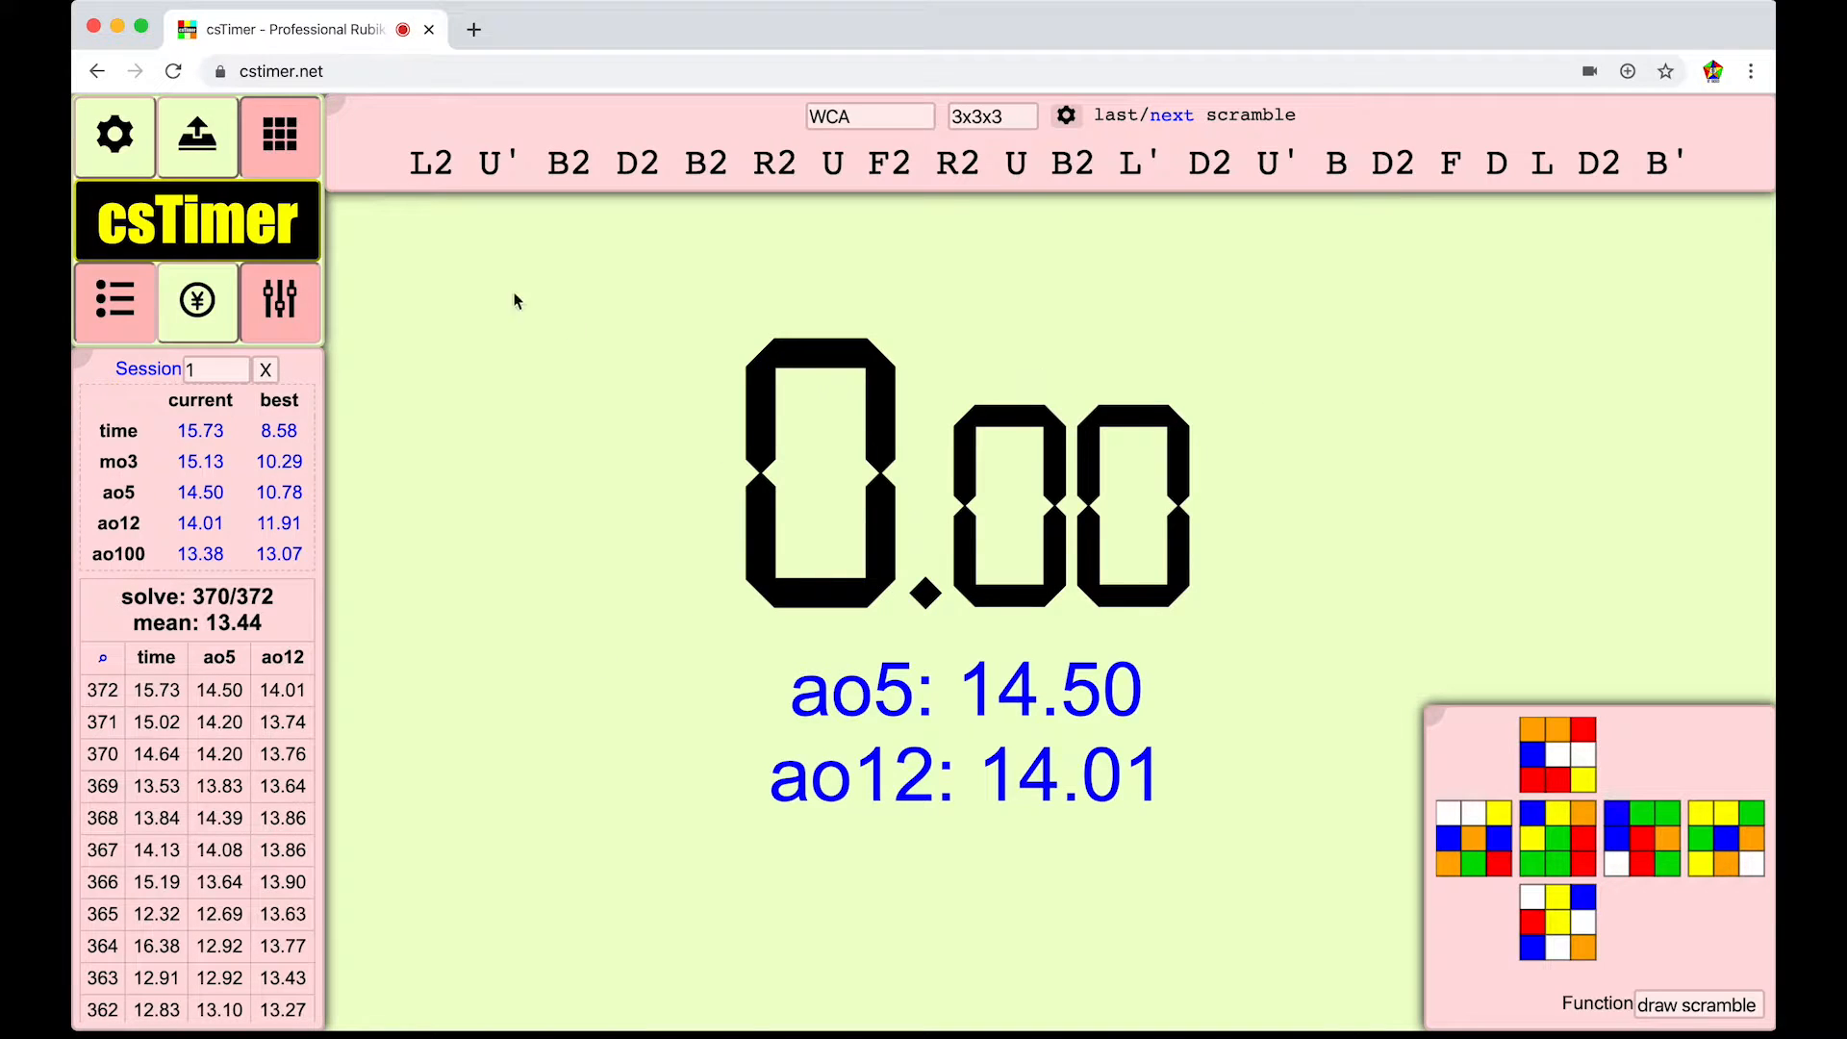
pyautogui.moveTo(442, 316)
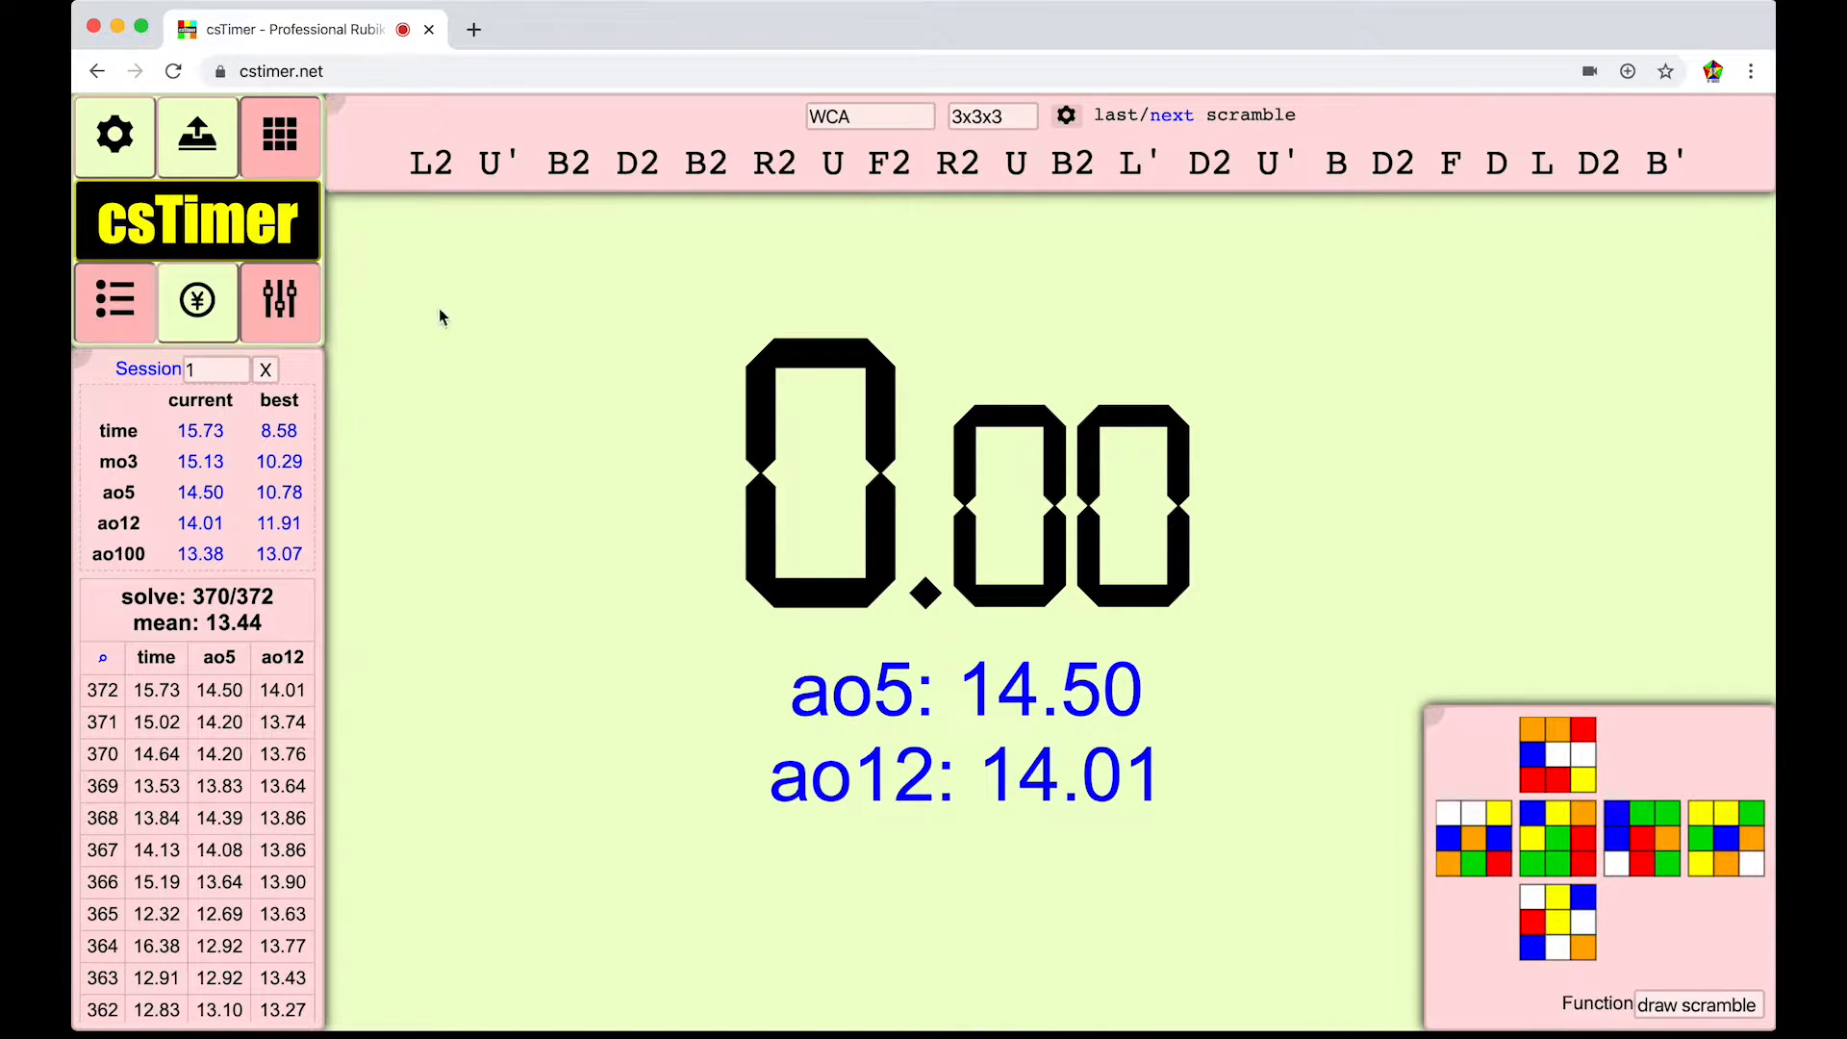
pyautogui.moveTo(327, 481)
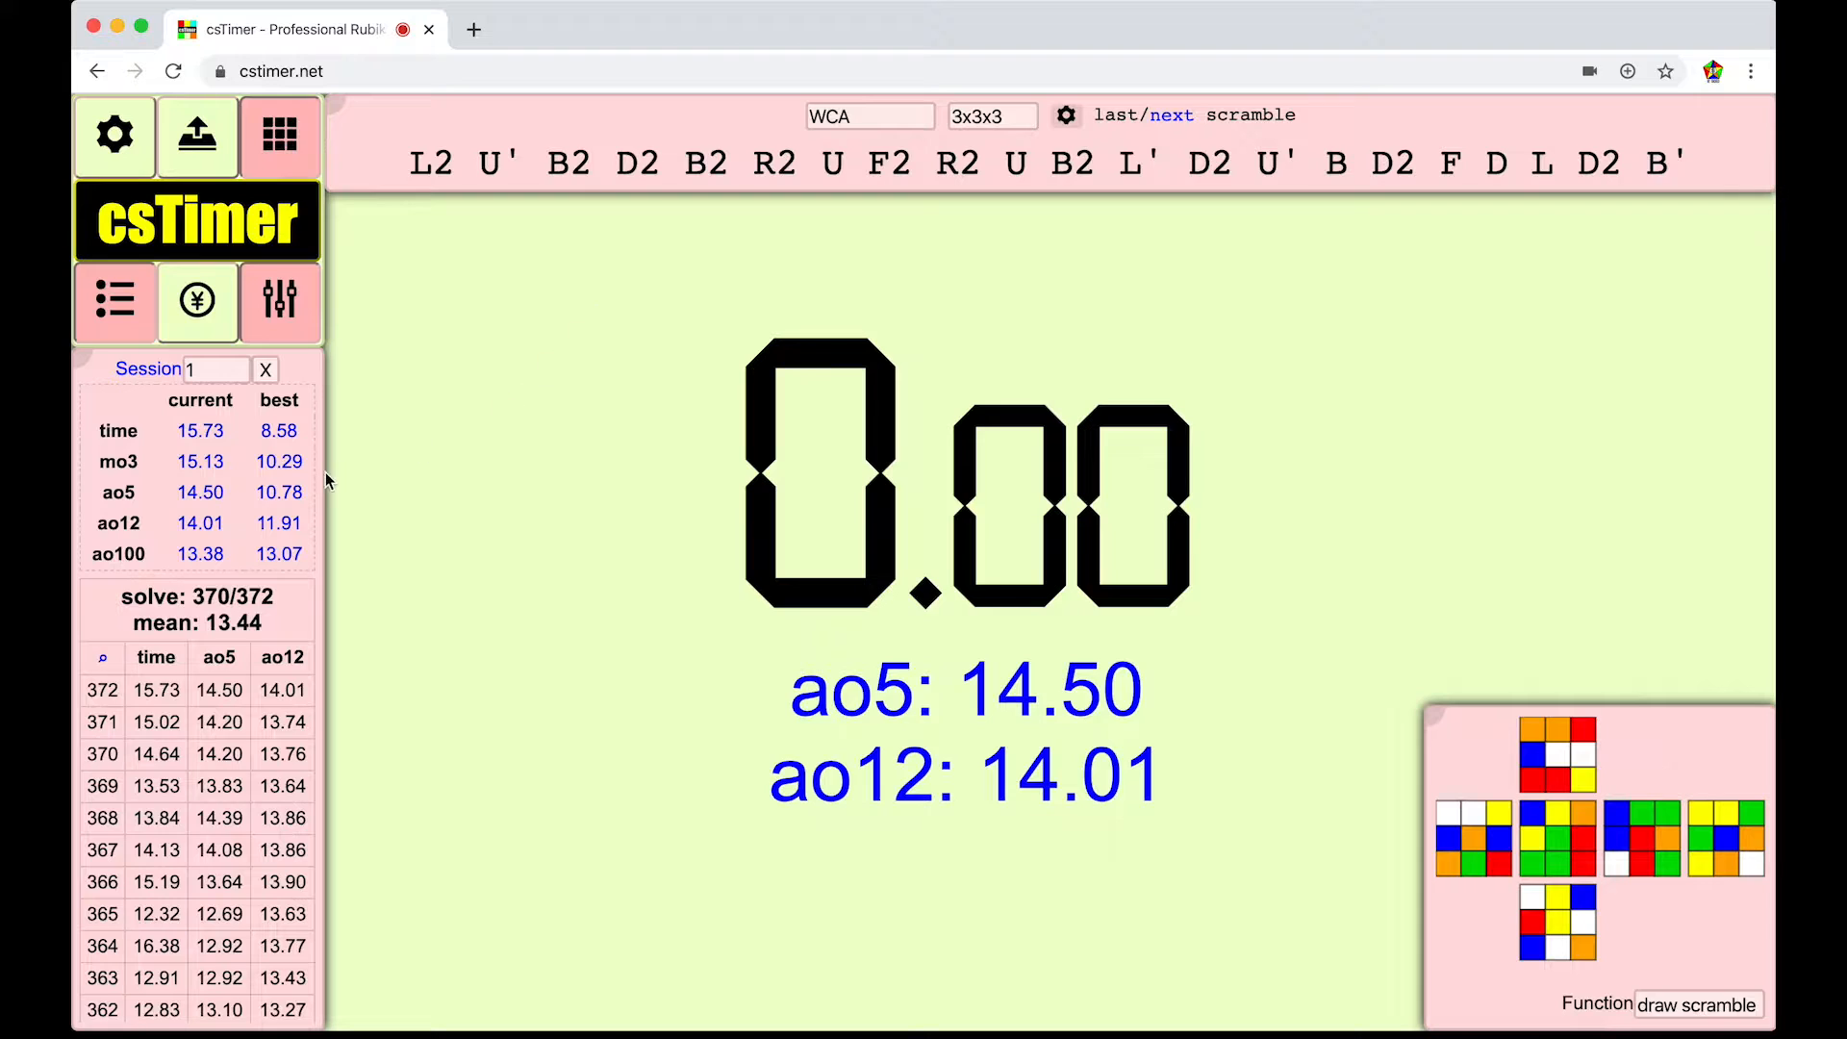
pyautogui.moveTo(1471, 795)
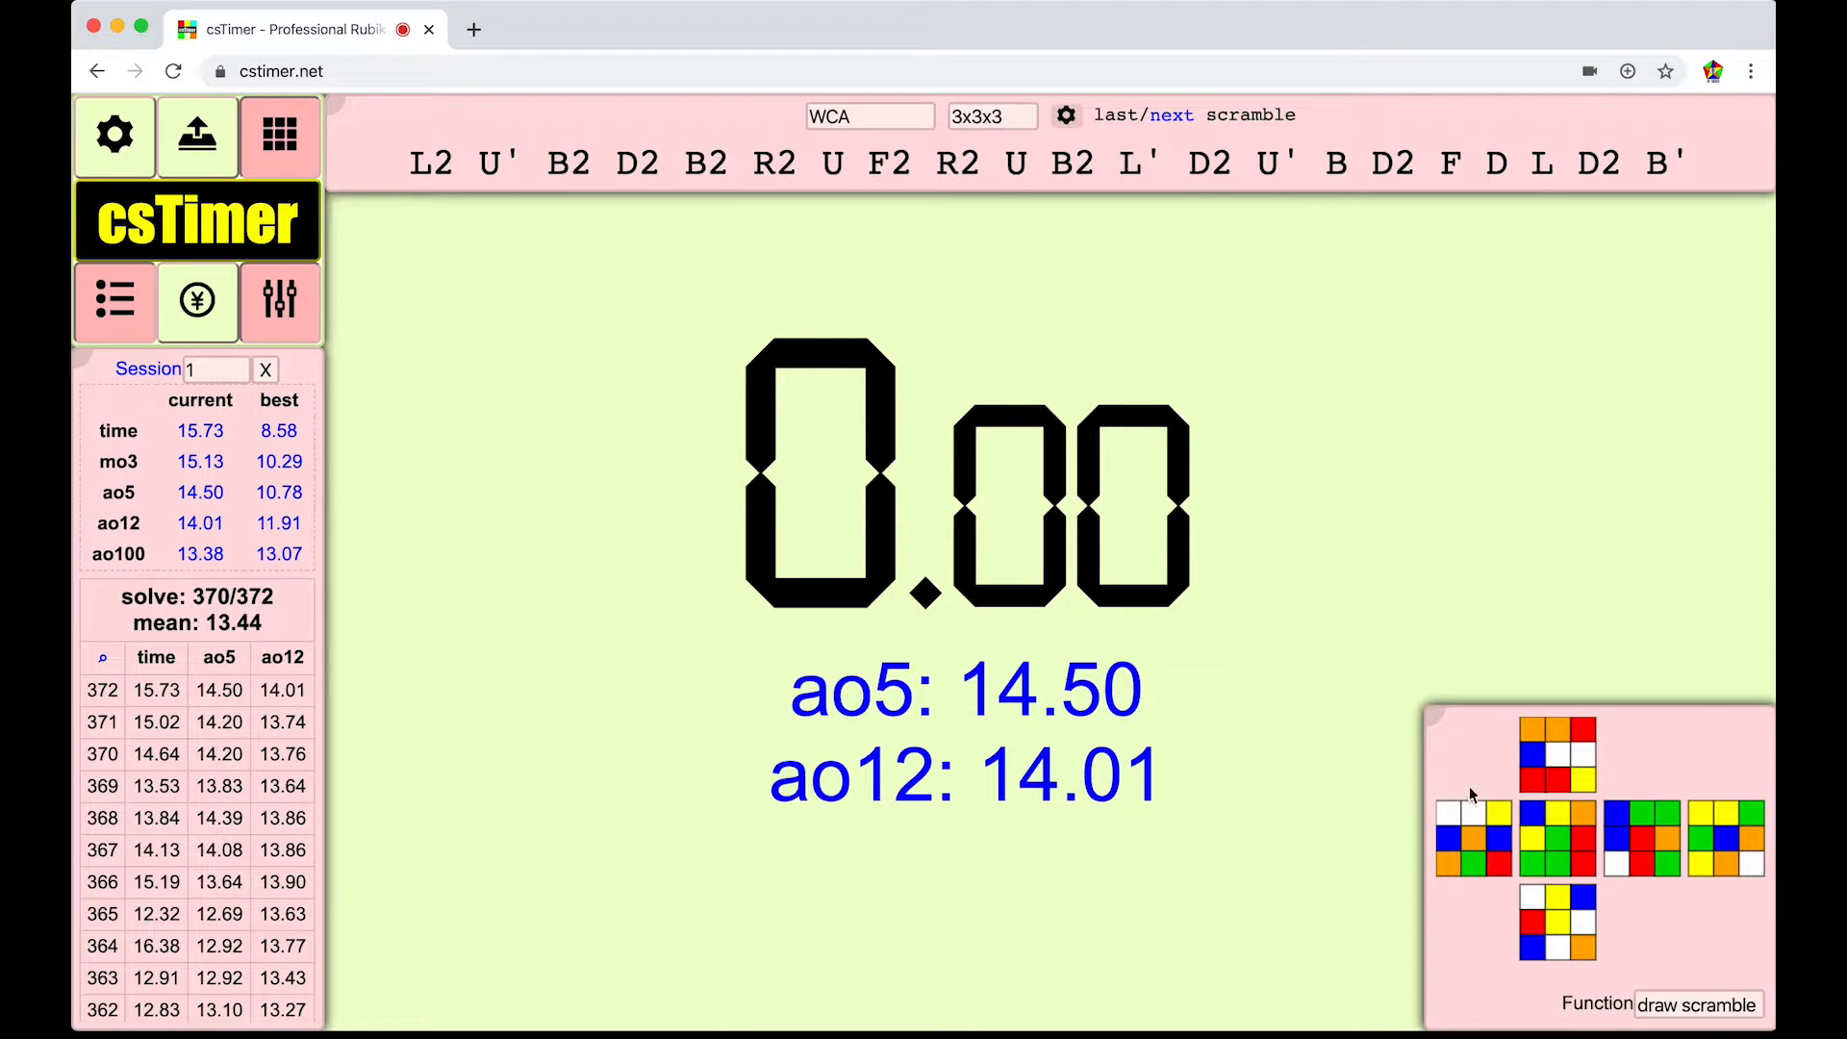
pyautogui.moveTo(555, 446)
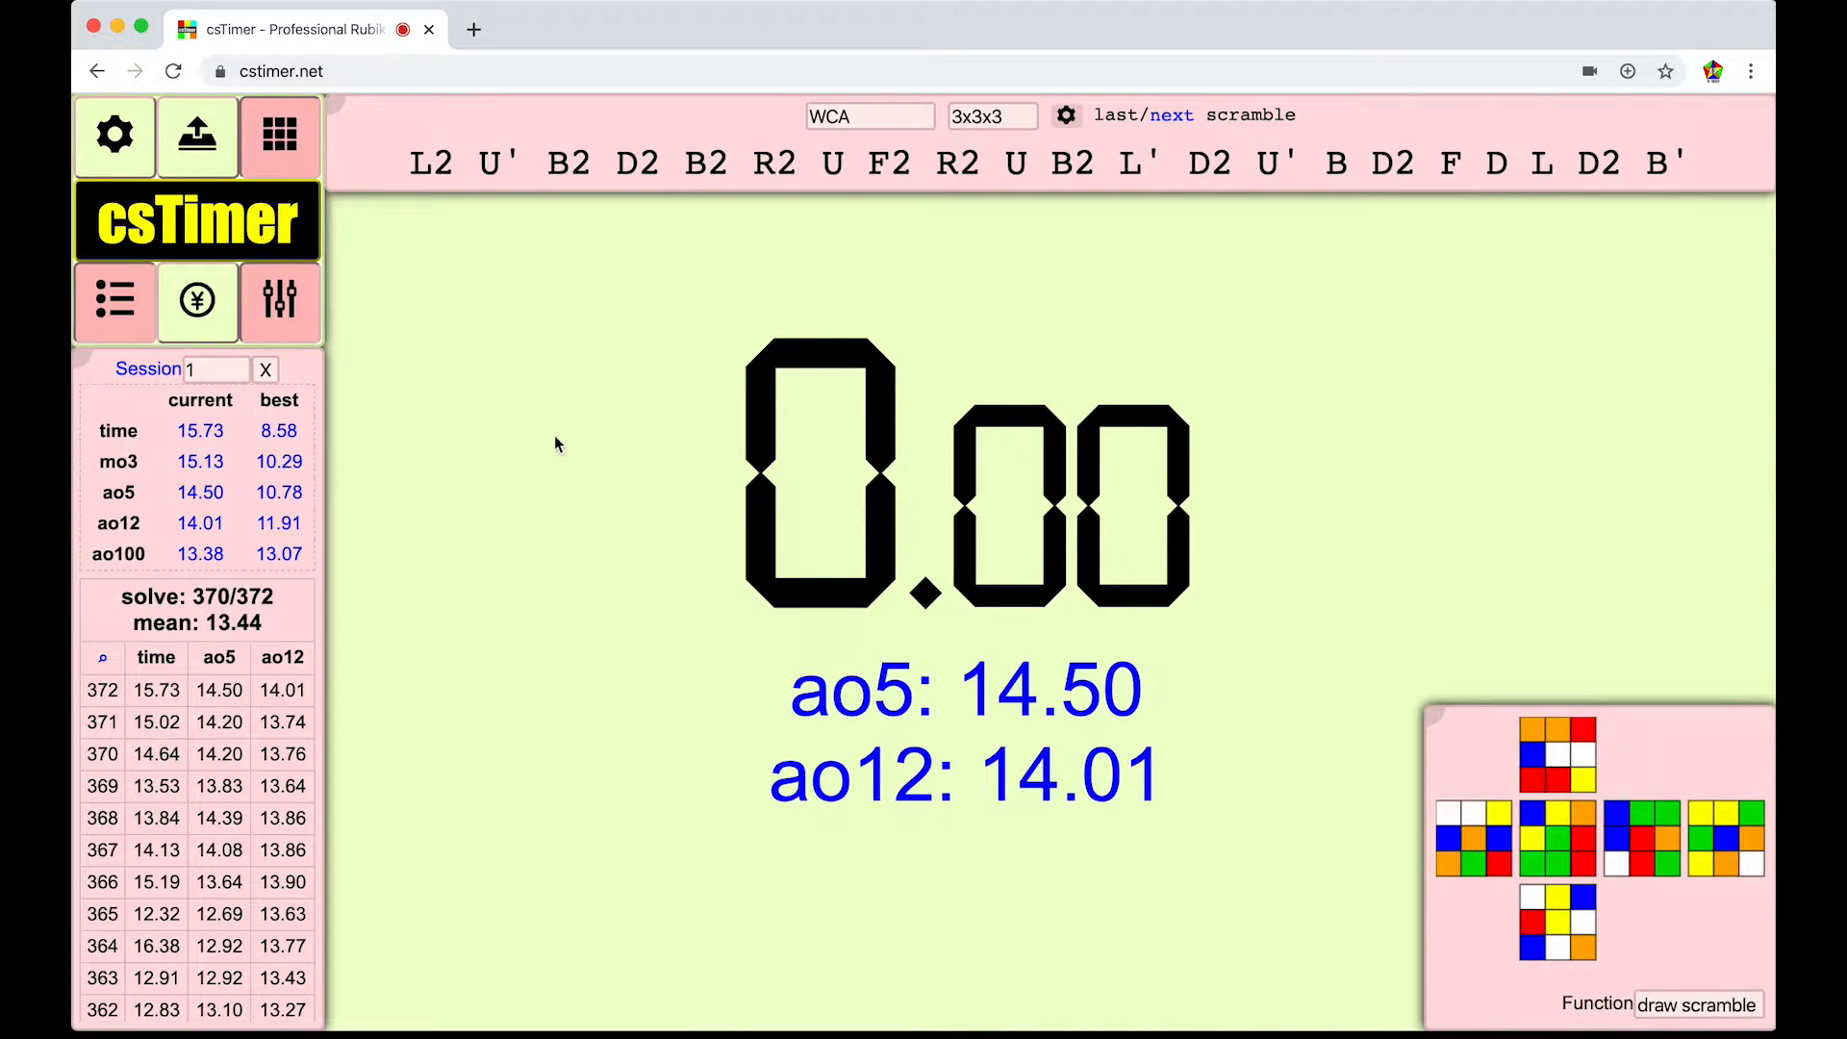
pyautogui.moveTo(569, 289)
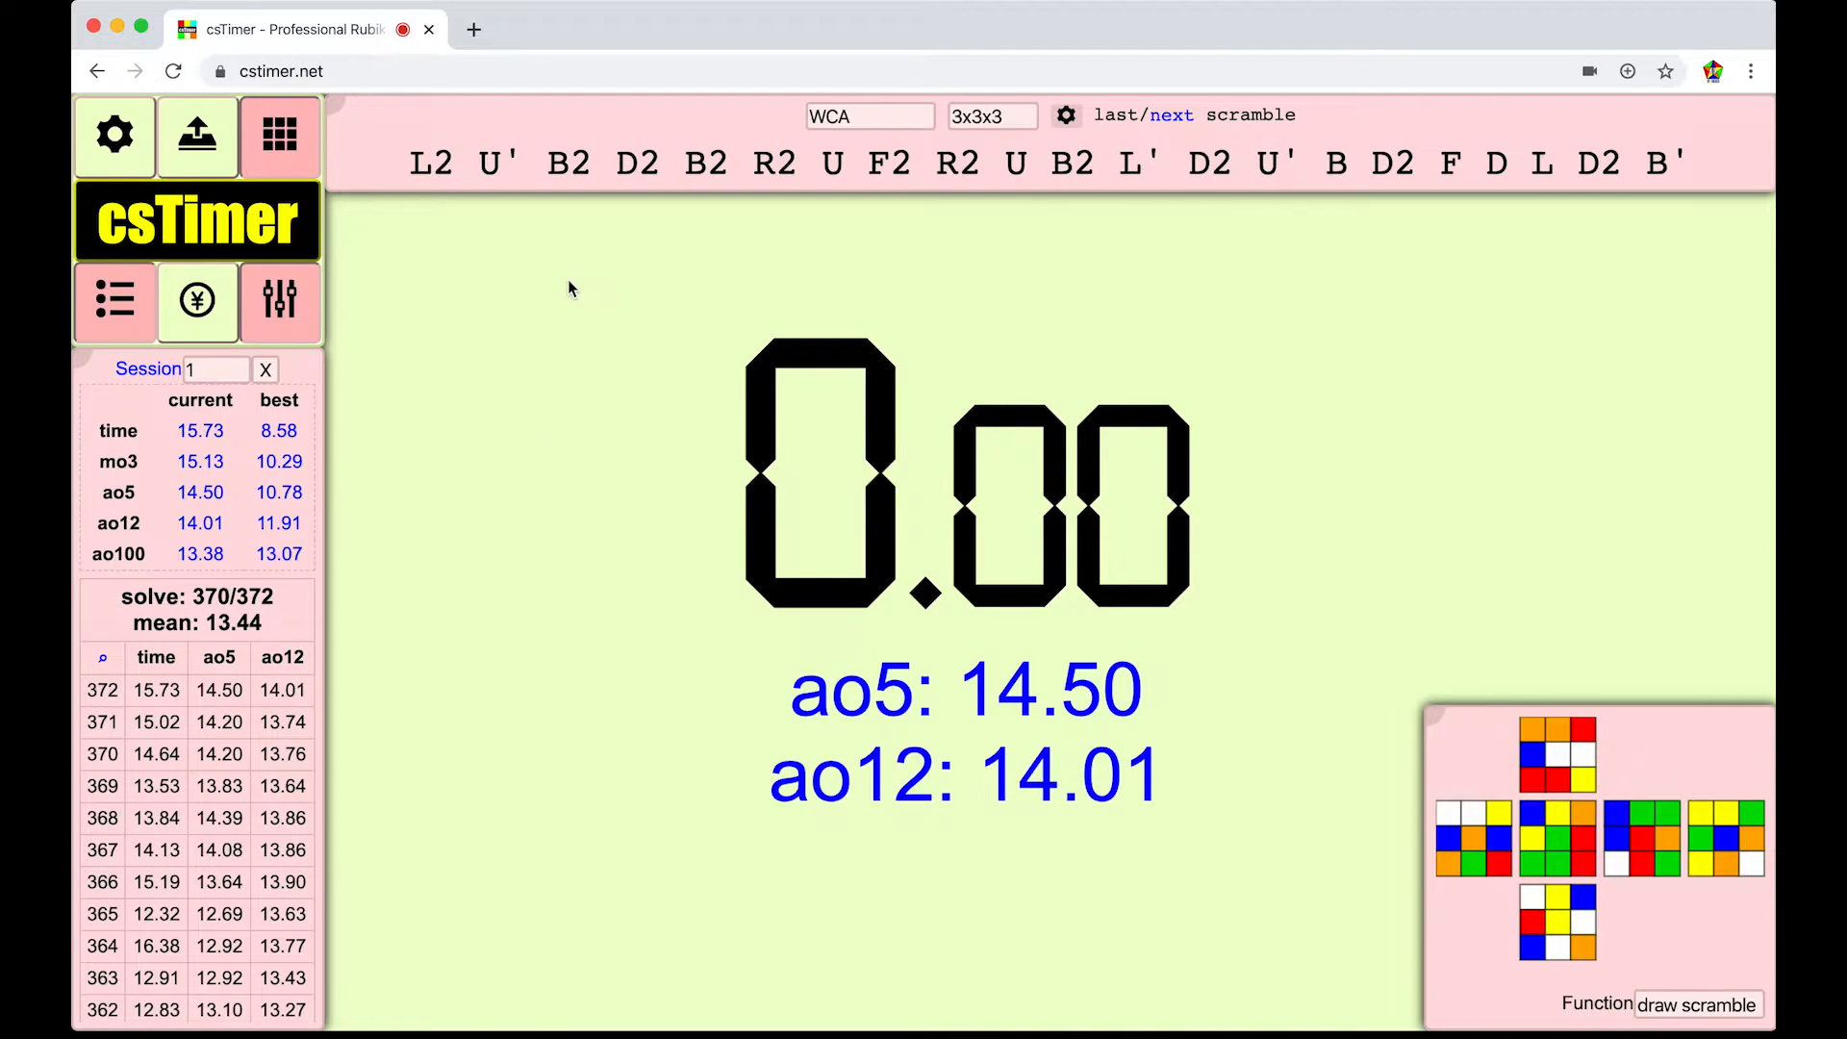
pyautogui.moveTo(114, 139)
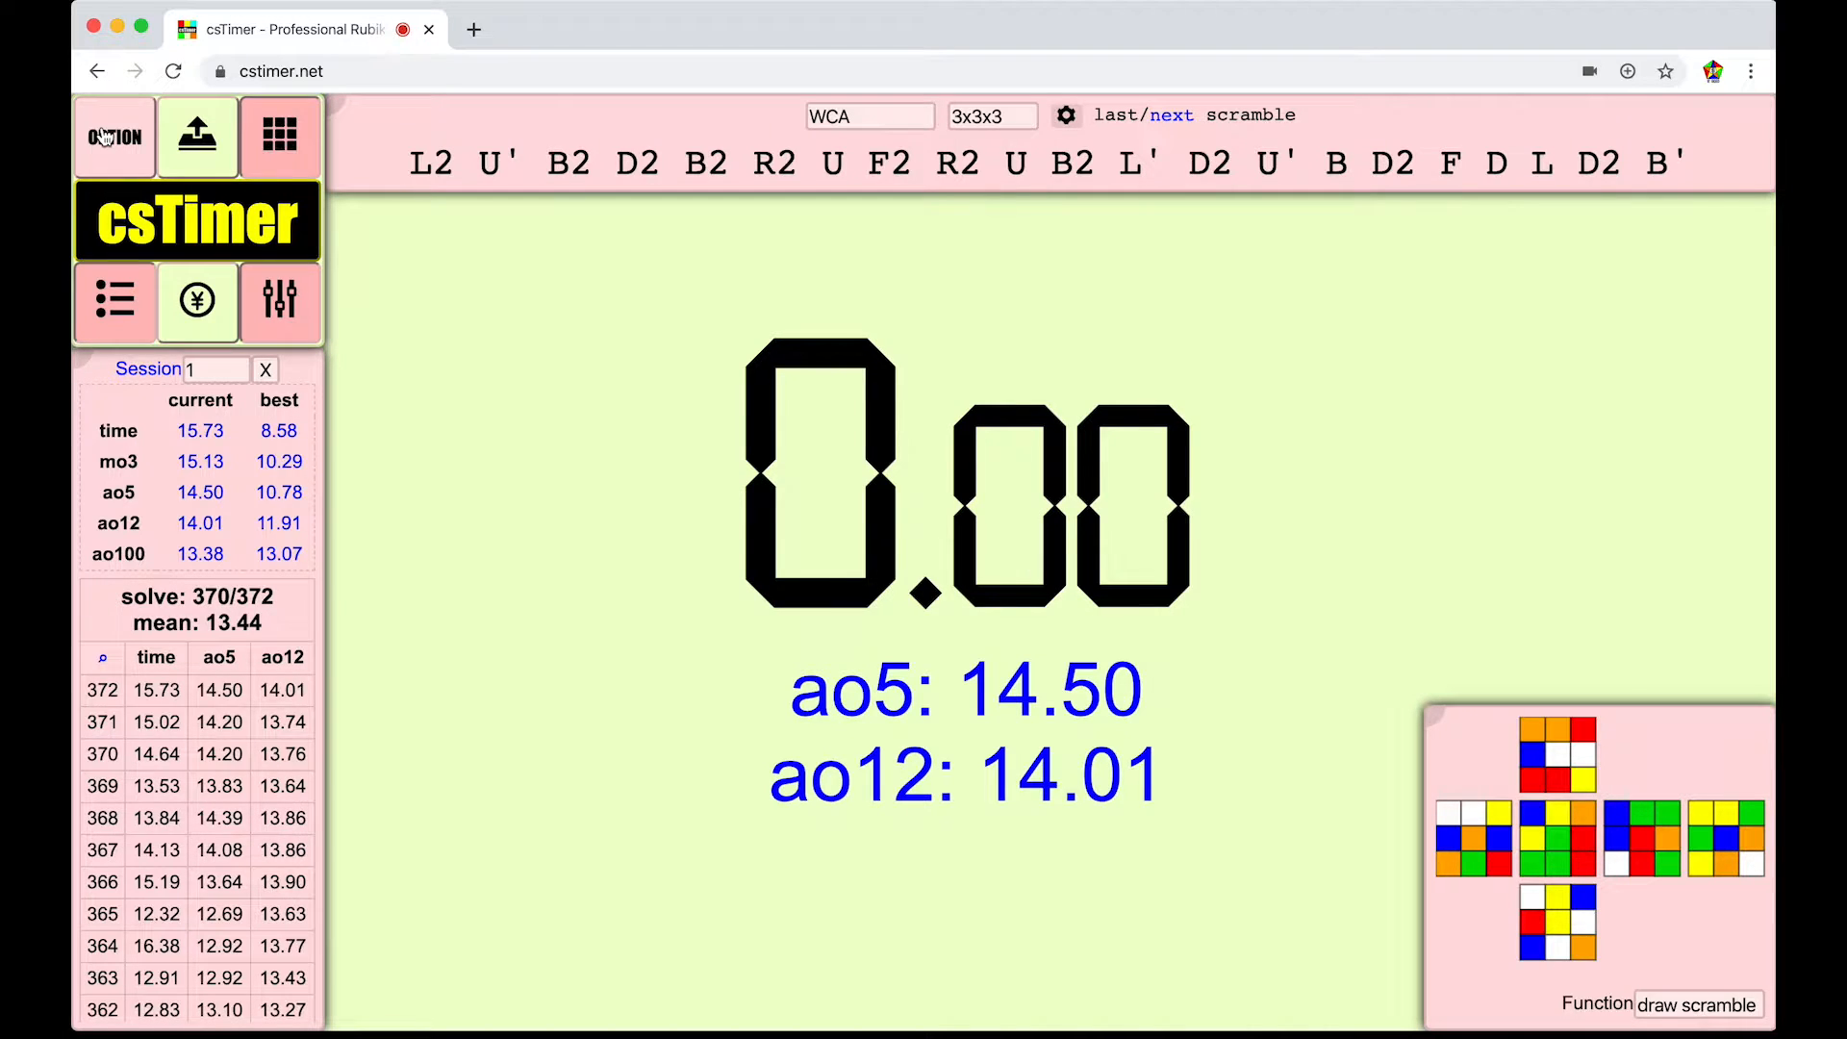
# - Reach the colour settings page of the csTimer options
pyautogui.click(113, 139)
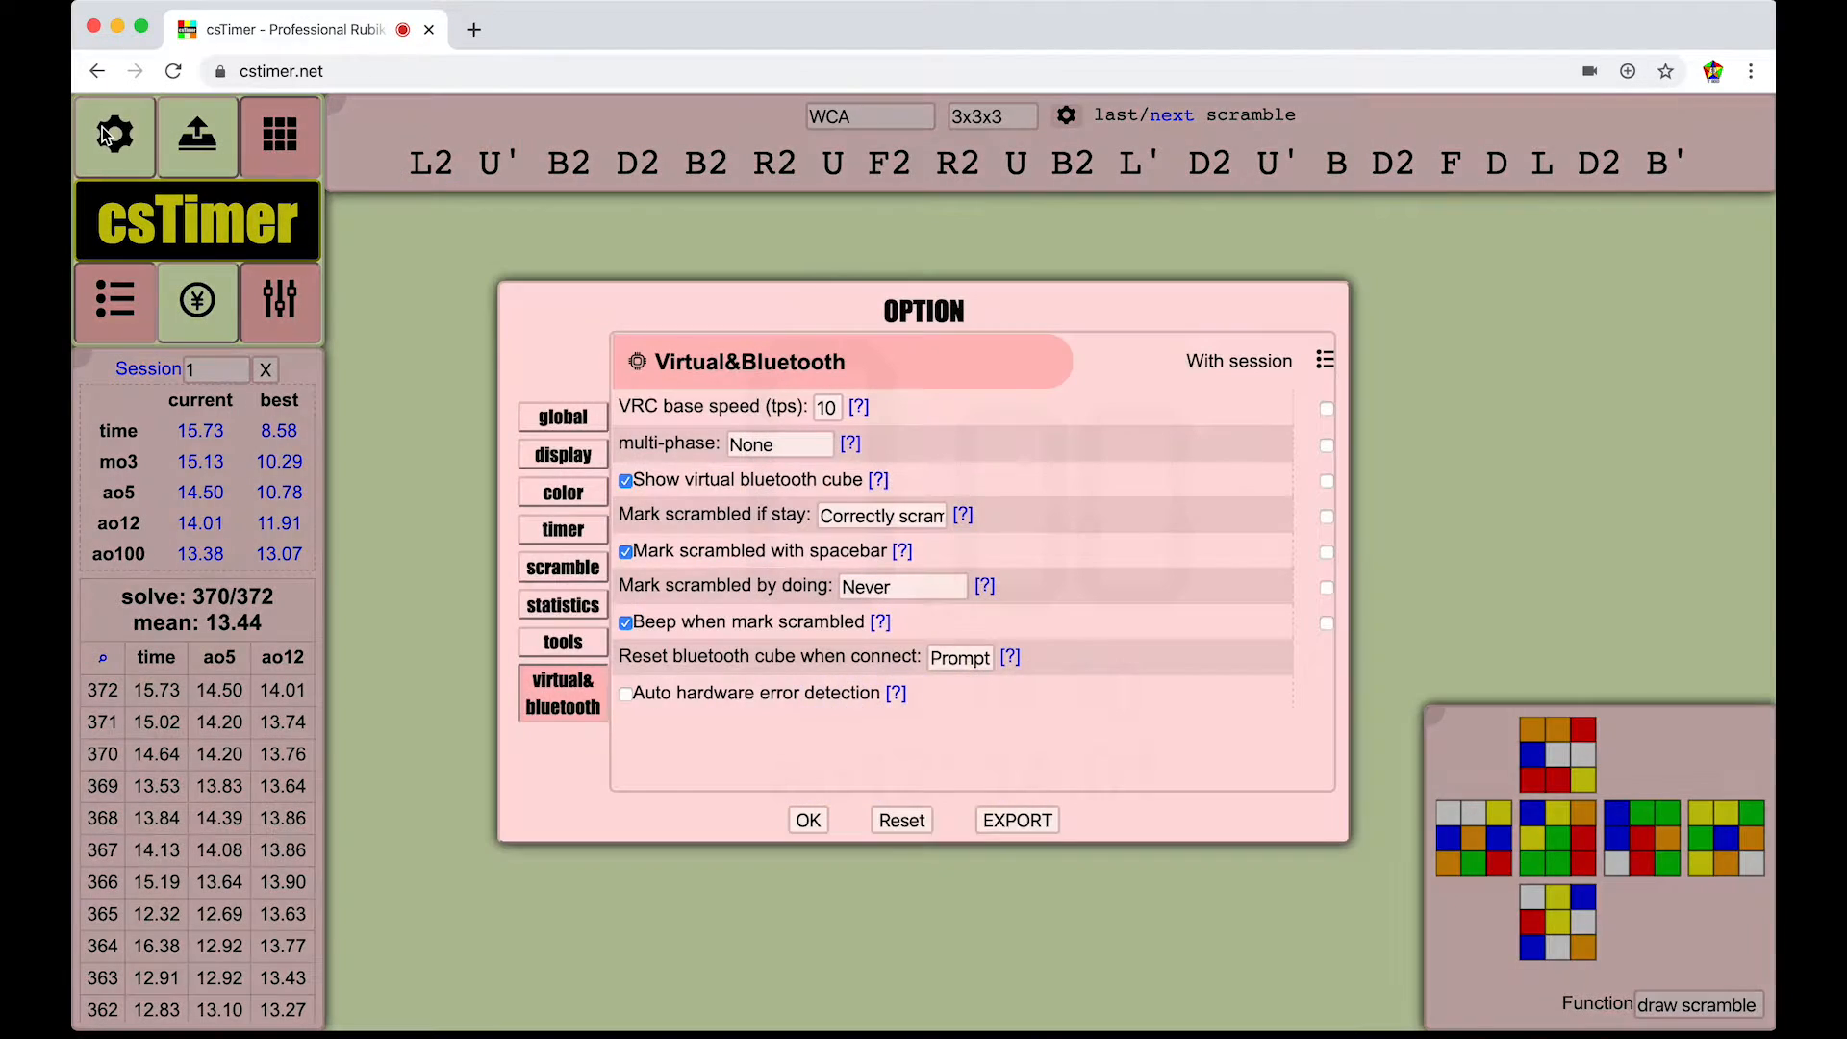
pyautogui.click(562, 454)
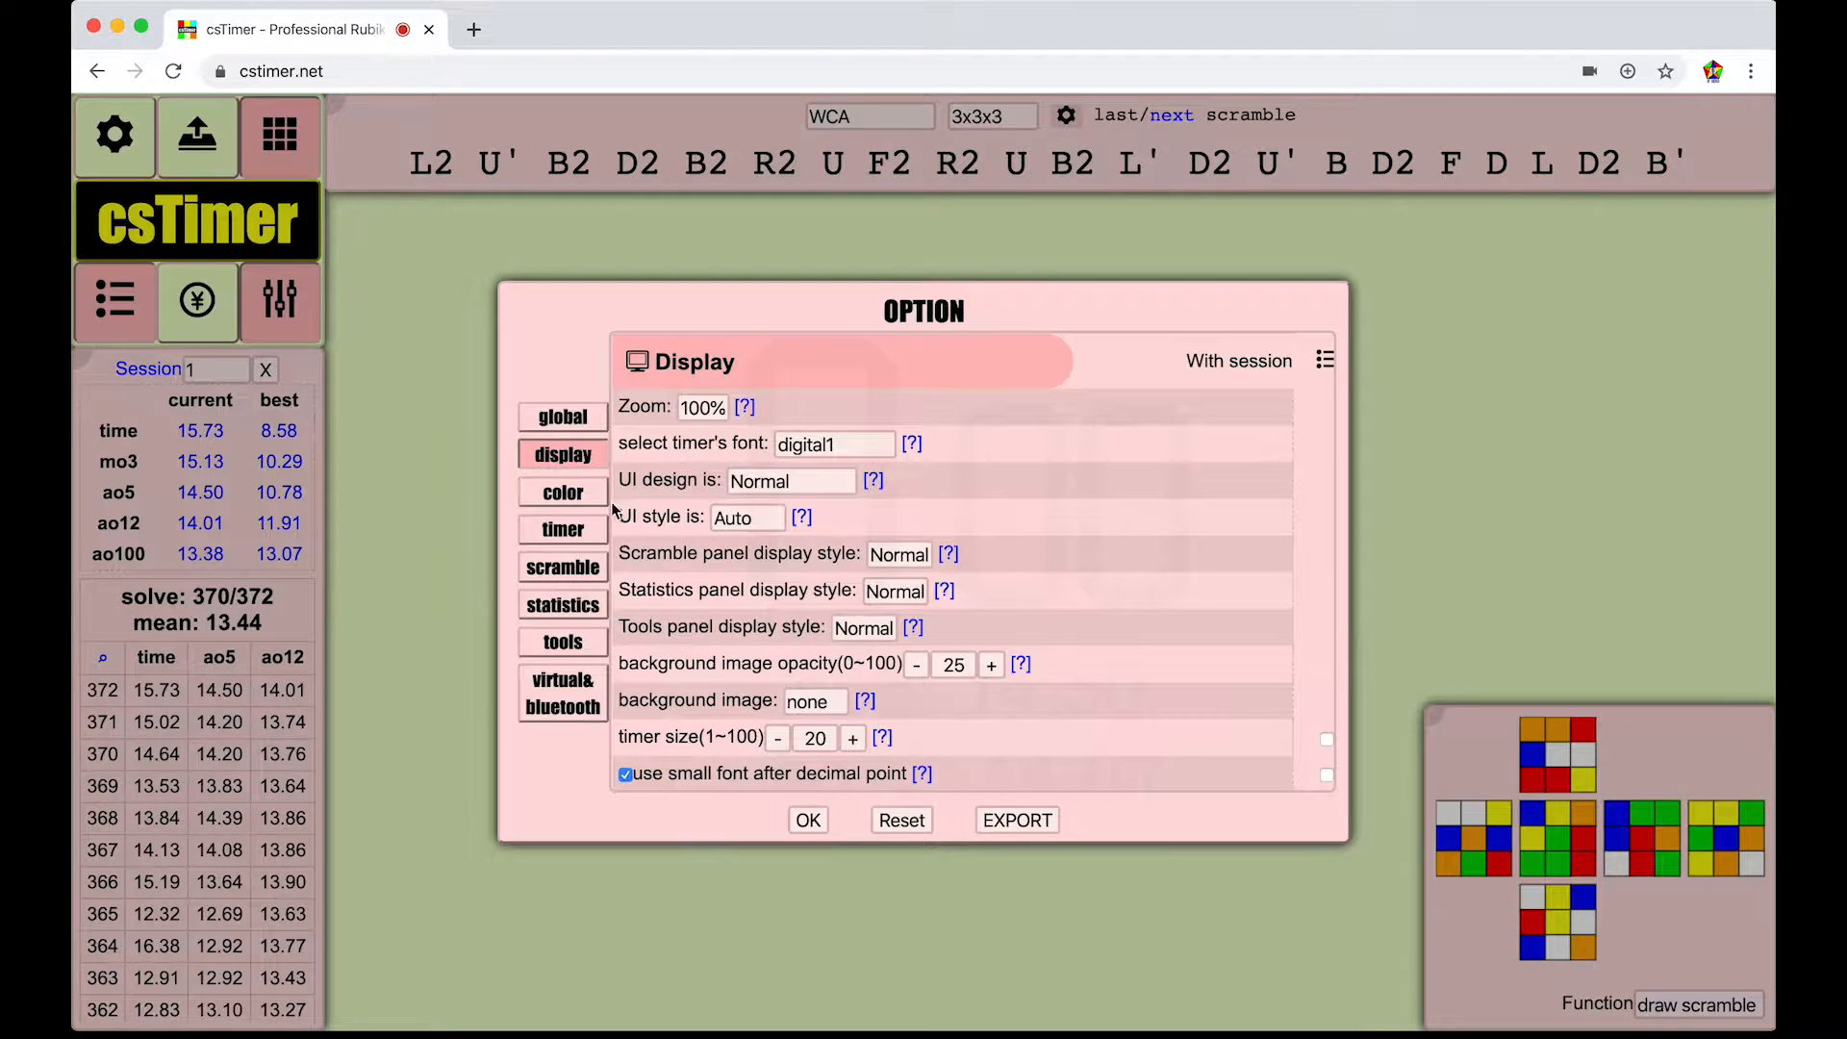
pyautogui.click(561, 418)
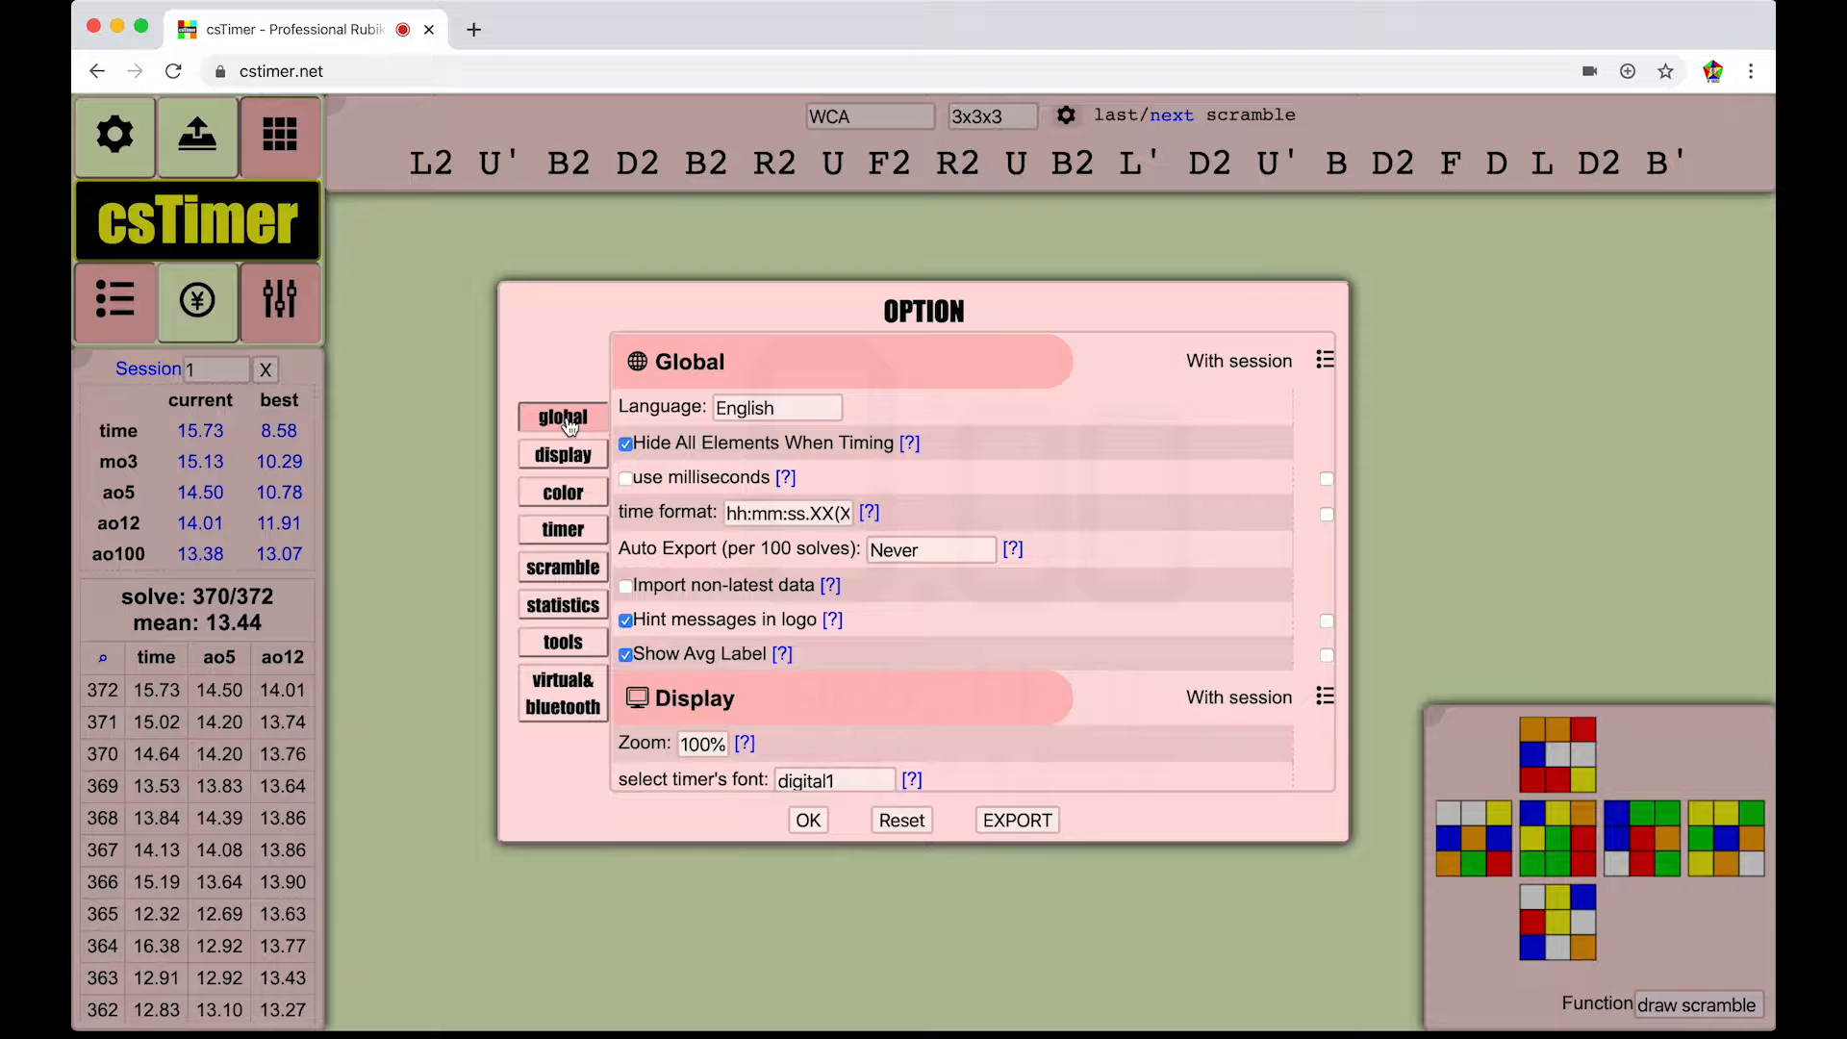
pyautogui.click(561, 492)
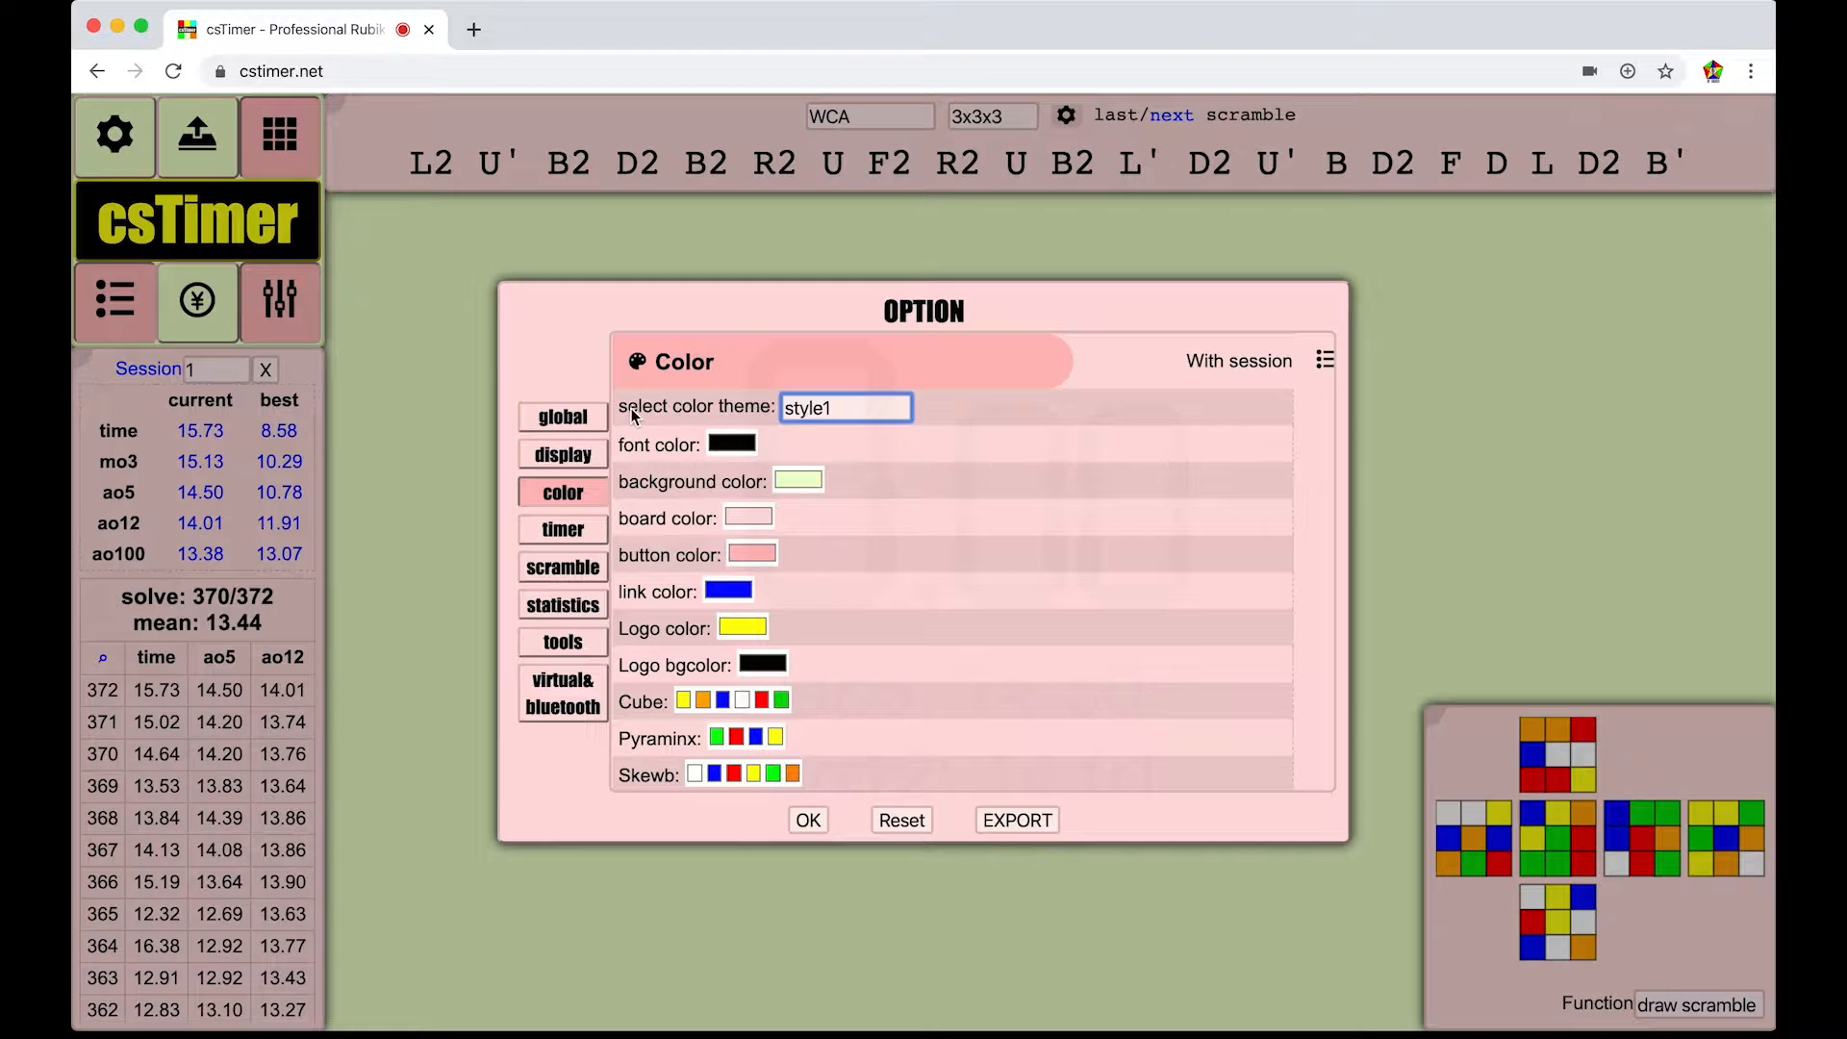
pyautogui.moveTo(646, 425)
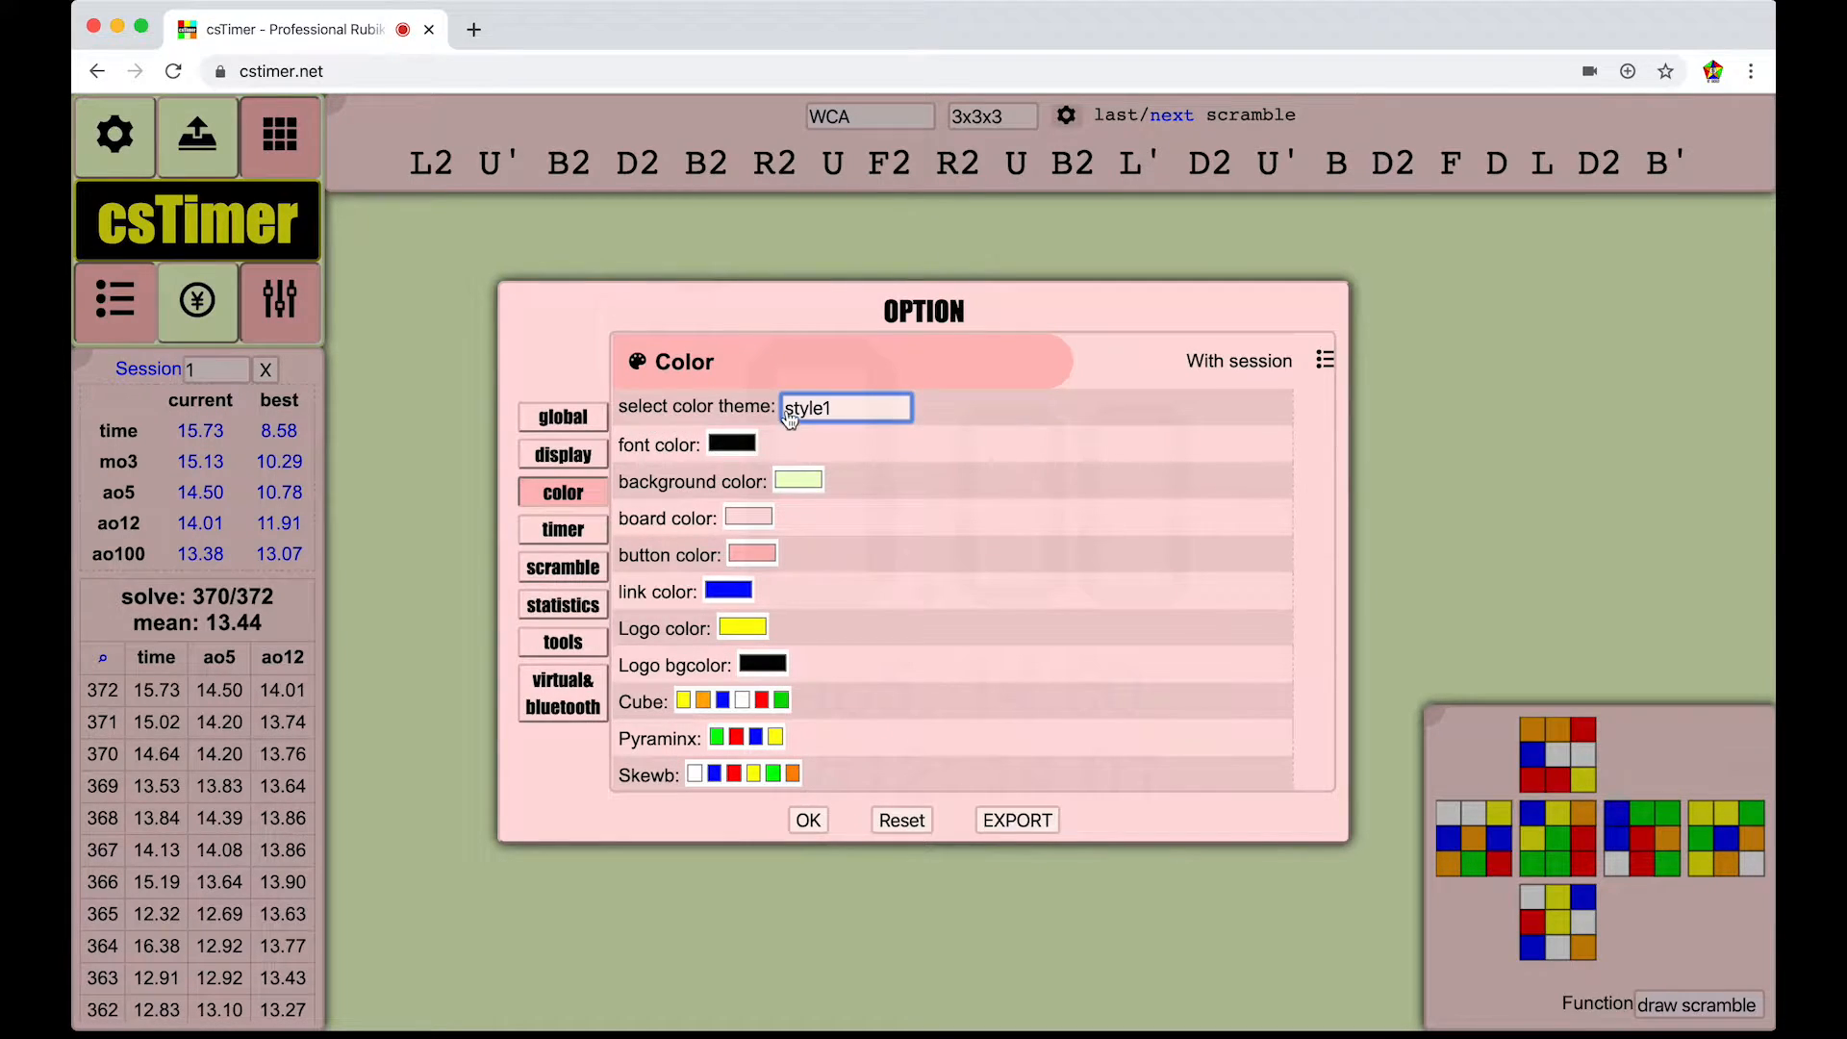
# - Try the style2 and manual themes, then settle on the black colour theme
pyautogui.click(846, 408)
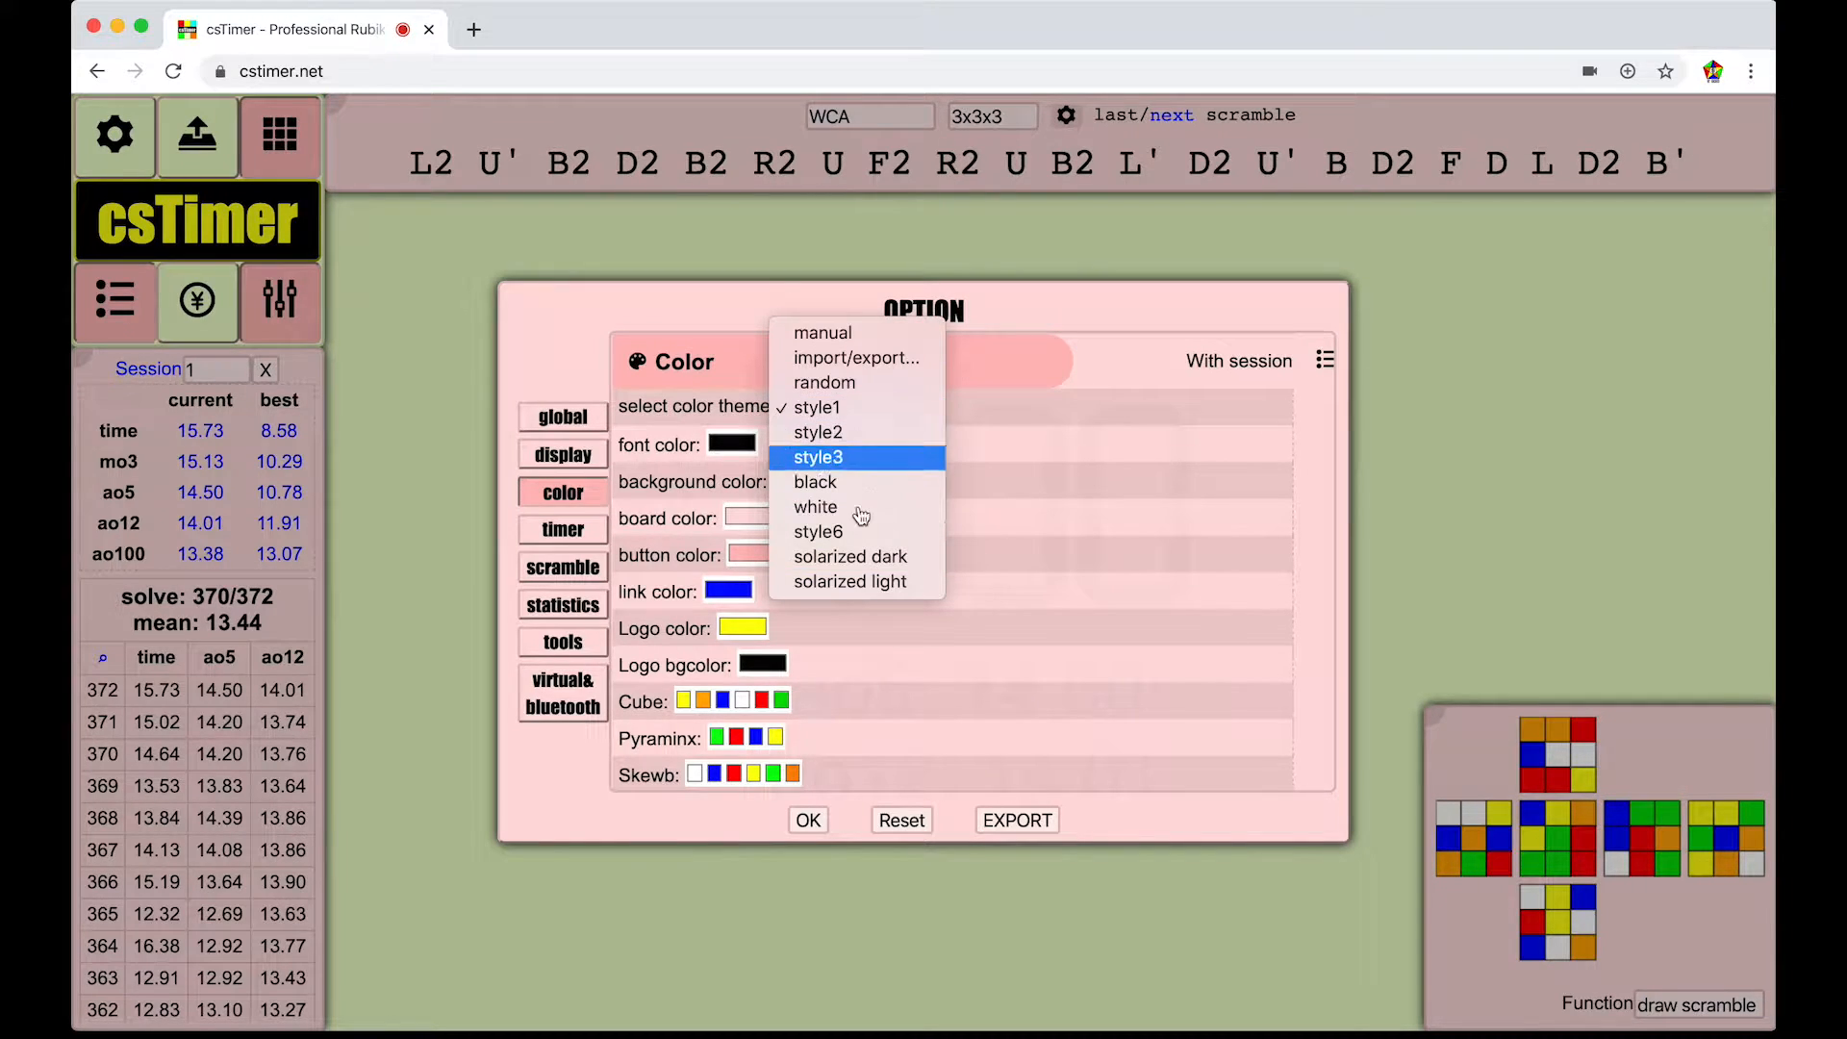
pyautogui.moveTo(904, 565)
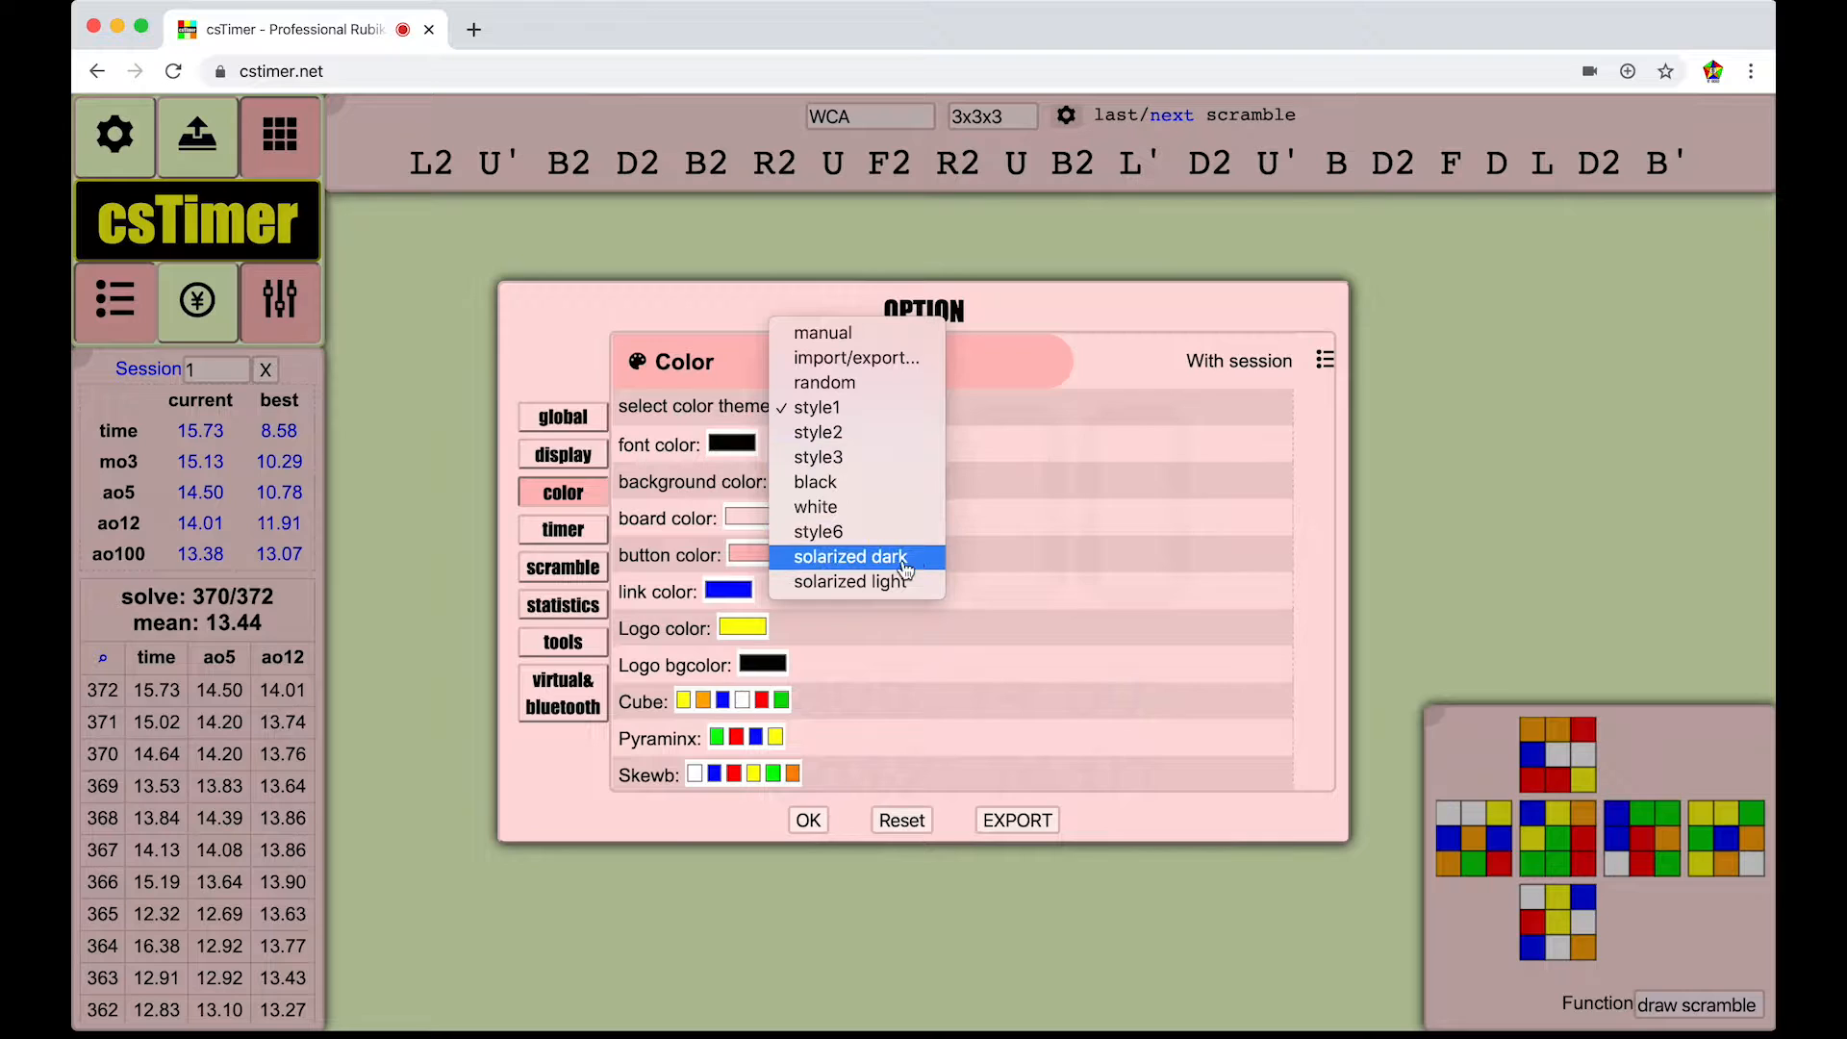
pyautogui.click(816, 508)
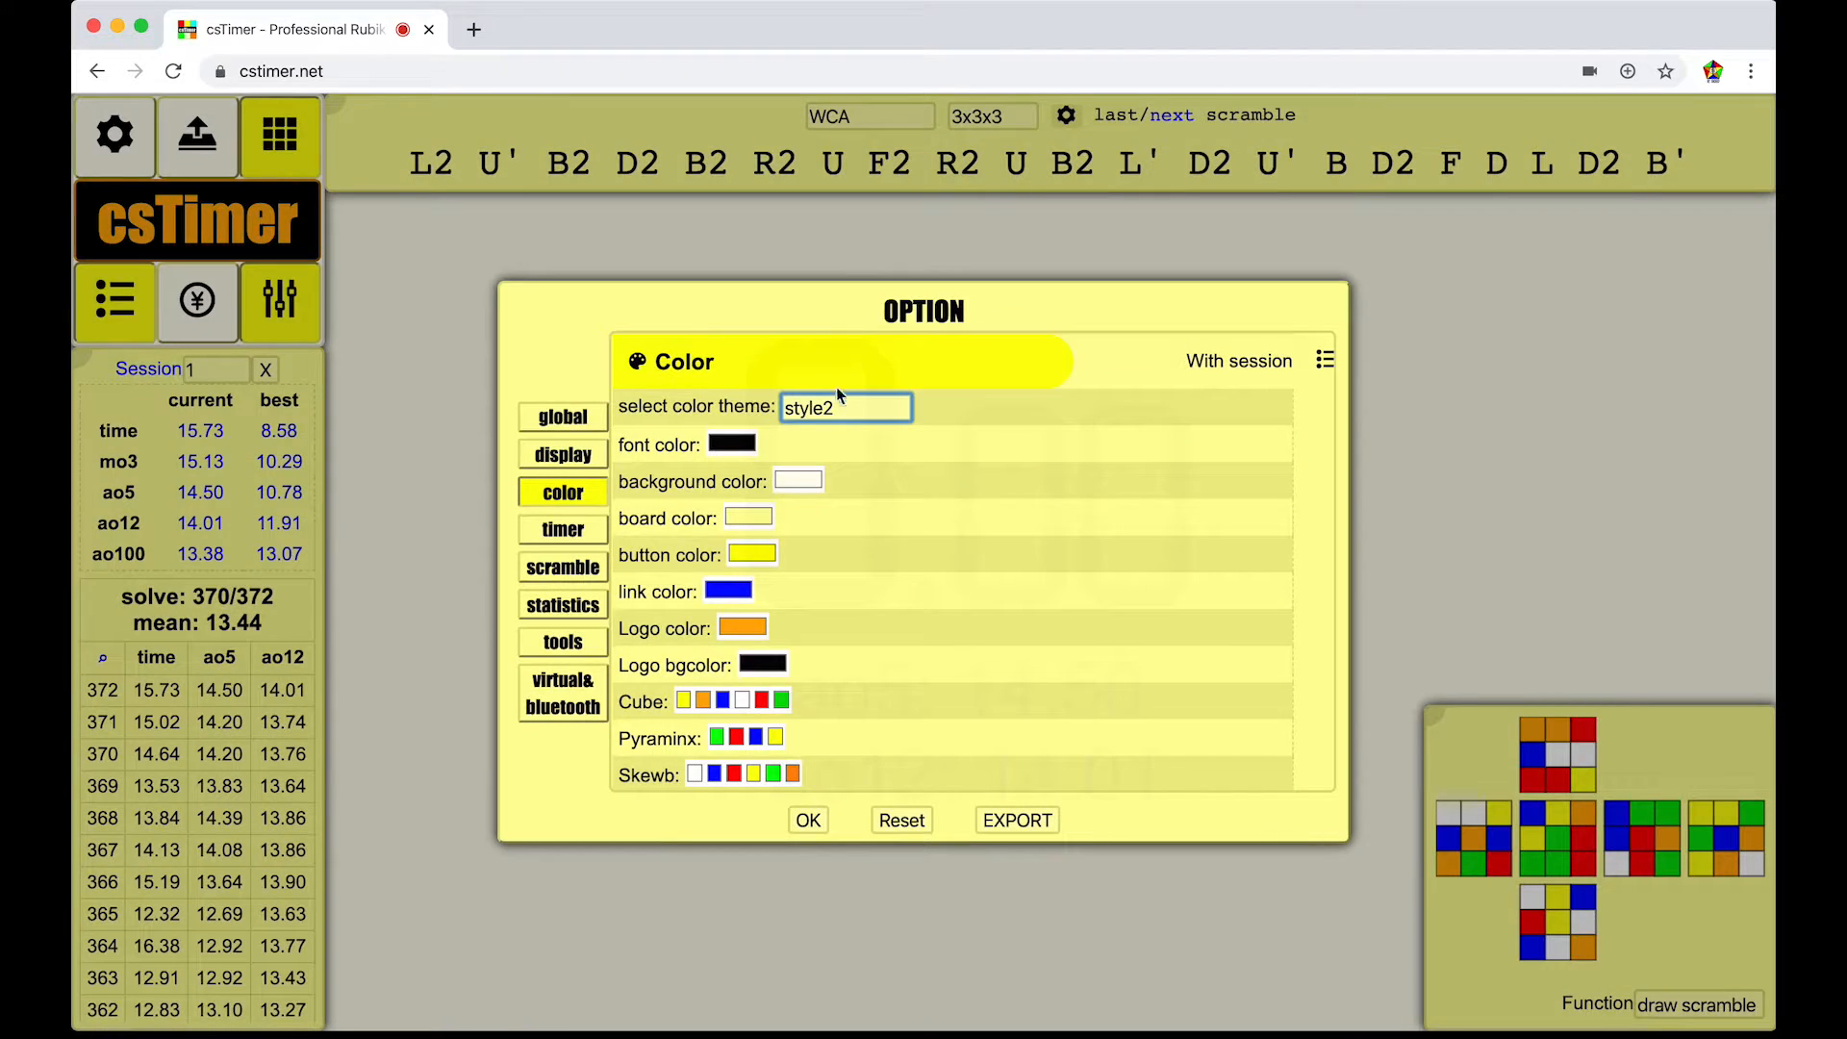
pyautogui.click(846, 407)
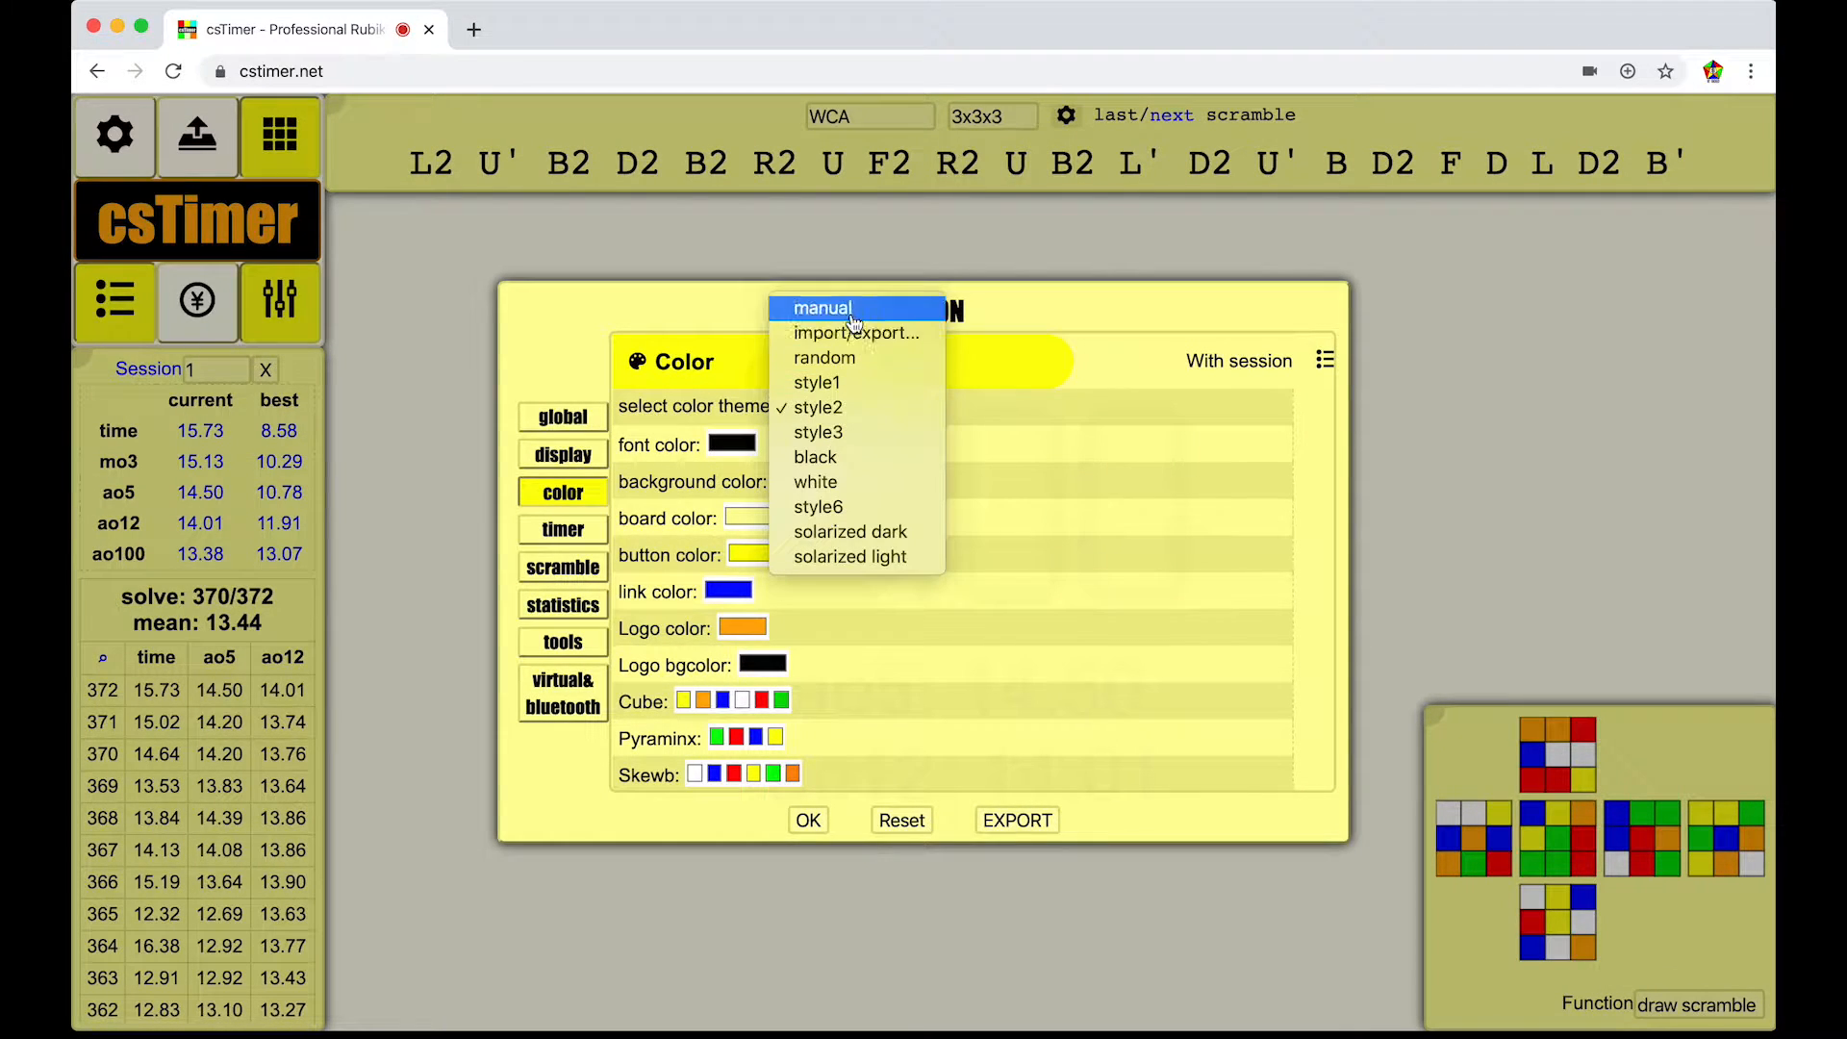
pyautogui.moveTo(843, 317)
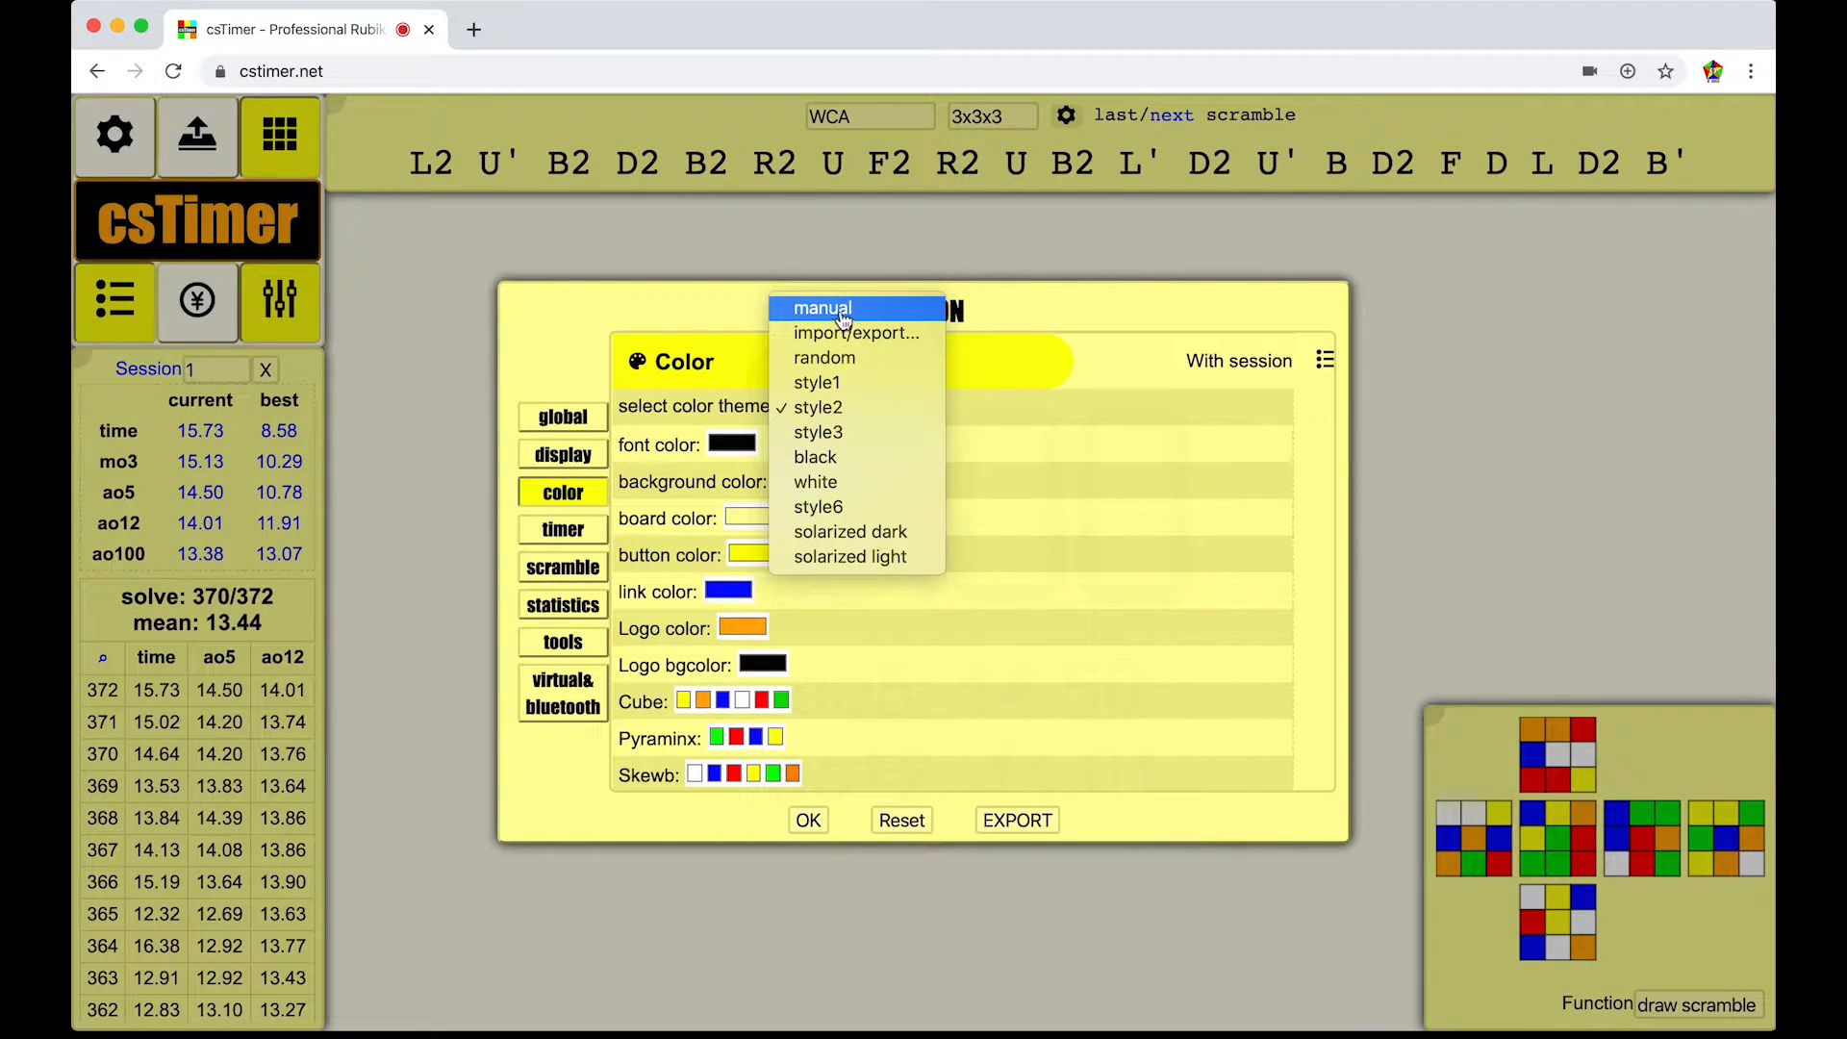
pyautogui.moveTo(842, 343)
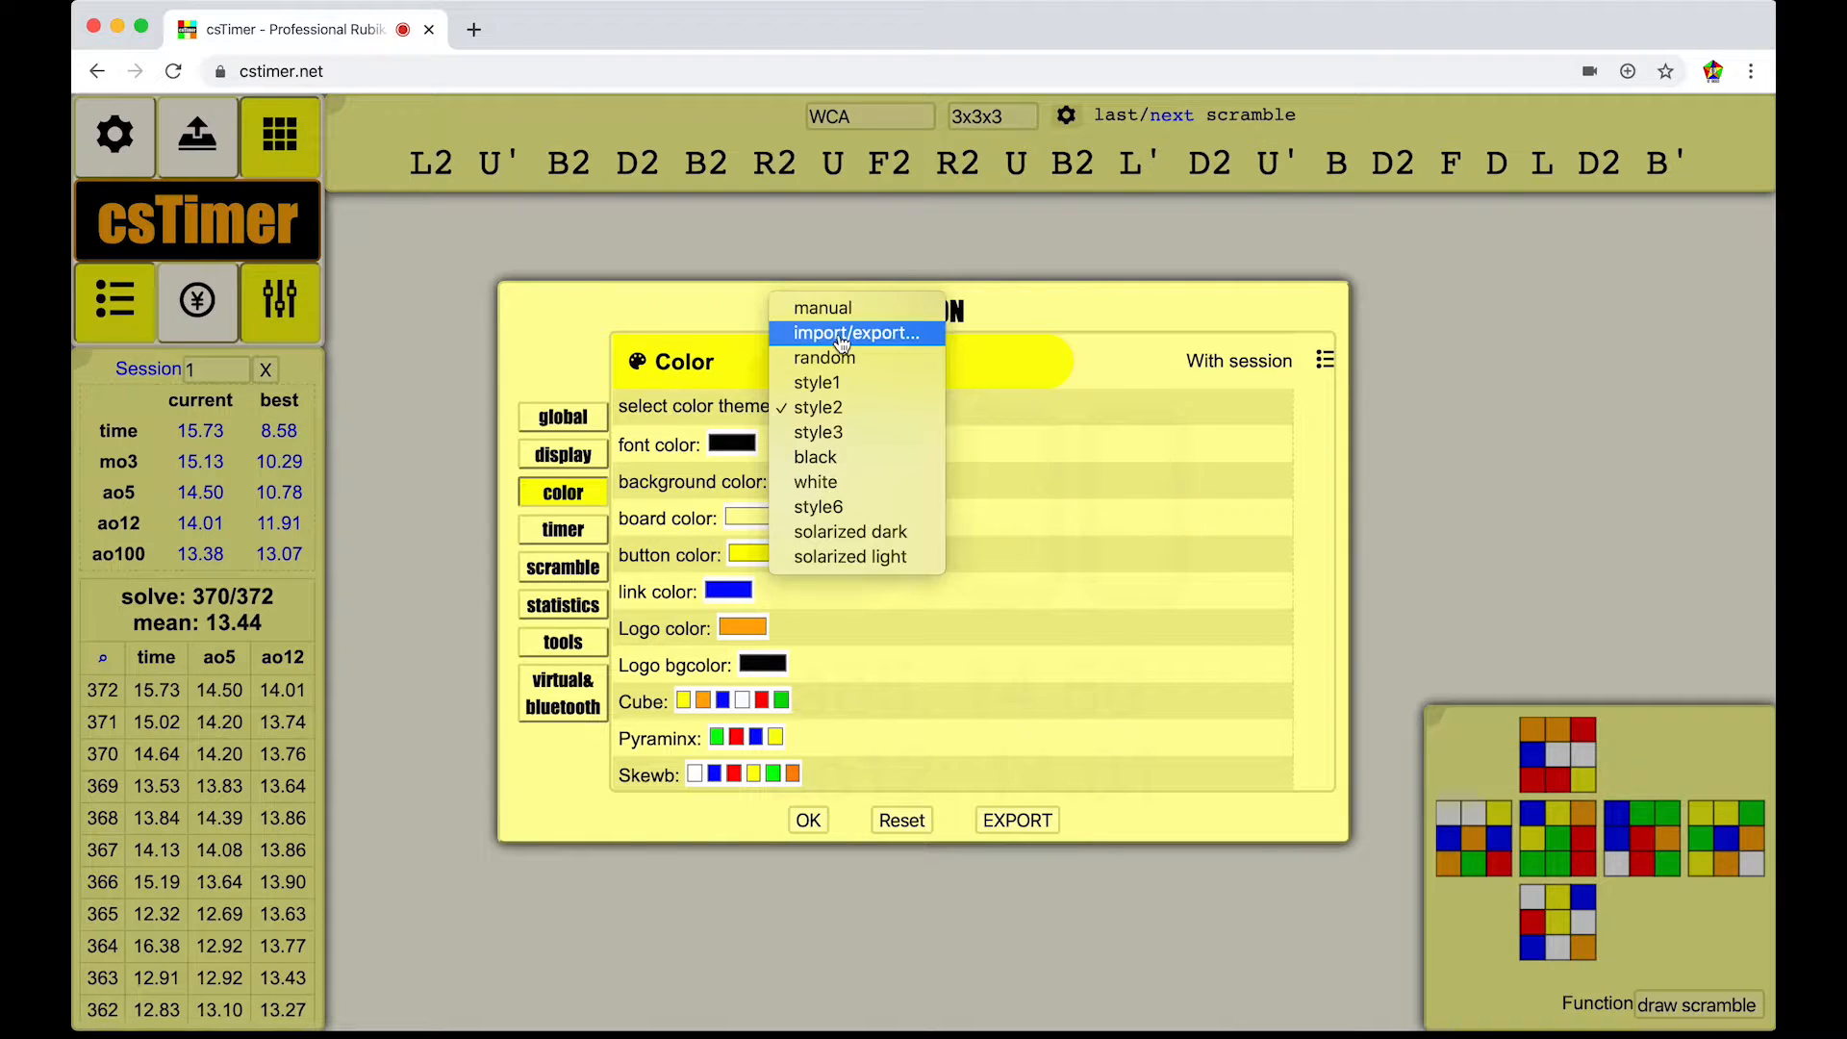
pyautogui.click(821, 308)
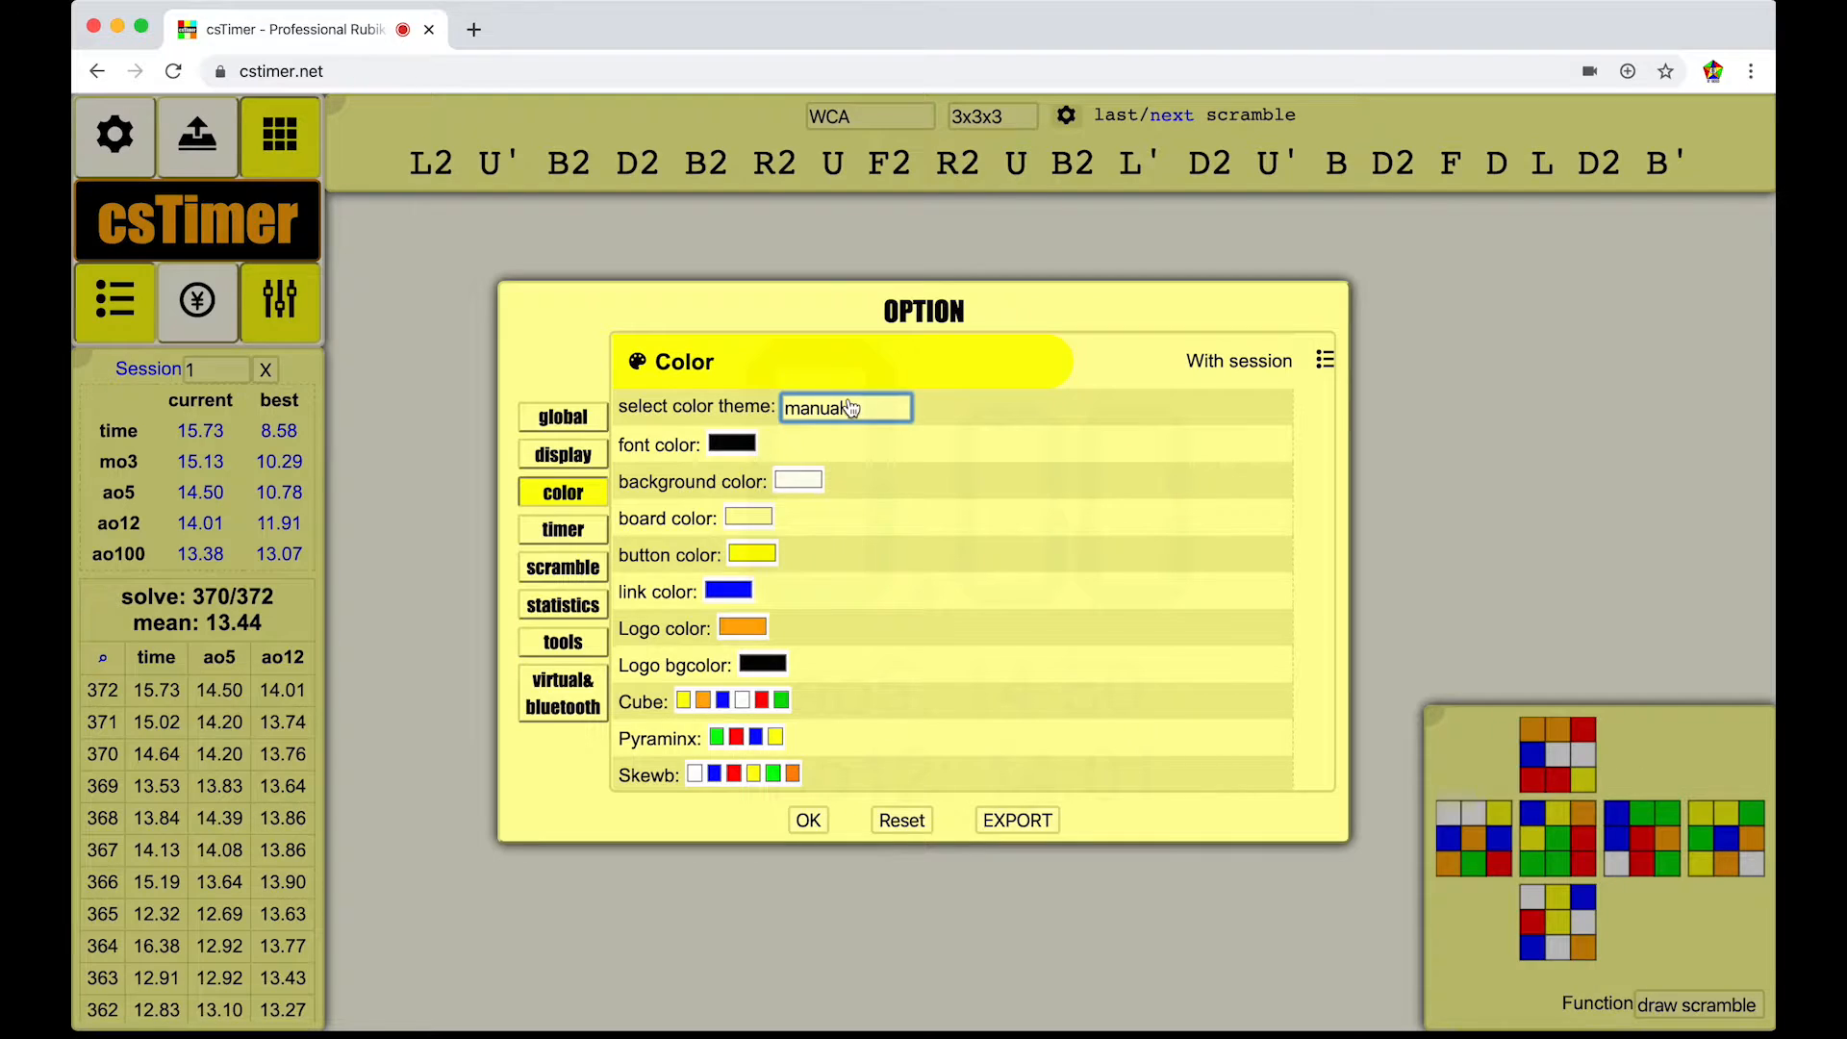
pyautogui.click(846, 408)
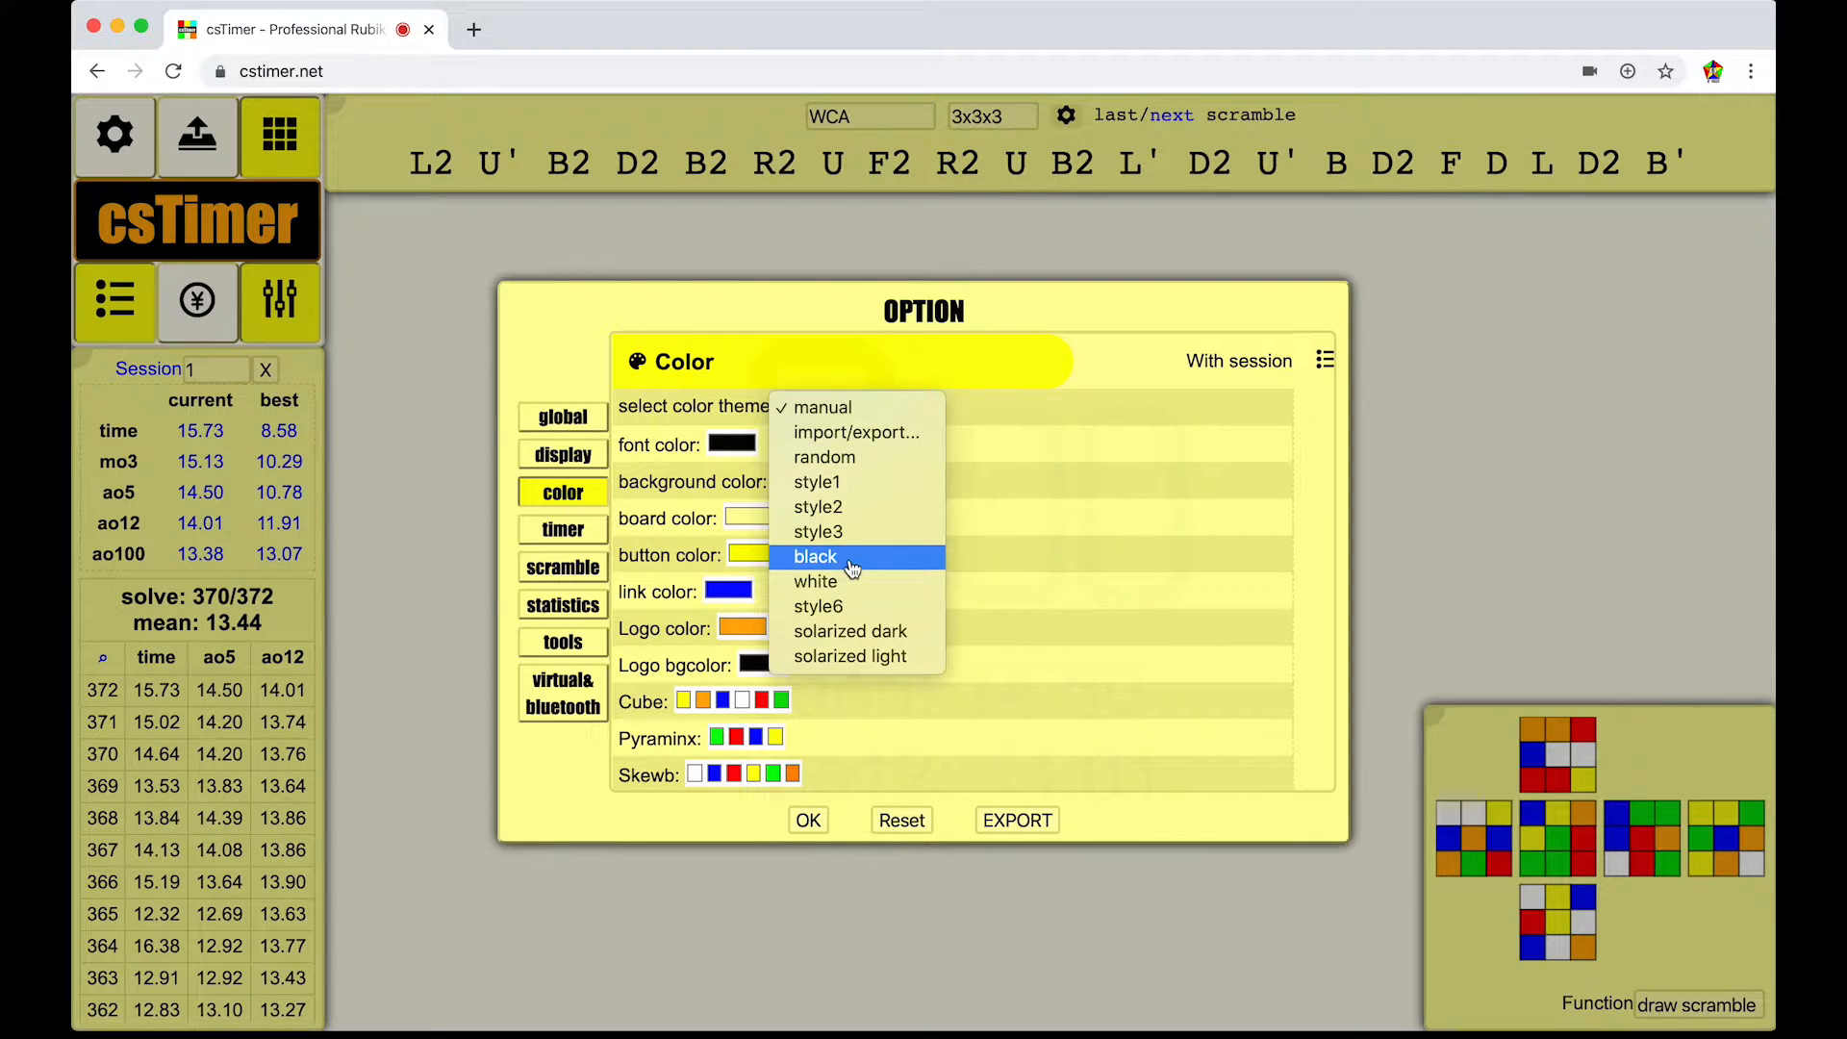
pyautogui.click(813, 556)
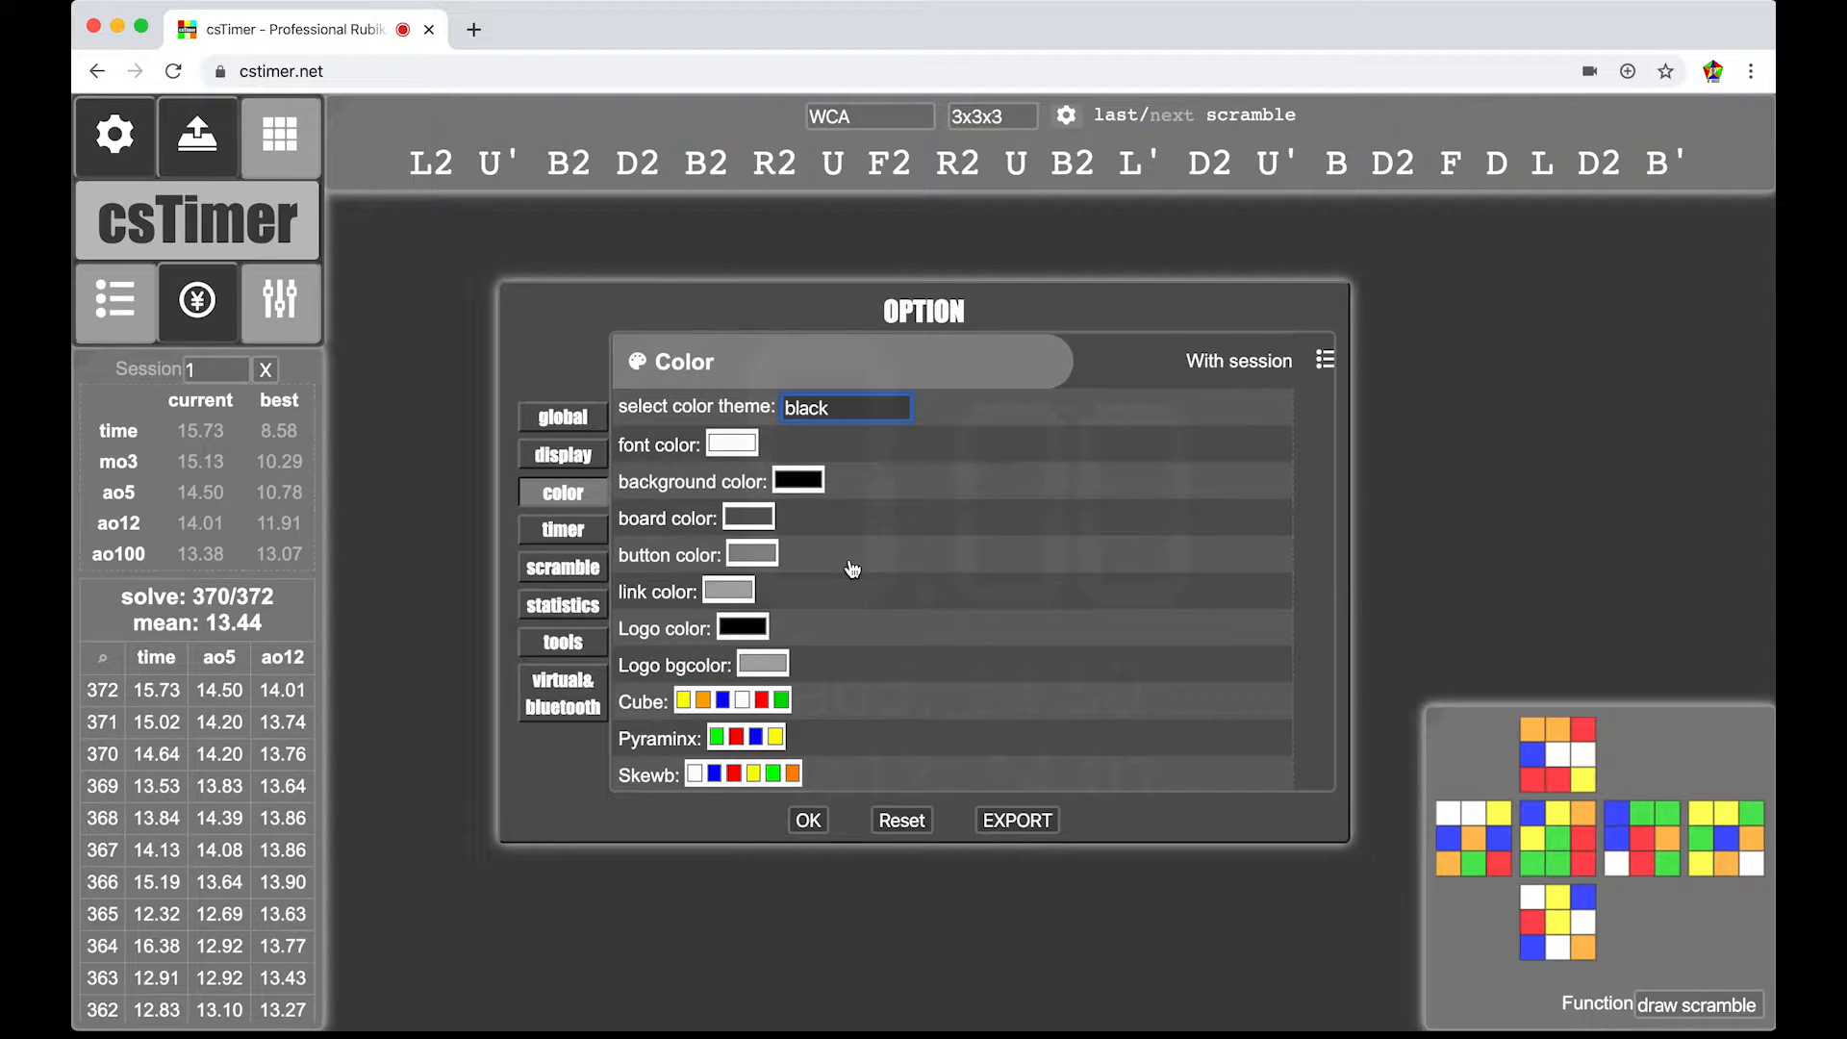
pyautogui.scroll(-3)
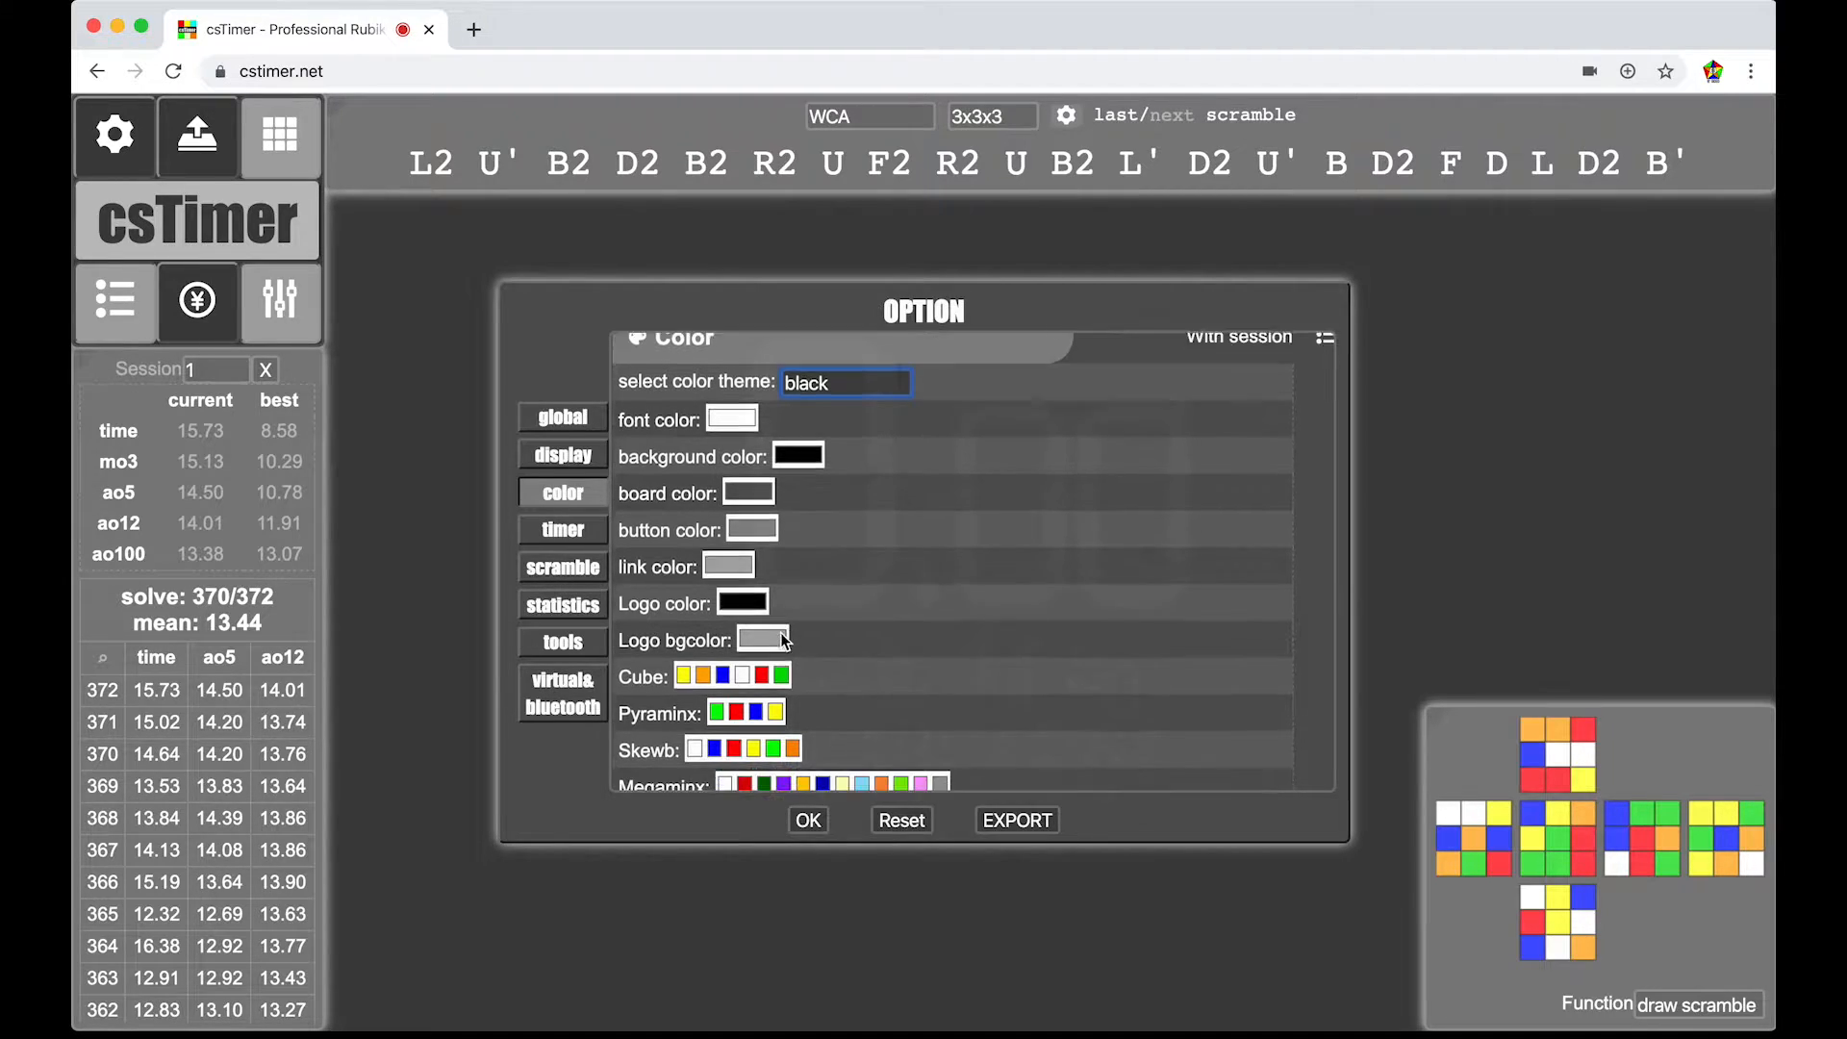
pyautogui.click(561, 453)
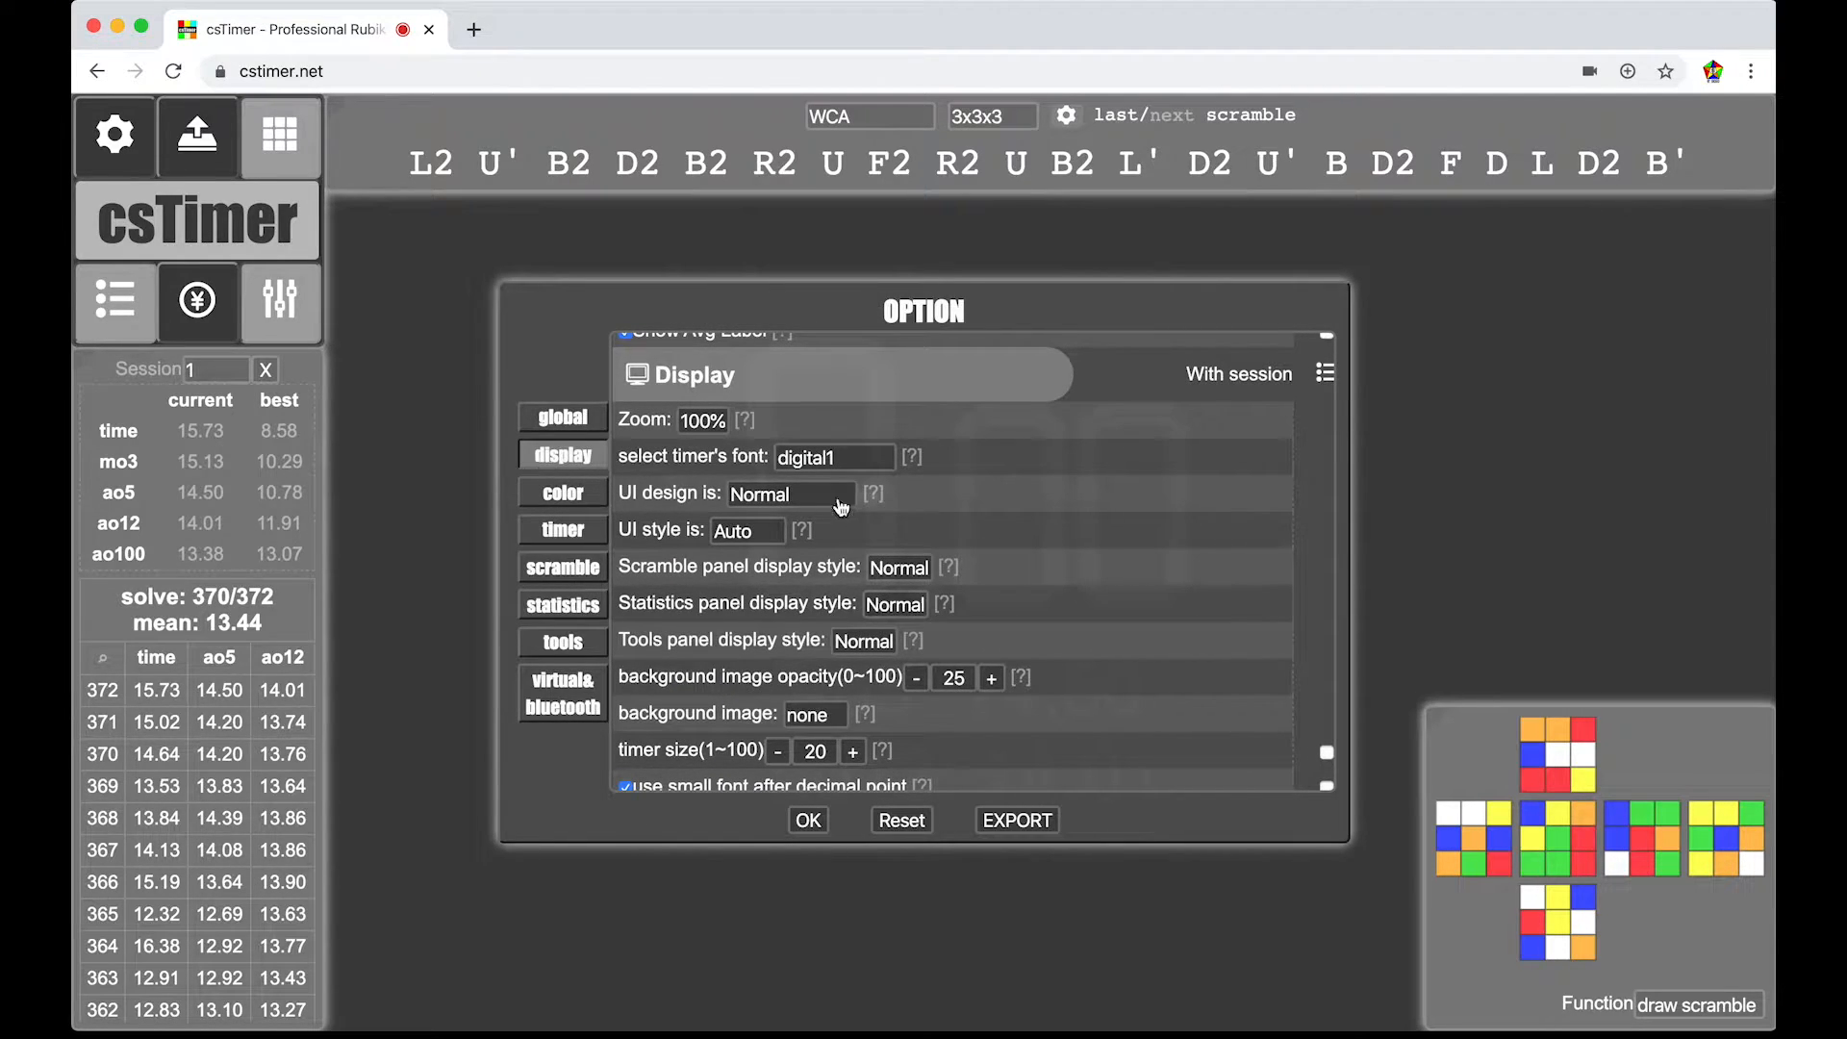
# - Try the digital5 and digital4 timer fonts, keep digital1 and apply the settings
pyautogui.scroll(-3)
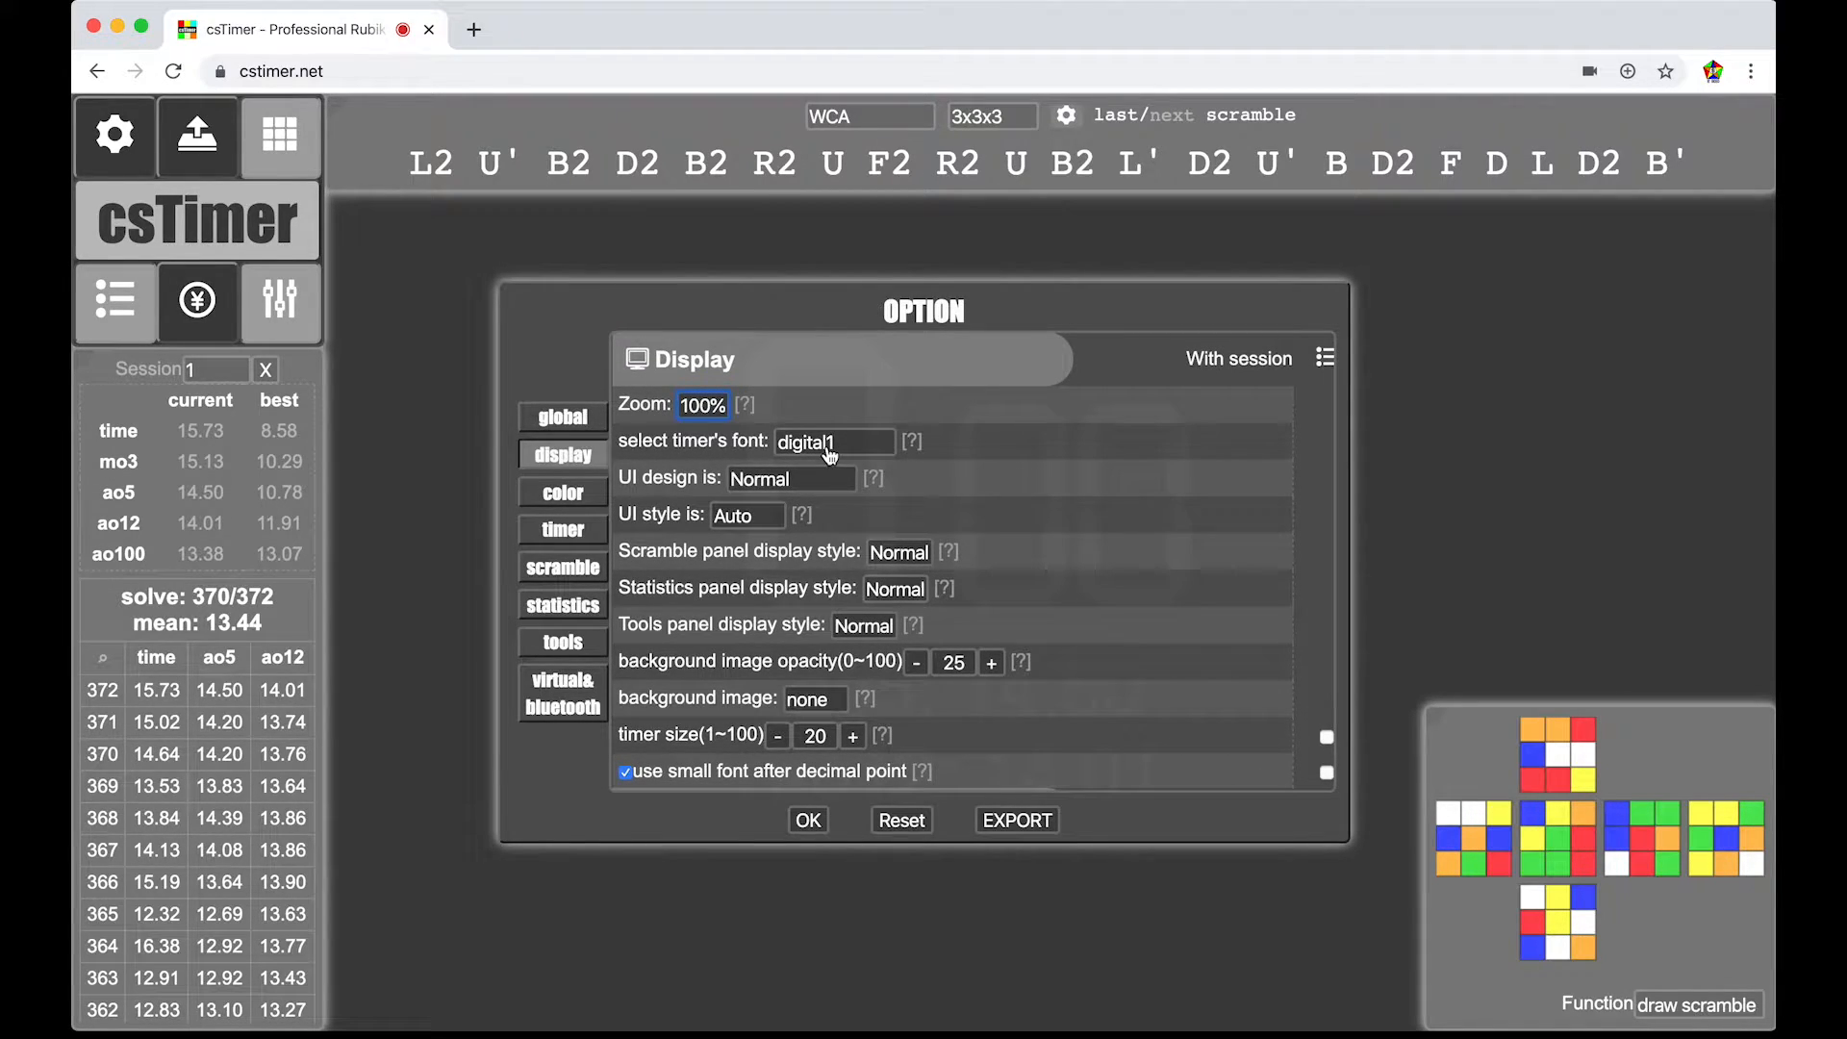
pyautogui.moveTo(689, 431)
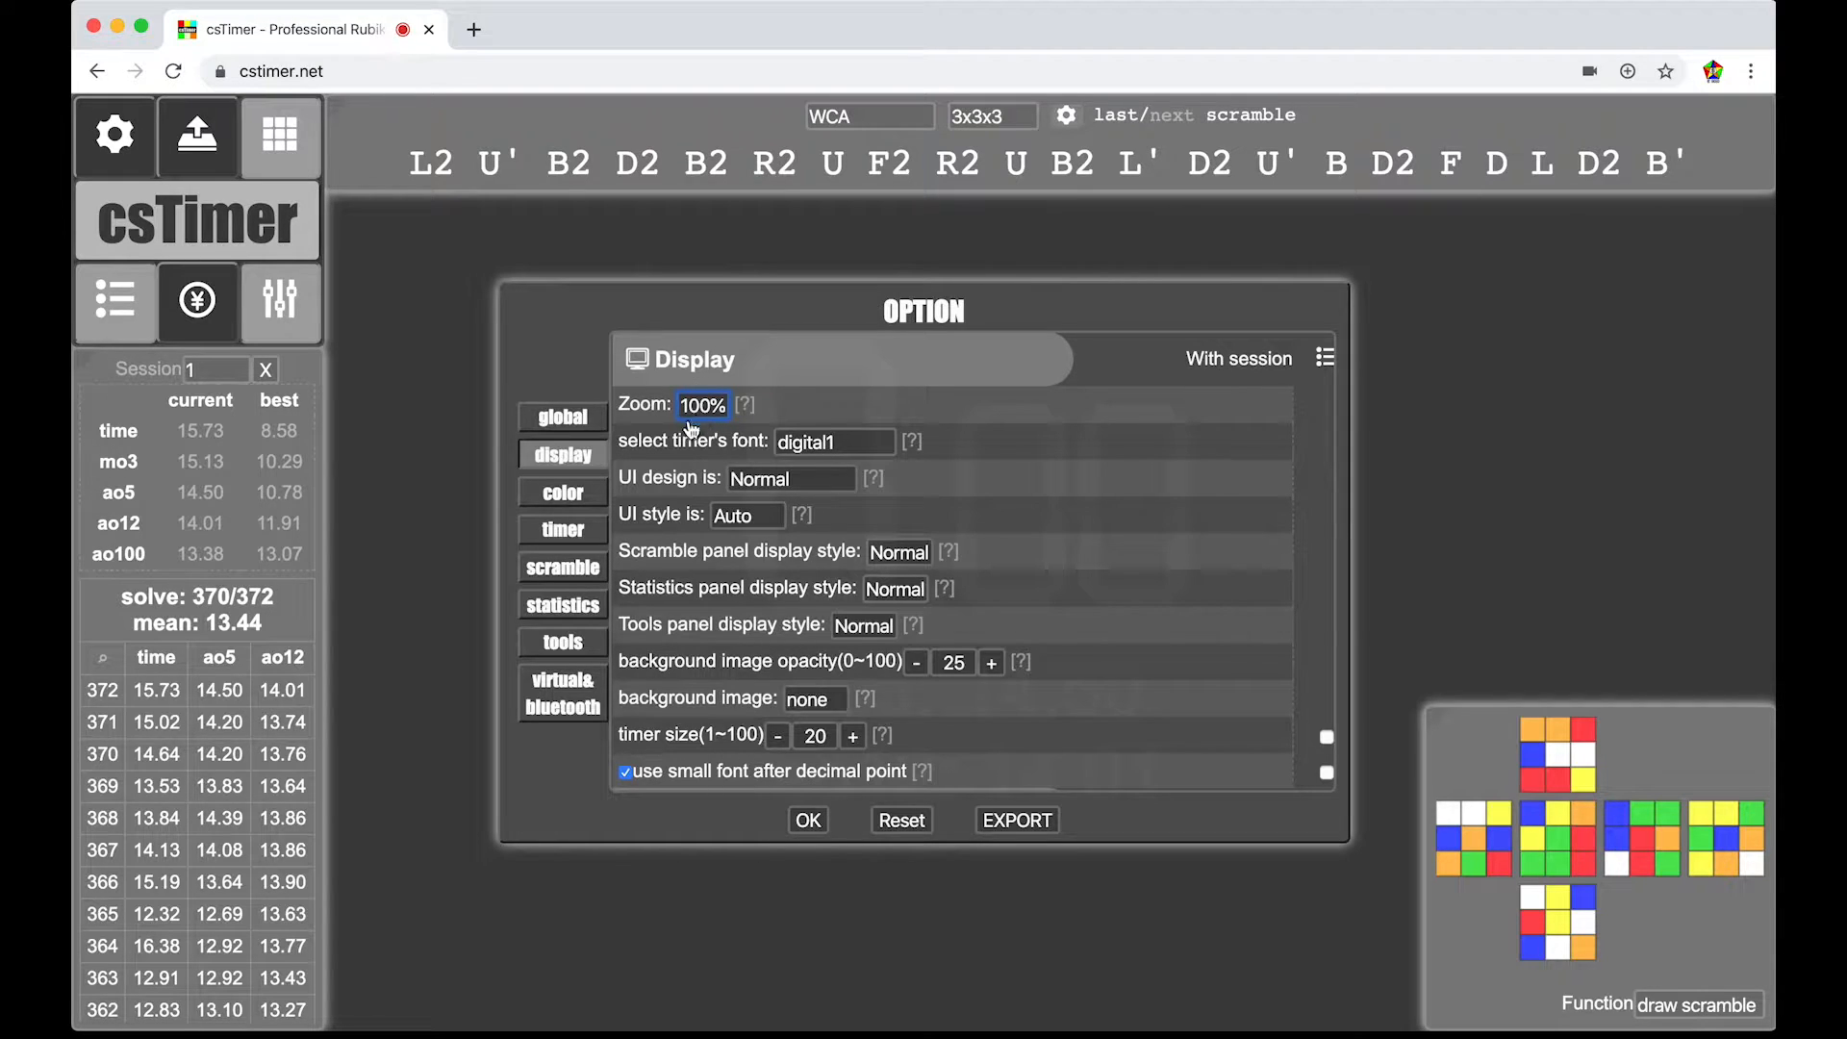
pyautogui.moveTo(735, 416)
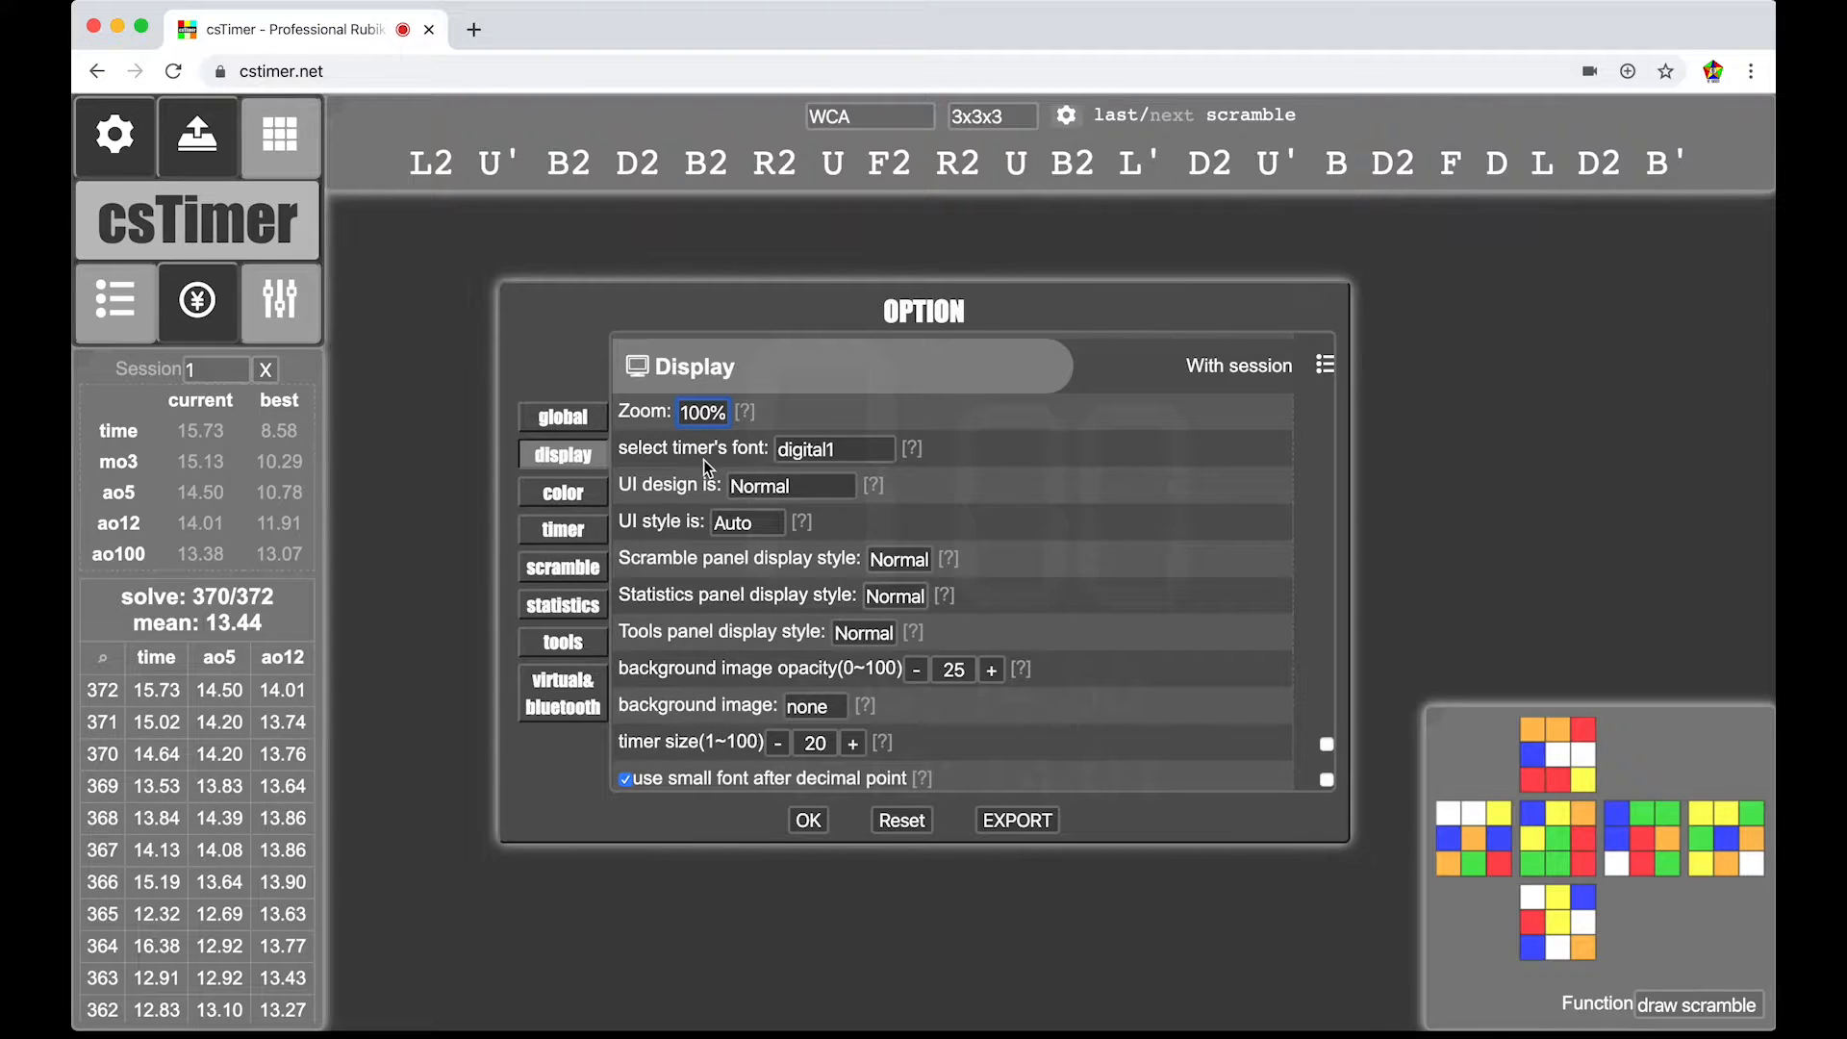
pyautogui.click(835, 448)
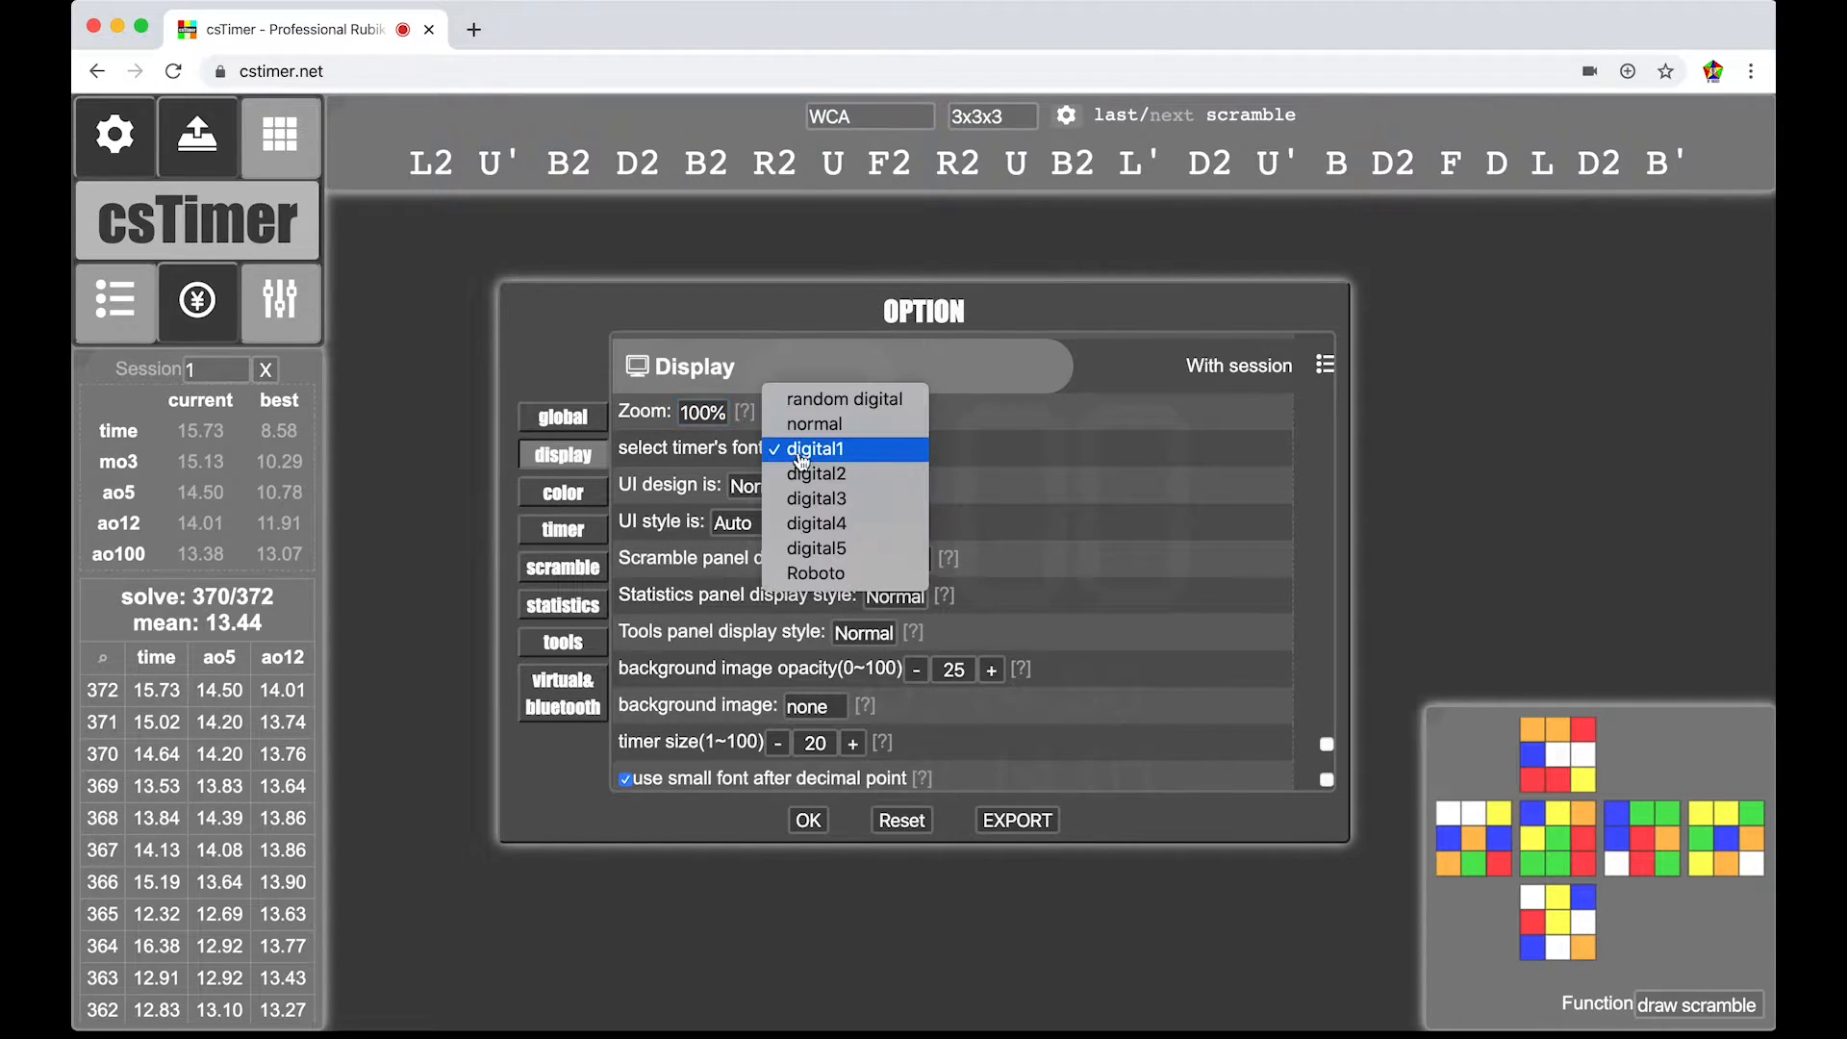
pyautogui.moveTo(816, 574)
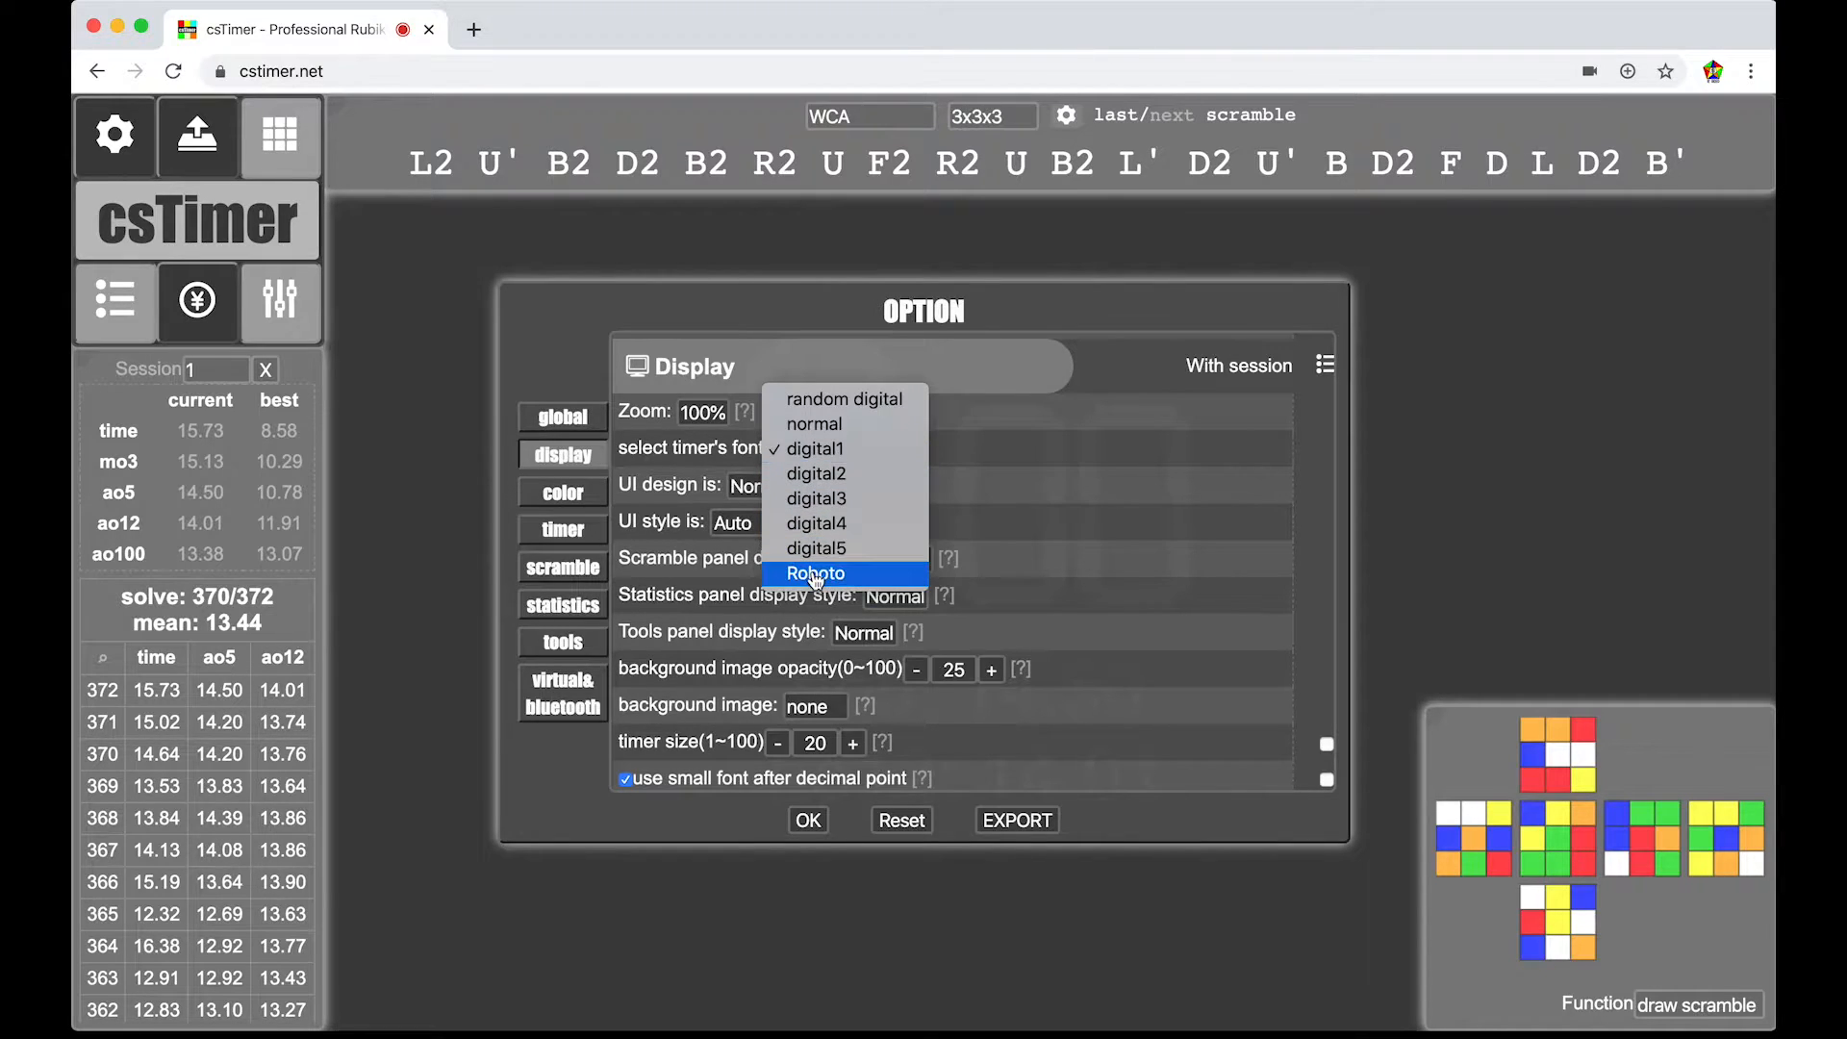
pyautogui.click(816, 573)
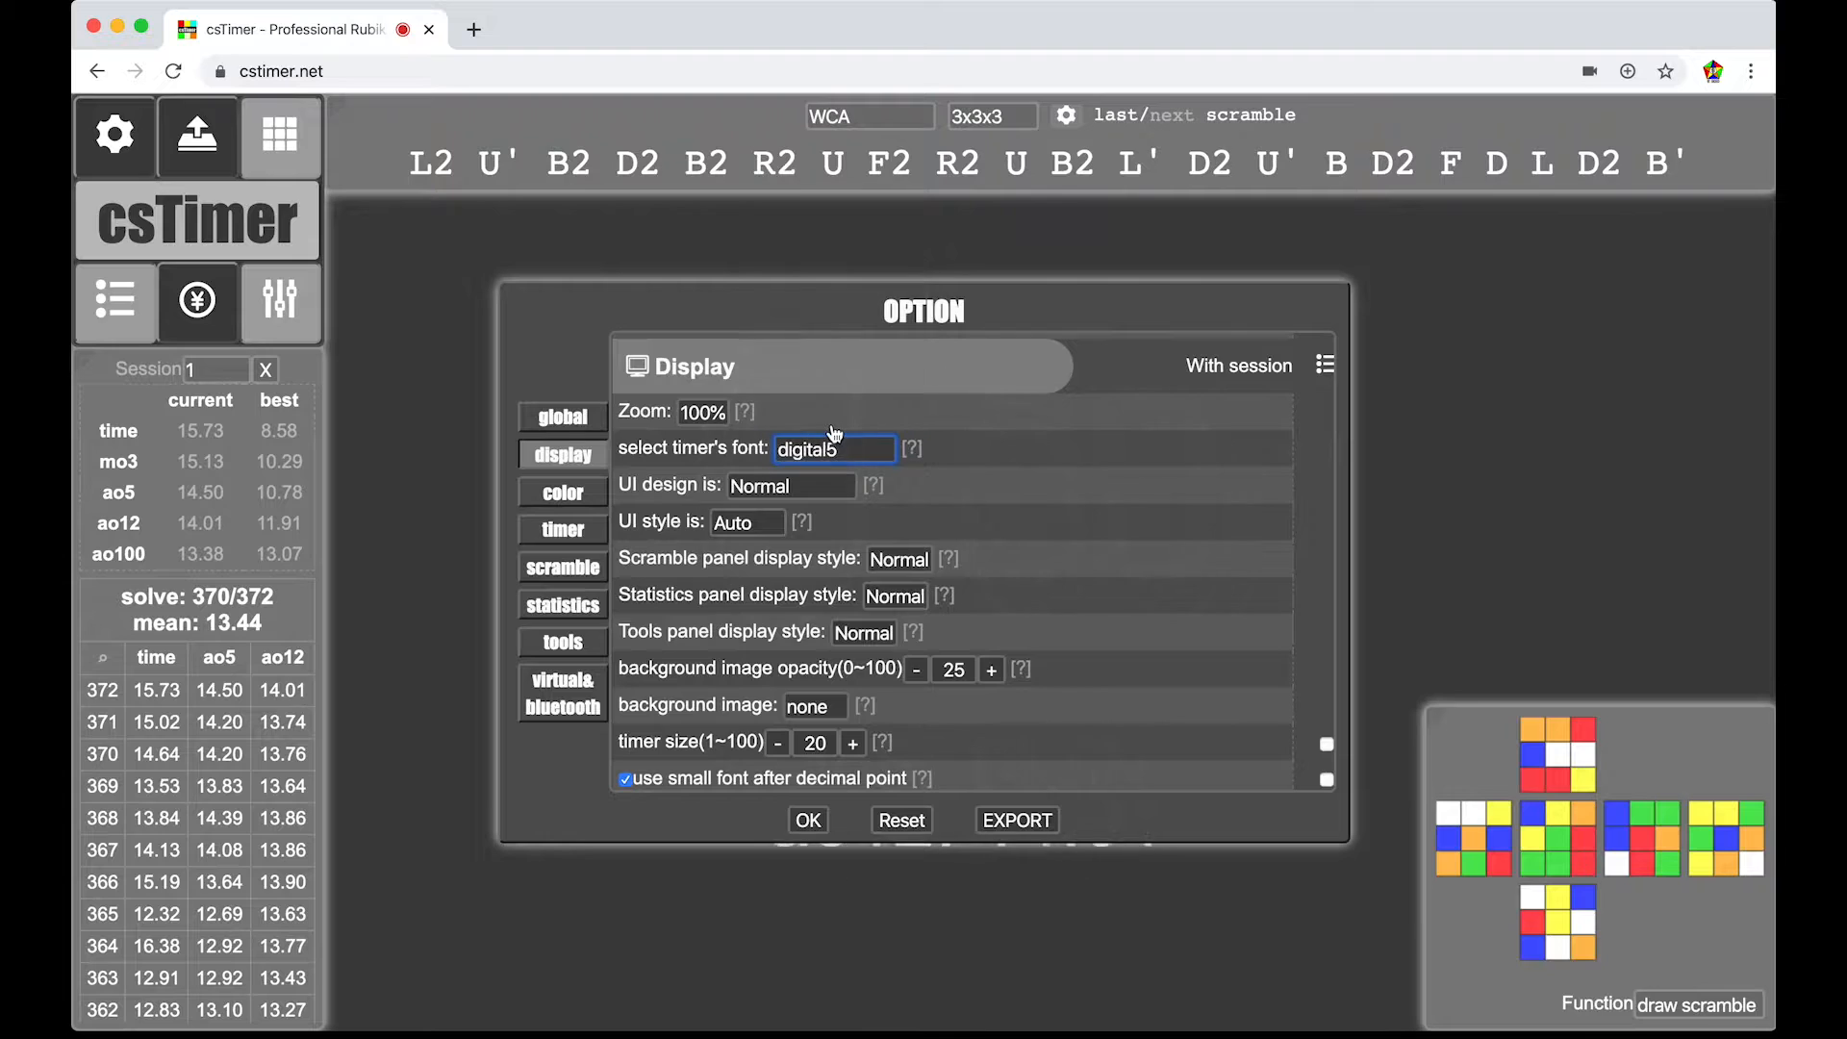
pyautogui.click(835, 450)
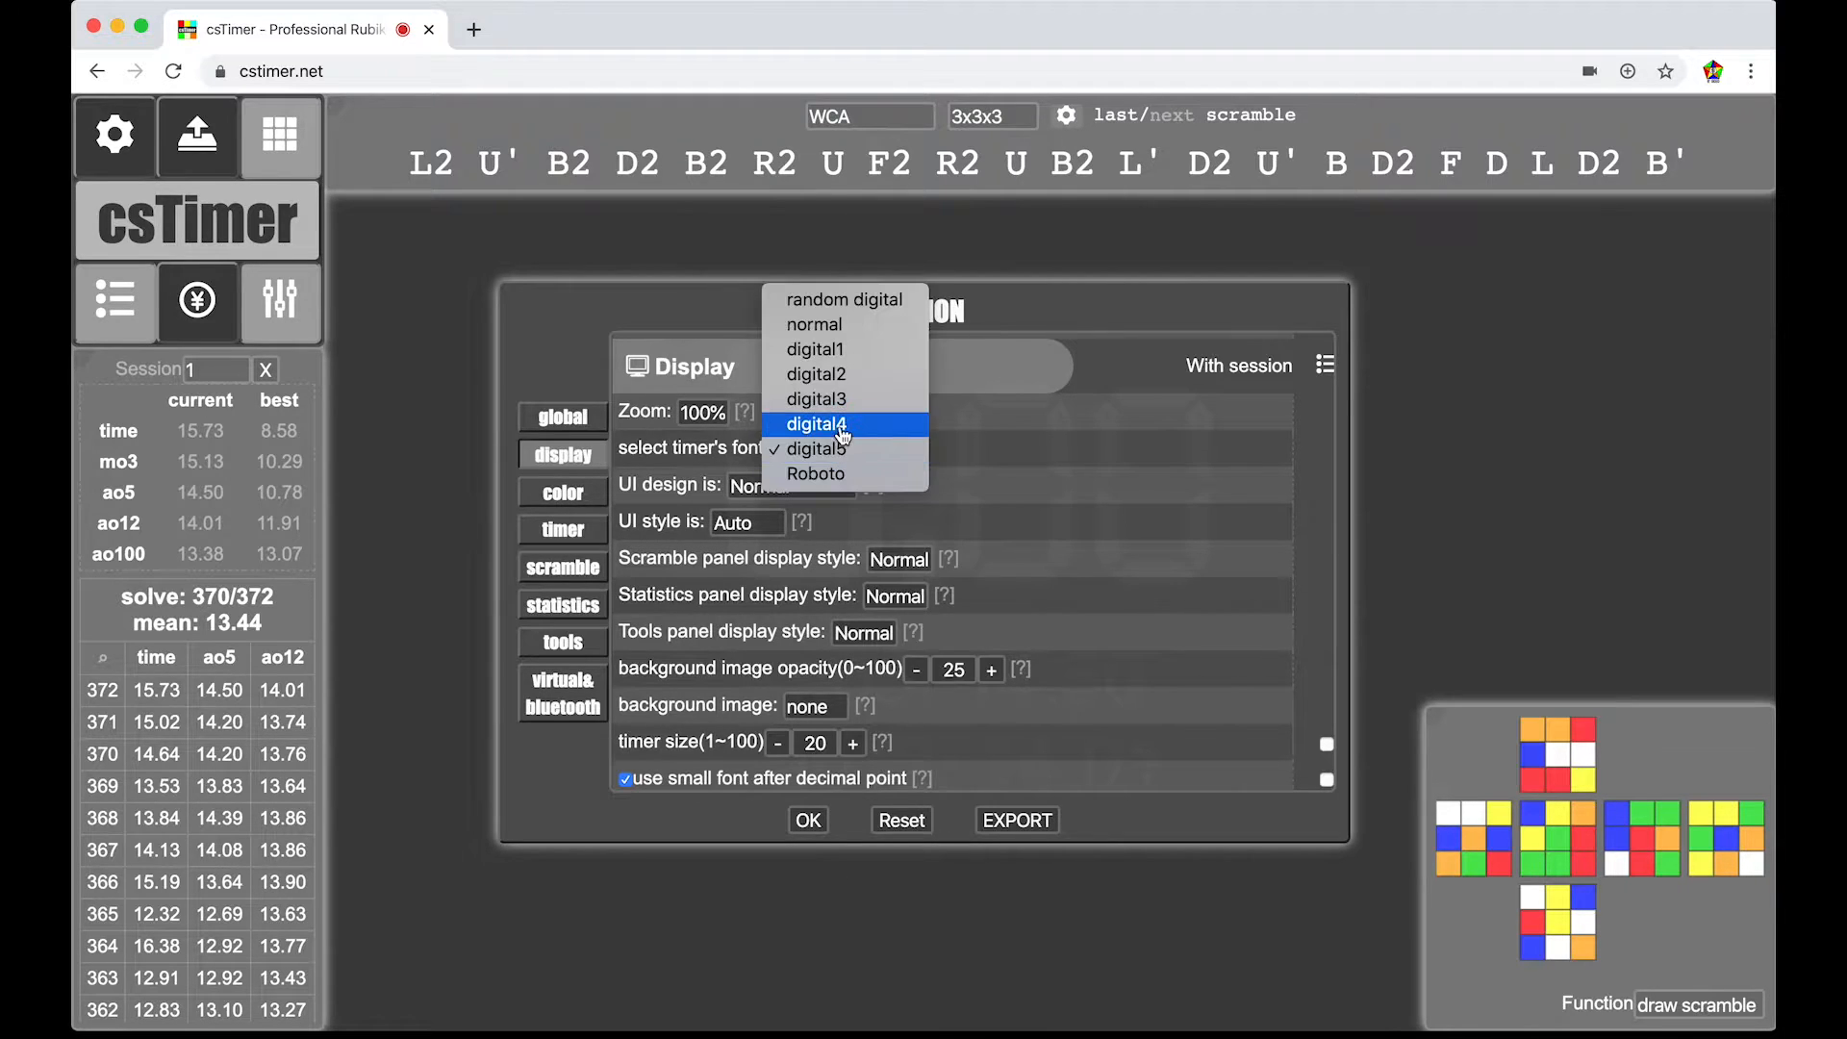
pyautogui.click(815, 423)
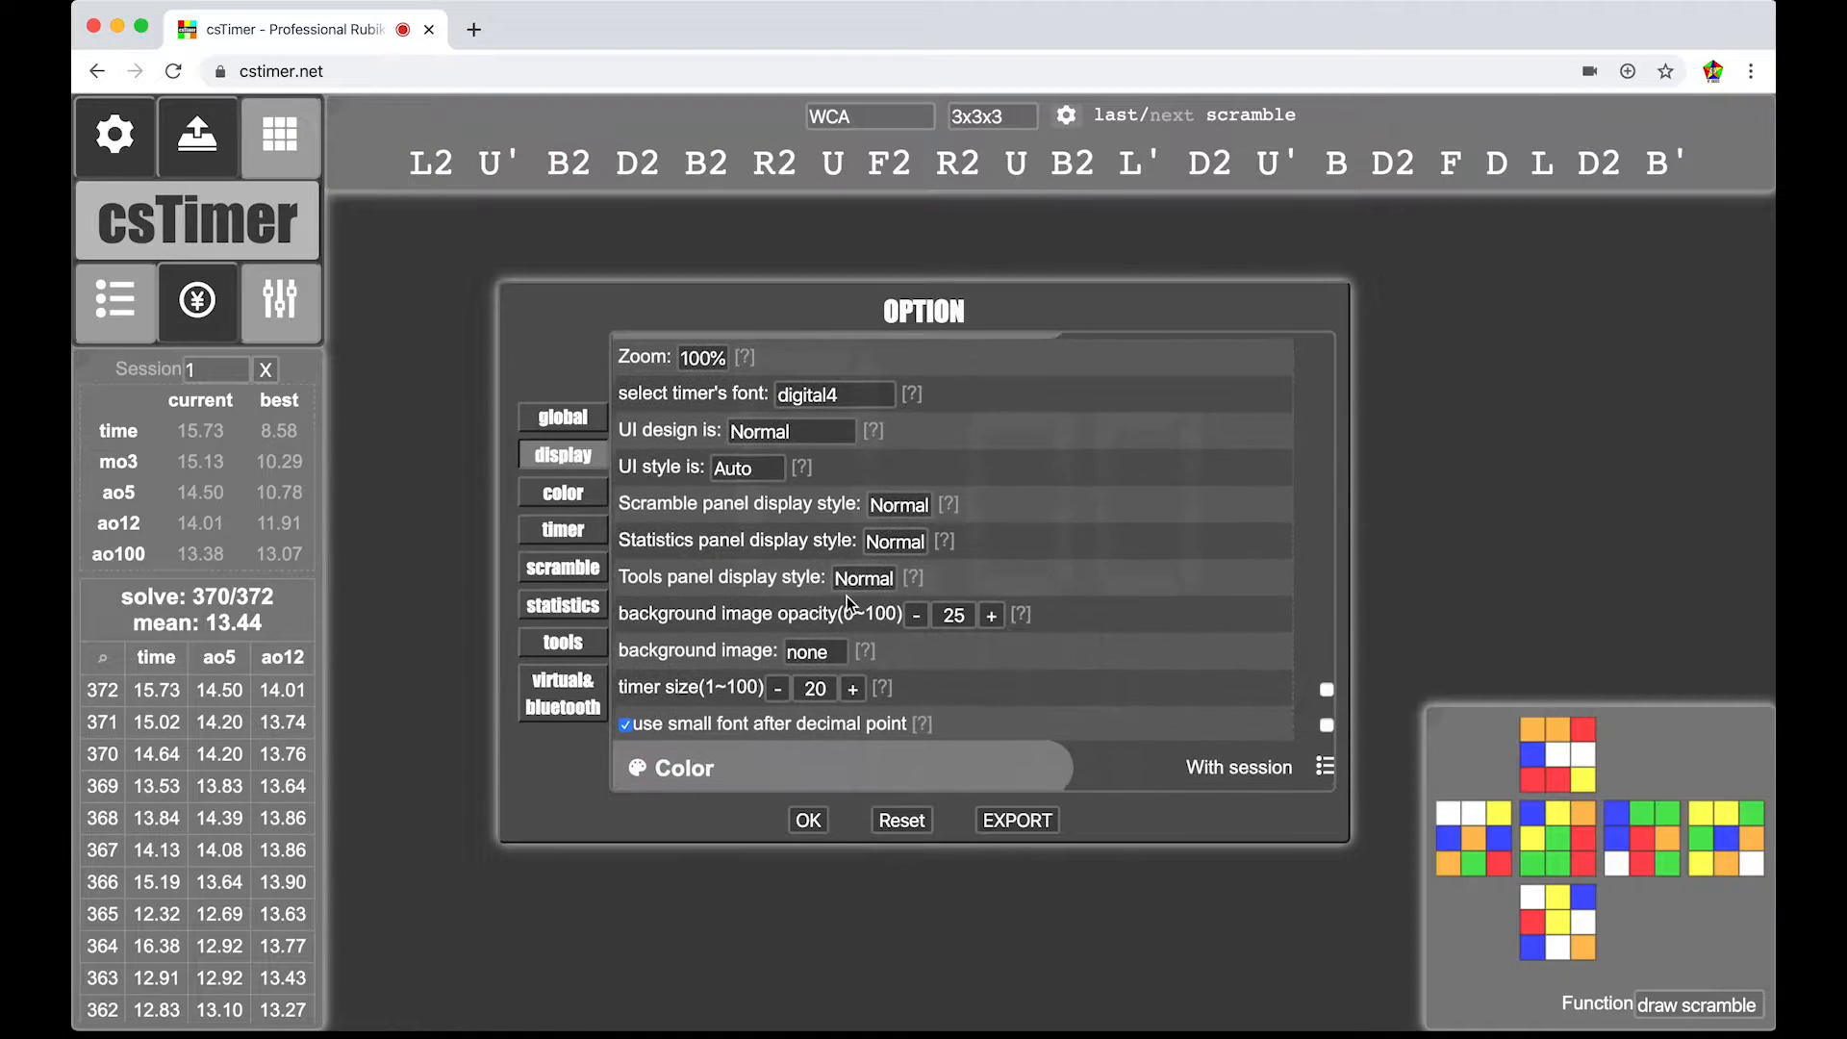
pyautogui.click(833, 394)
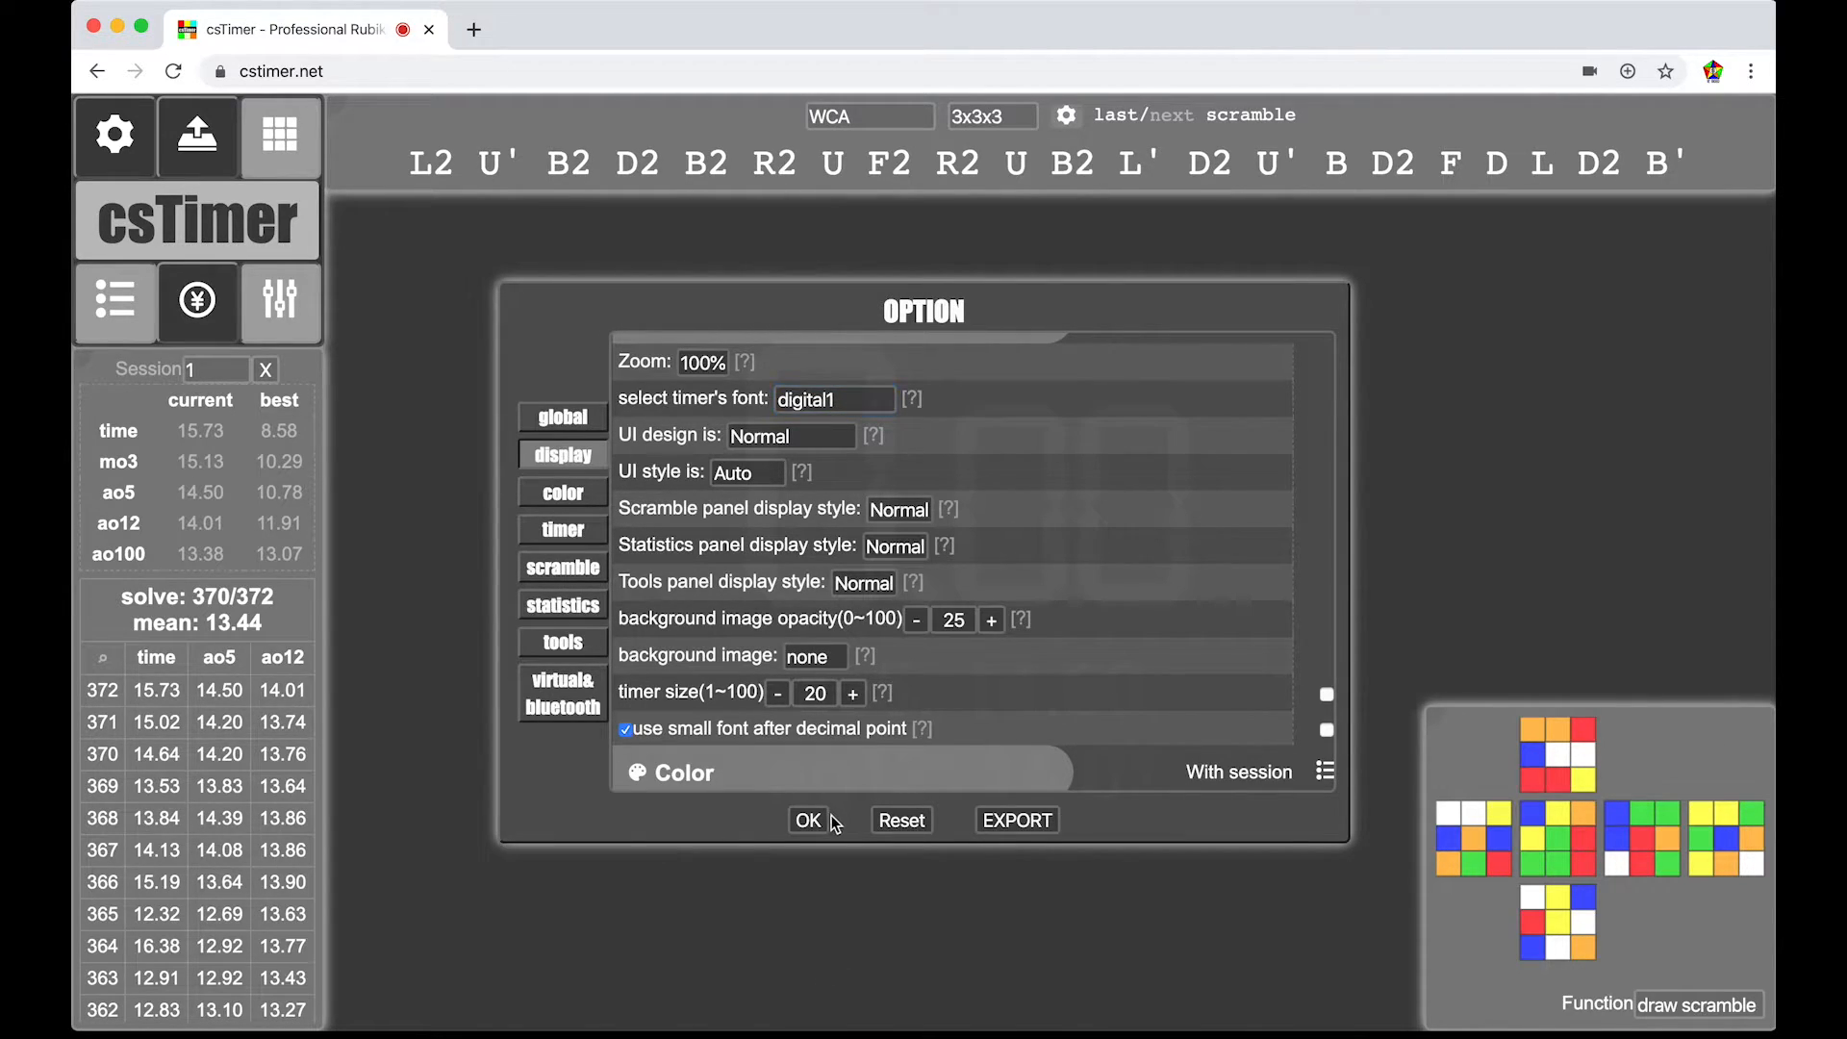
pyautogui.click(808, 820)
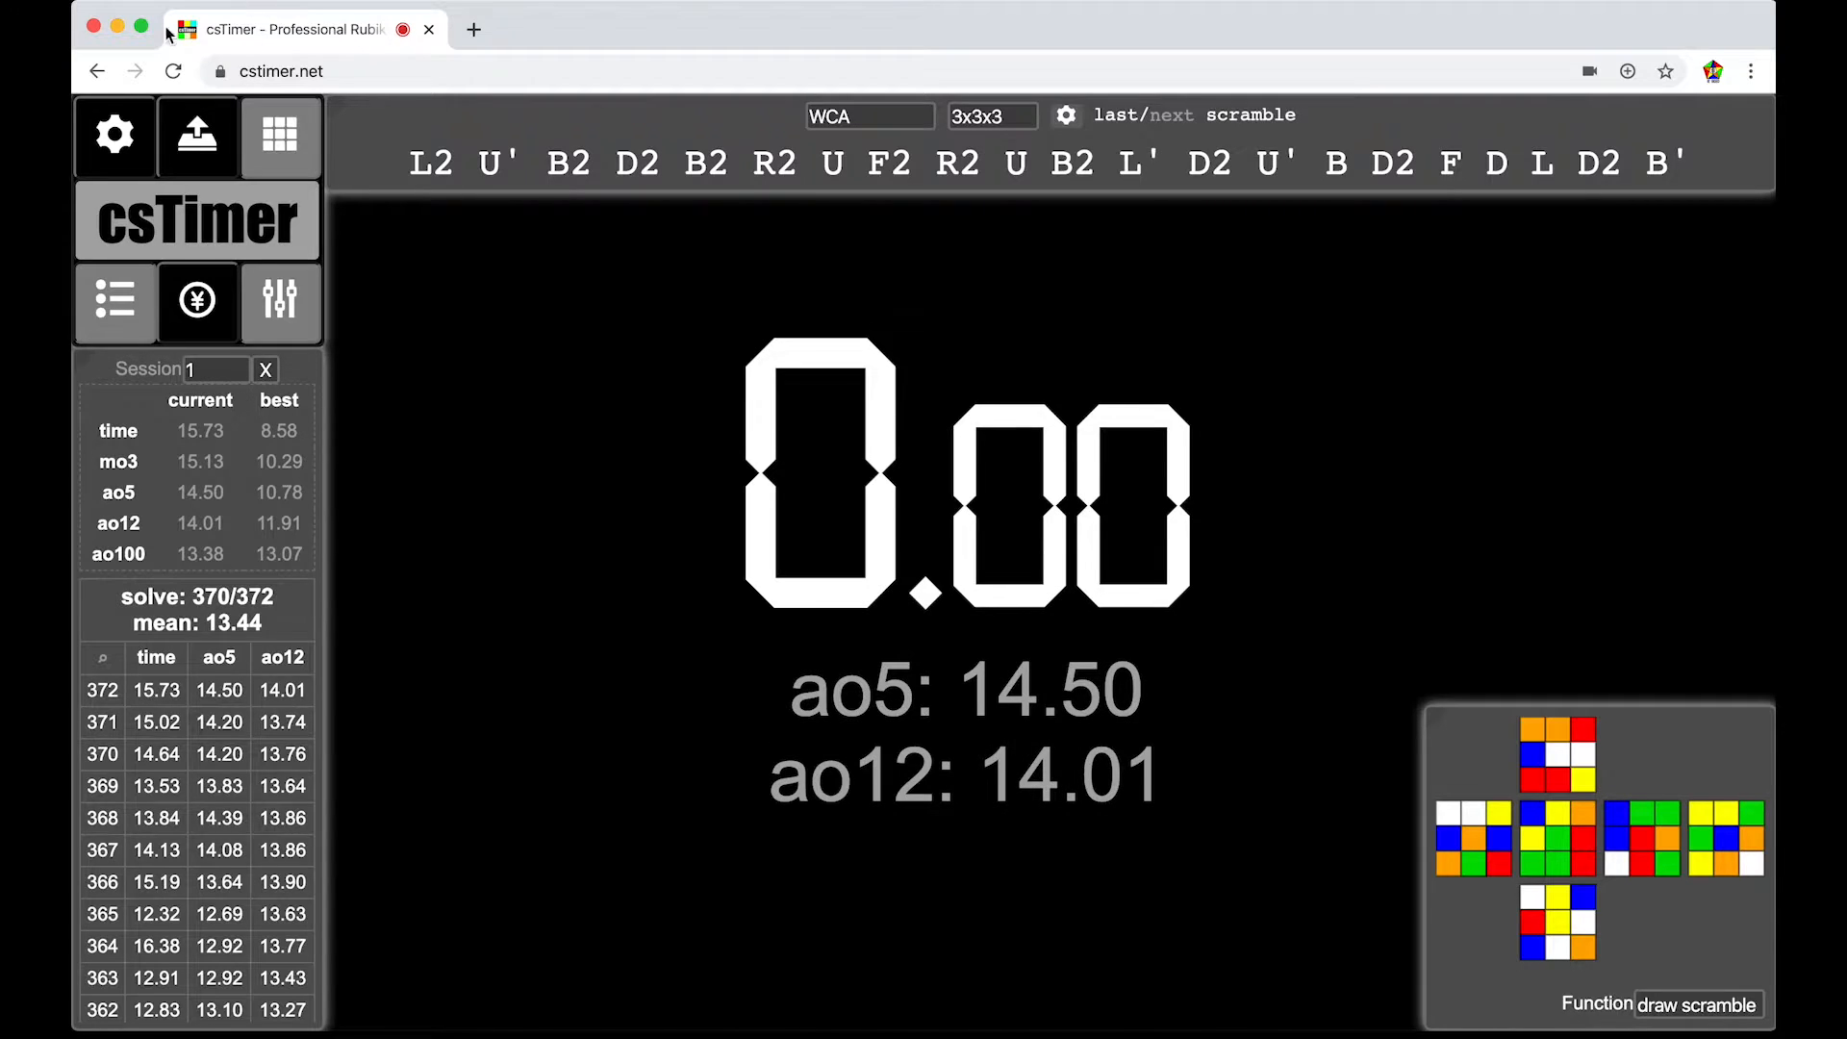
# - Try the material design look, then keep the normal interface design without shadows
pyautogui.click(113, 135)
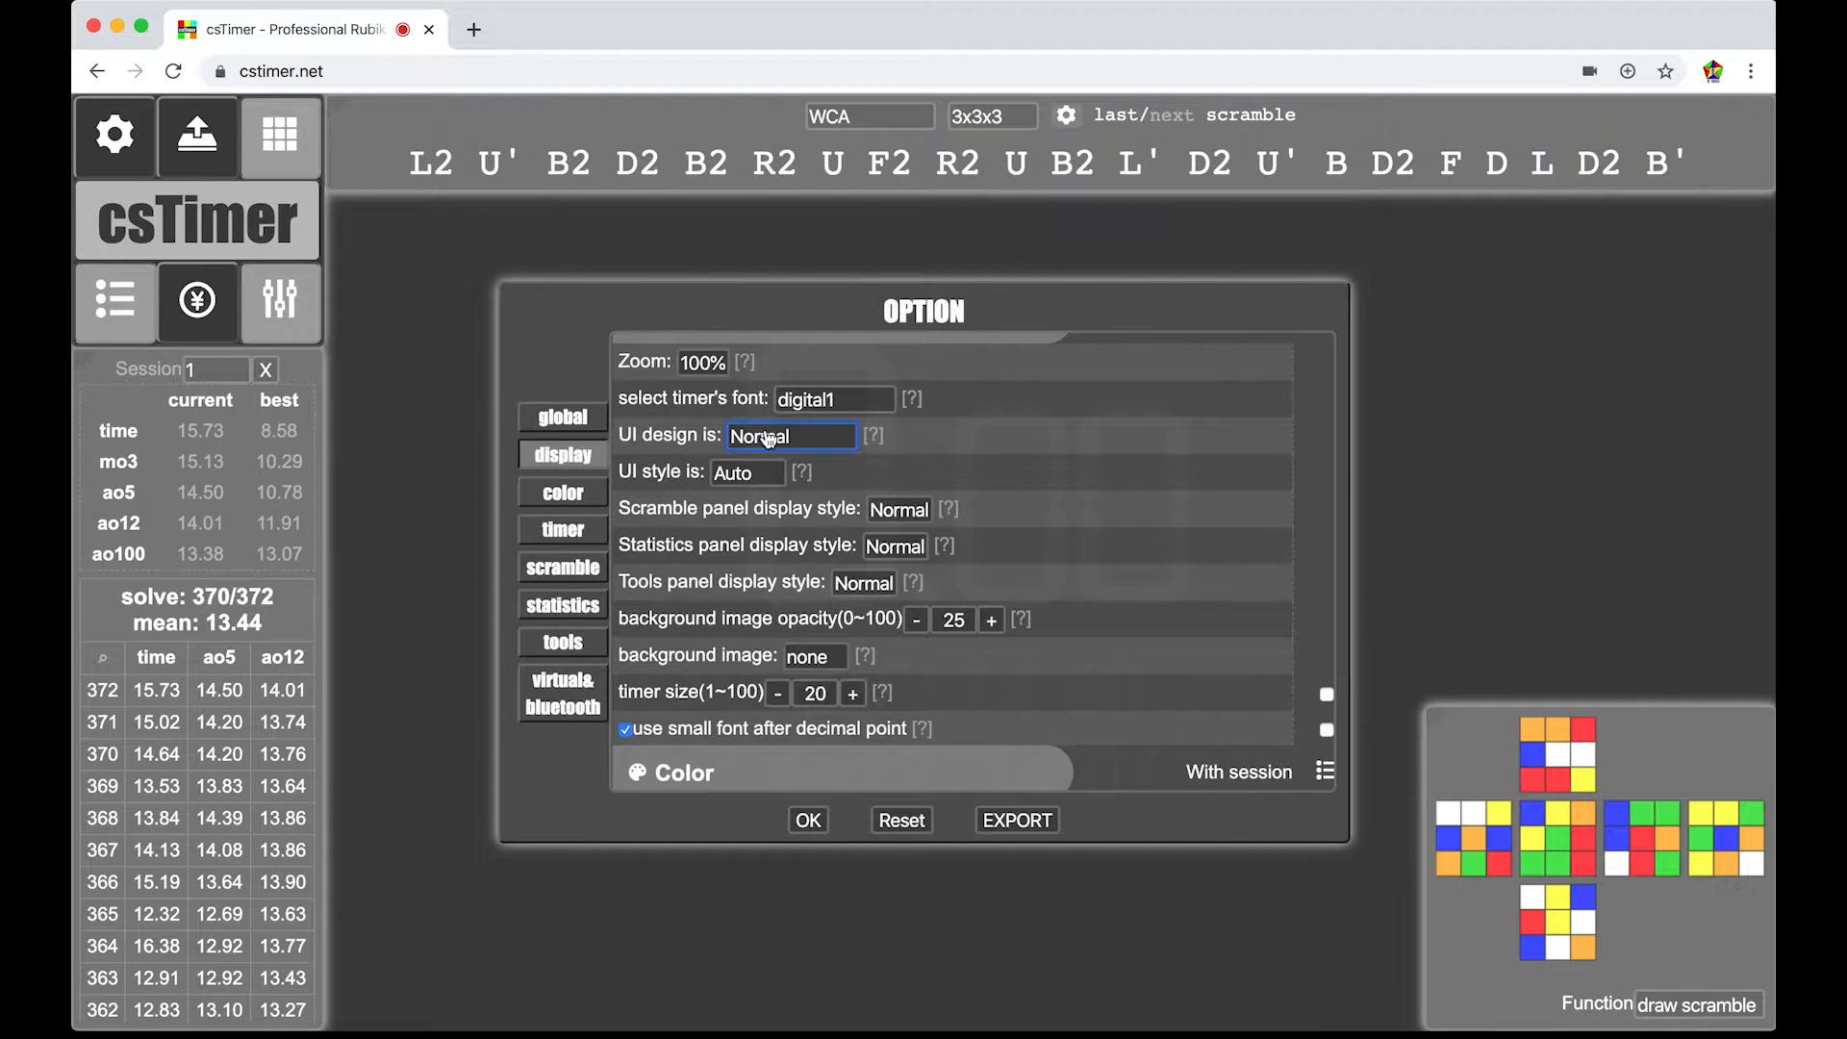
pyautogui.click(790, 434)
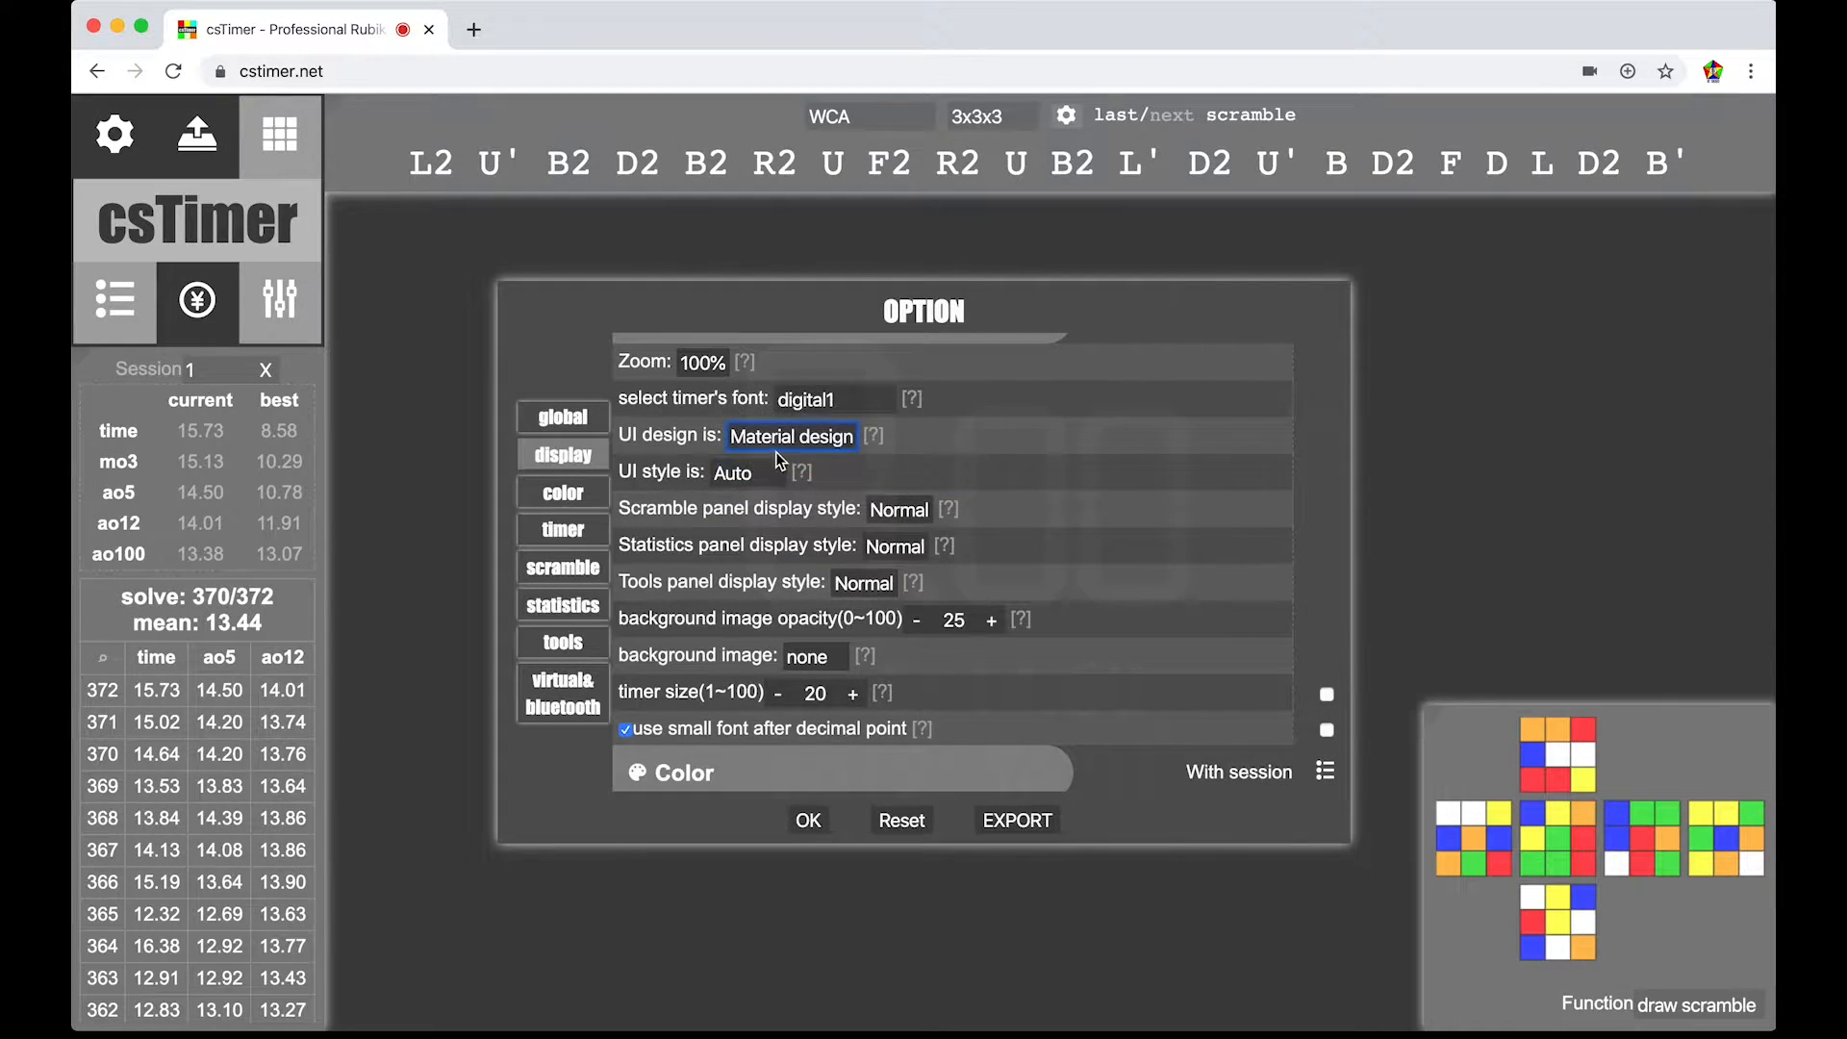
pyautogui.click(791, 435)
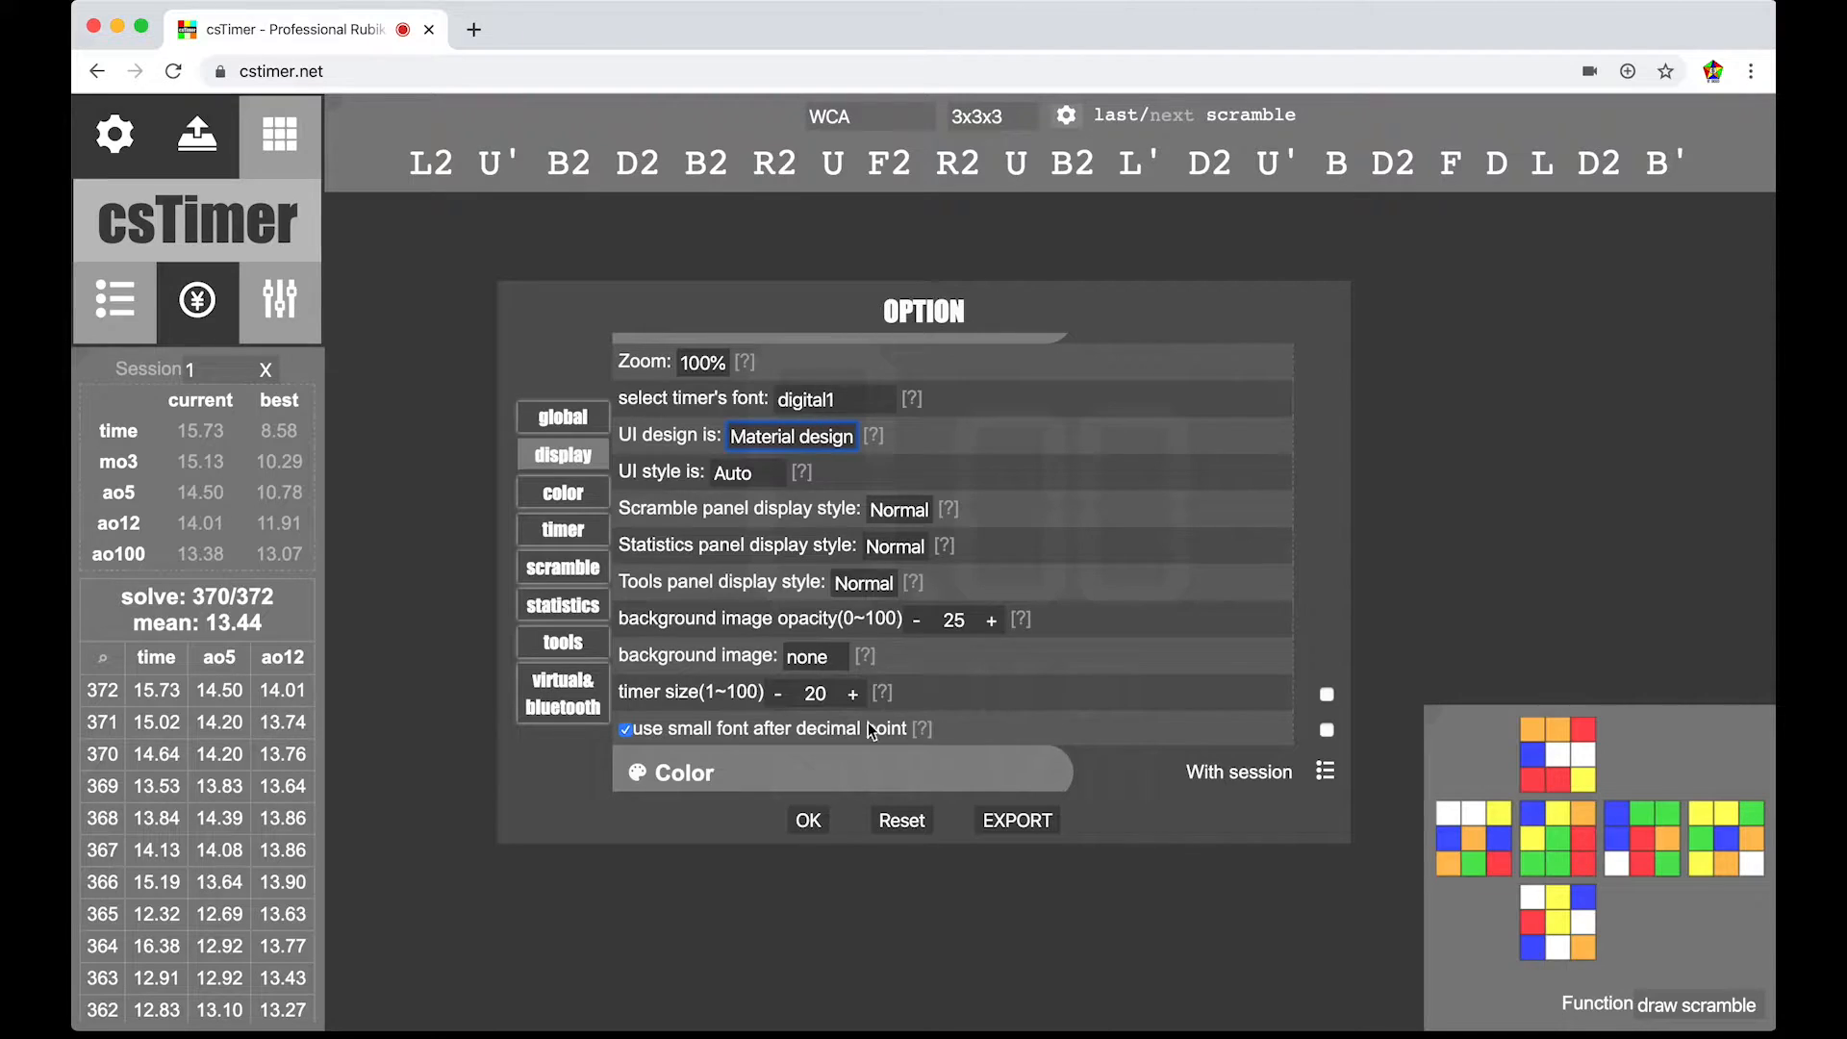
pyautogui.click(791, 435)
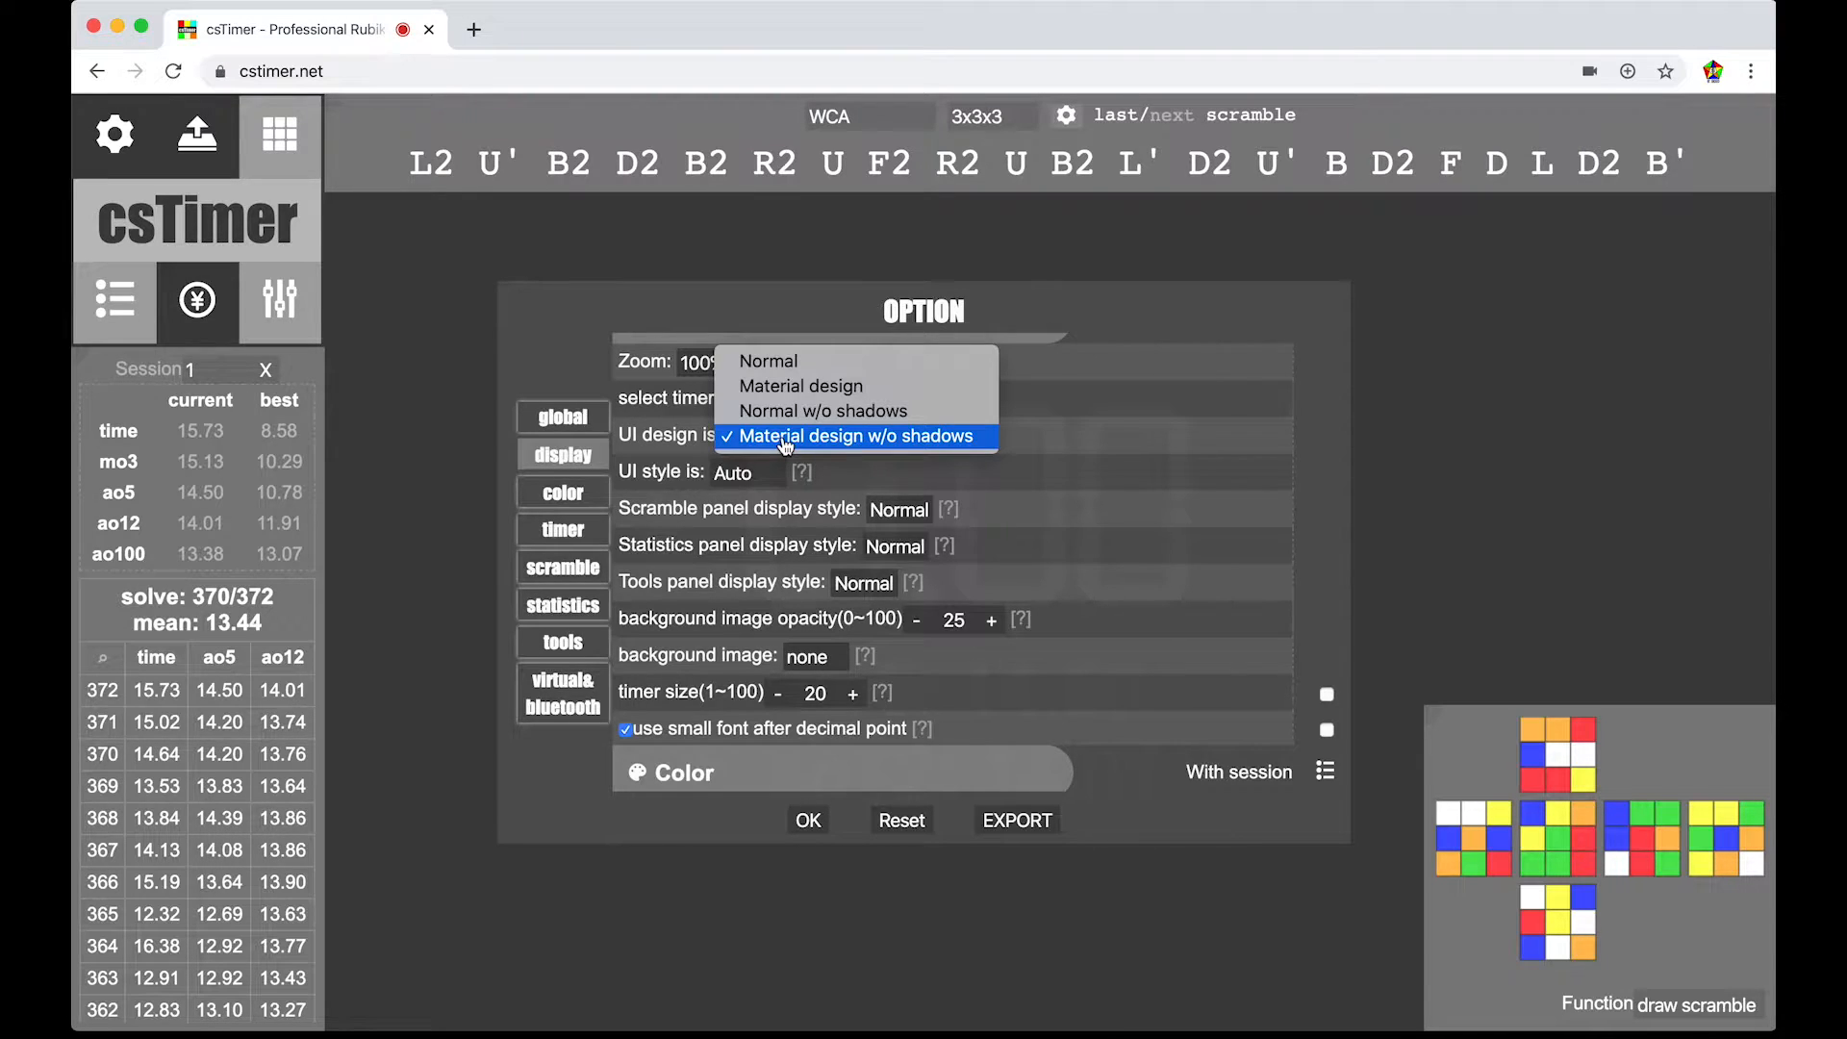
pyautogui.moveTo(894, 450)
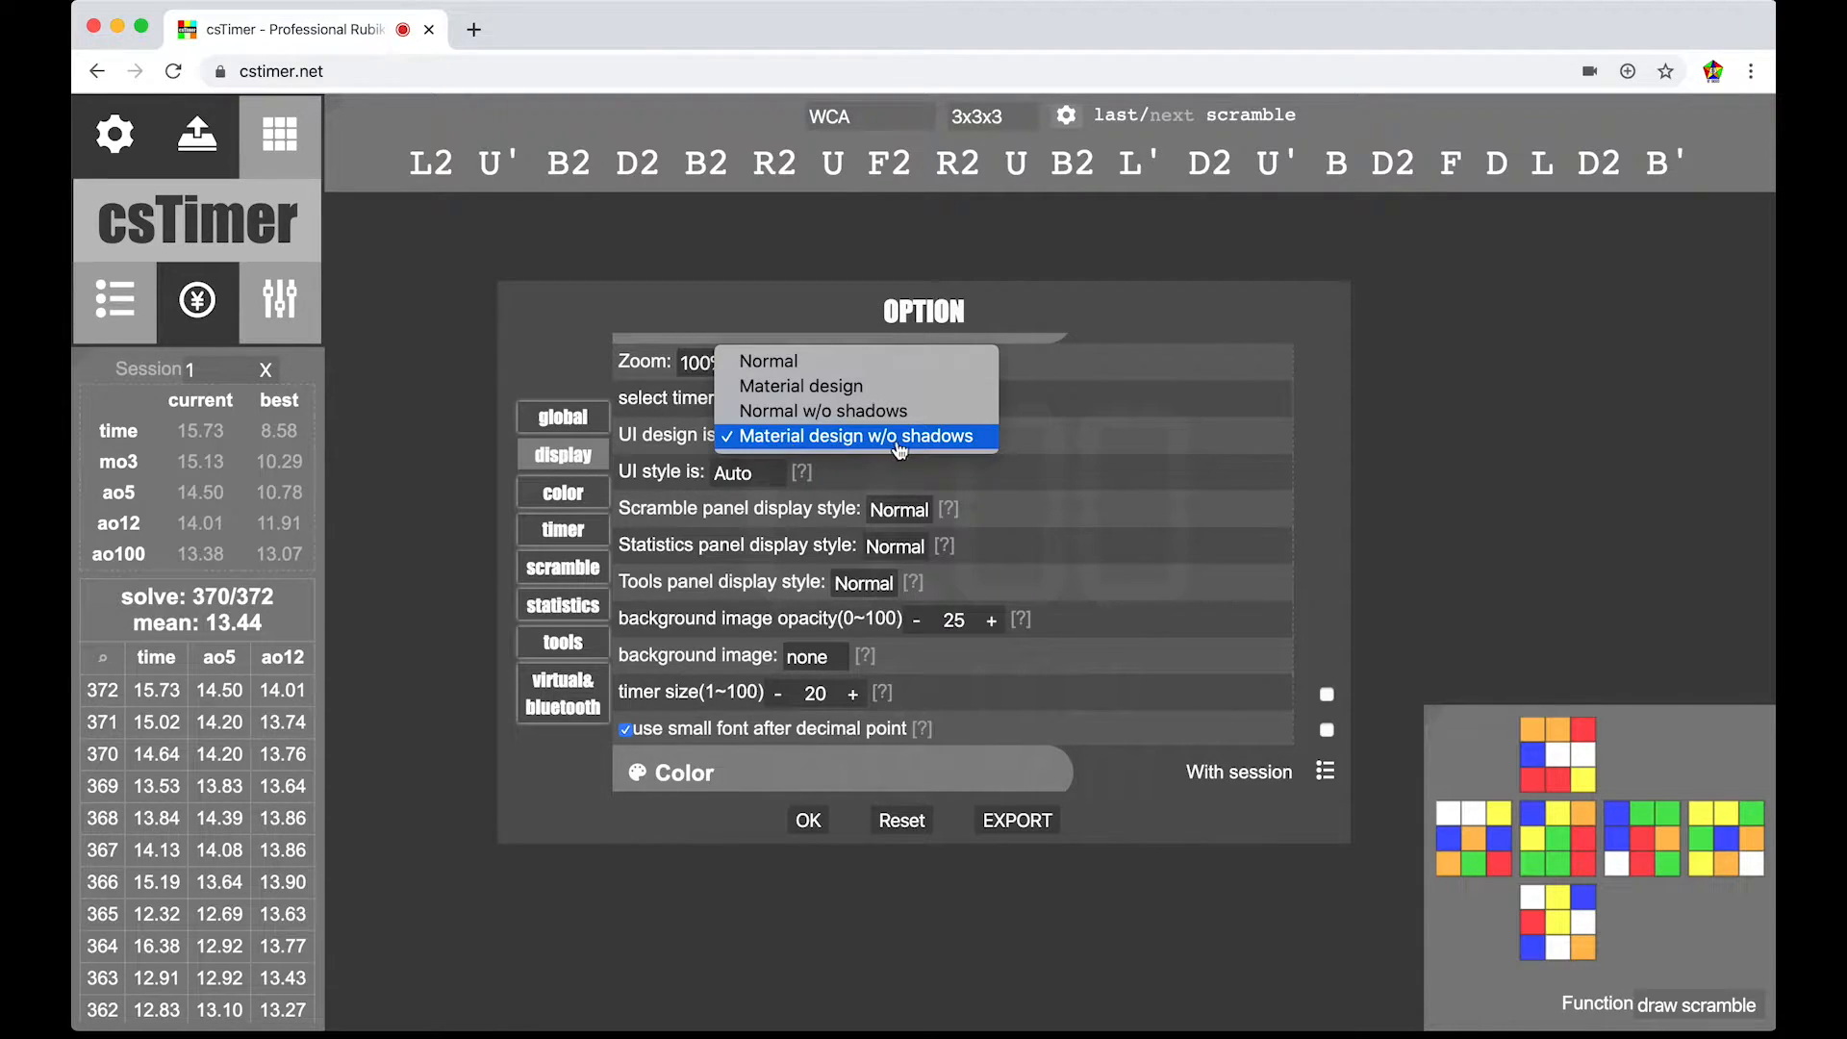
pyautogui.click(858, 410)
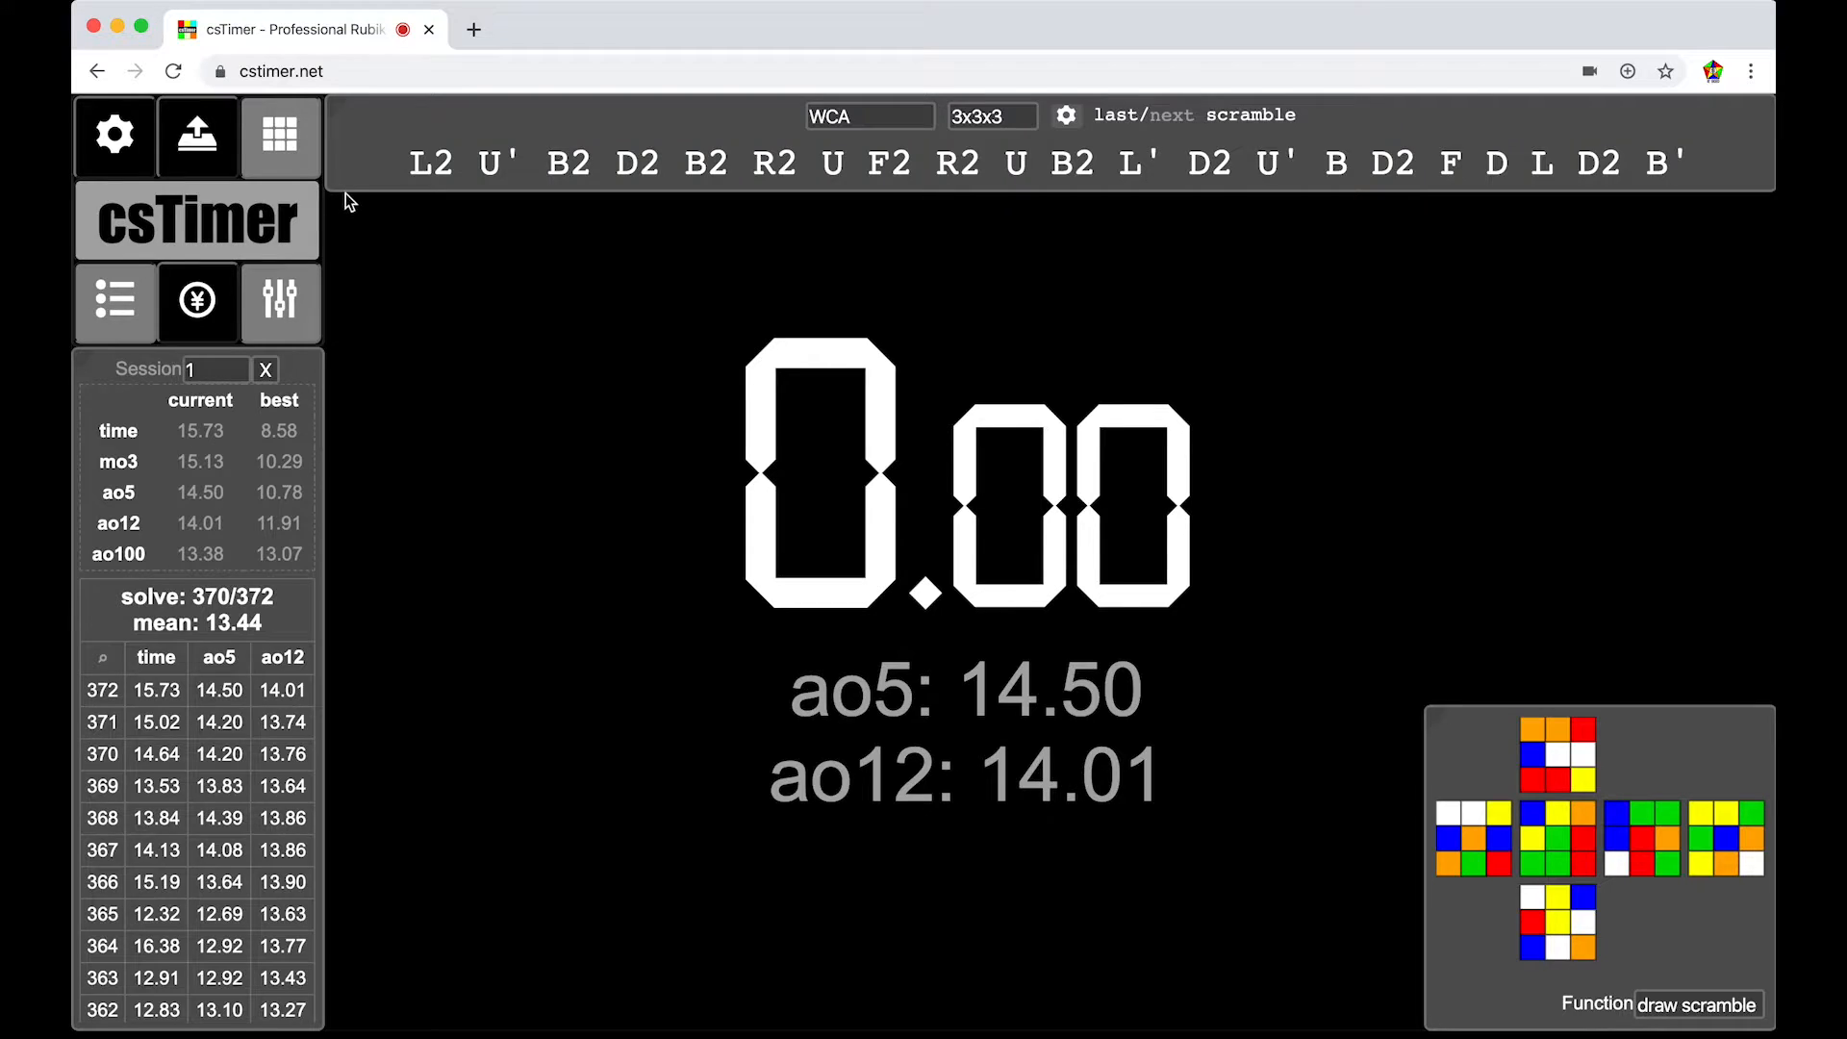
pyautogui.click(115, 134)
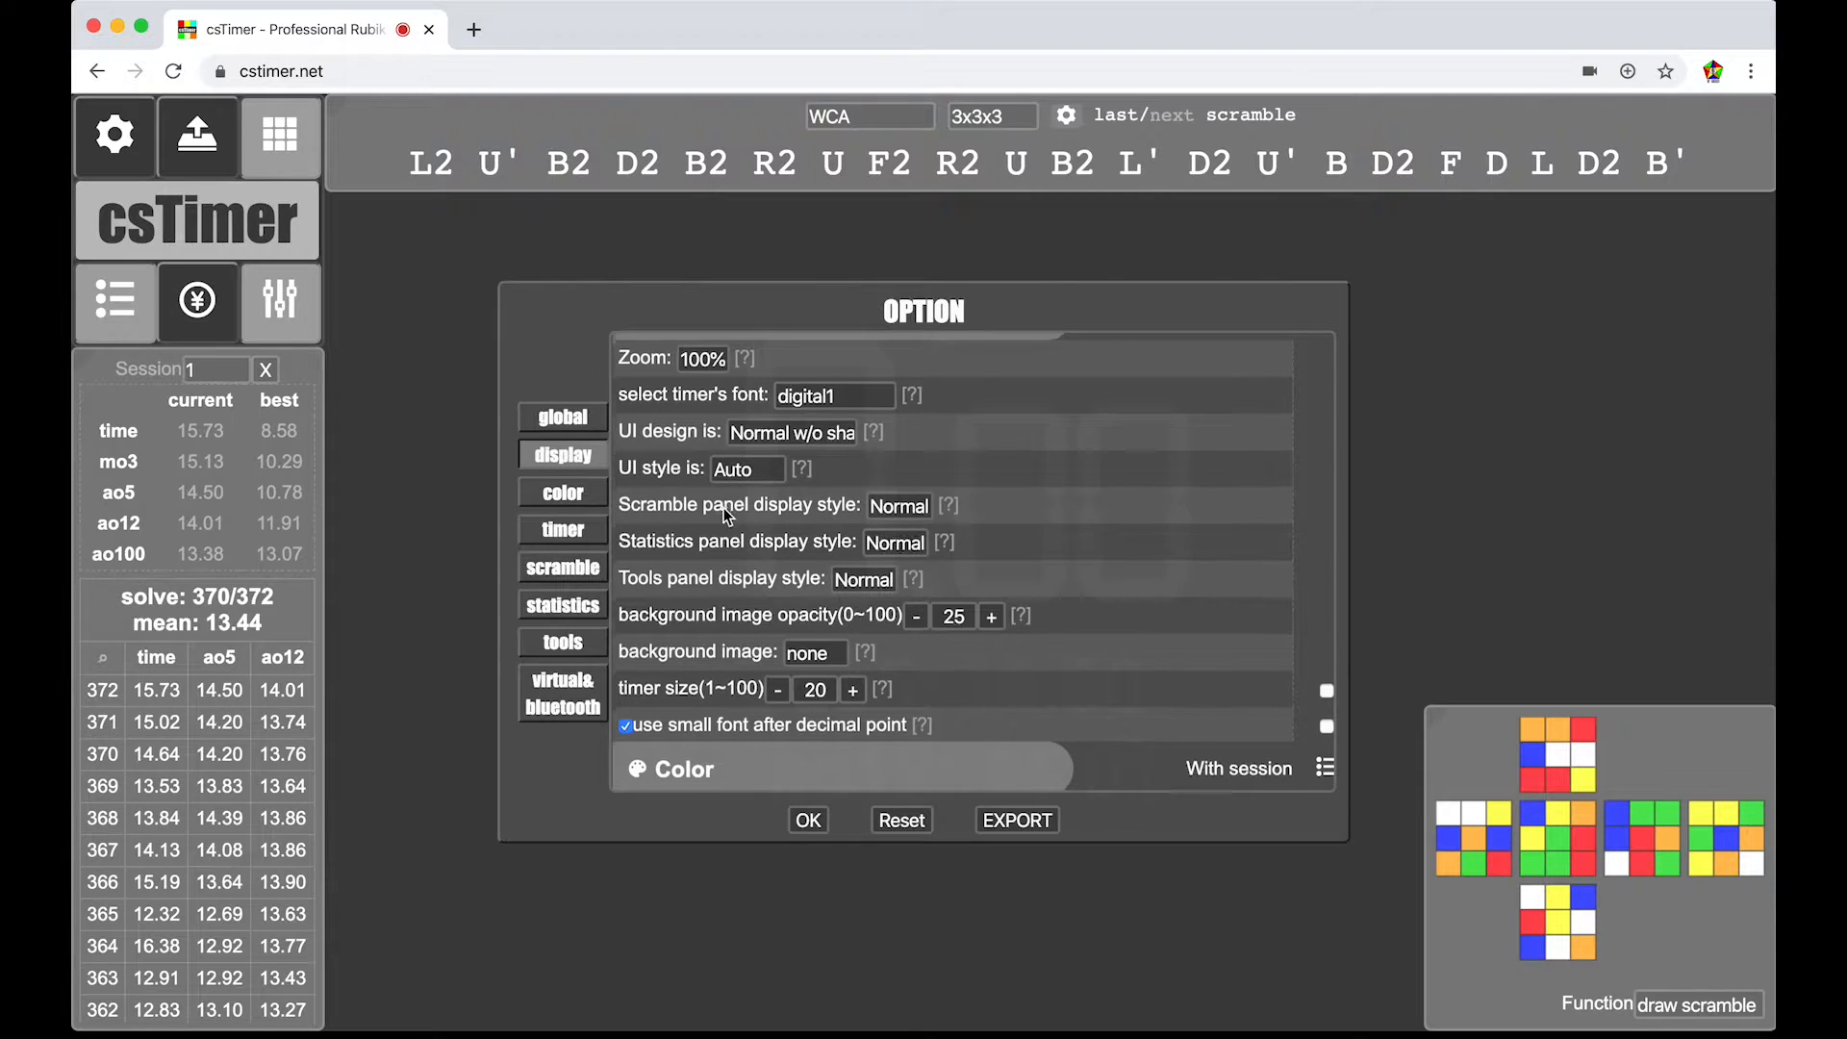
pyautogui.scroll(-3)
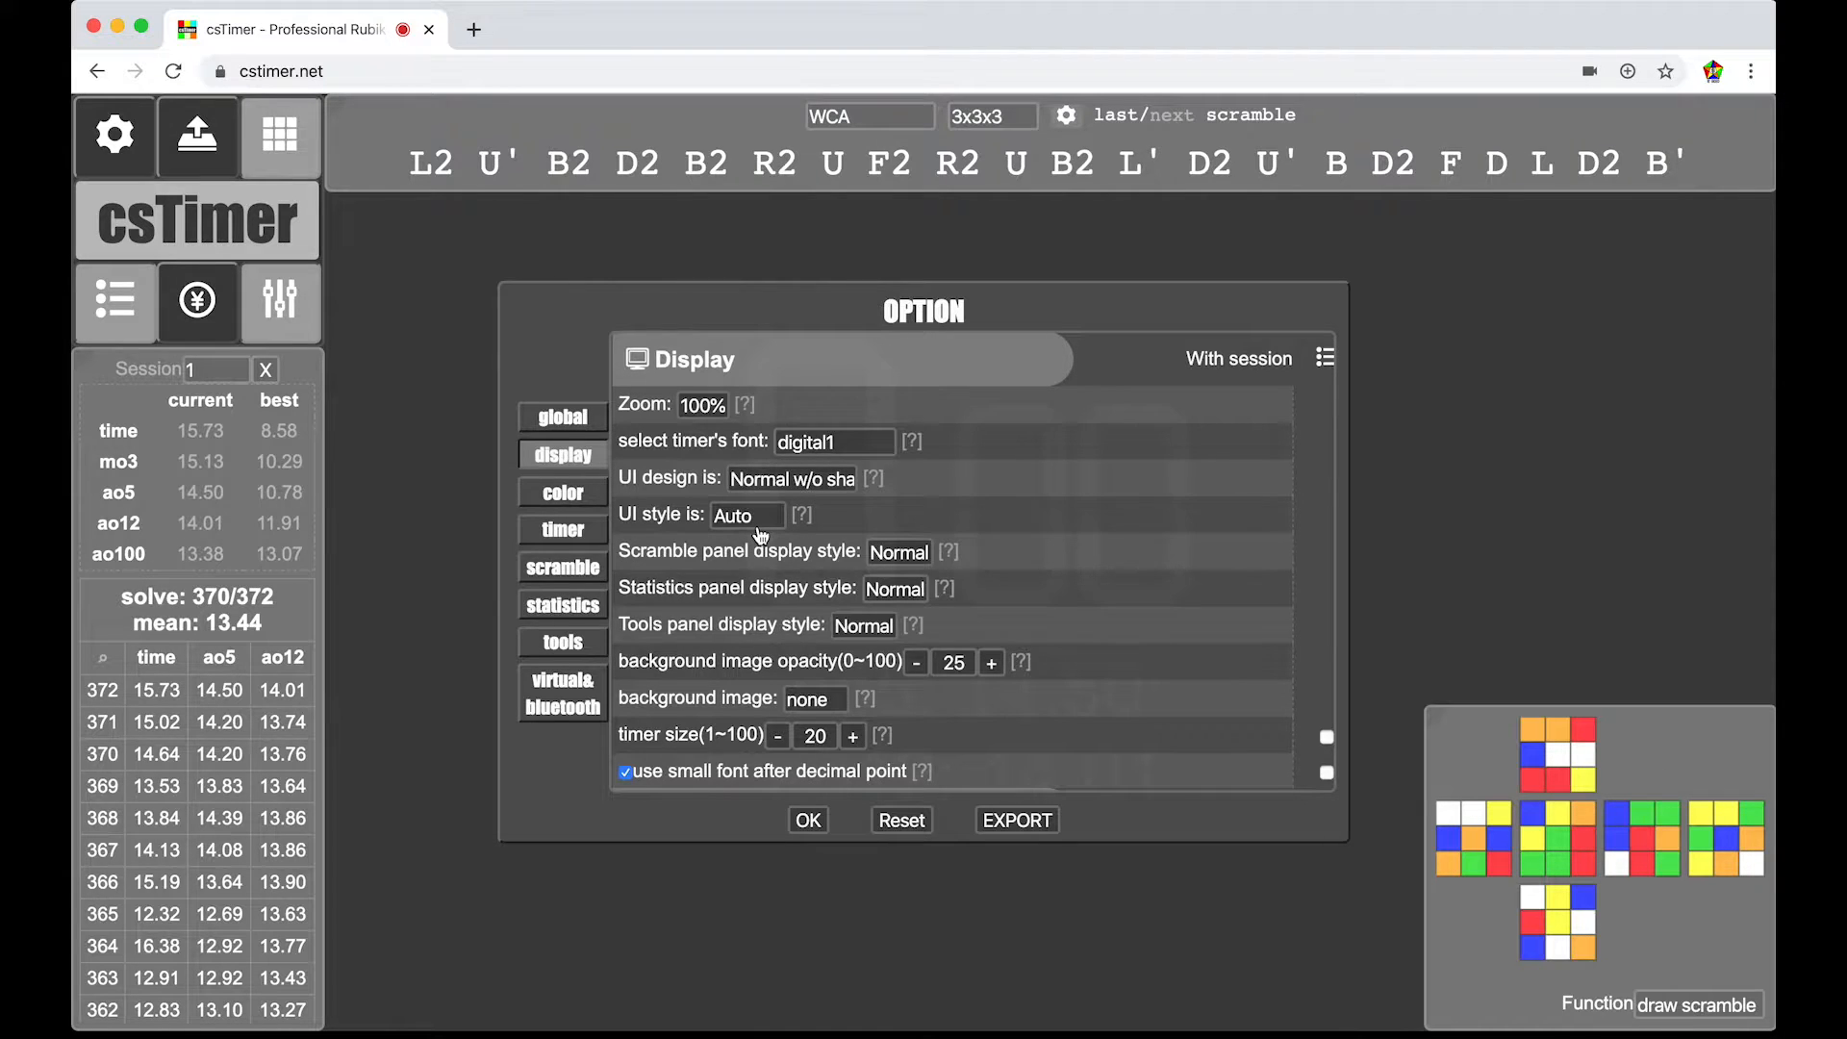
pyautogui.moveTo(822, 293)
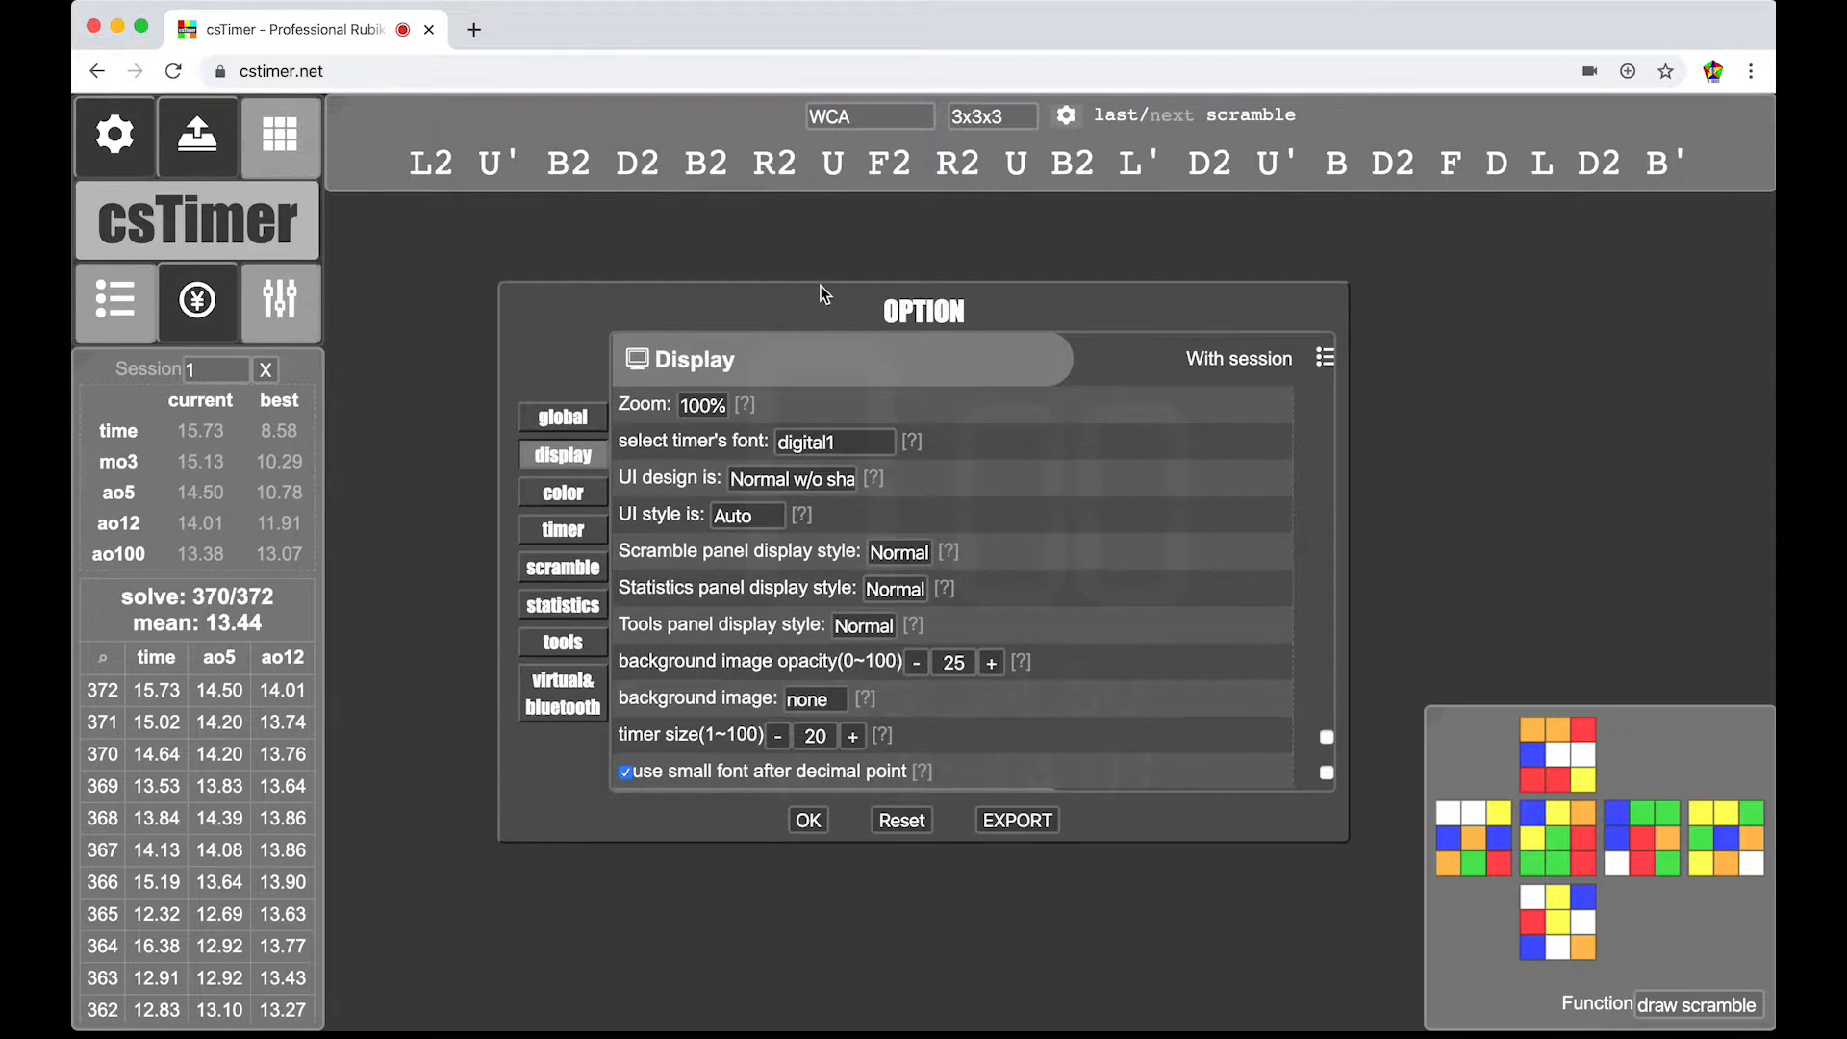
pyautogui.moveTo(939, 643)
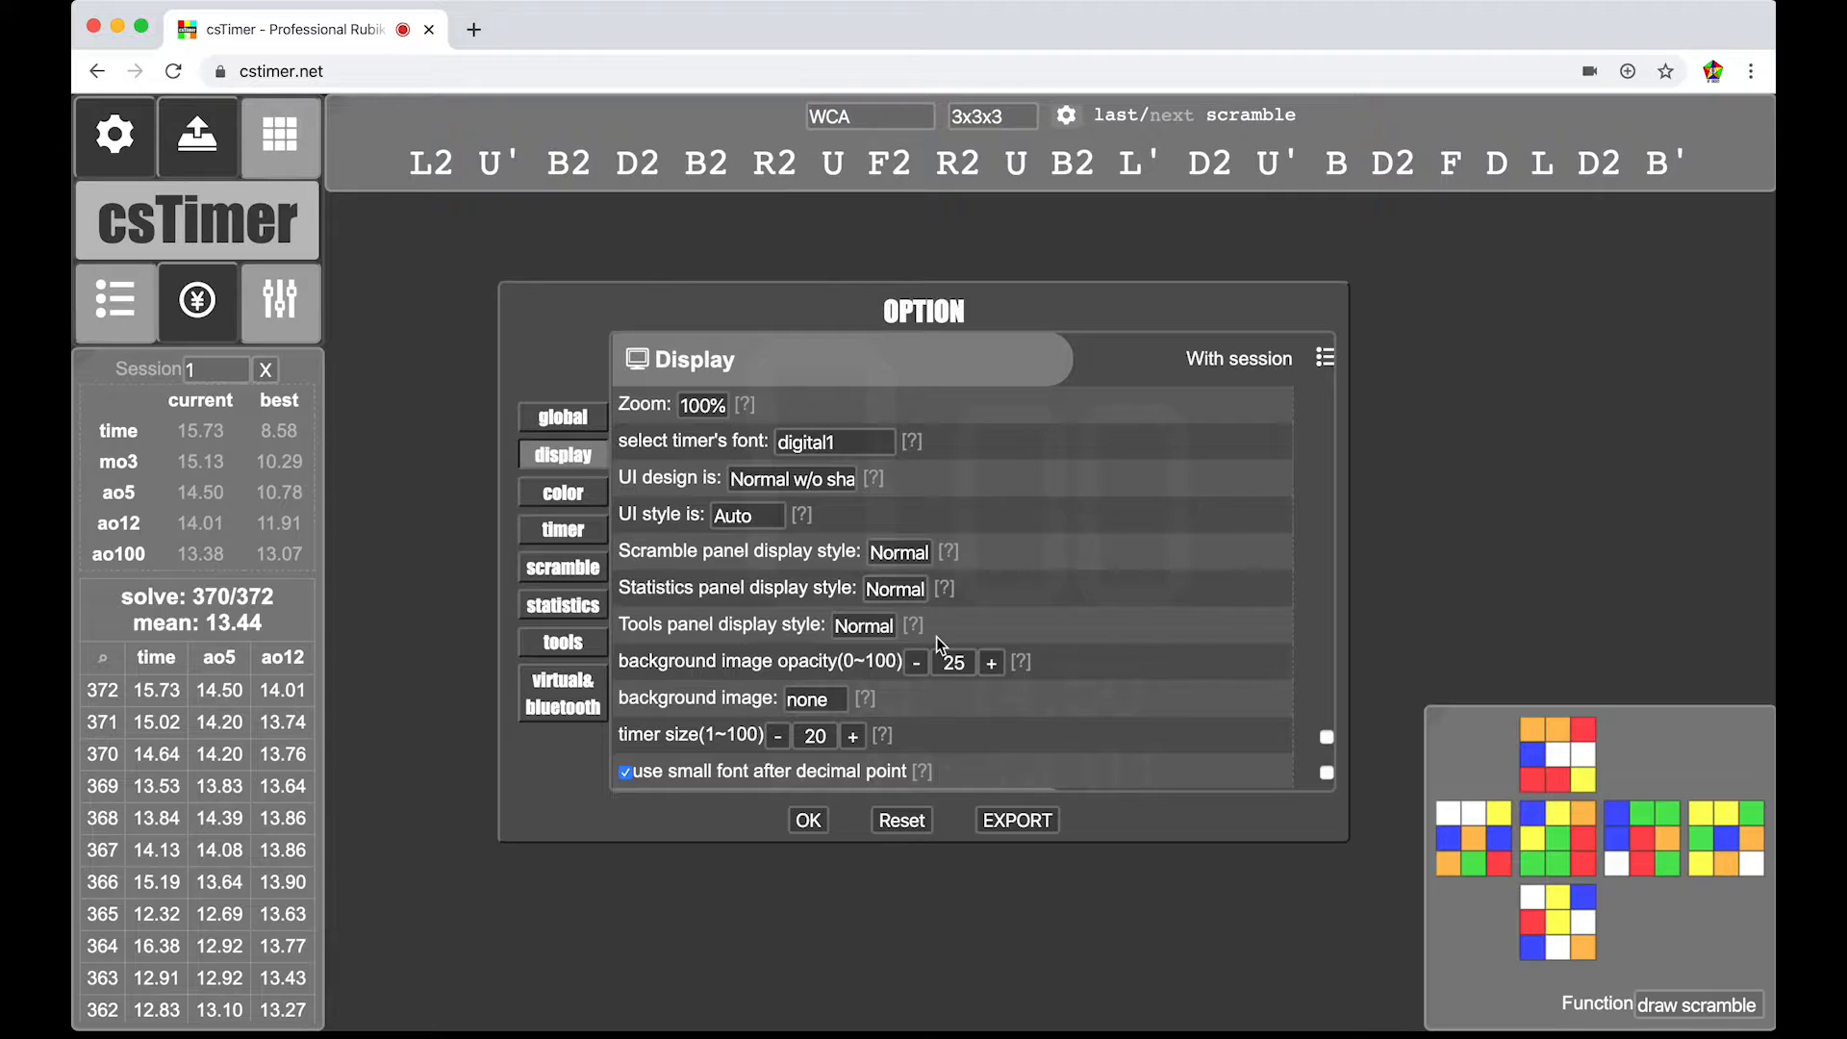
pyautogui.moveTo(899, 554)
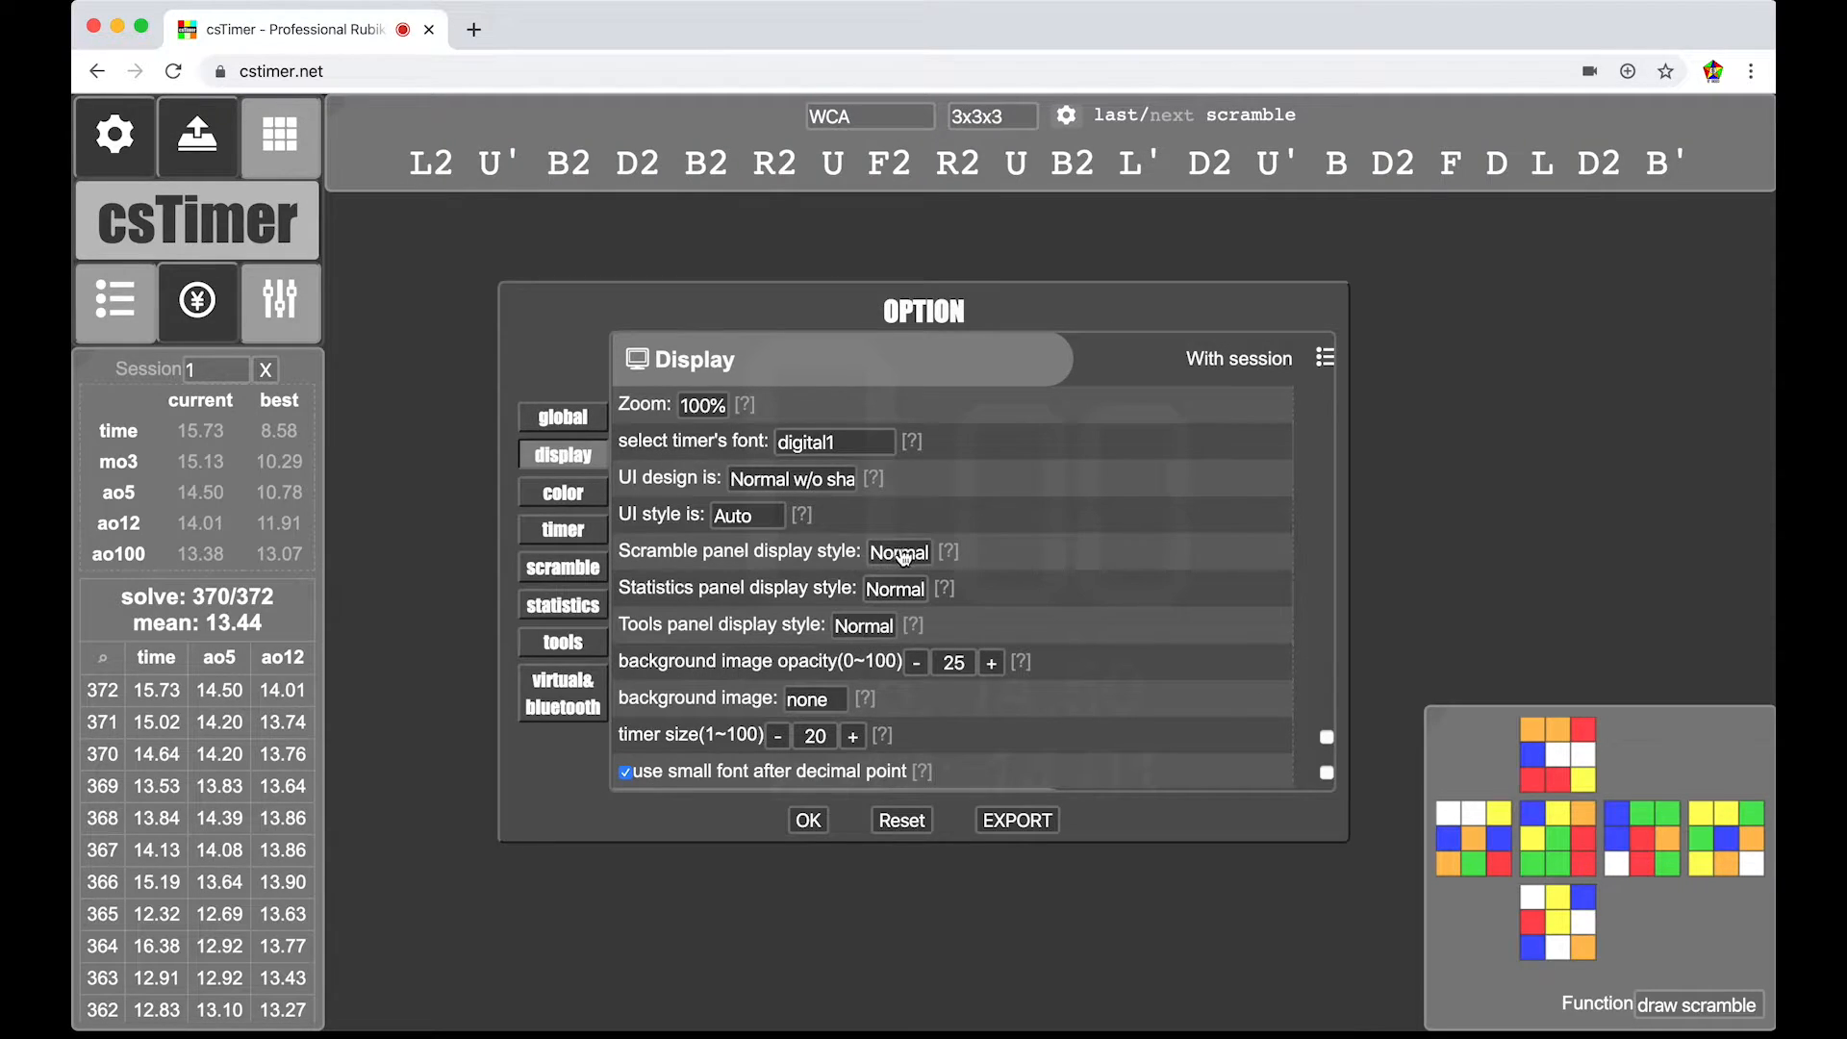
# - Set the scramble and tools panels to Flat style, leaving the statistics panel Normal
pyautogui.click(898, 550)
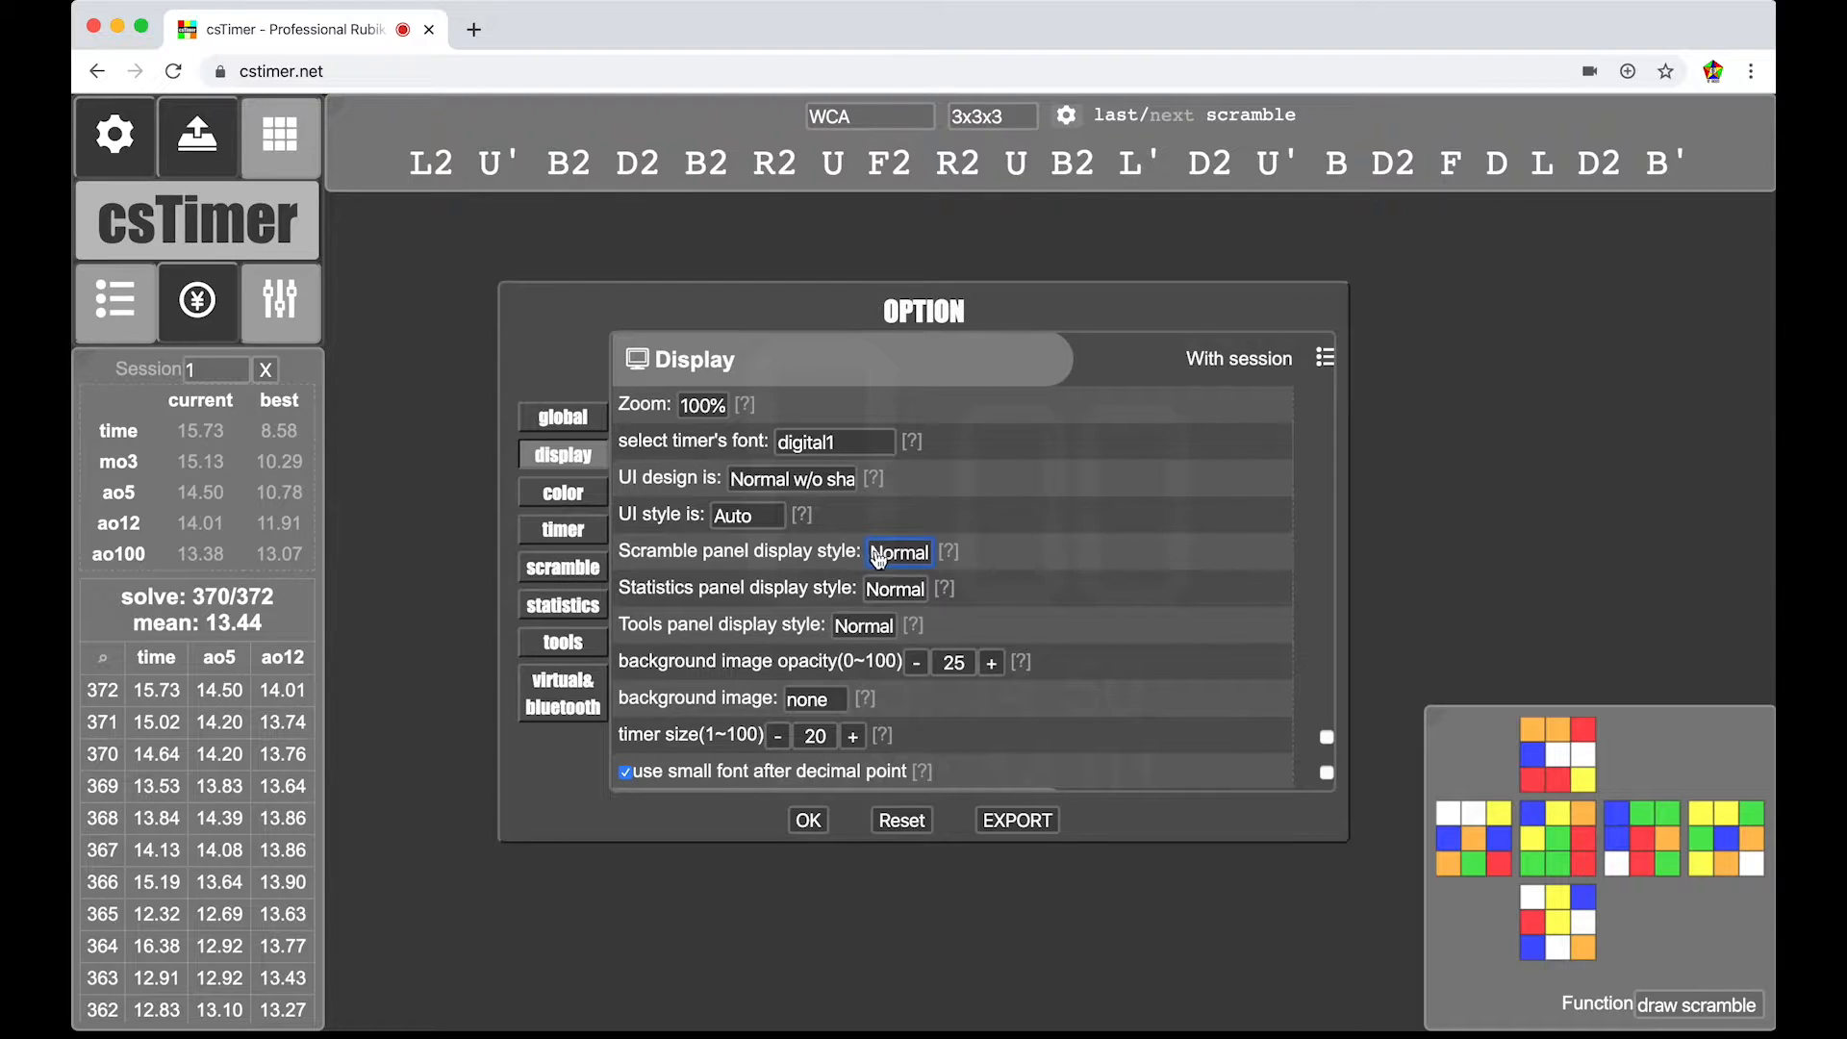
pyautogui.click(900, 550)
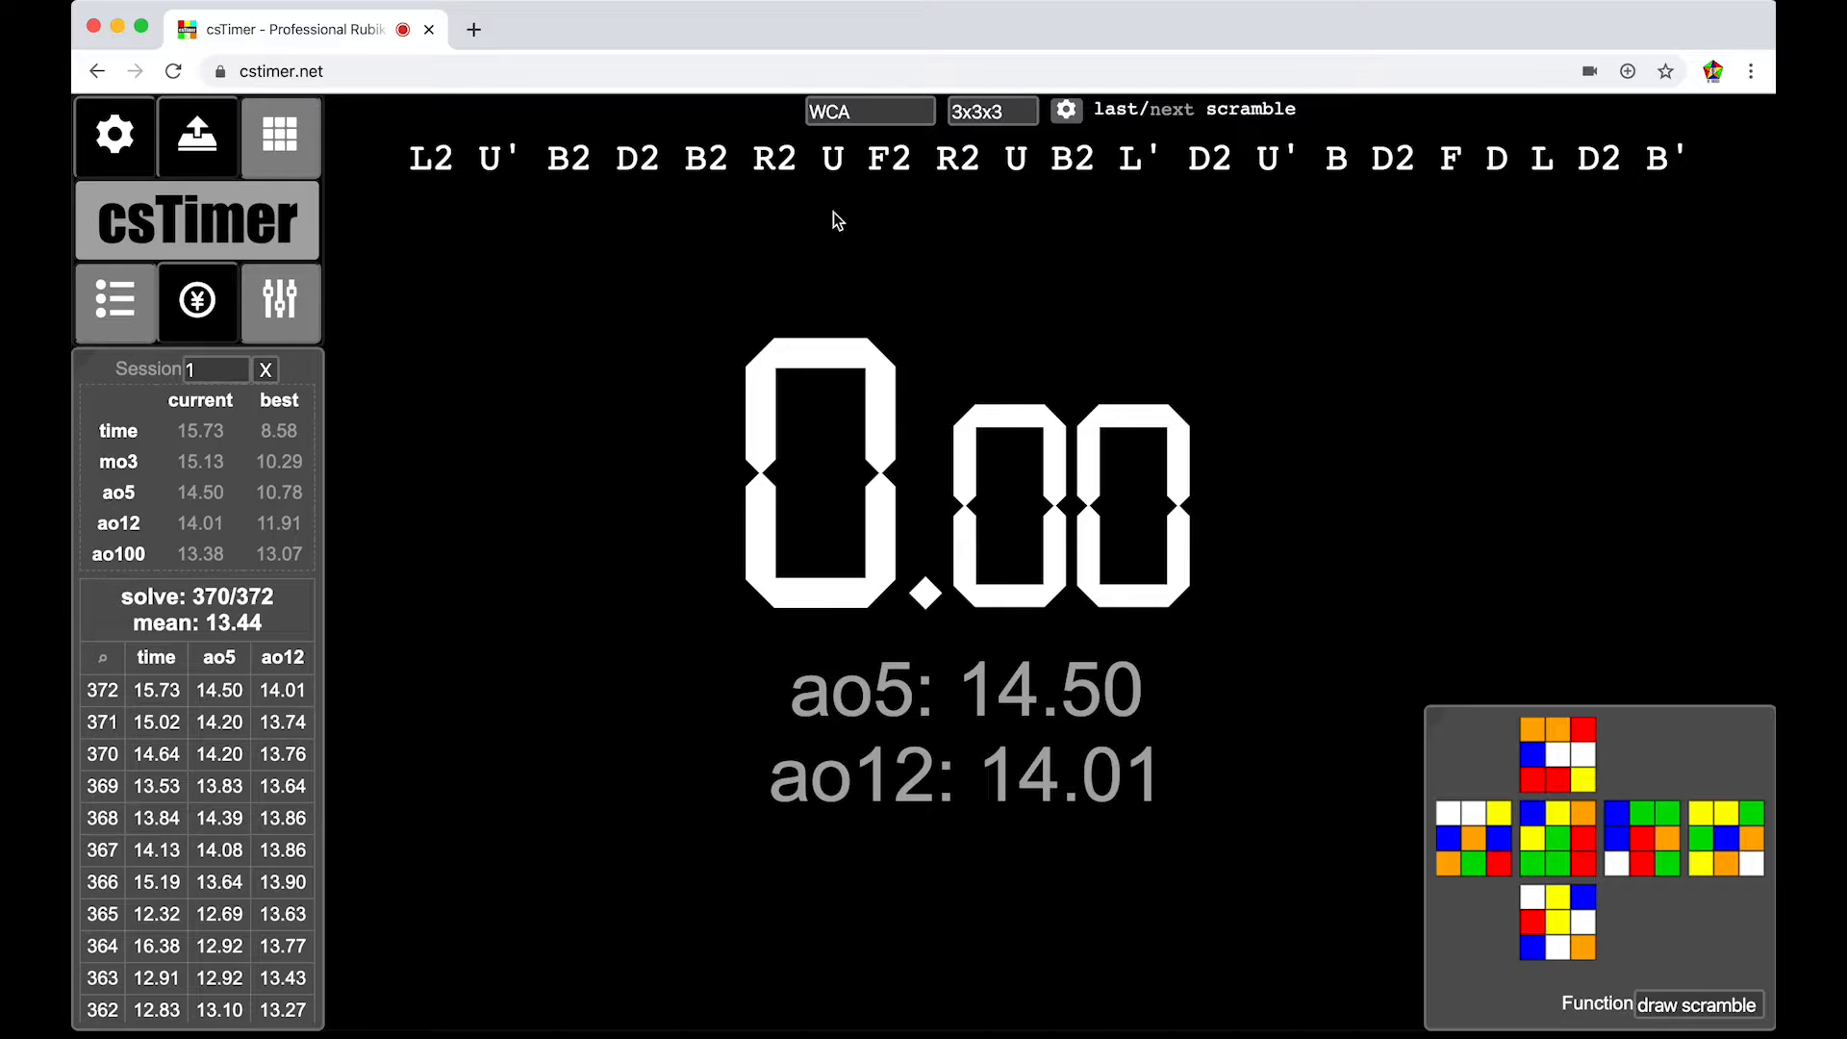
pyautogui.moveTo(1312, 293)
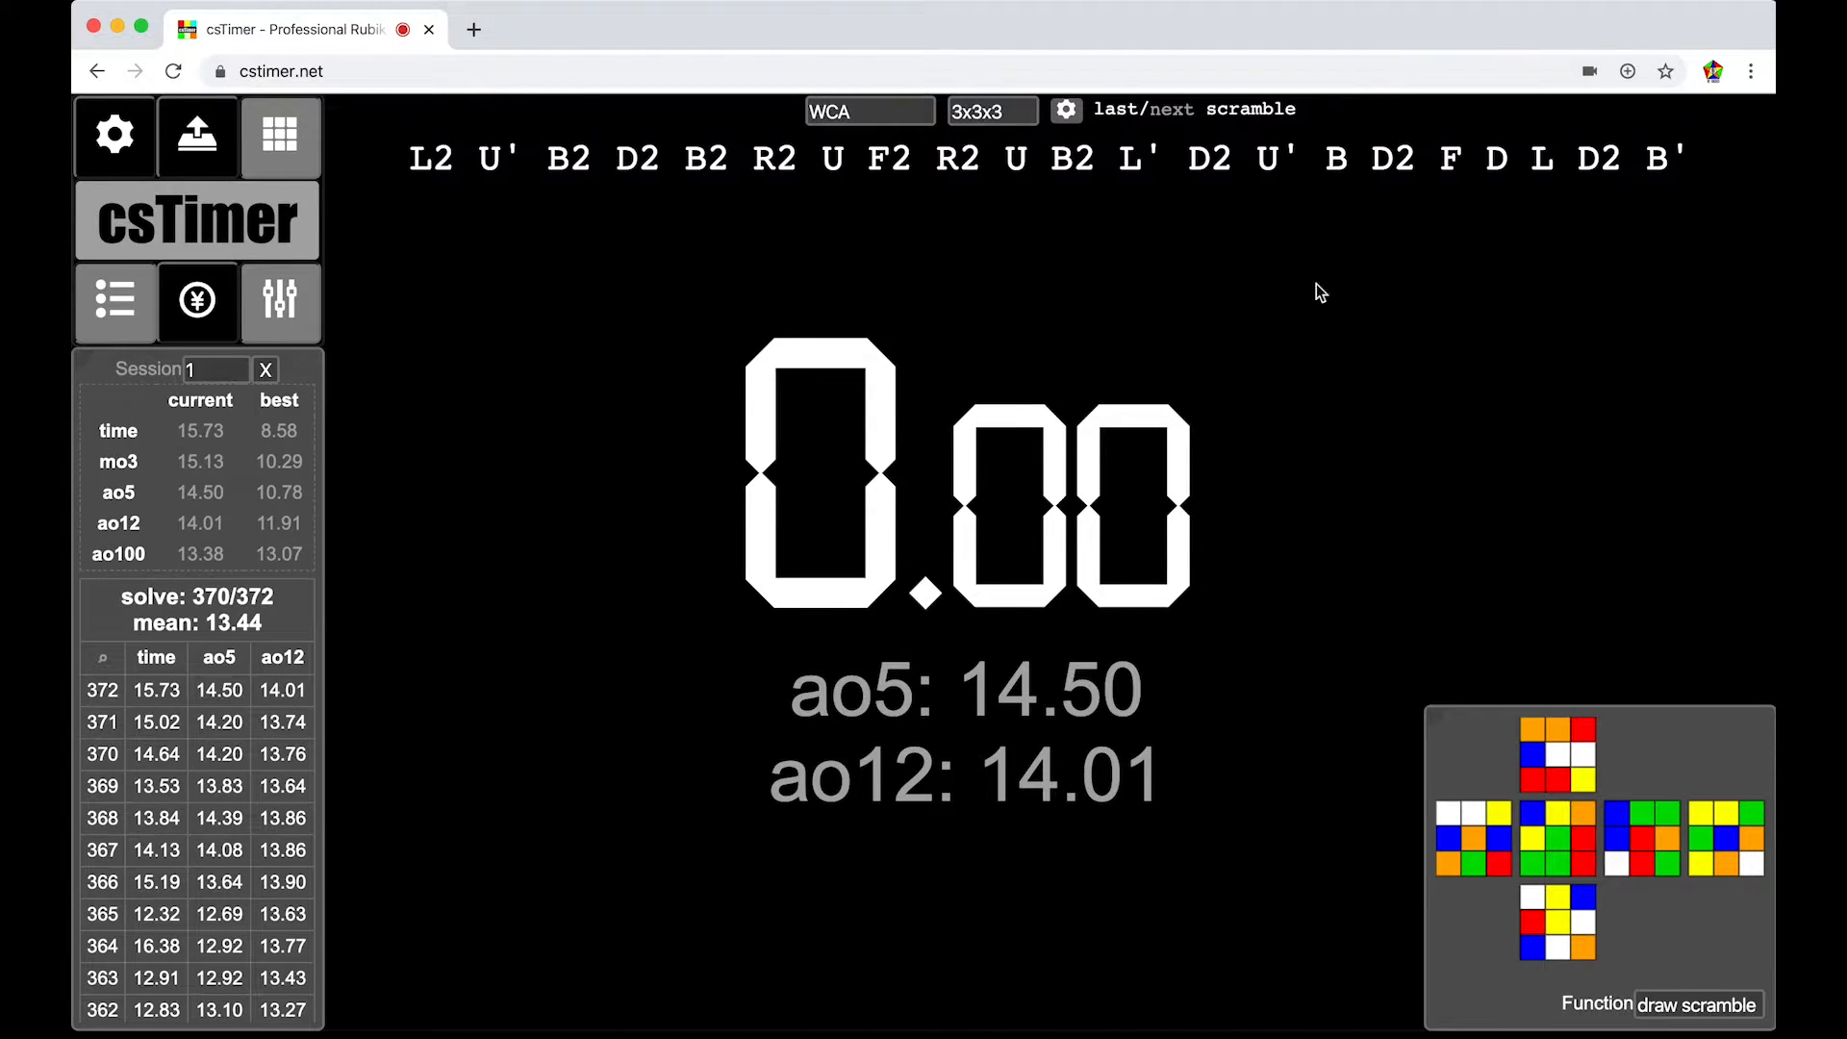
pyautogui.click(111, 134)
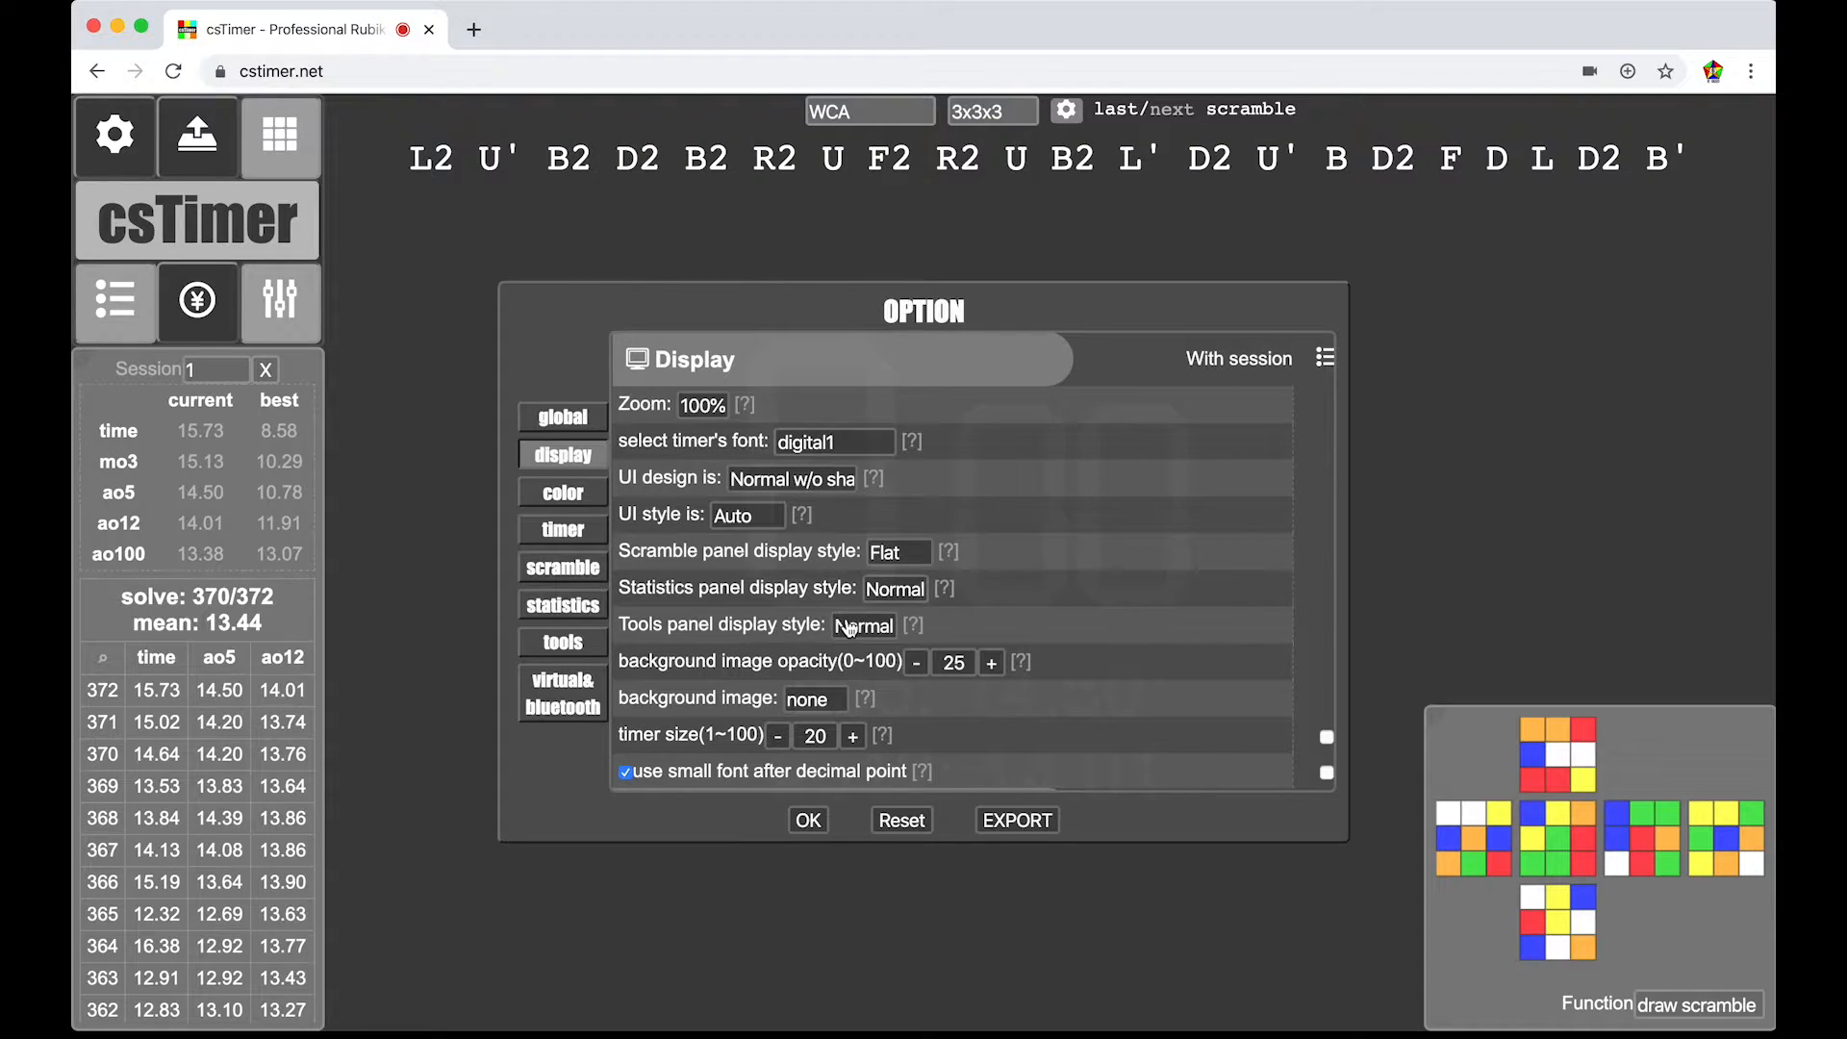
pyautogui.click(863, 626)
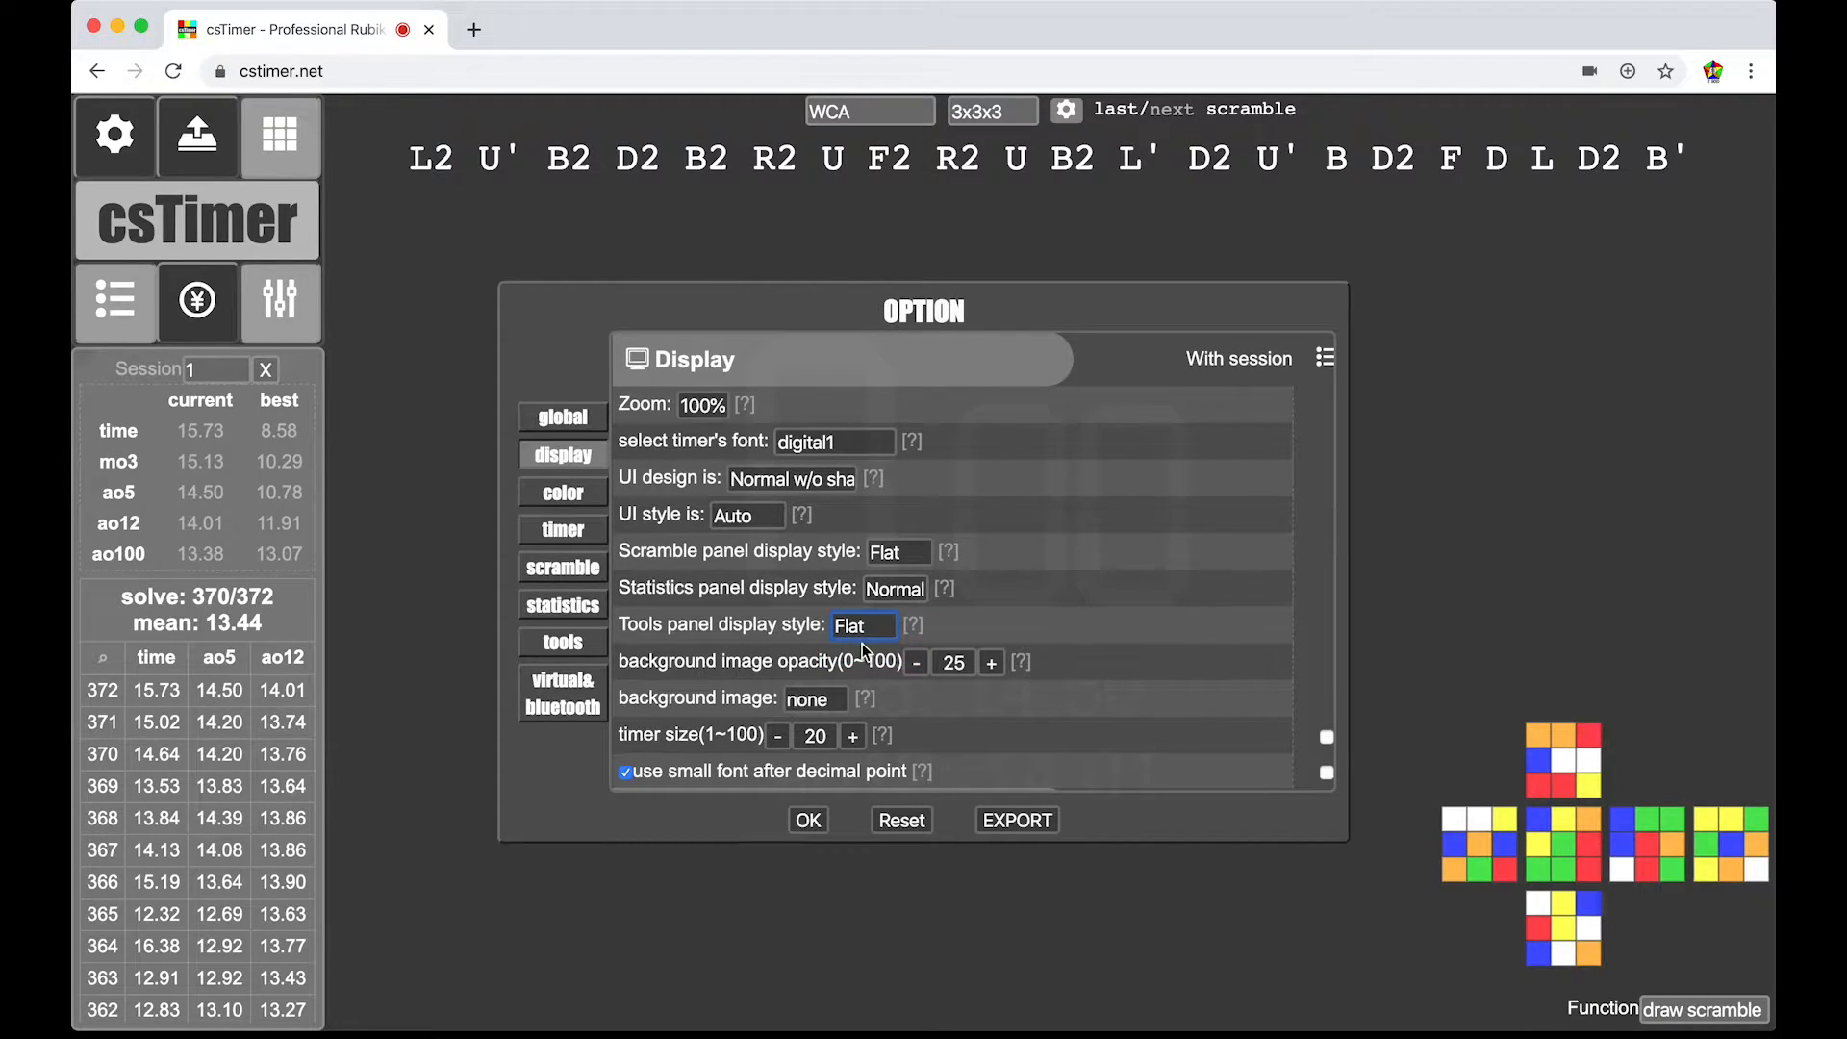
pyautogui.click(862, 625)
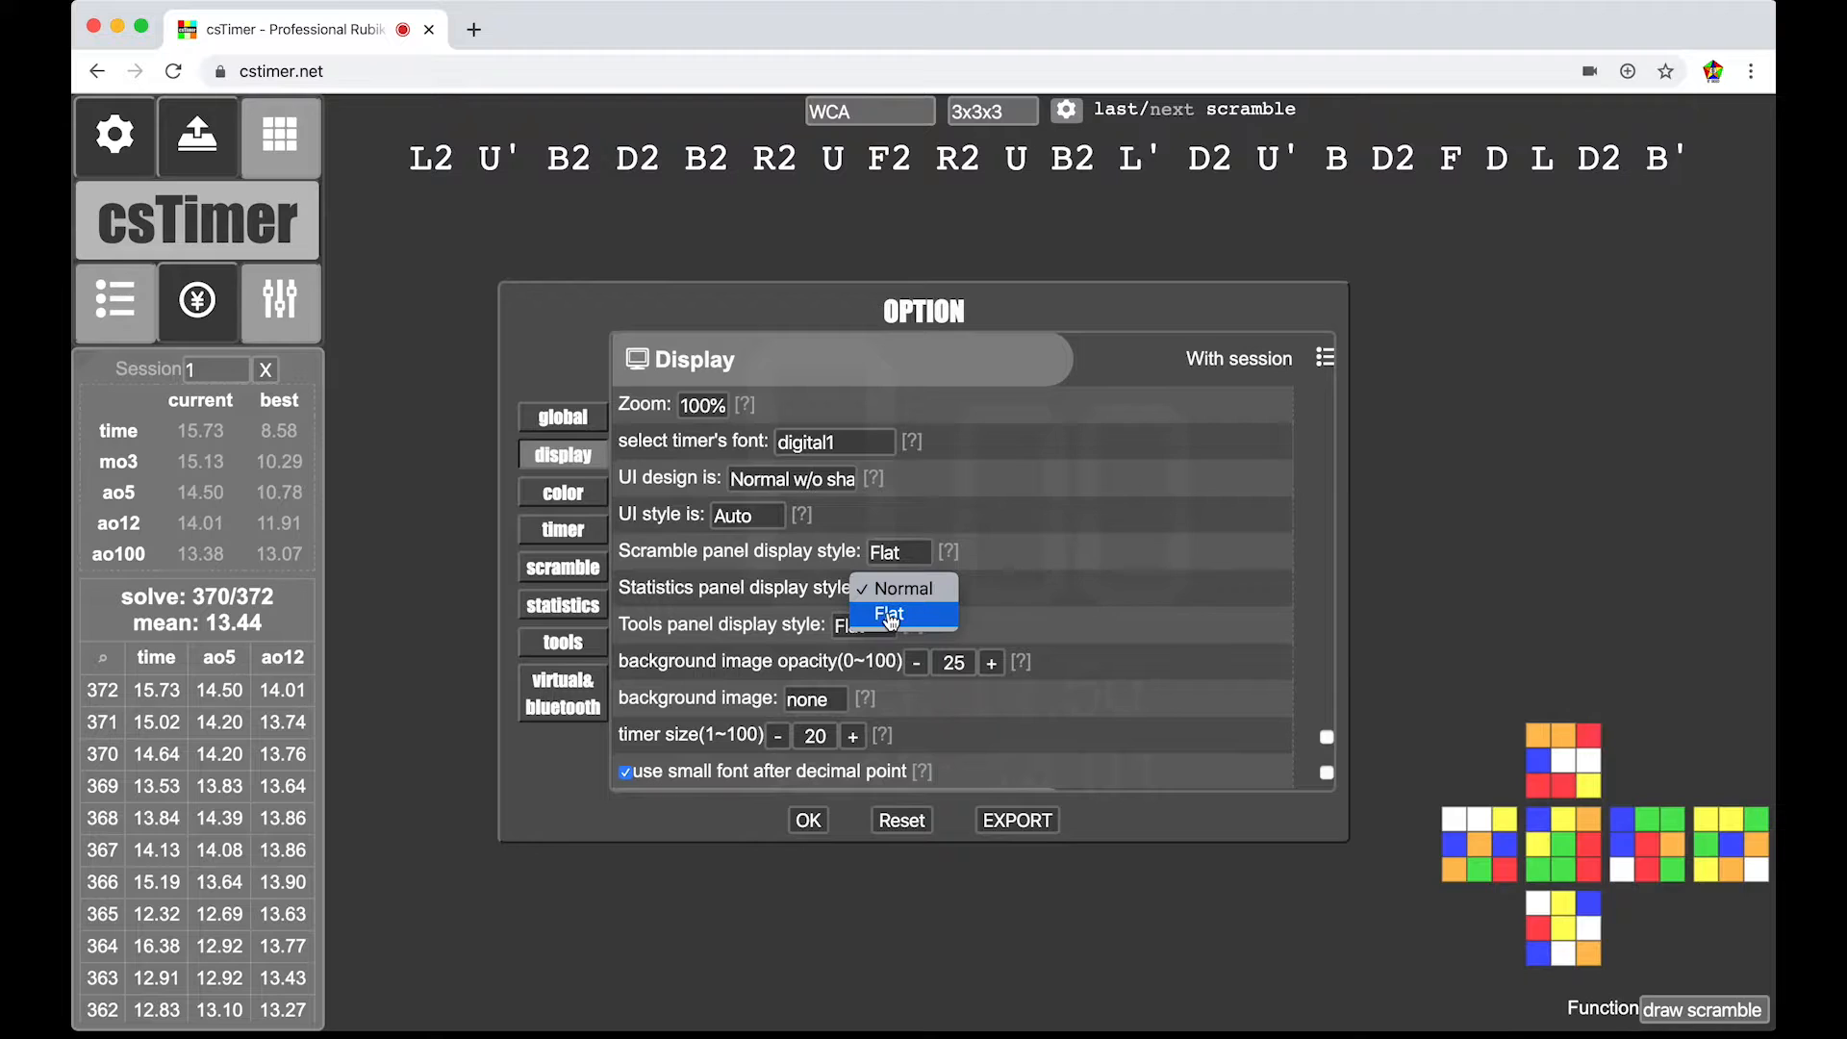
pyautogui.click(890, 613)
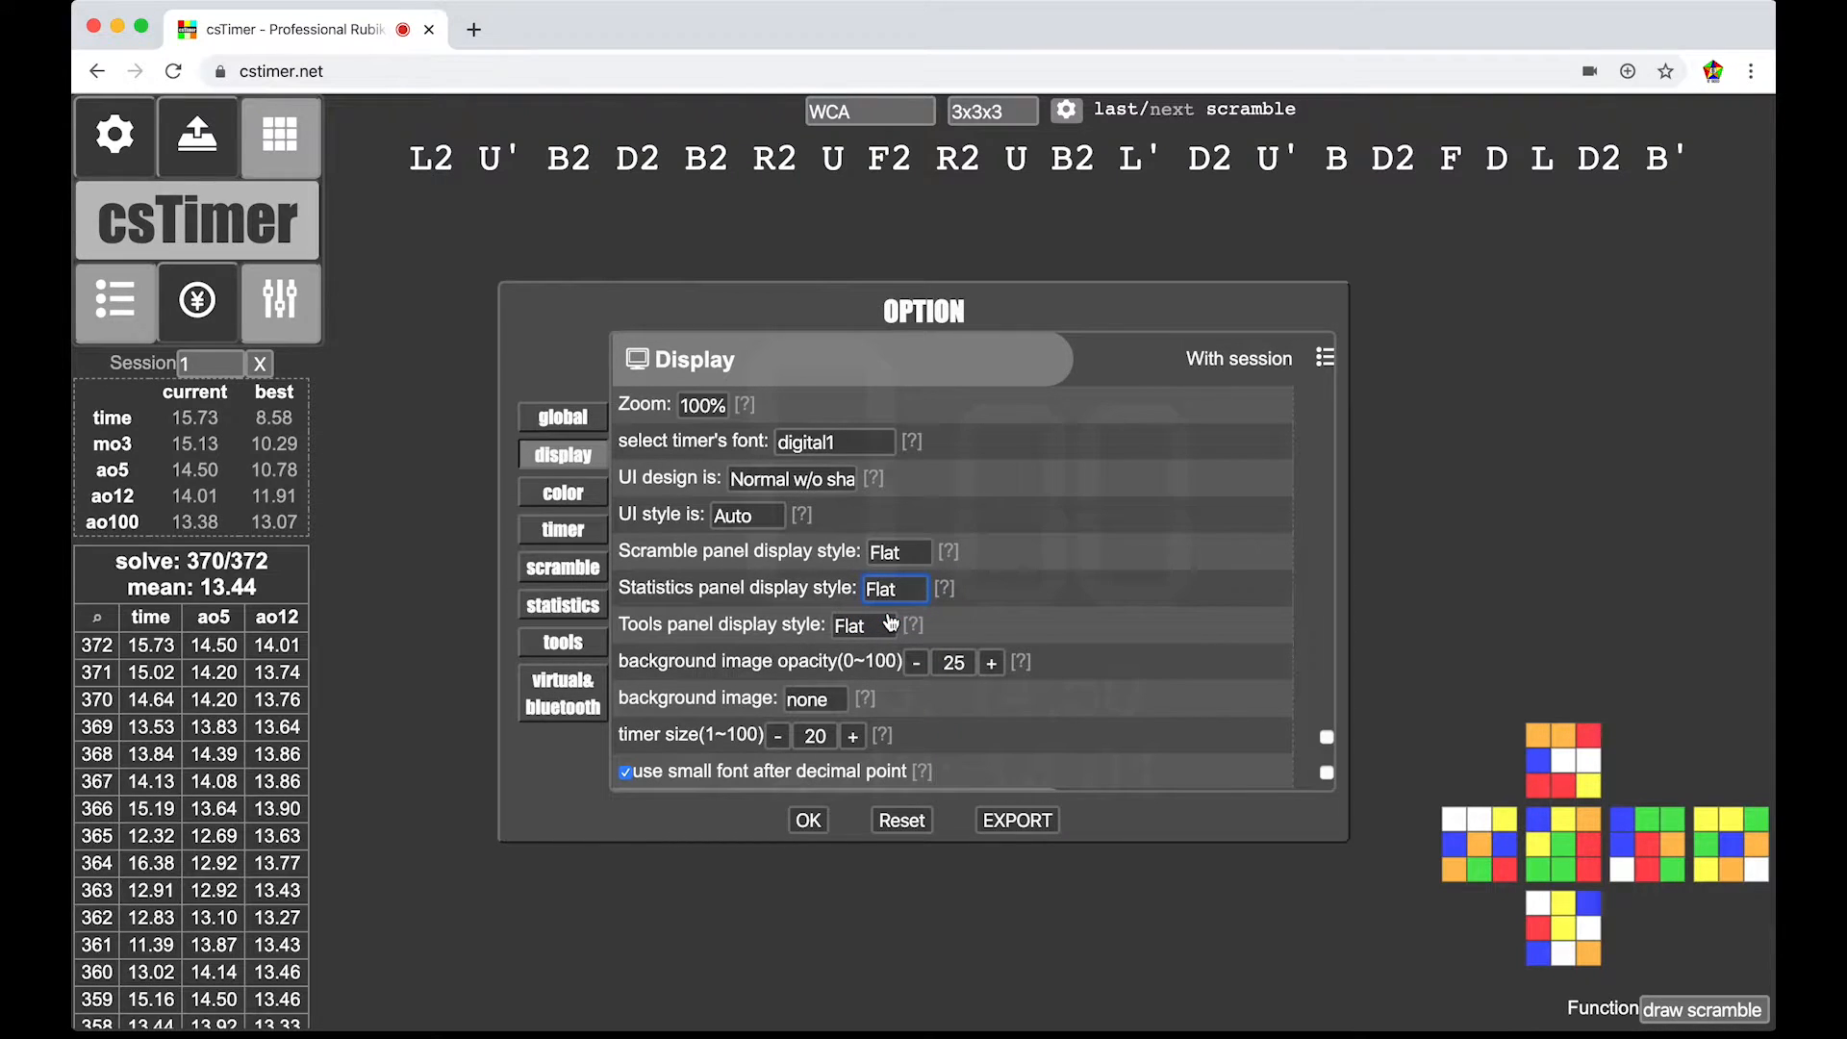
pyautogui.moveTo(343, 473)
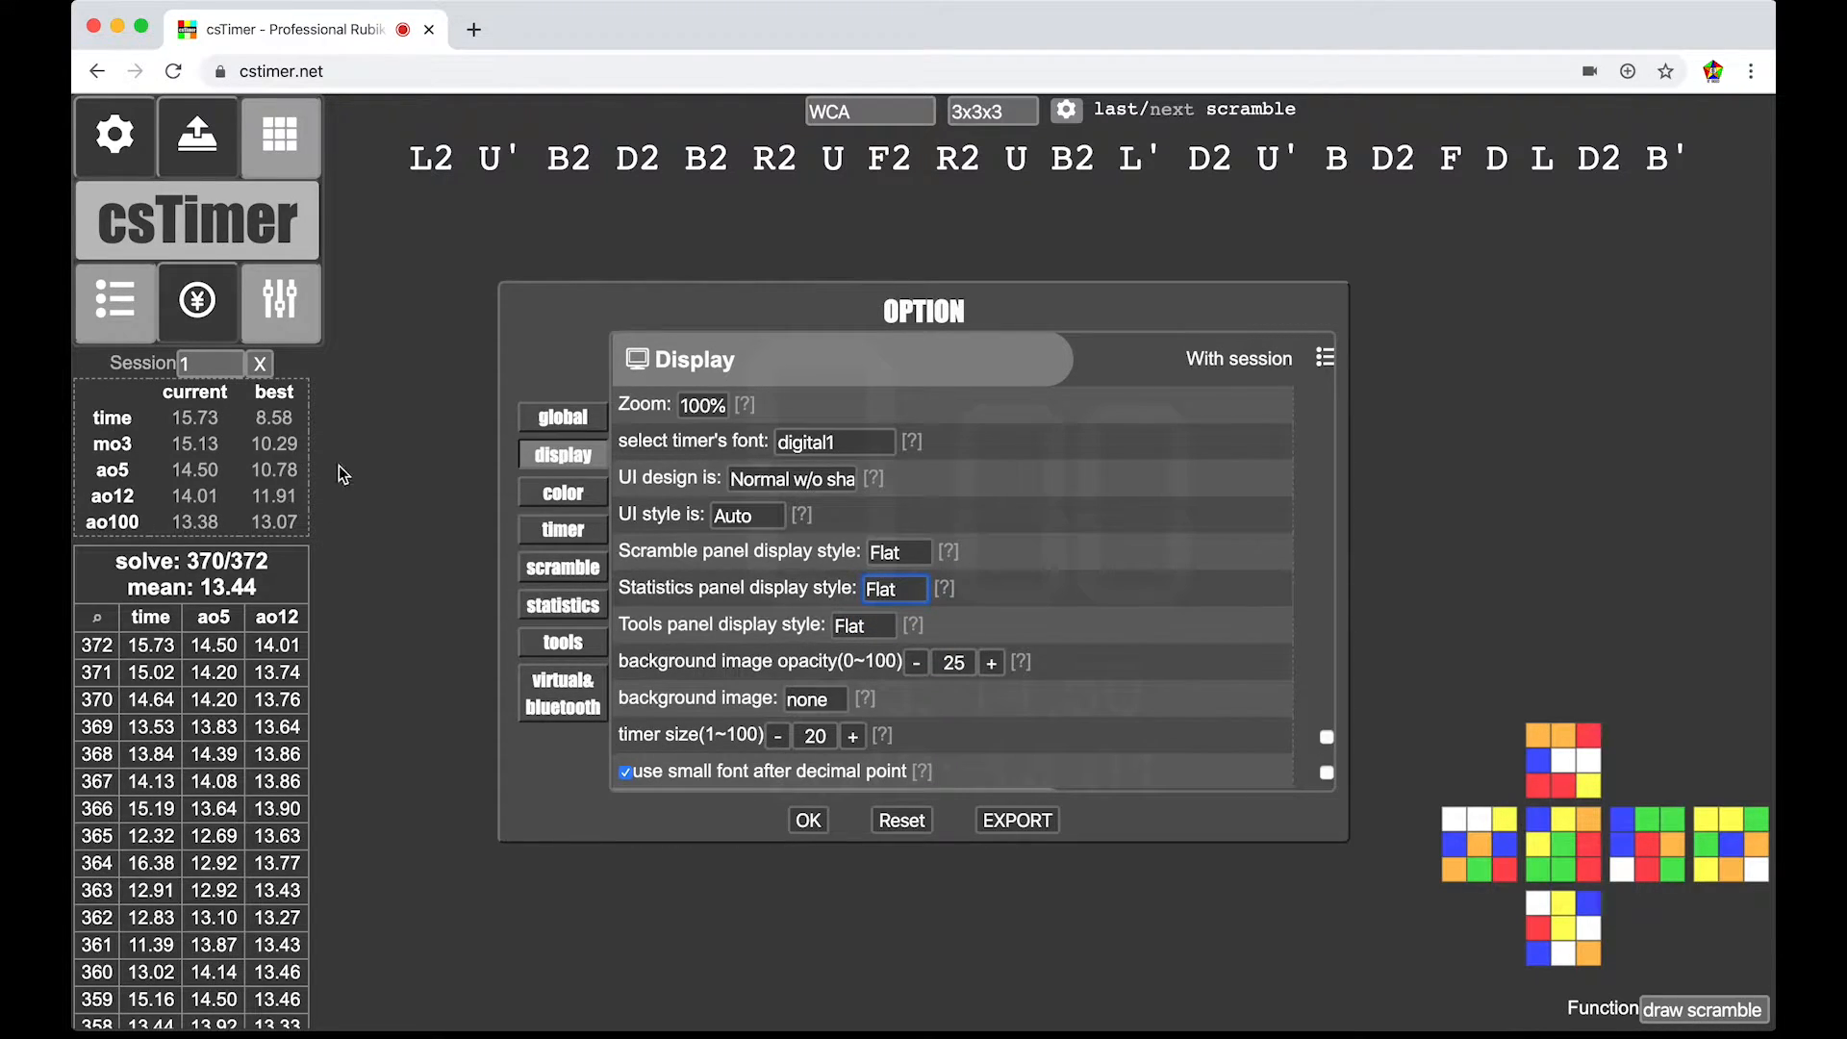
pyautogui.click(896, 588)
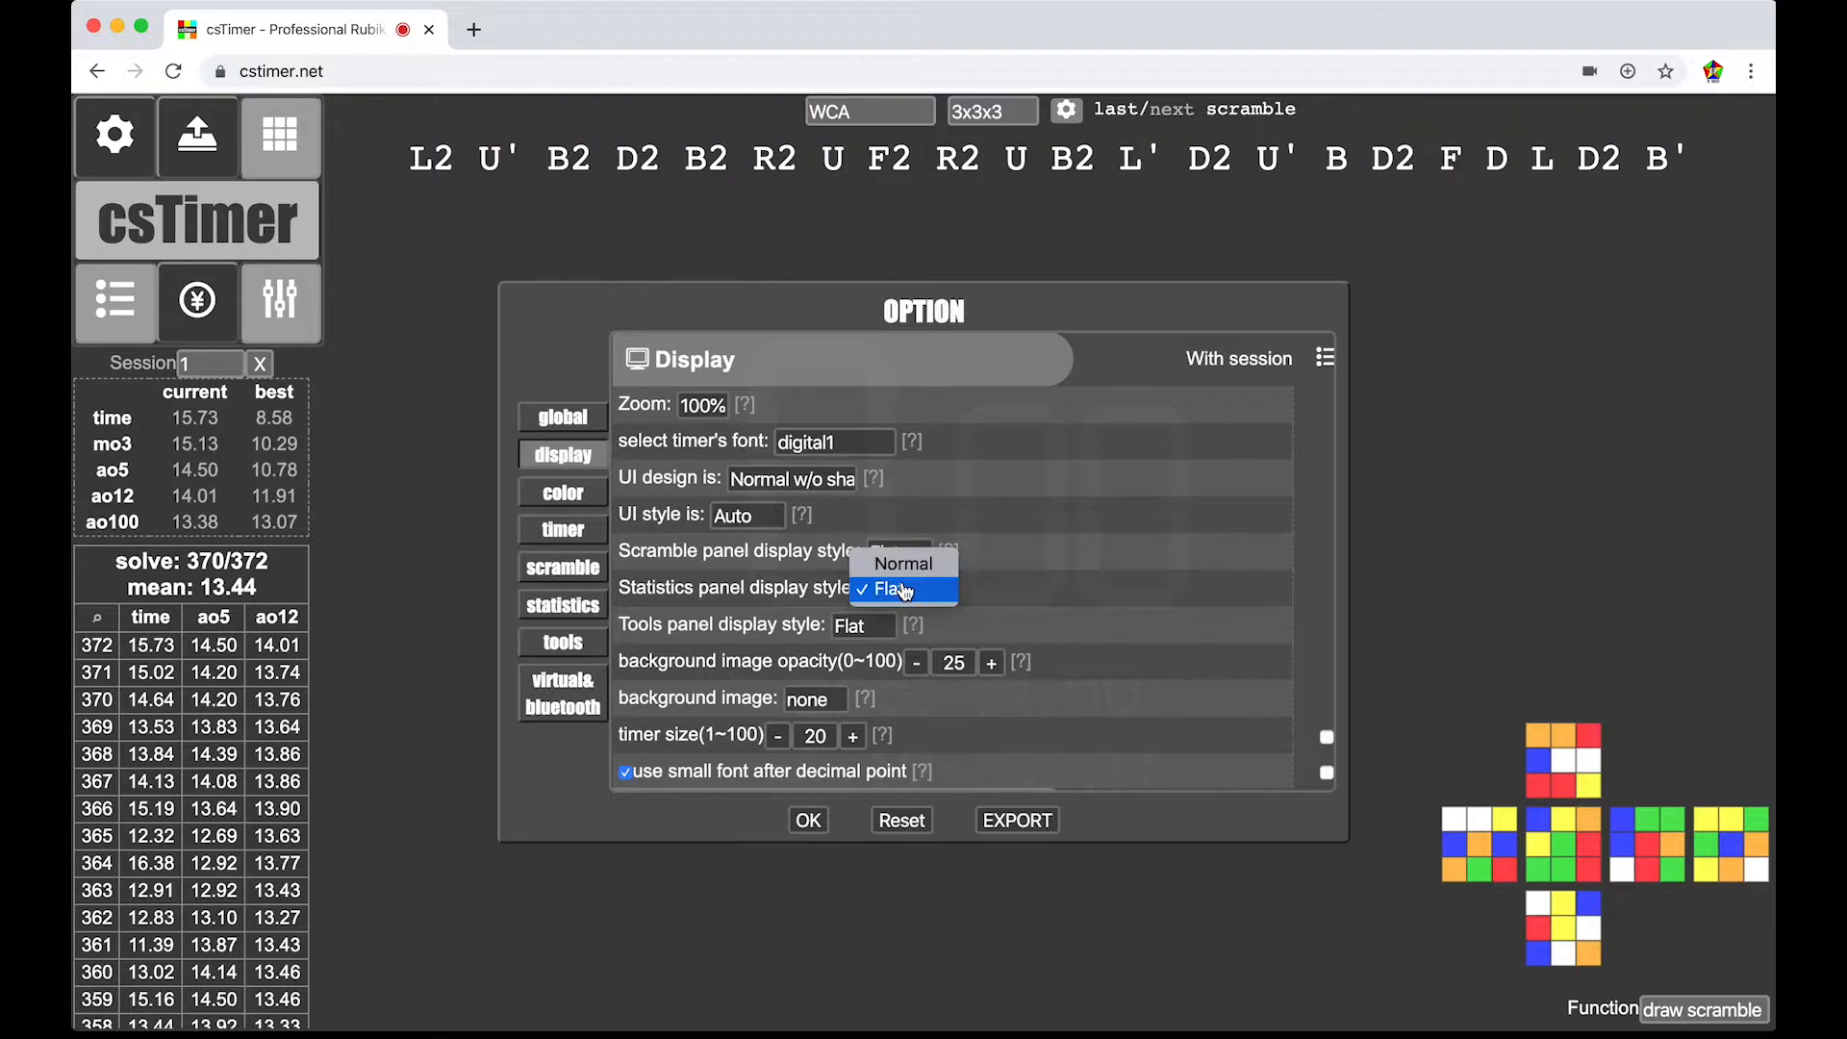
pyautogui.click(904, 564)
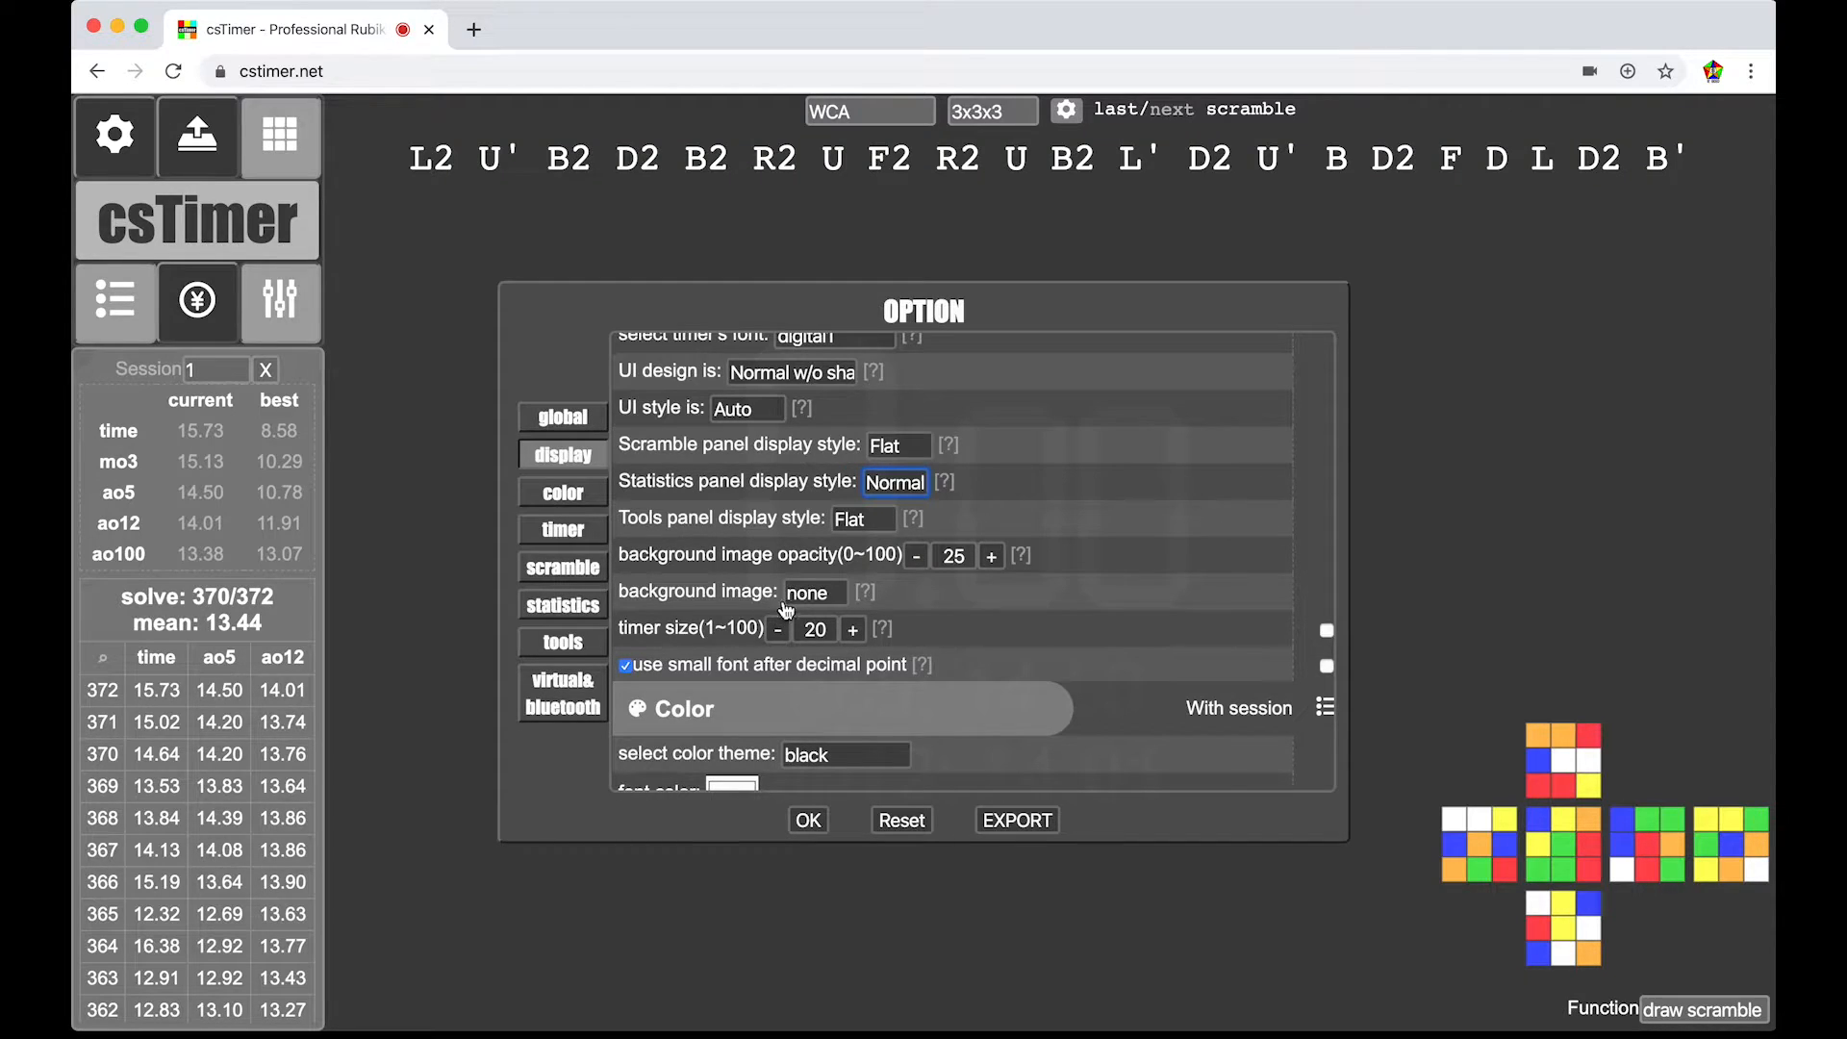
pyautogui.moveTo(706, 600)
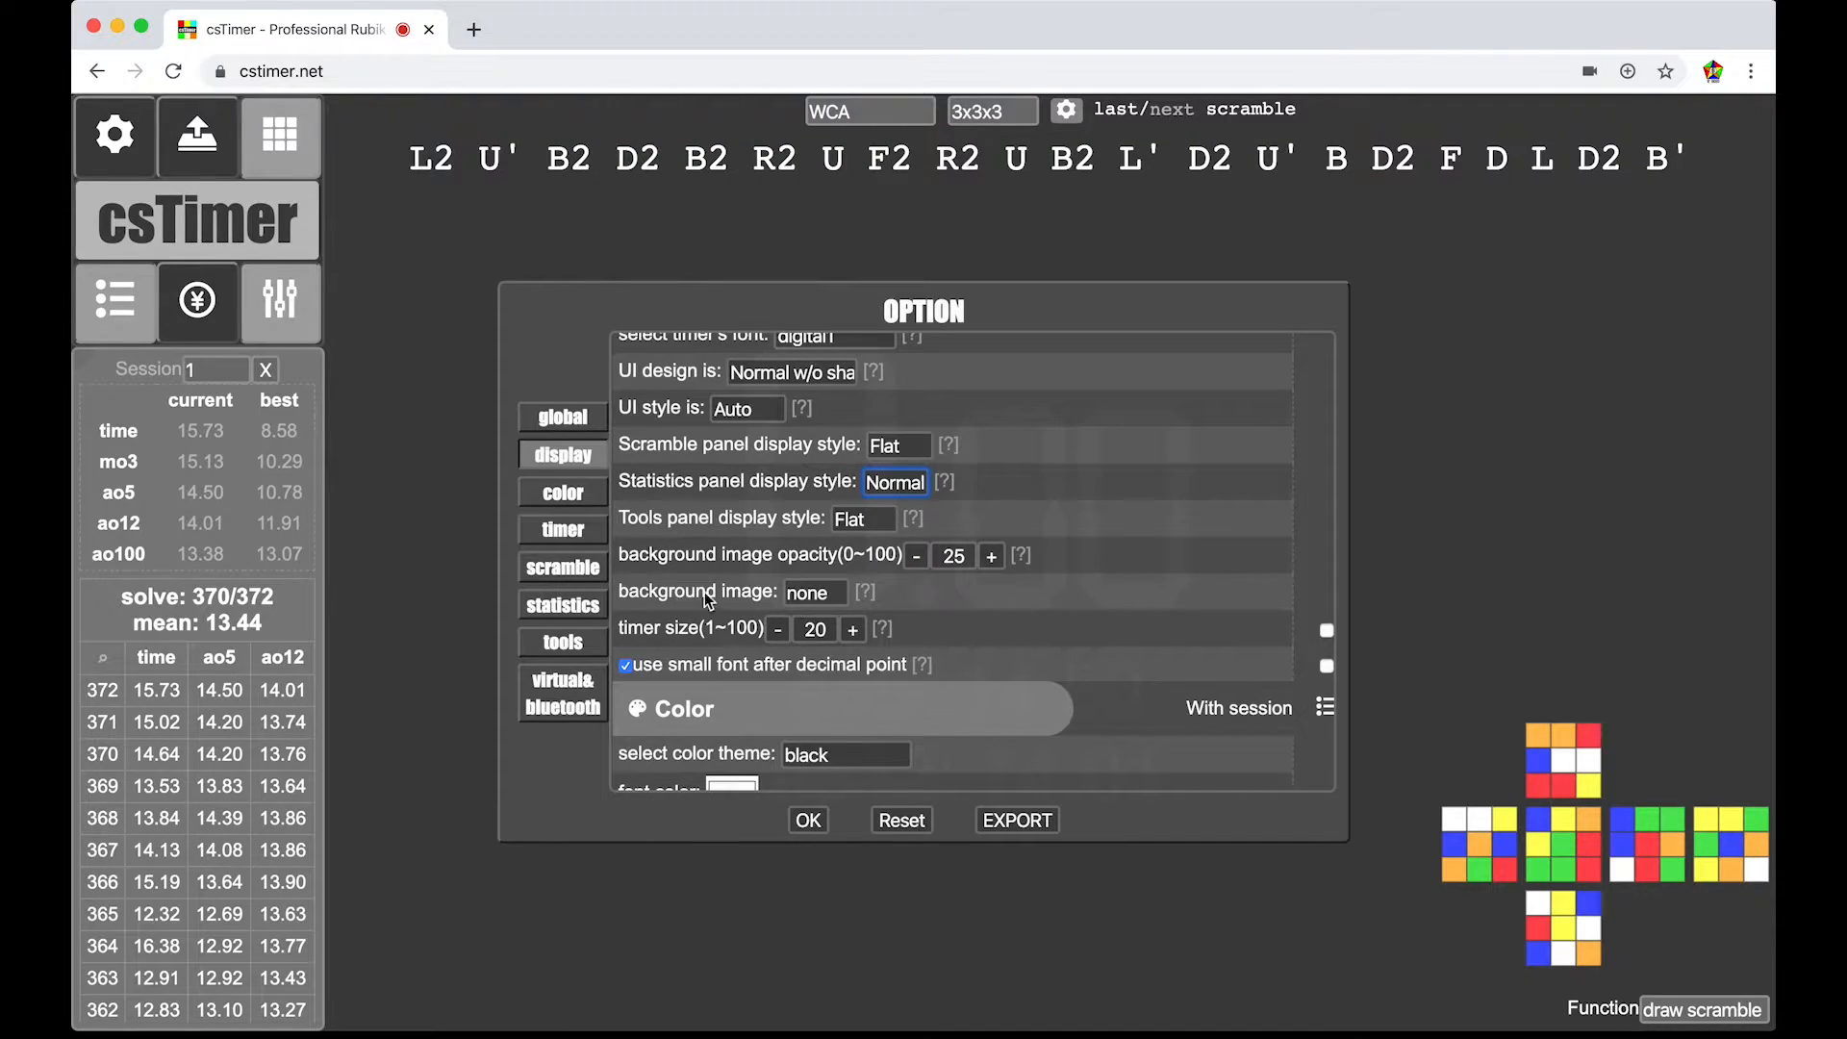
# - Apply built-in background preset 3, then have an empty manual image address rejected
pyautogui.click(813, 592)
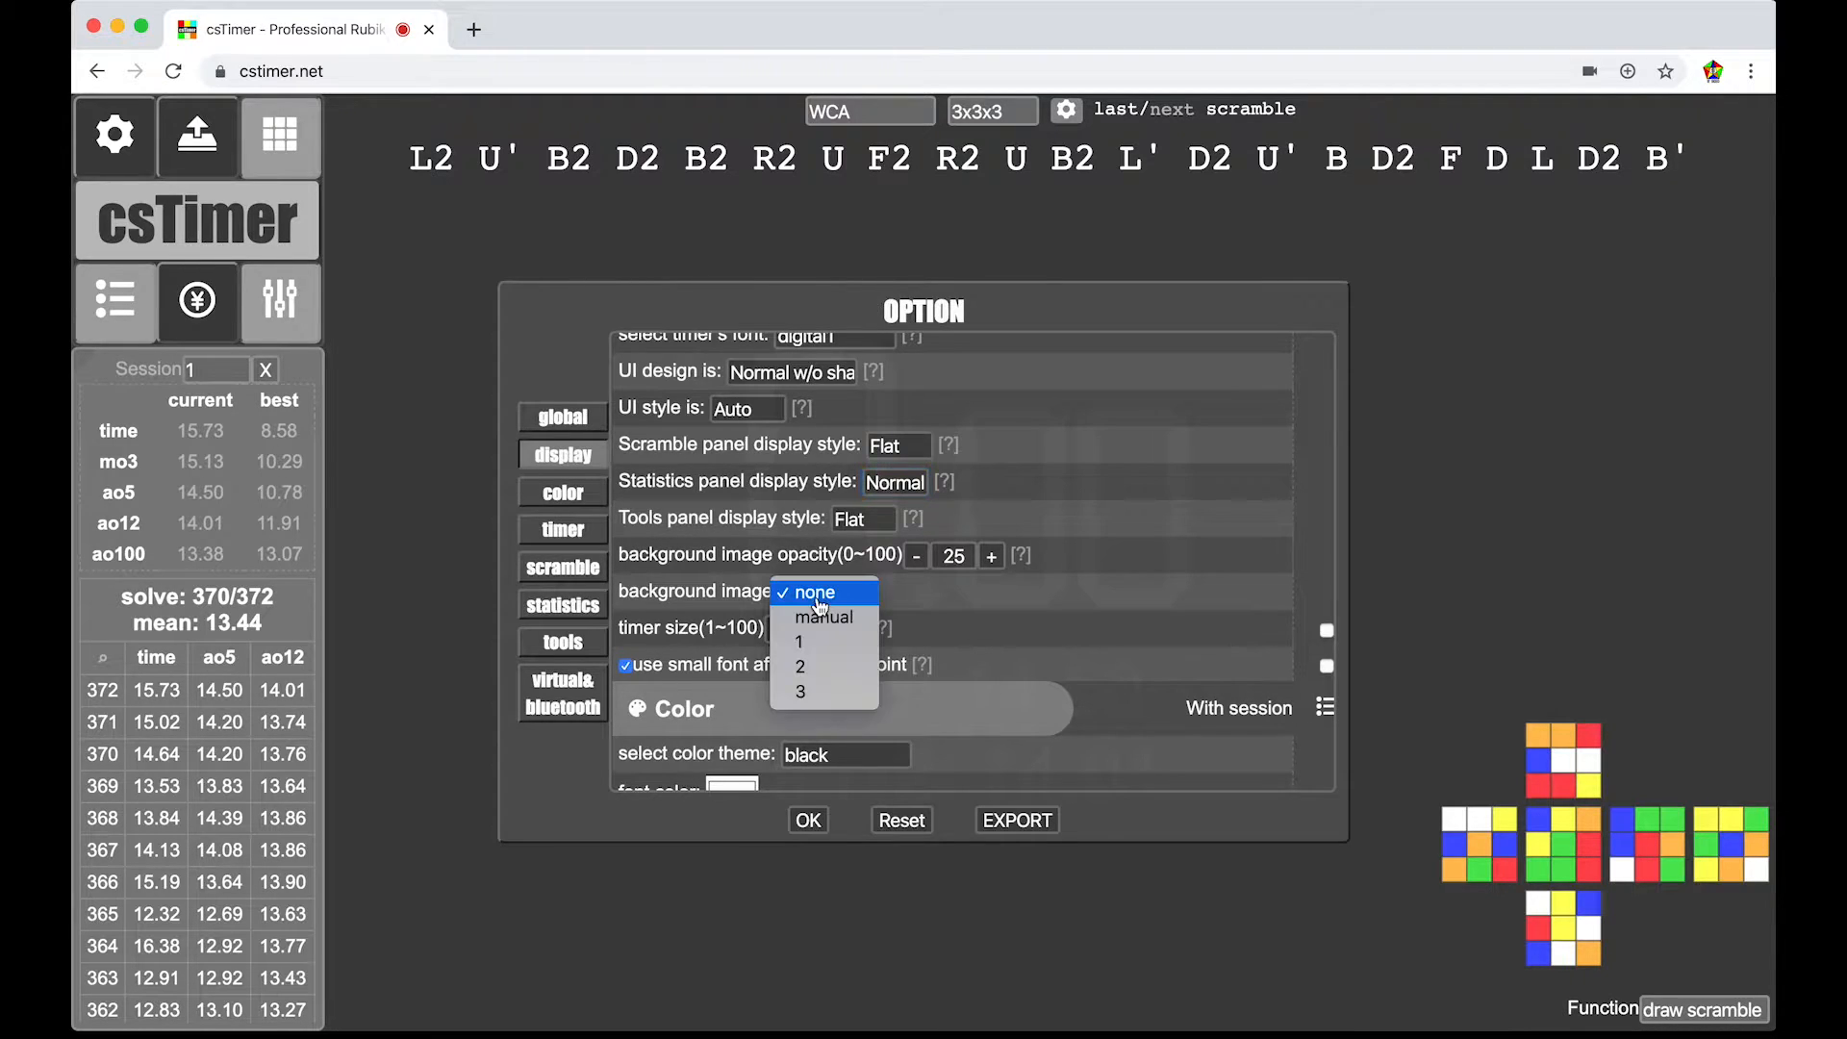
pyautogui.moveTo(824, 617)
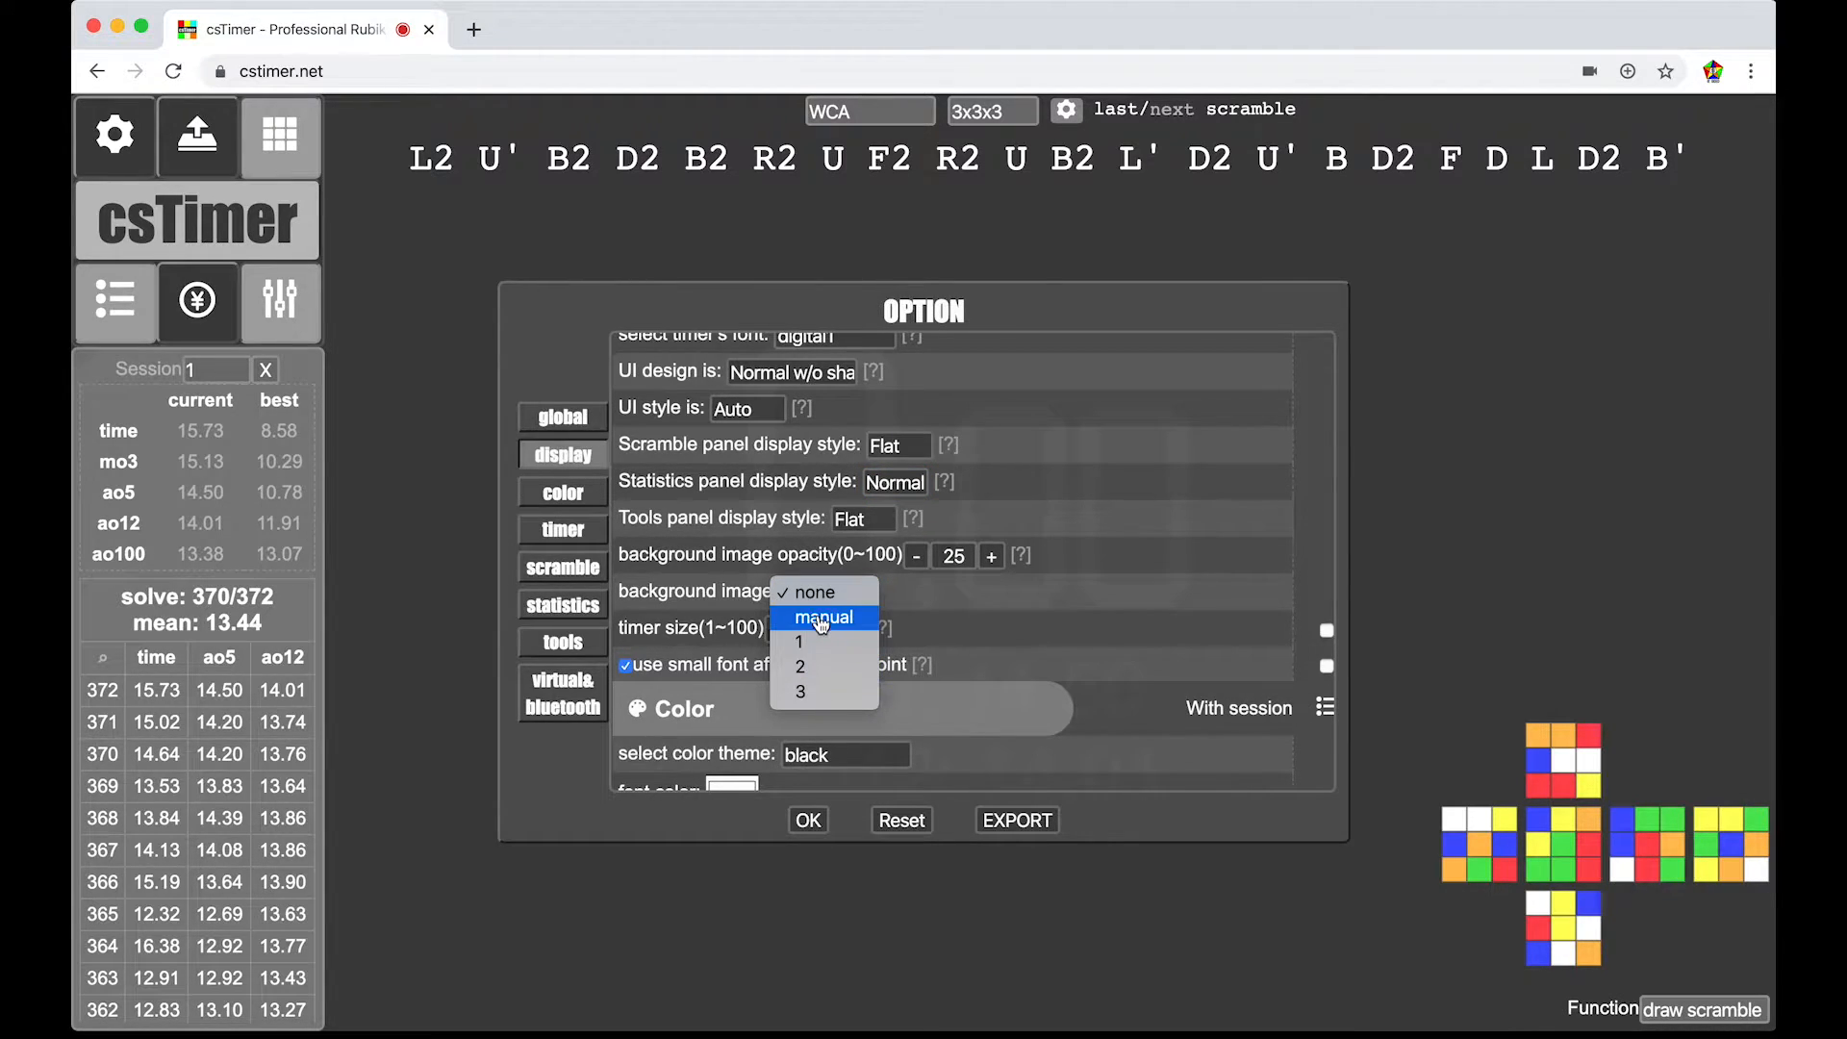
pyautogui.moveTo(831, 643)
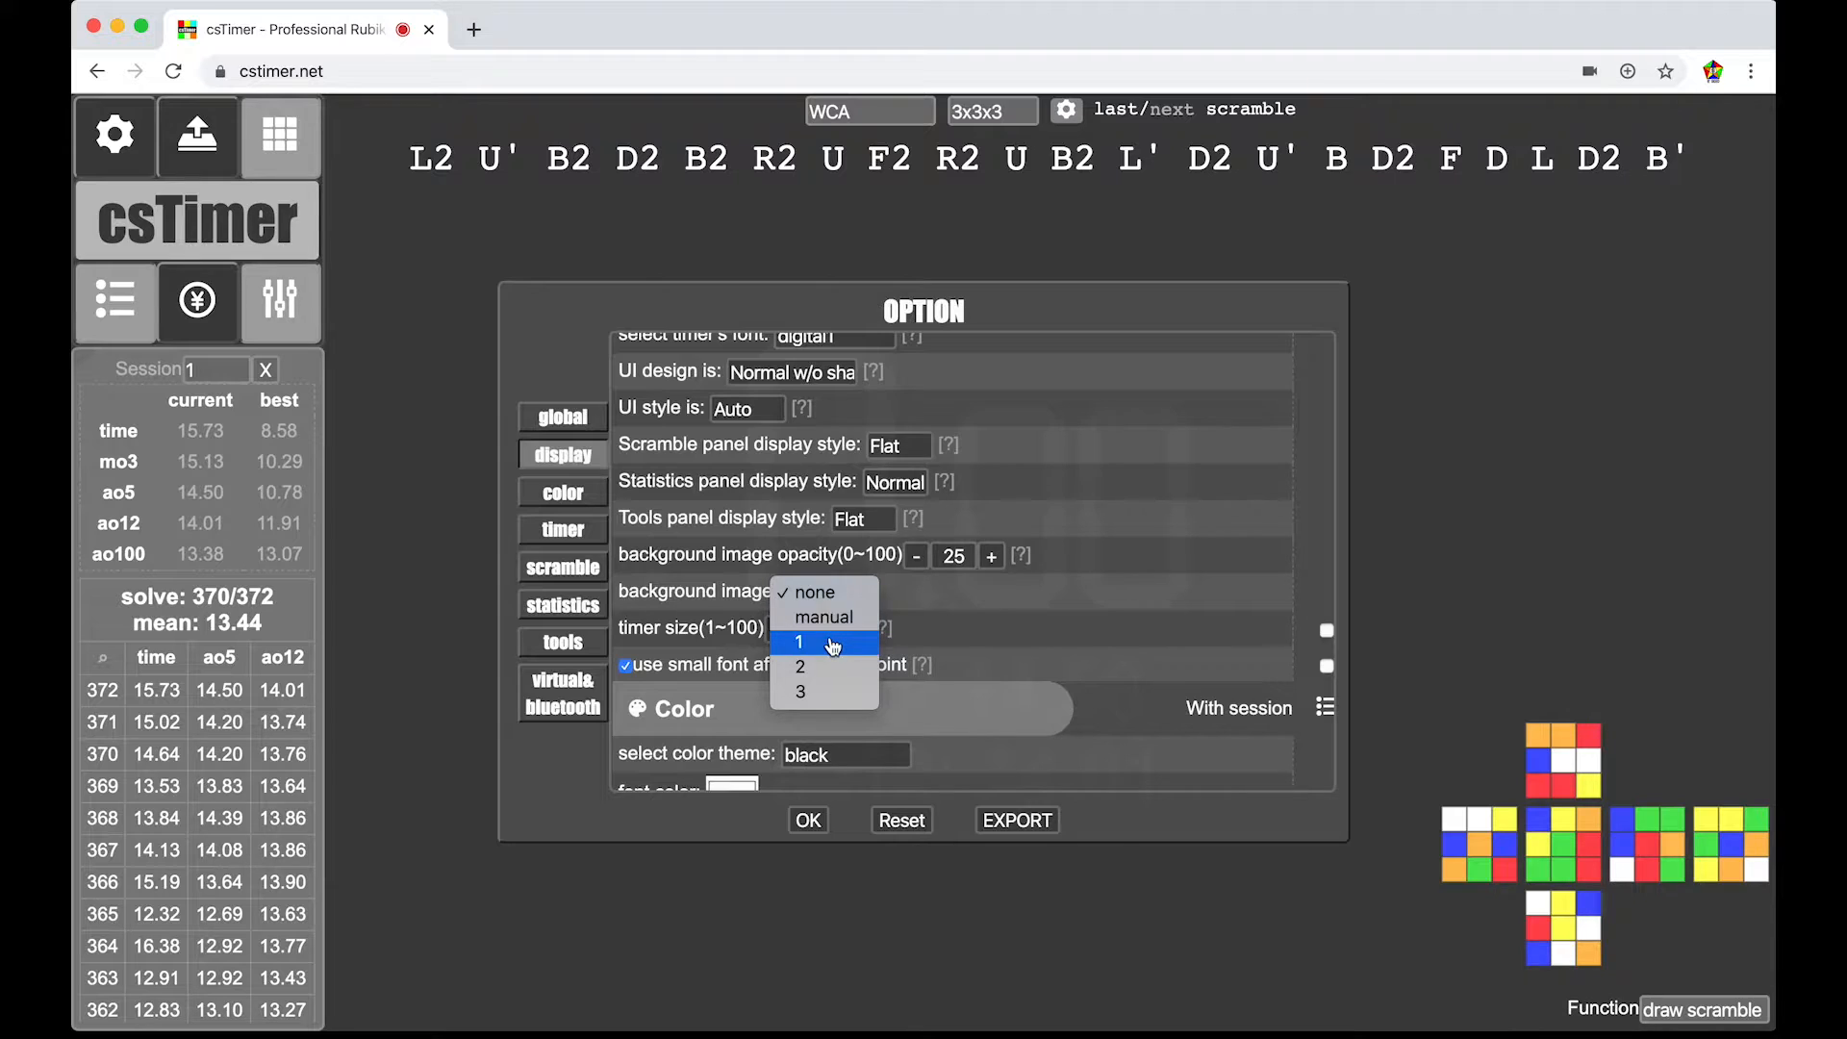
pyautogui.moveTo(819, 692)
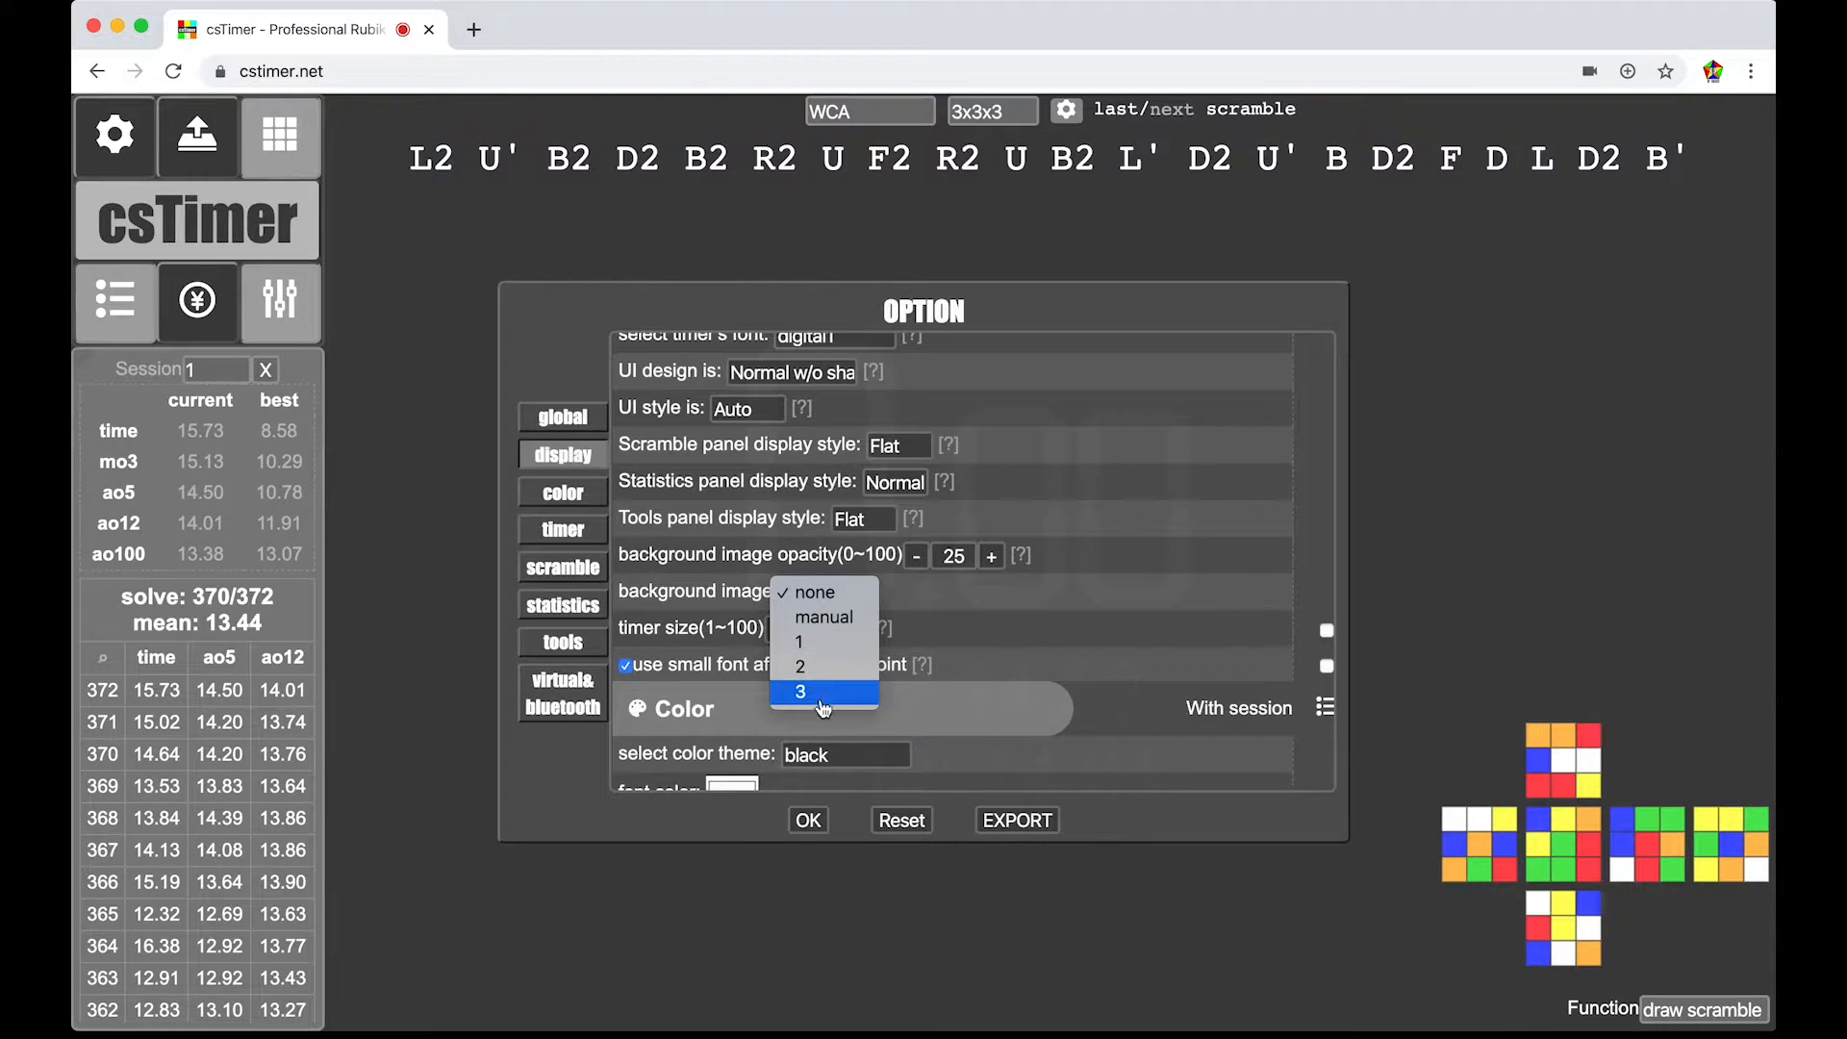
pyautogui.moveTo(816, 642)
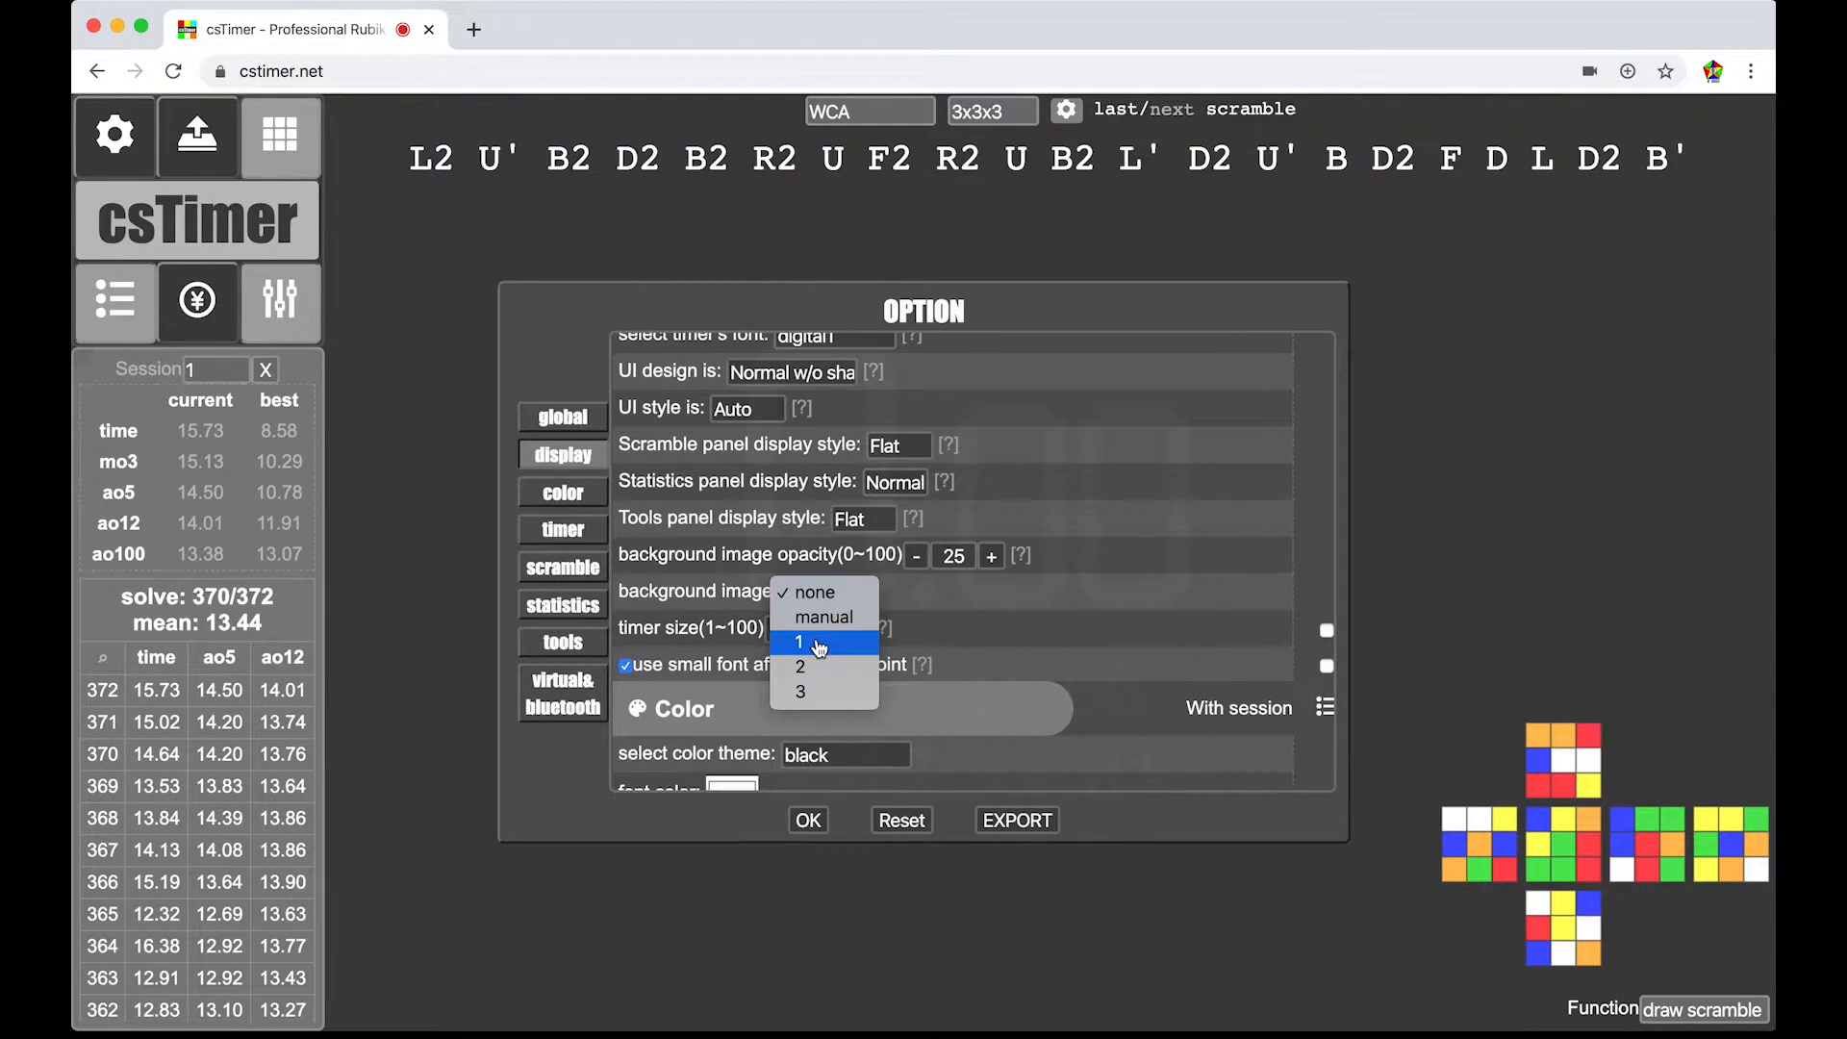
pyautogui.click(800, 642)
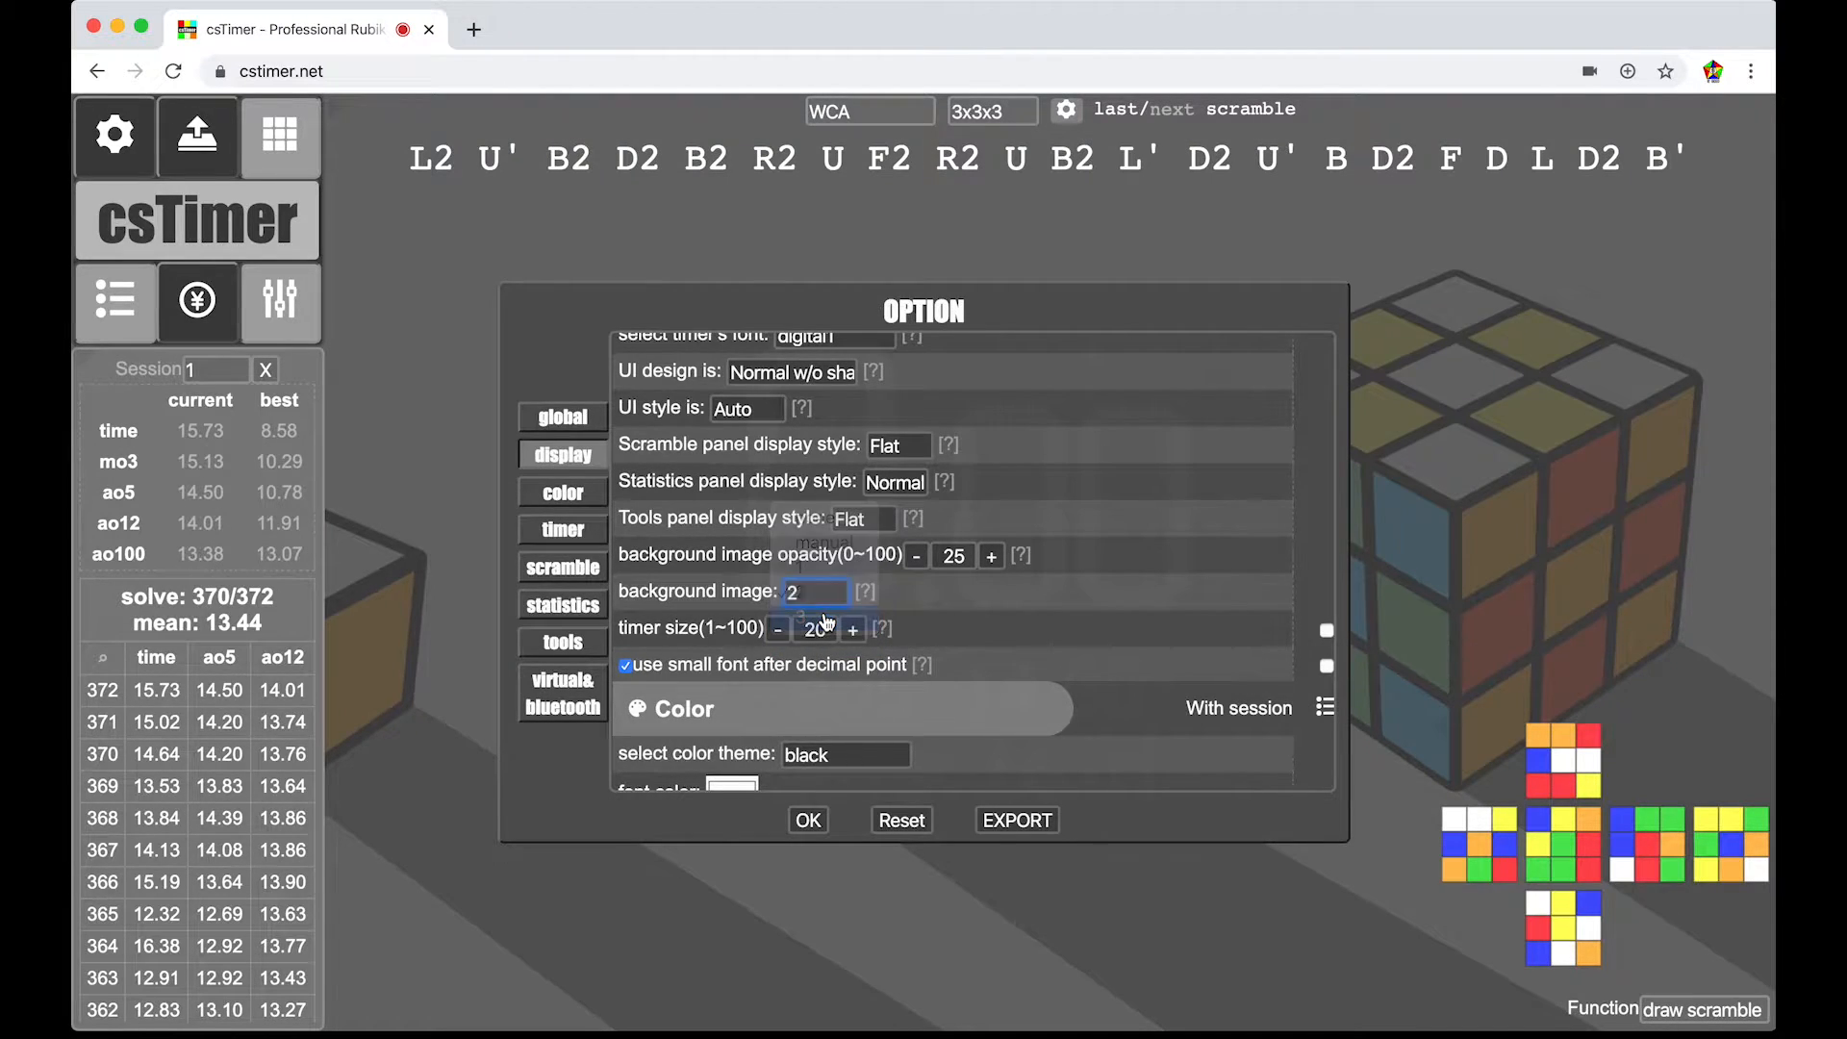
pyautogui.click(816, 591)
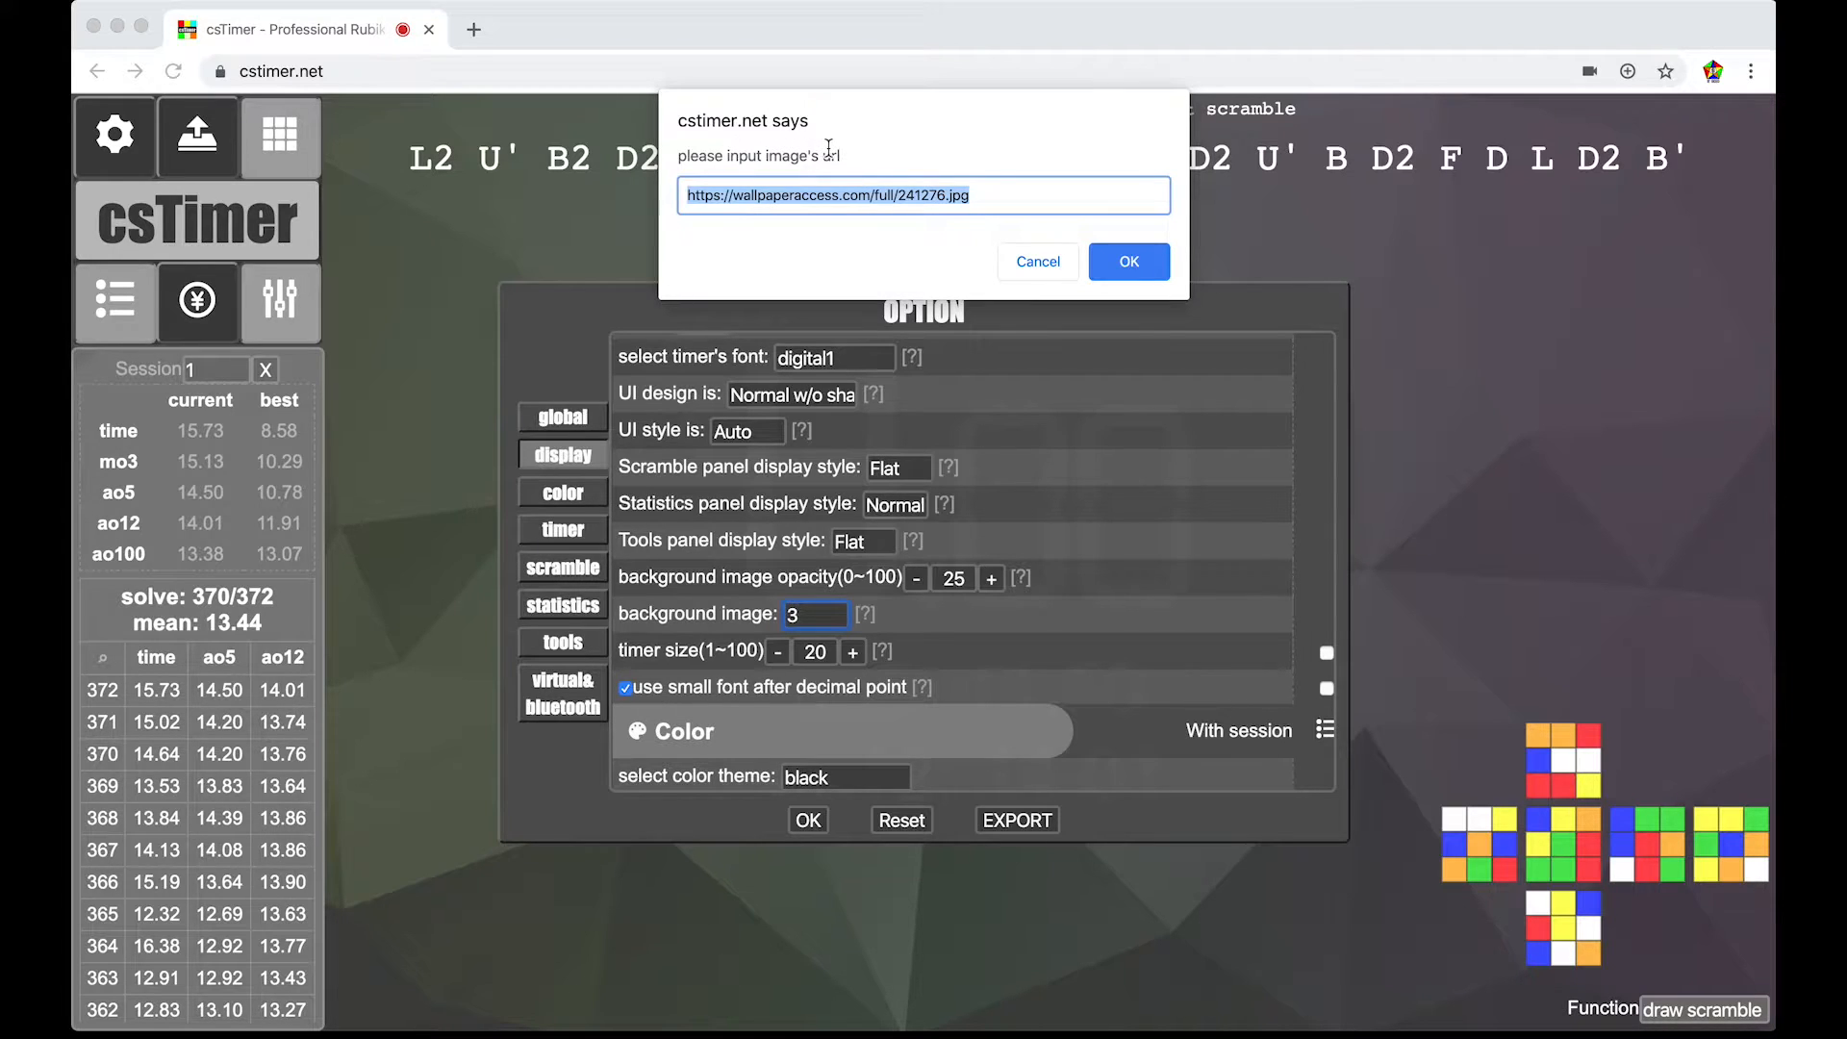
pyautogui.moveTo(1004, 227)
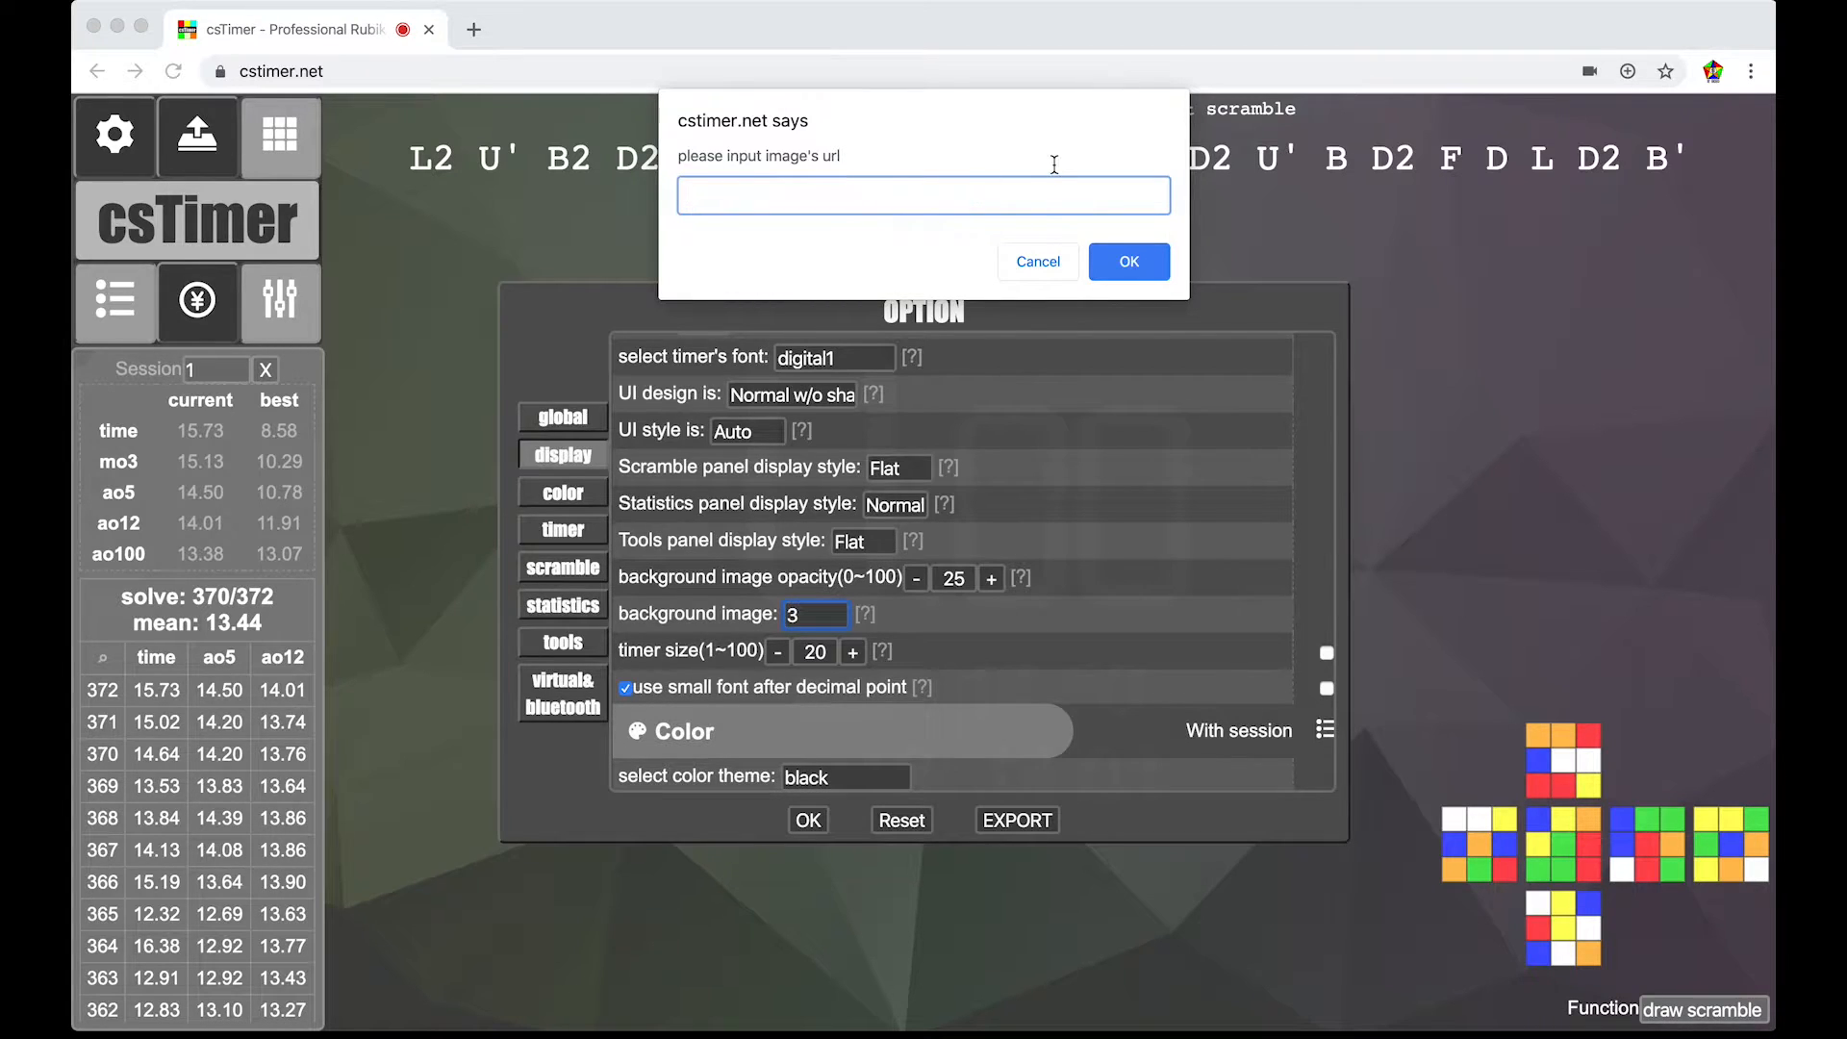
pyautogui.click(1127, 262)
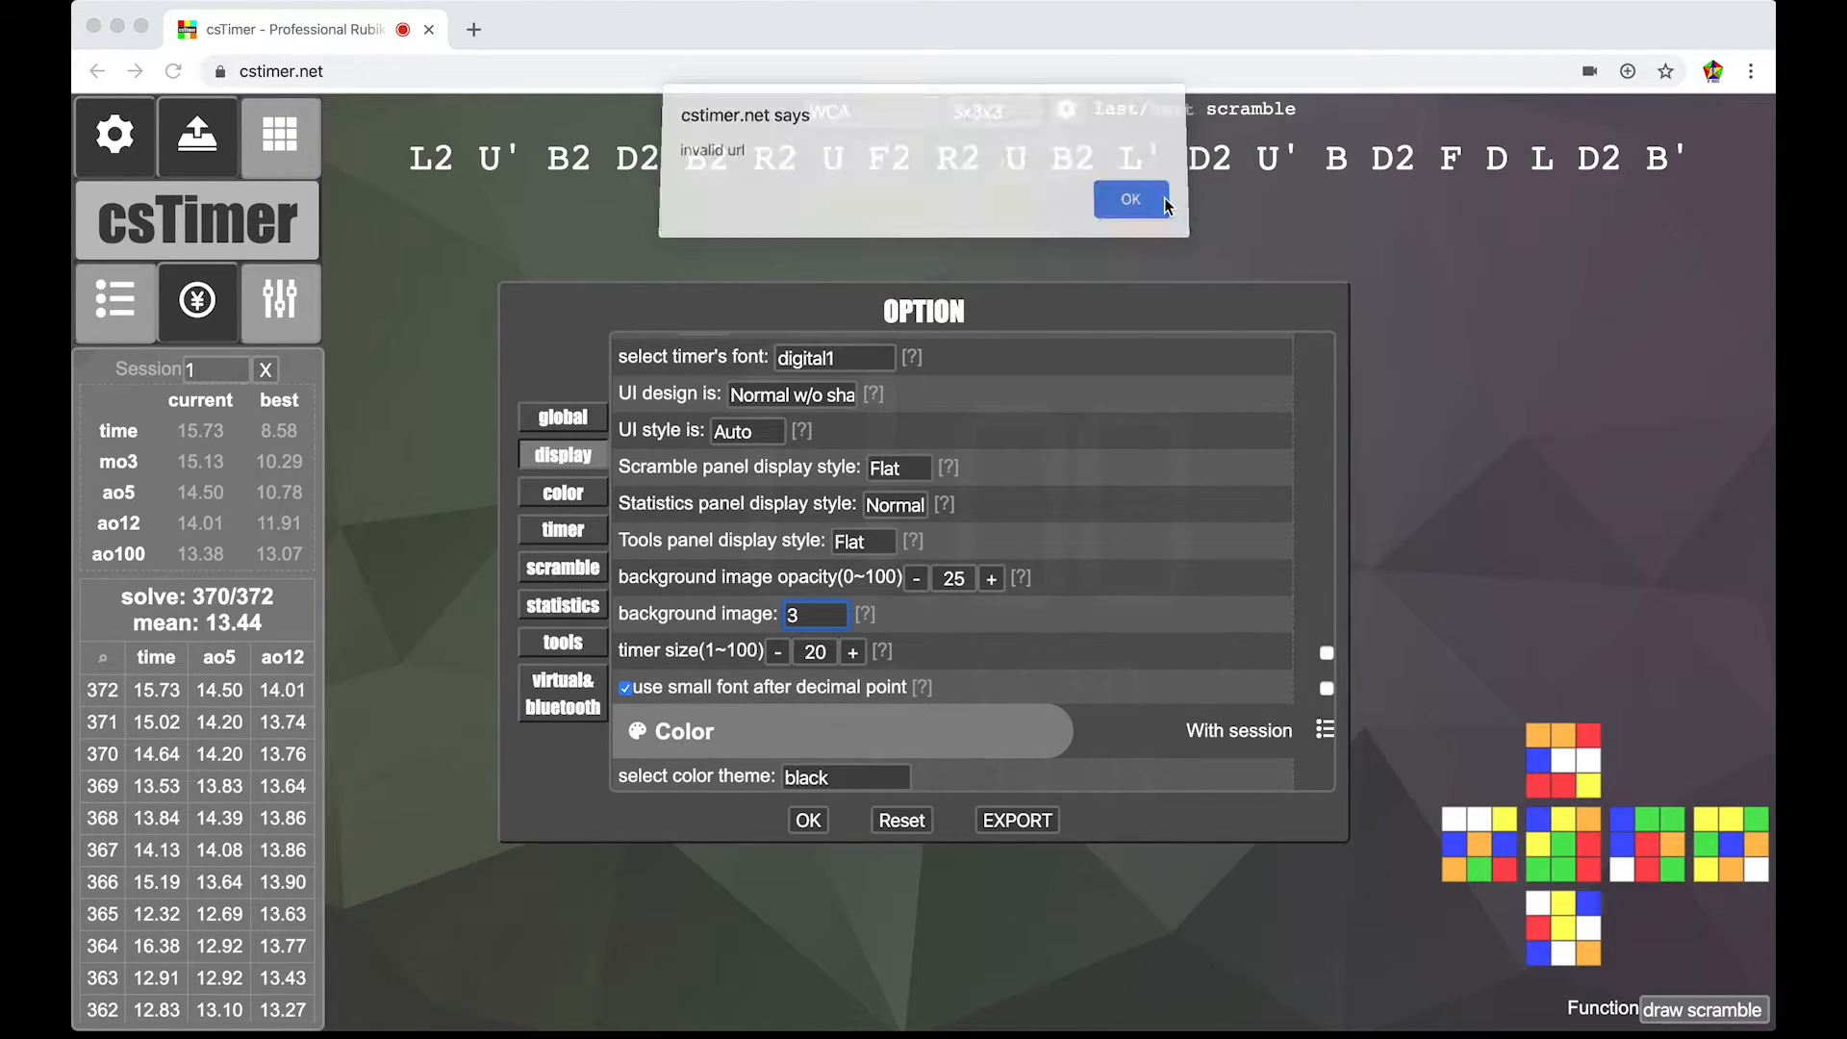
pyautogui.click(1131, 198)
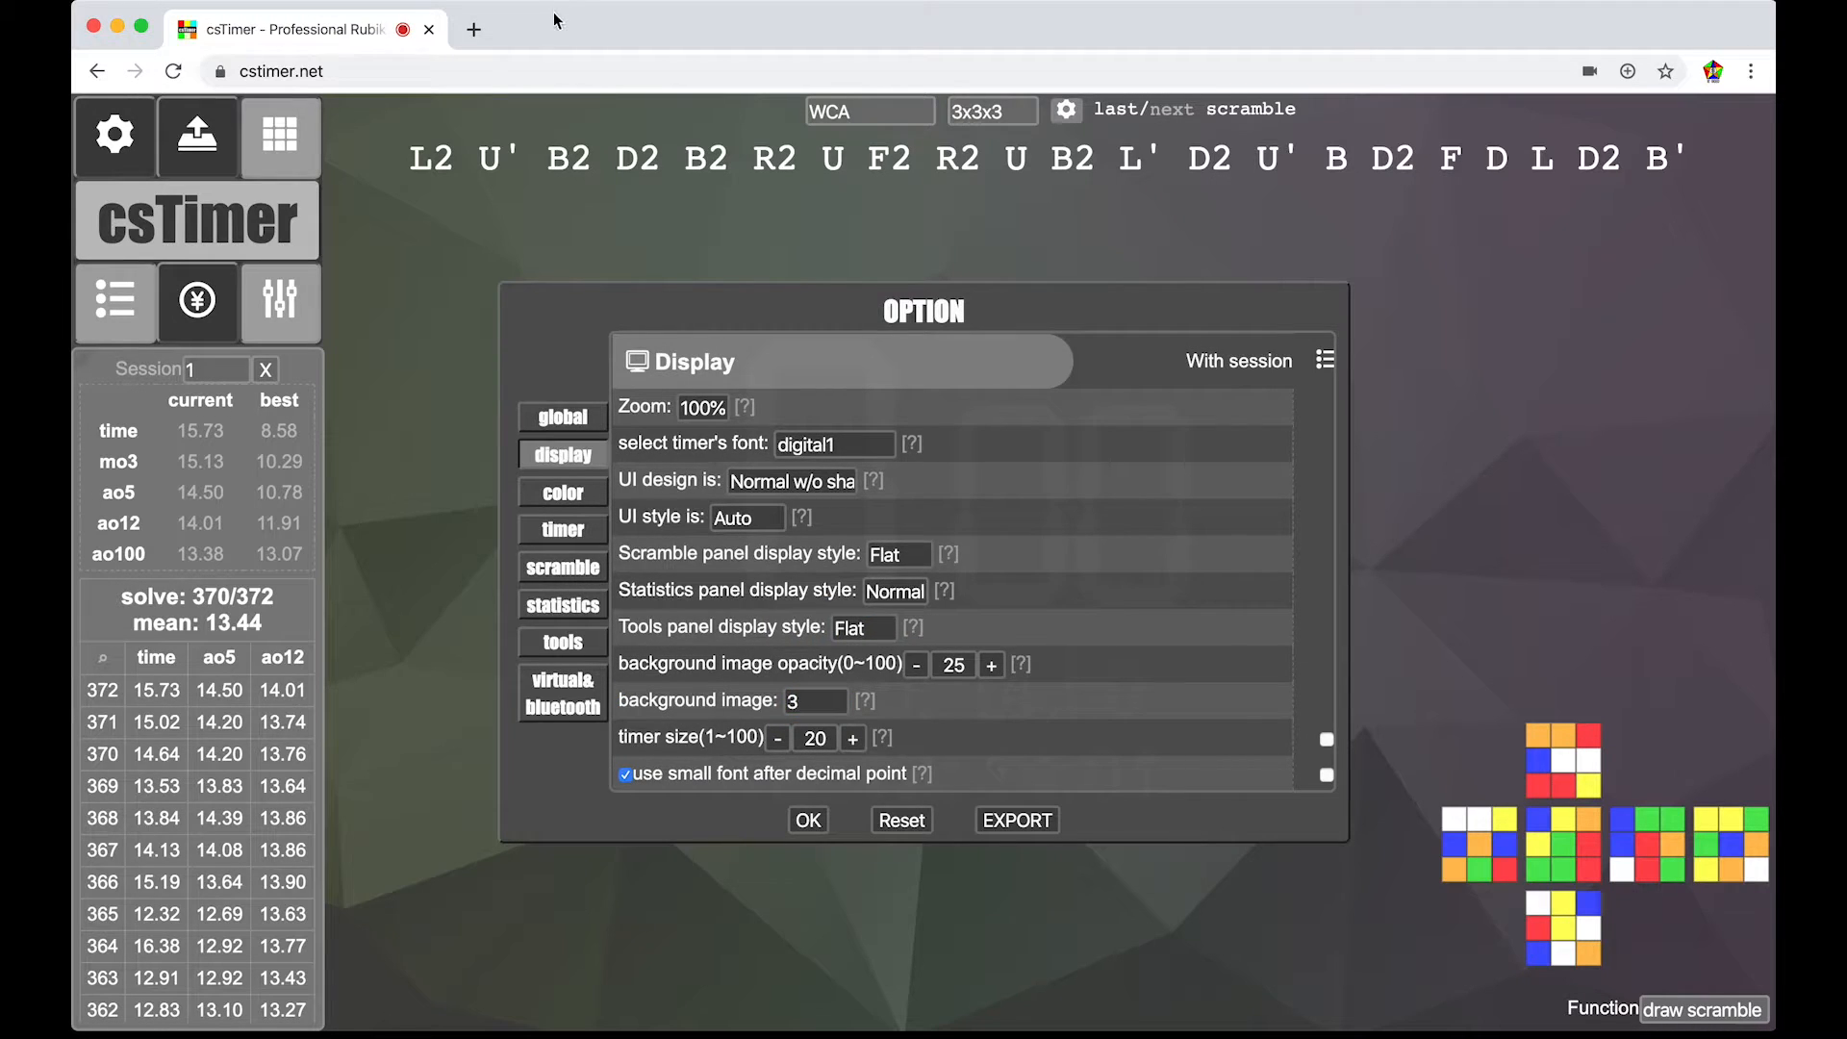
# - Search Google Images for 'death note' wallpaper in a new tab and open the first result
pyautogui.click(473, 31)
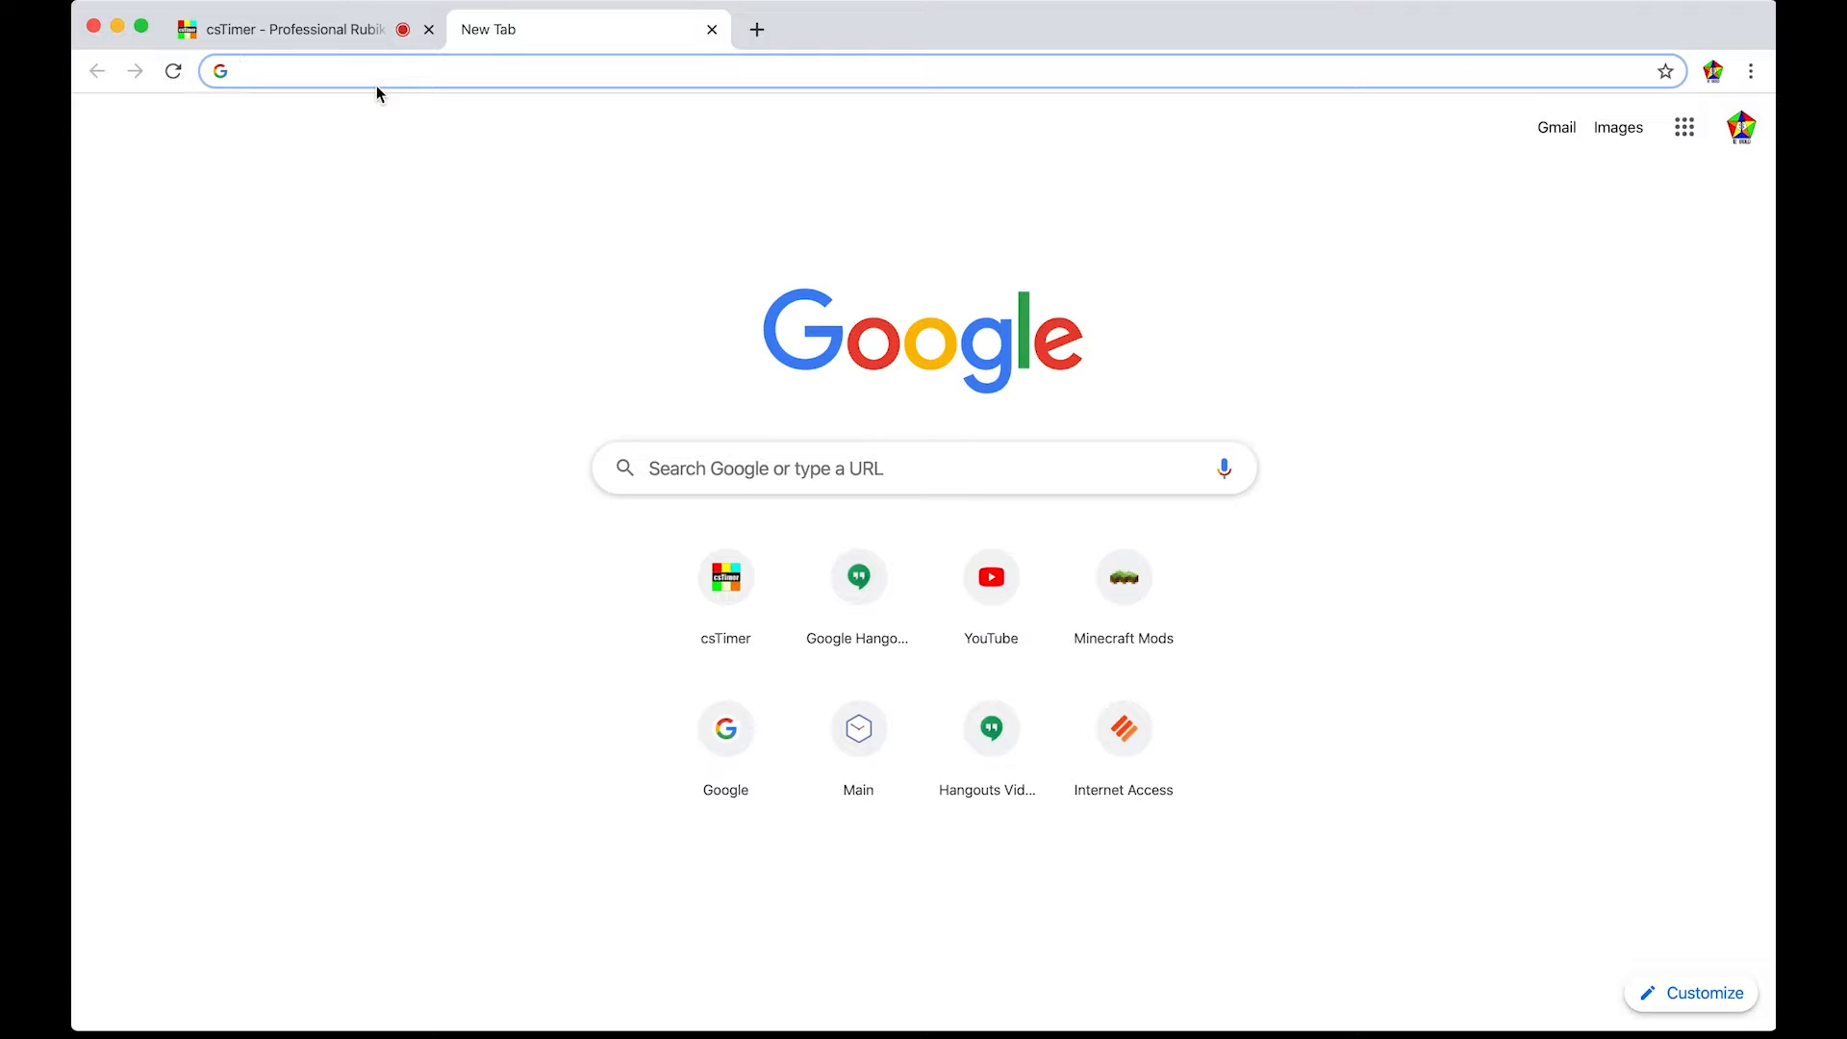
pyautogui.write('death note anime computer wallpaper hd')
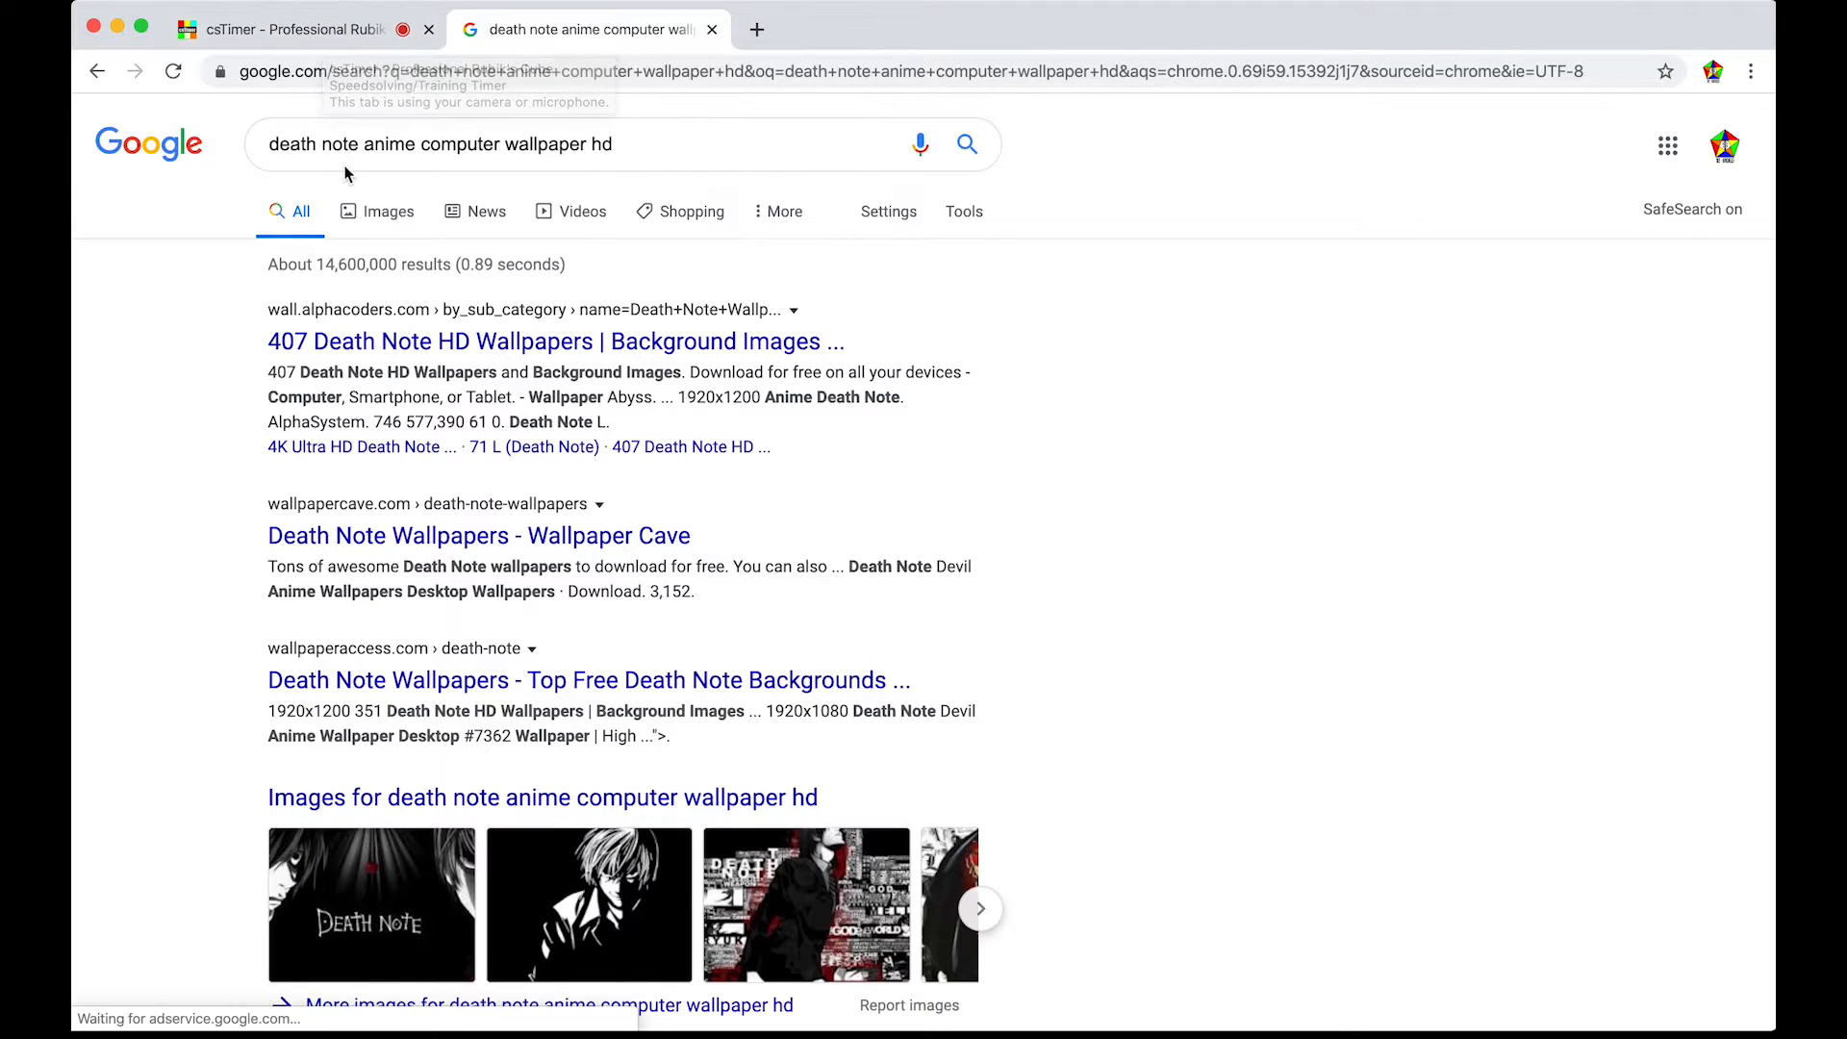
pyautogui.click(389, 211)
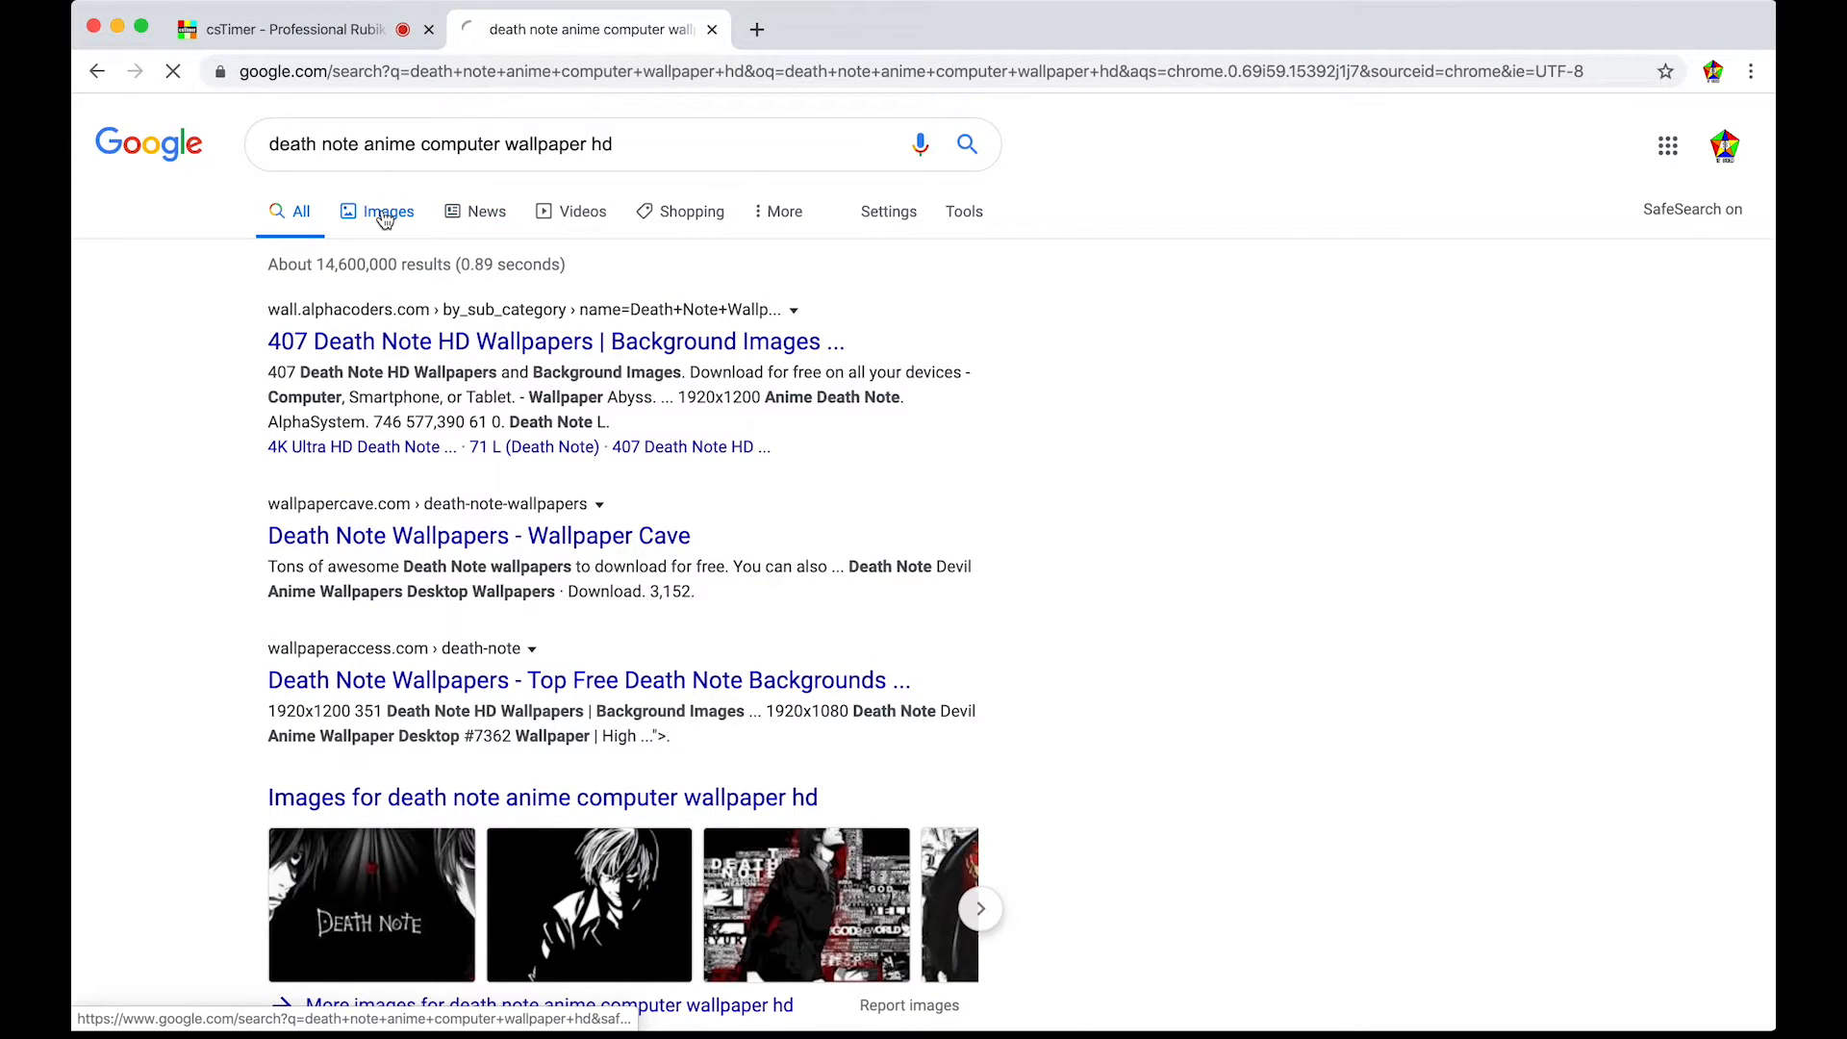
pyautogui.click(388, 211)
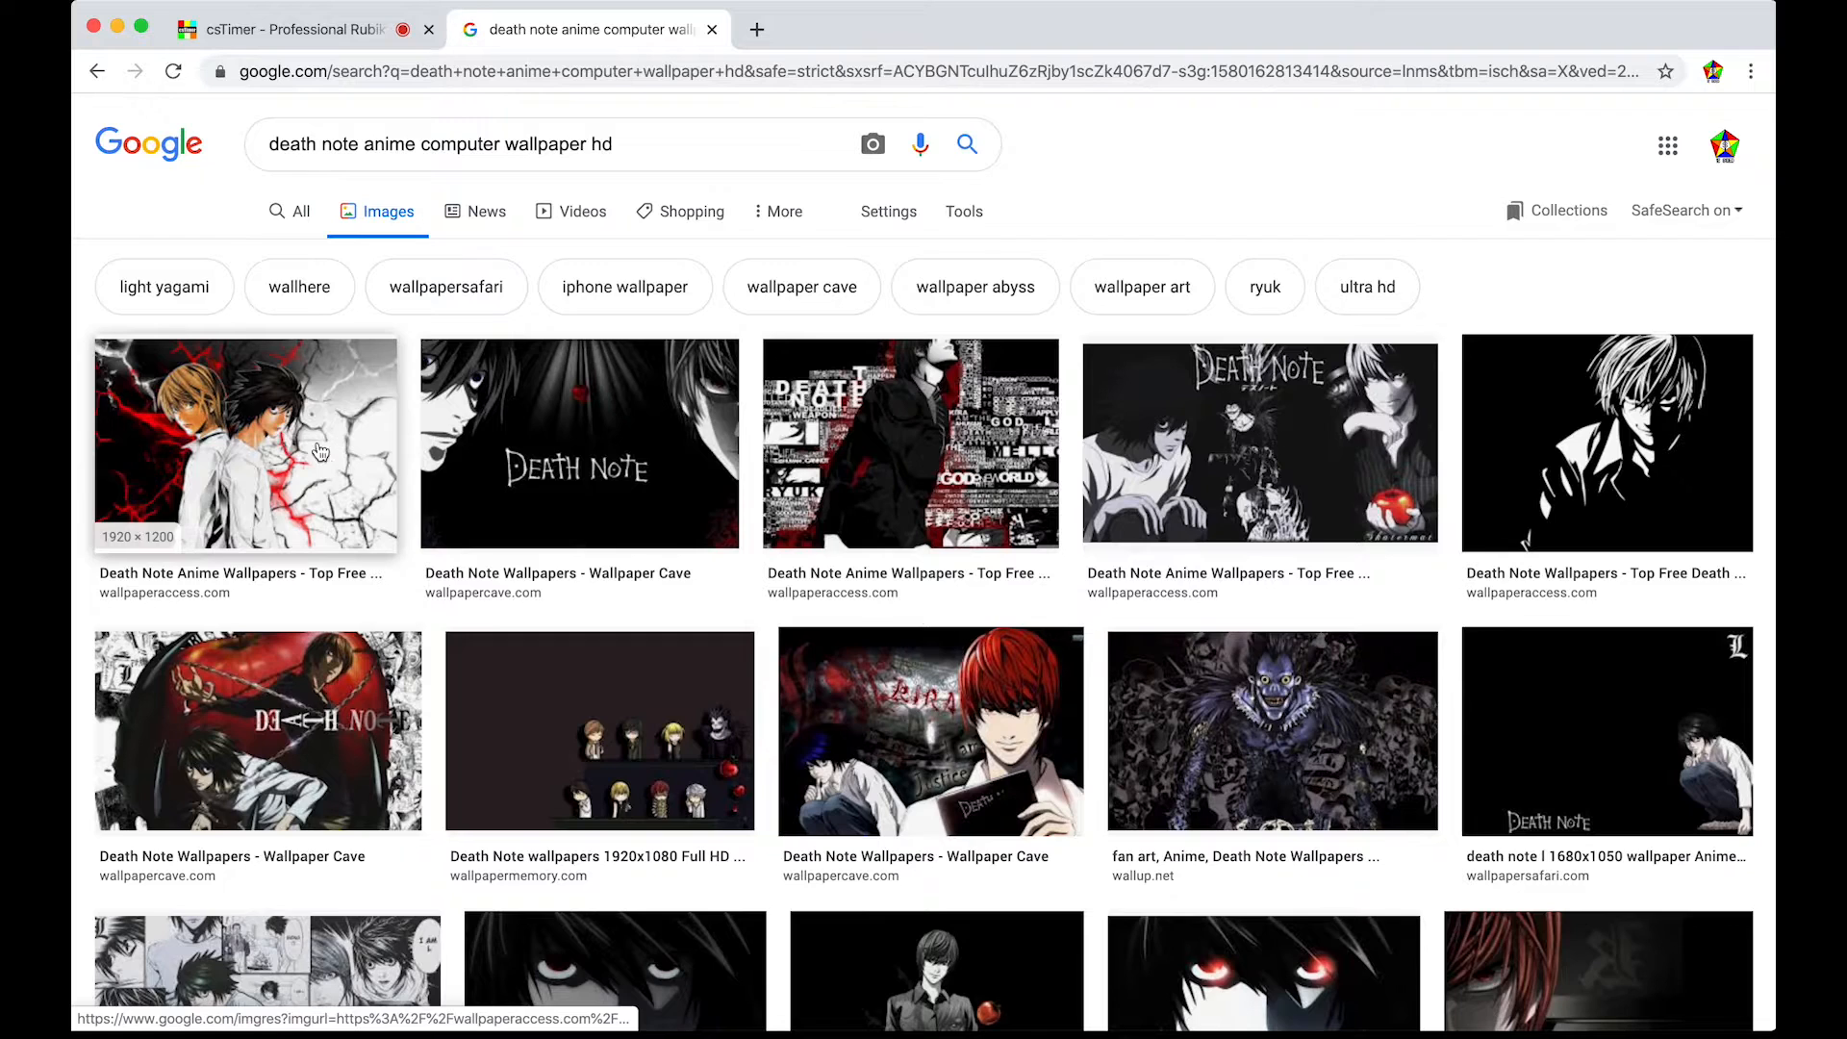
pyautogui.moveTo(735, 485)
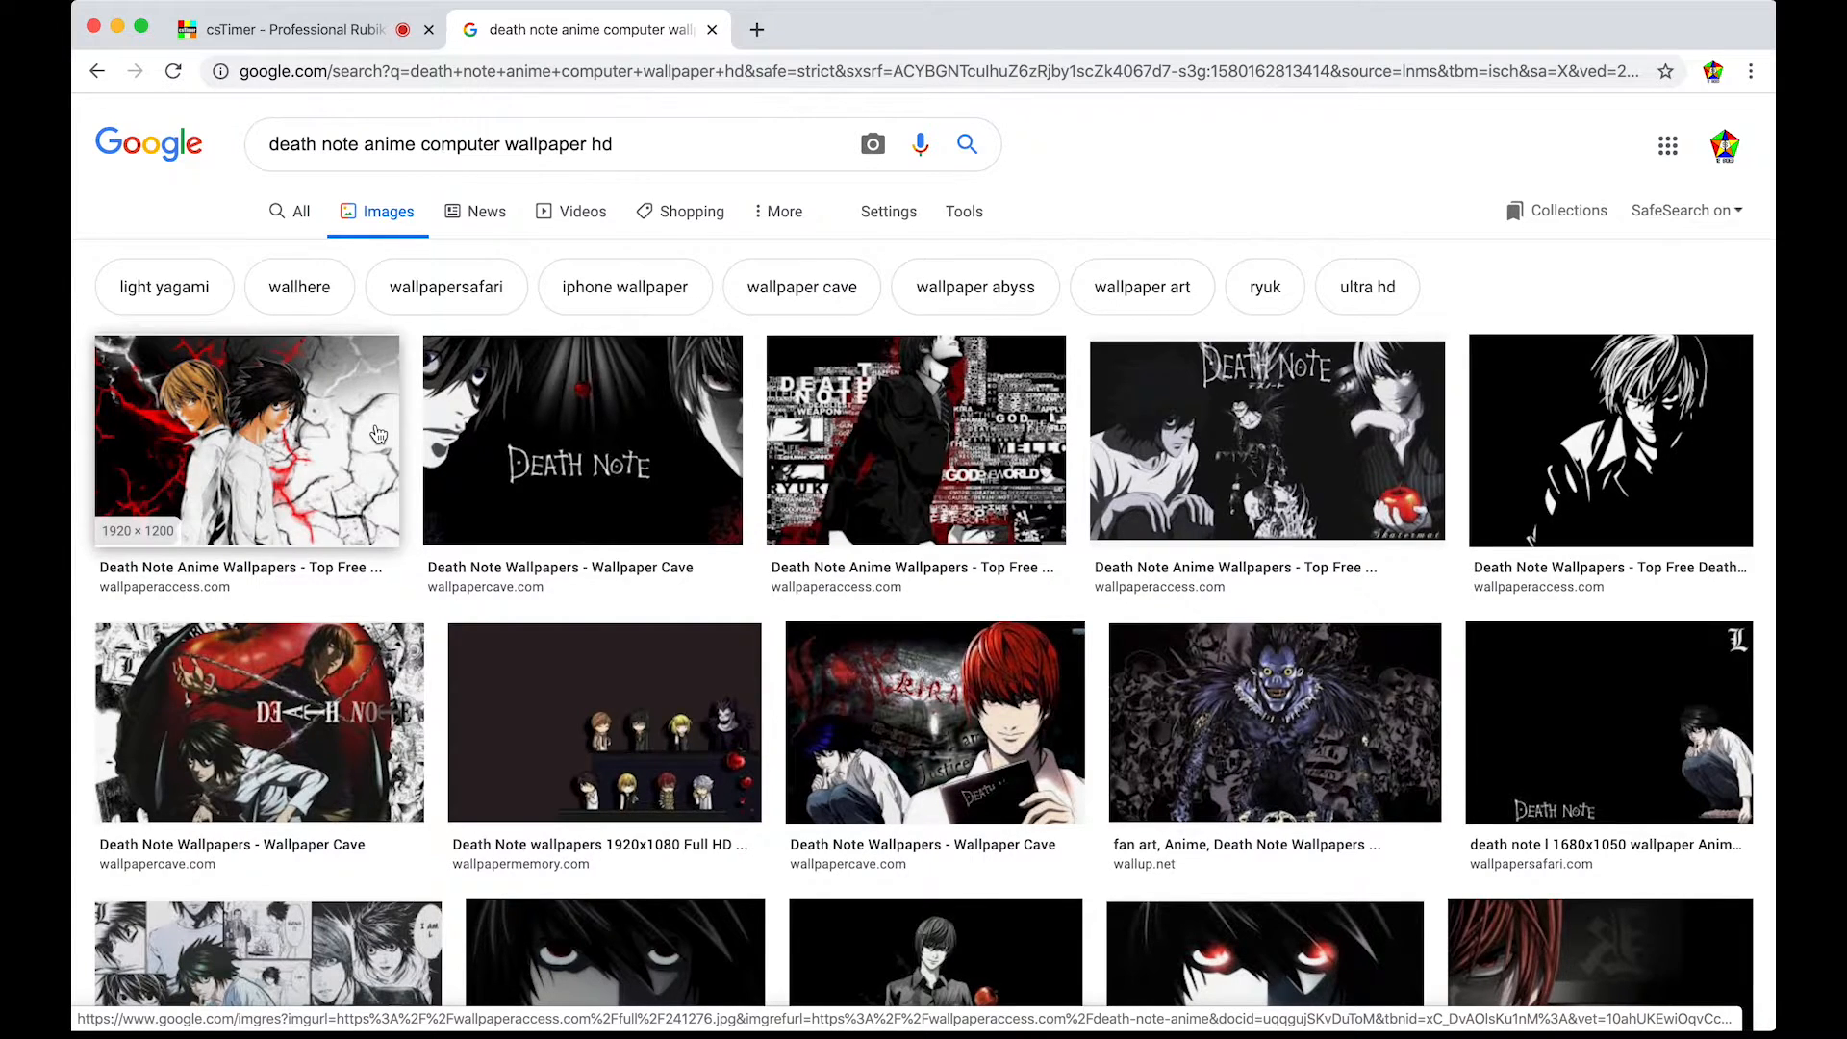
pyautogui.click(247, 439)
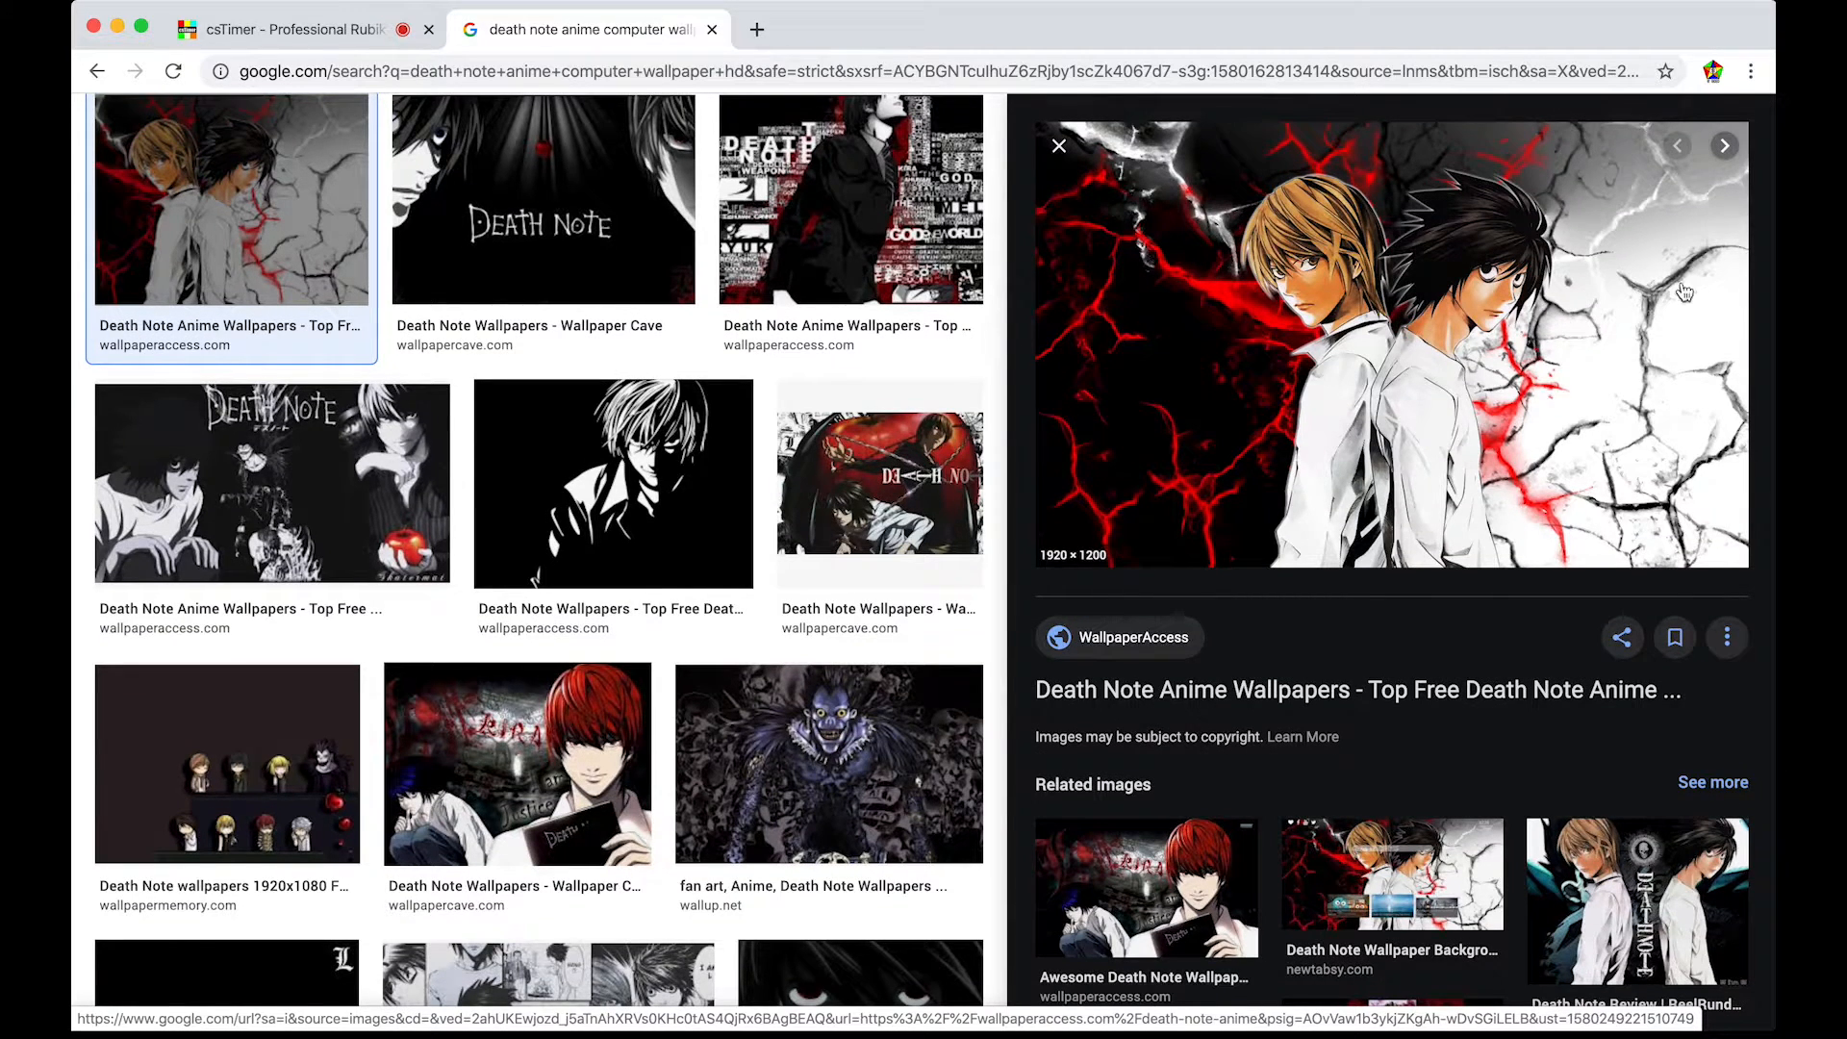
# - Open the wallpaper image on its own page, close the search tab and return to csTimer
pyautogui.click(288, 31)
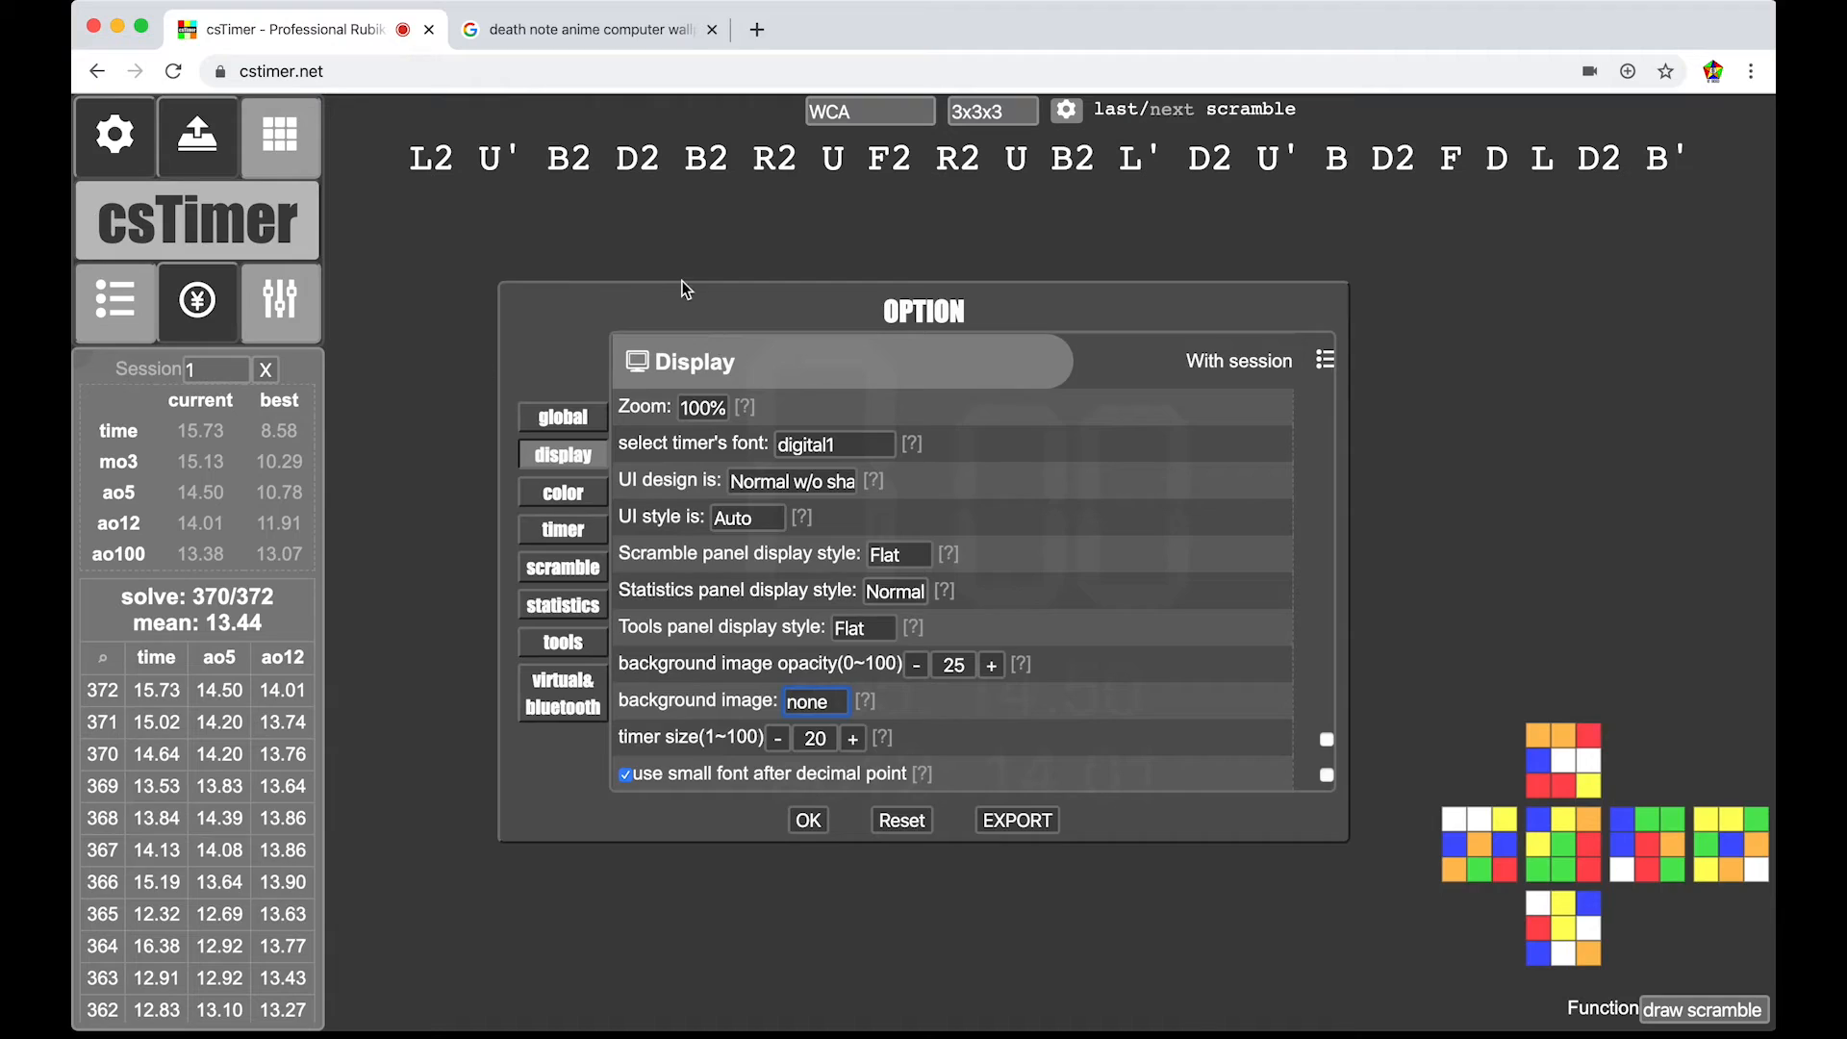
pyautogui.click(604, 31)
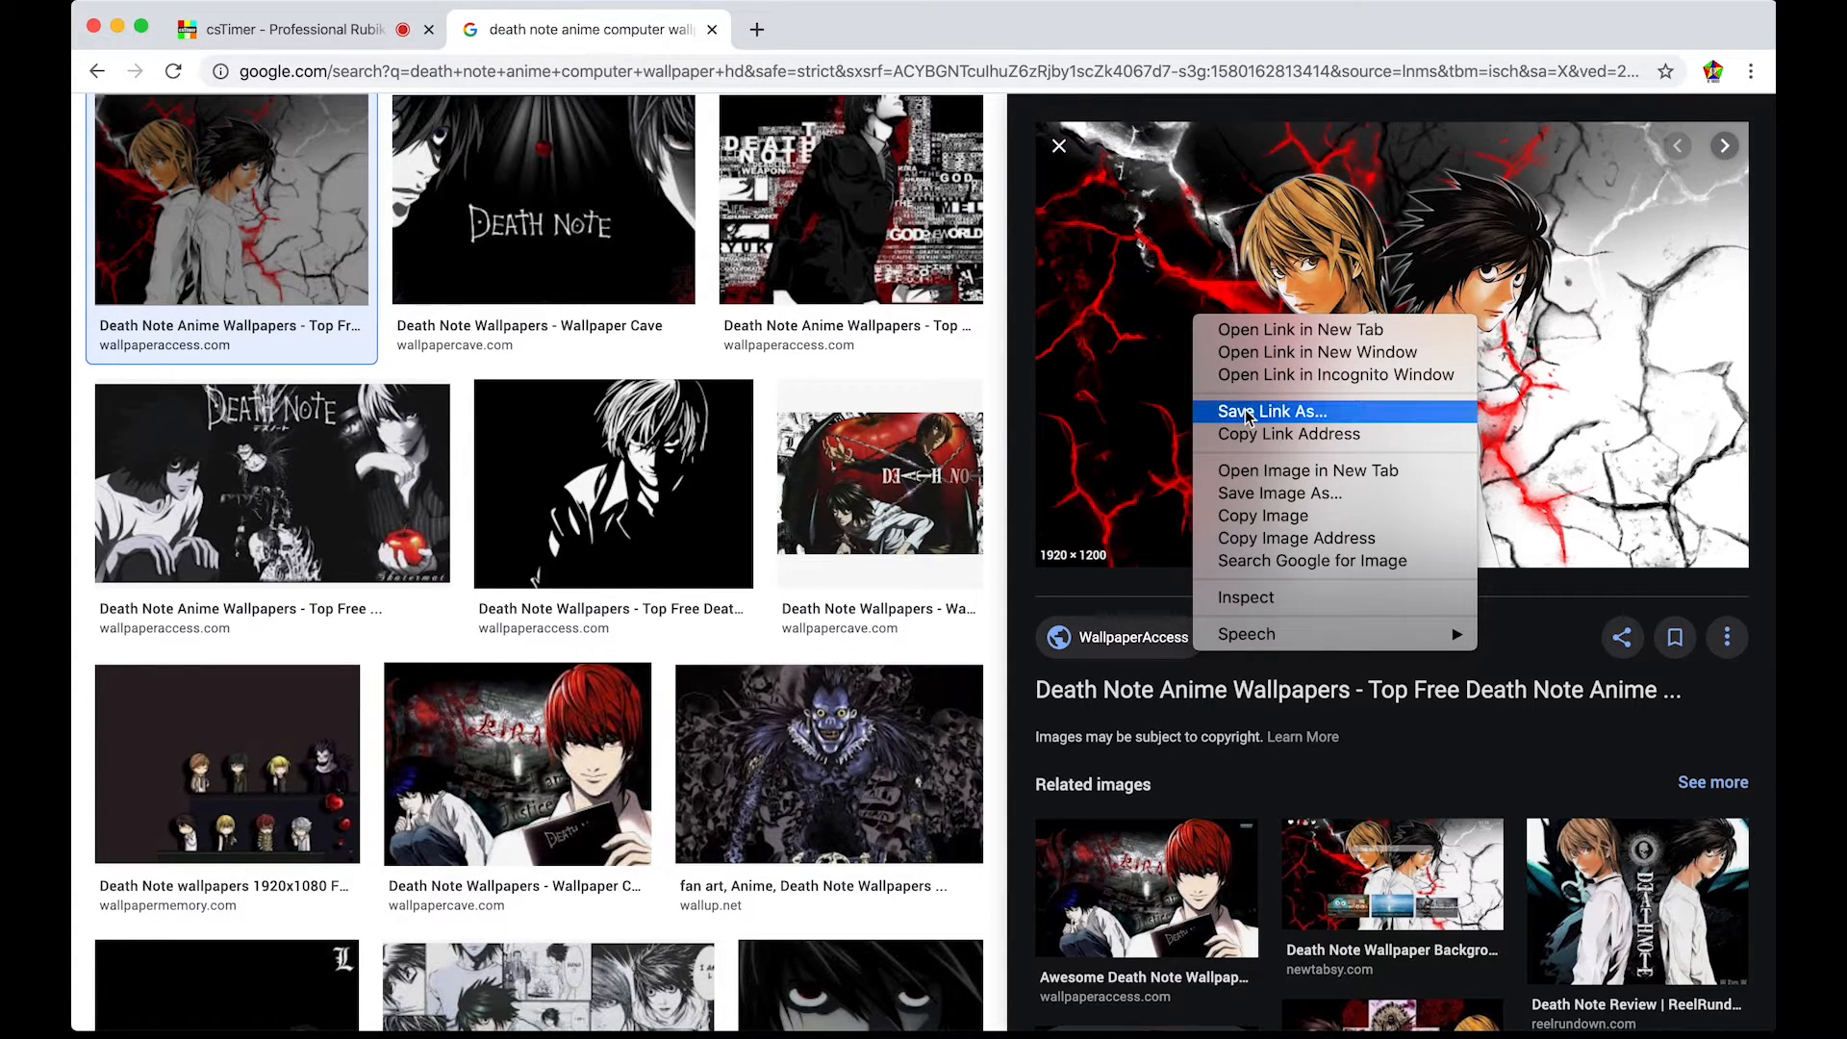
pyautogui.moveTo(1308, 469)
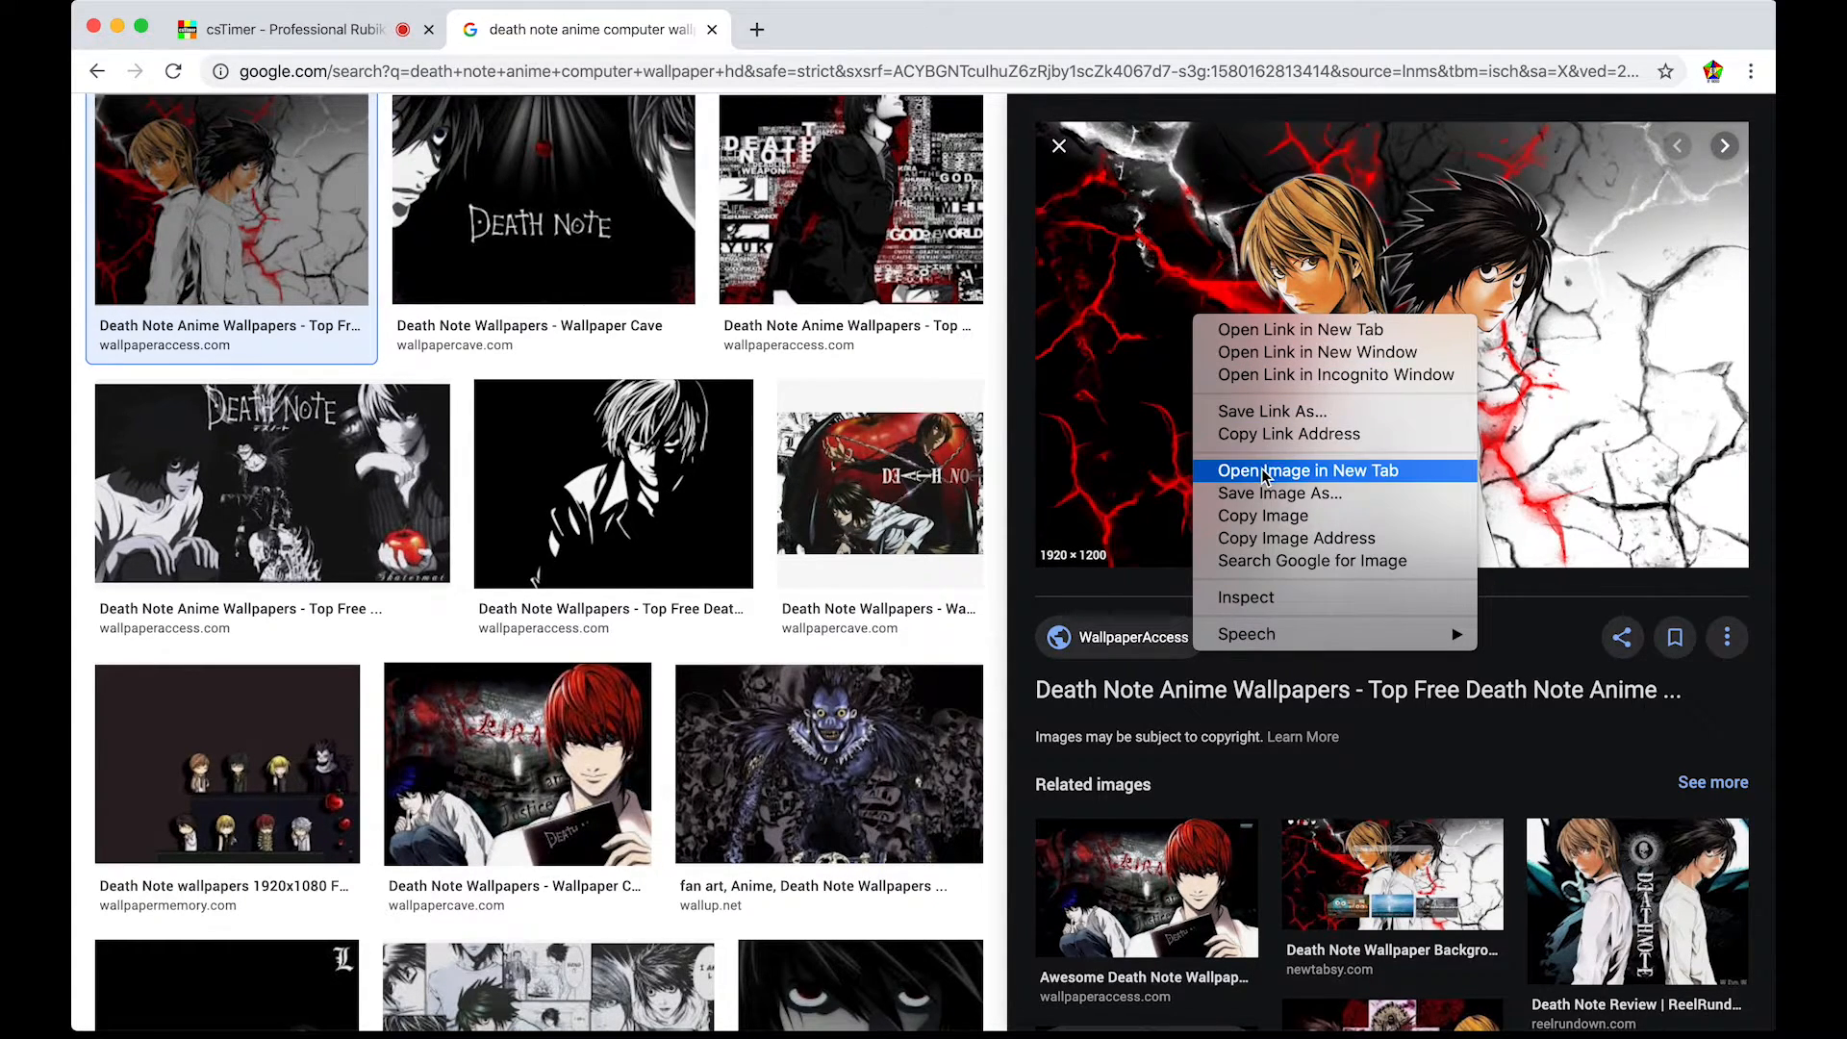
pyautogui.click(1308, 469)
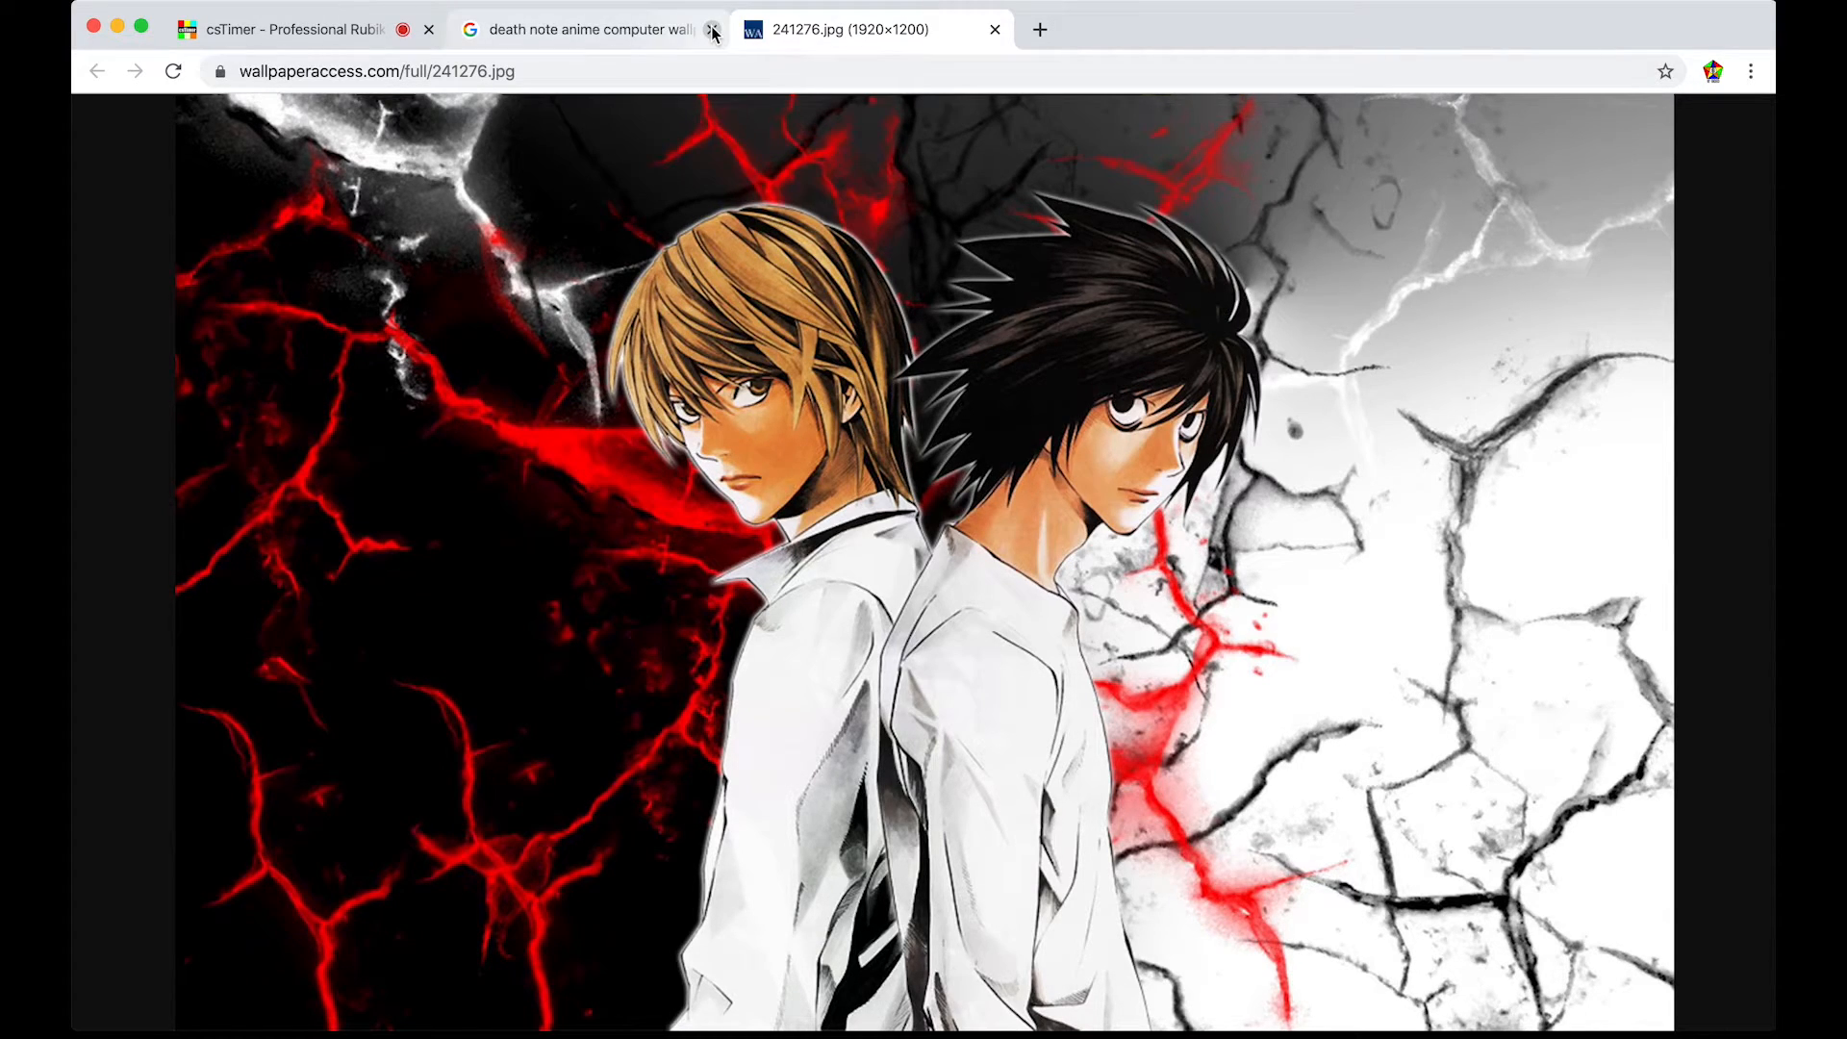
pyautogui.click(714, 31)
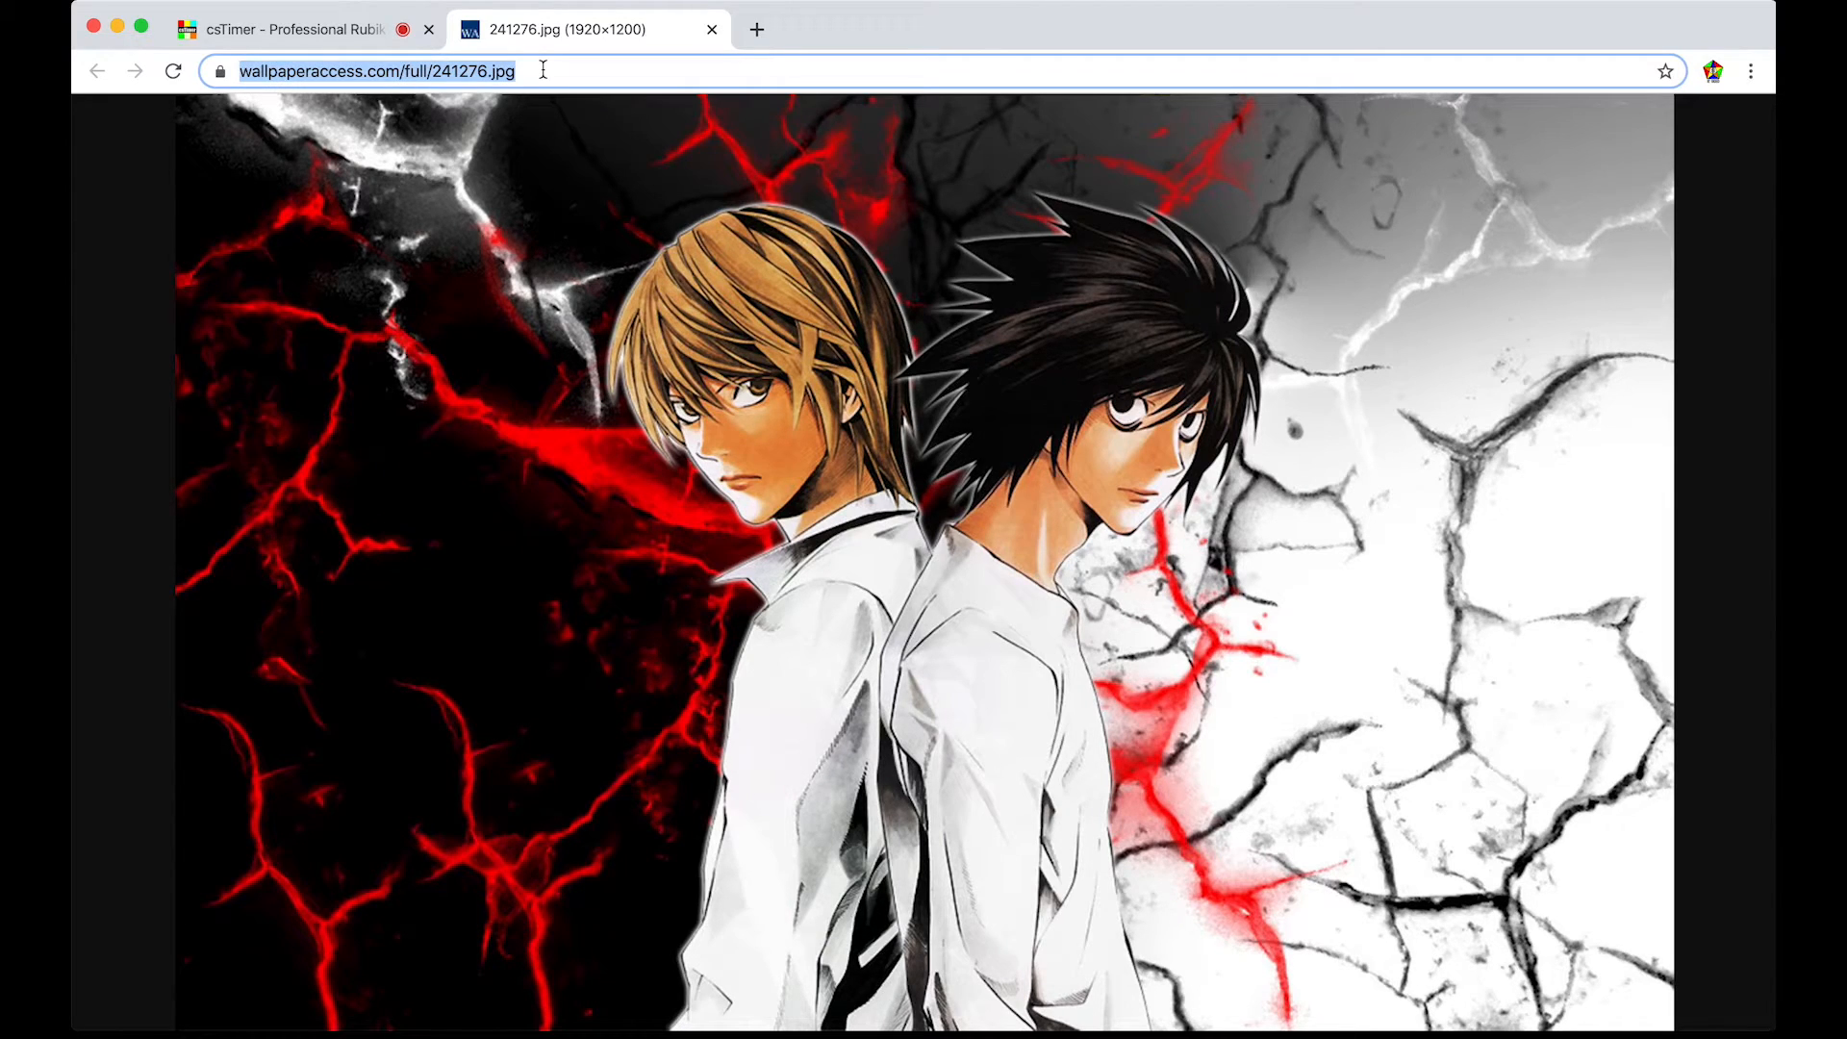
pyautogui.moveTo(308, 8)
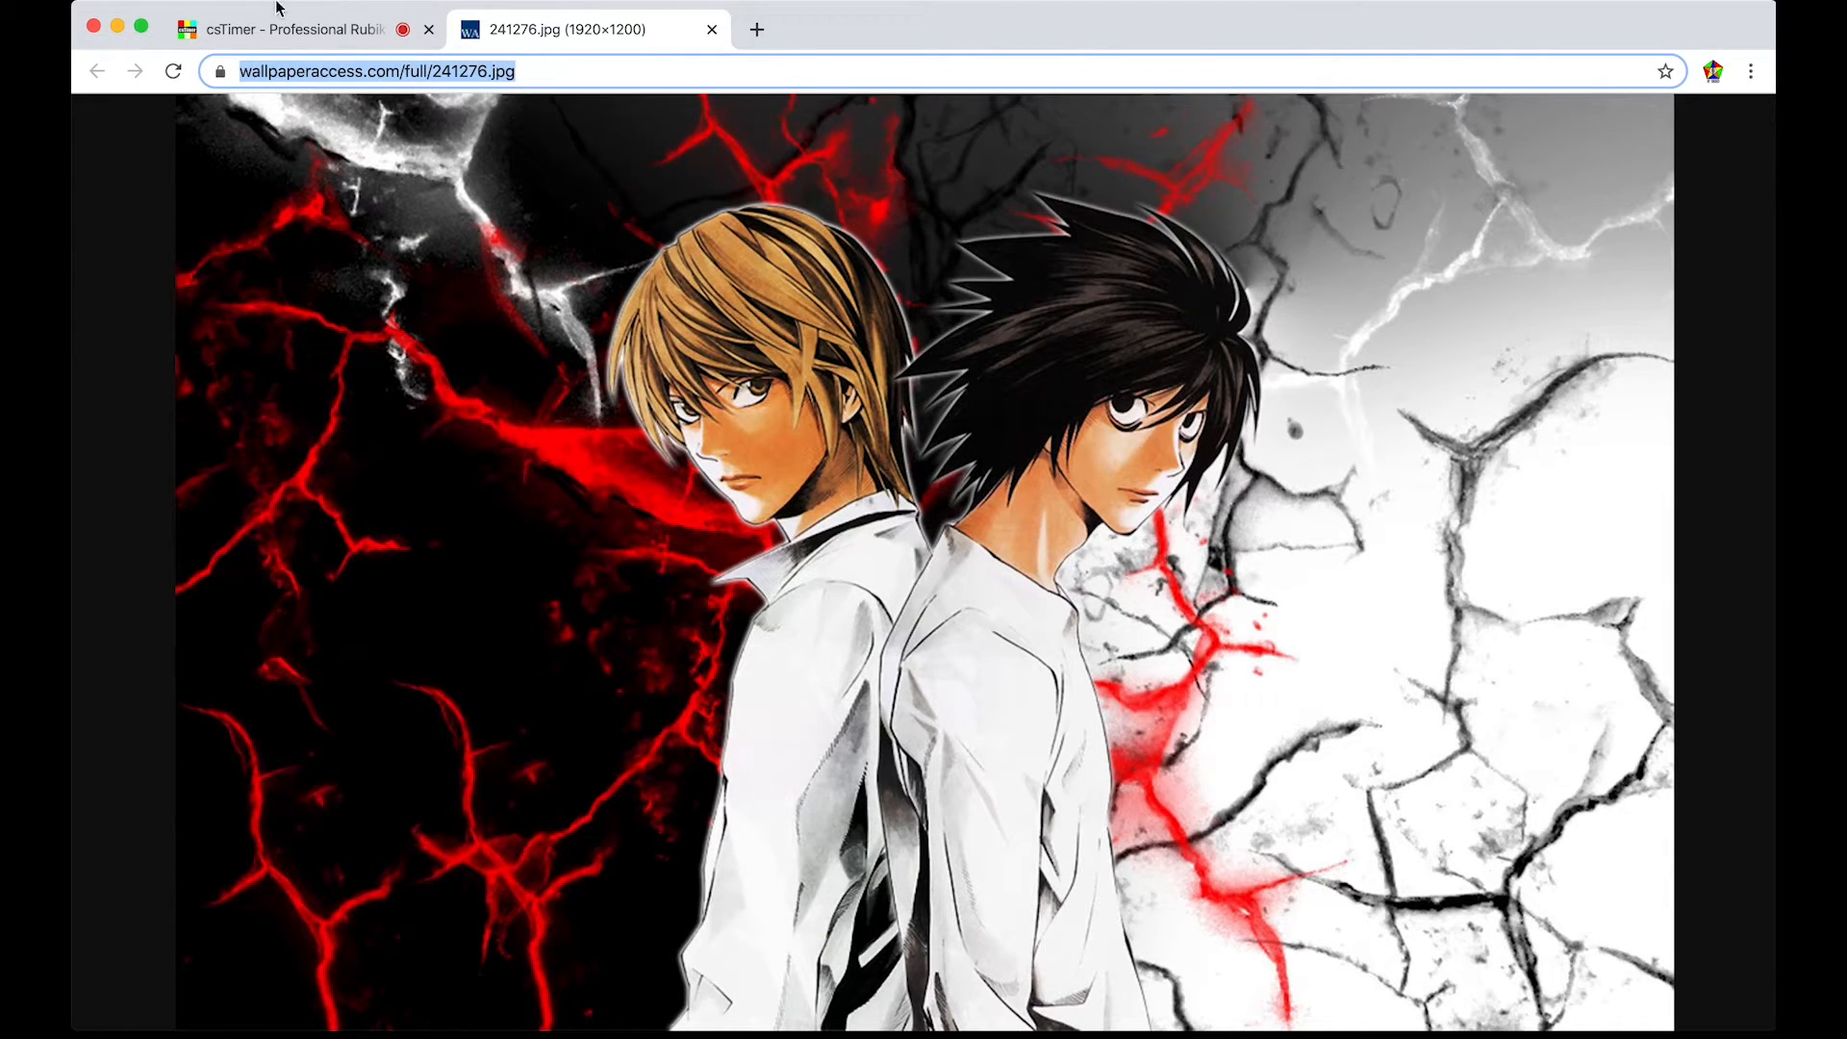
pyautogui.click(288, 29)
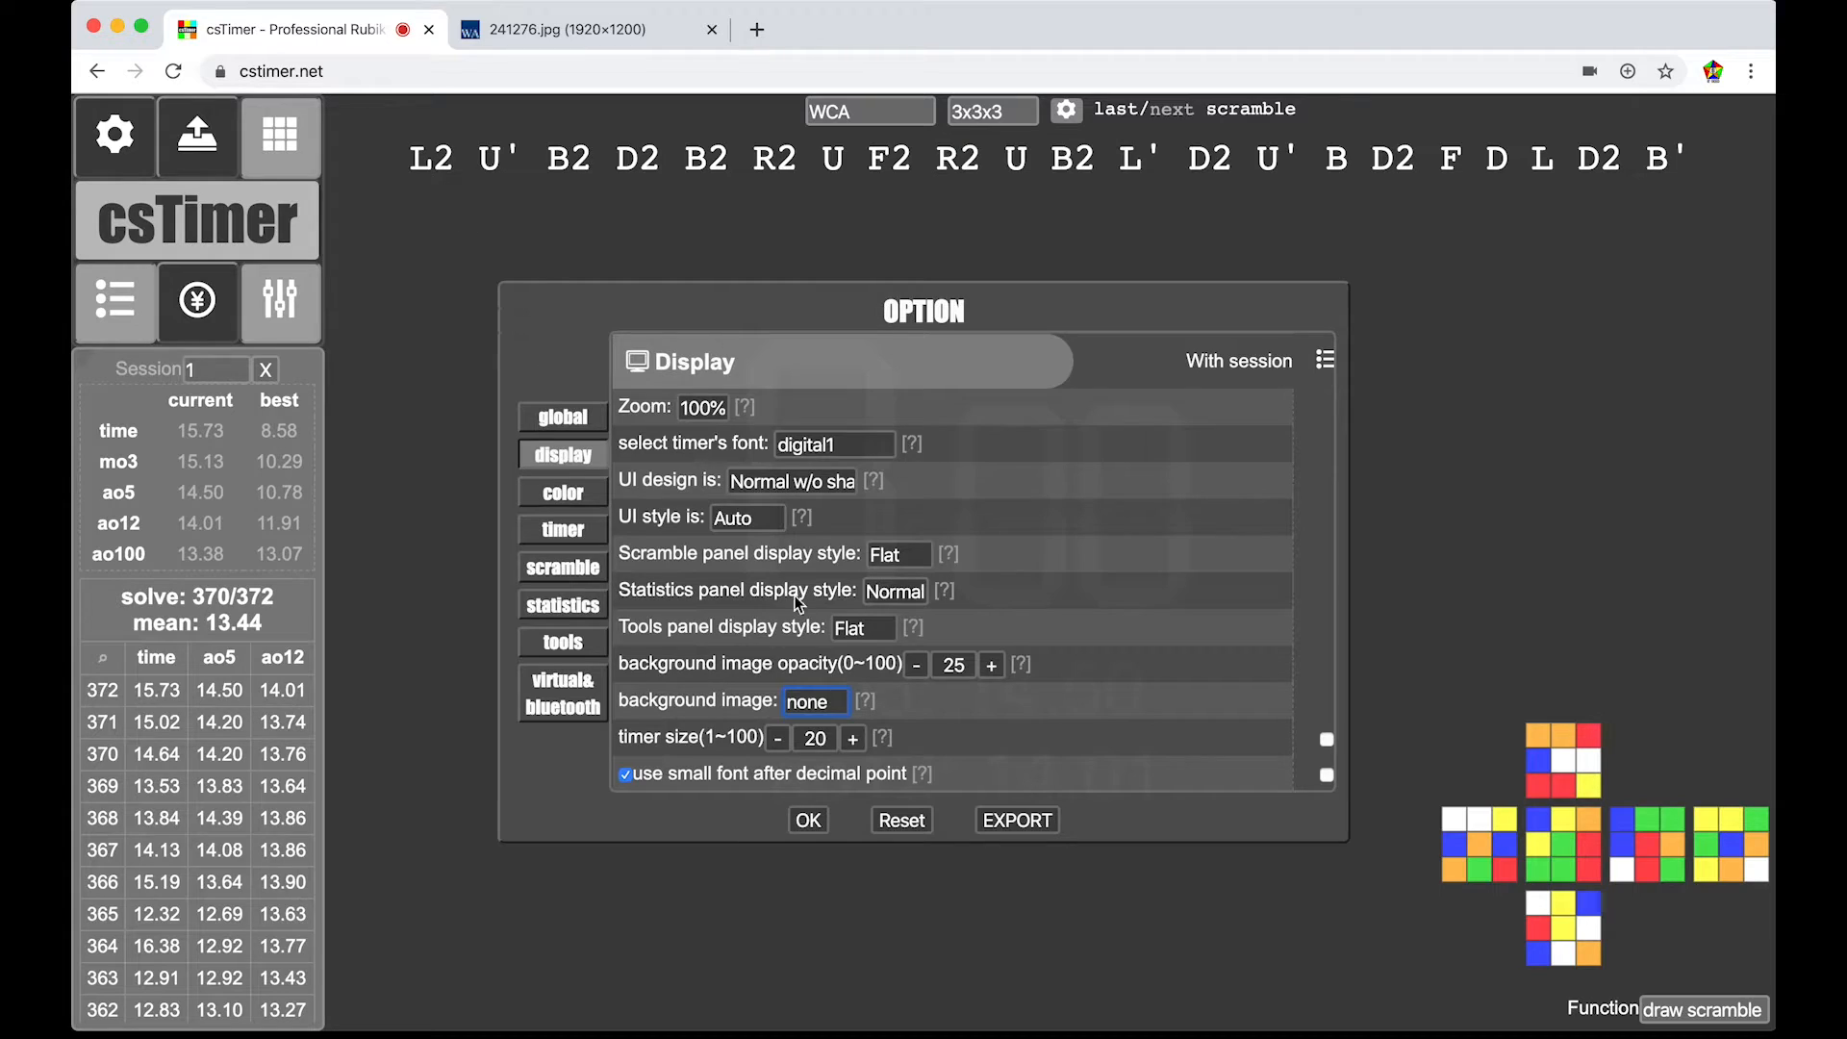
pyautogui.click(815, 700)
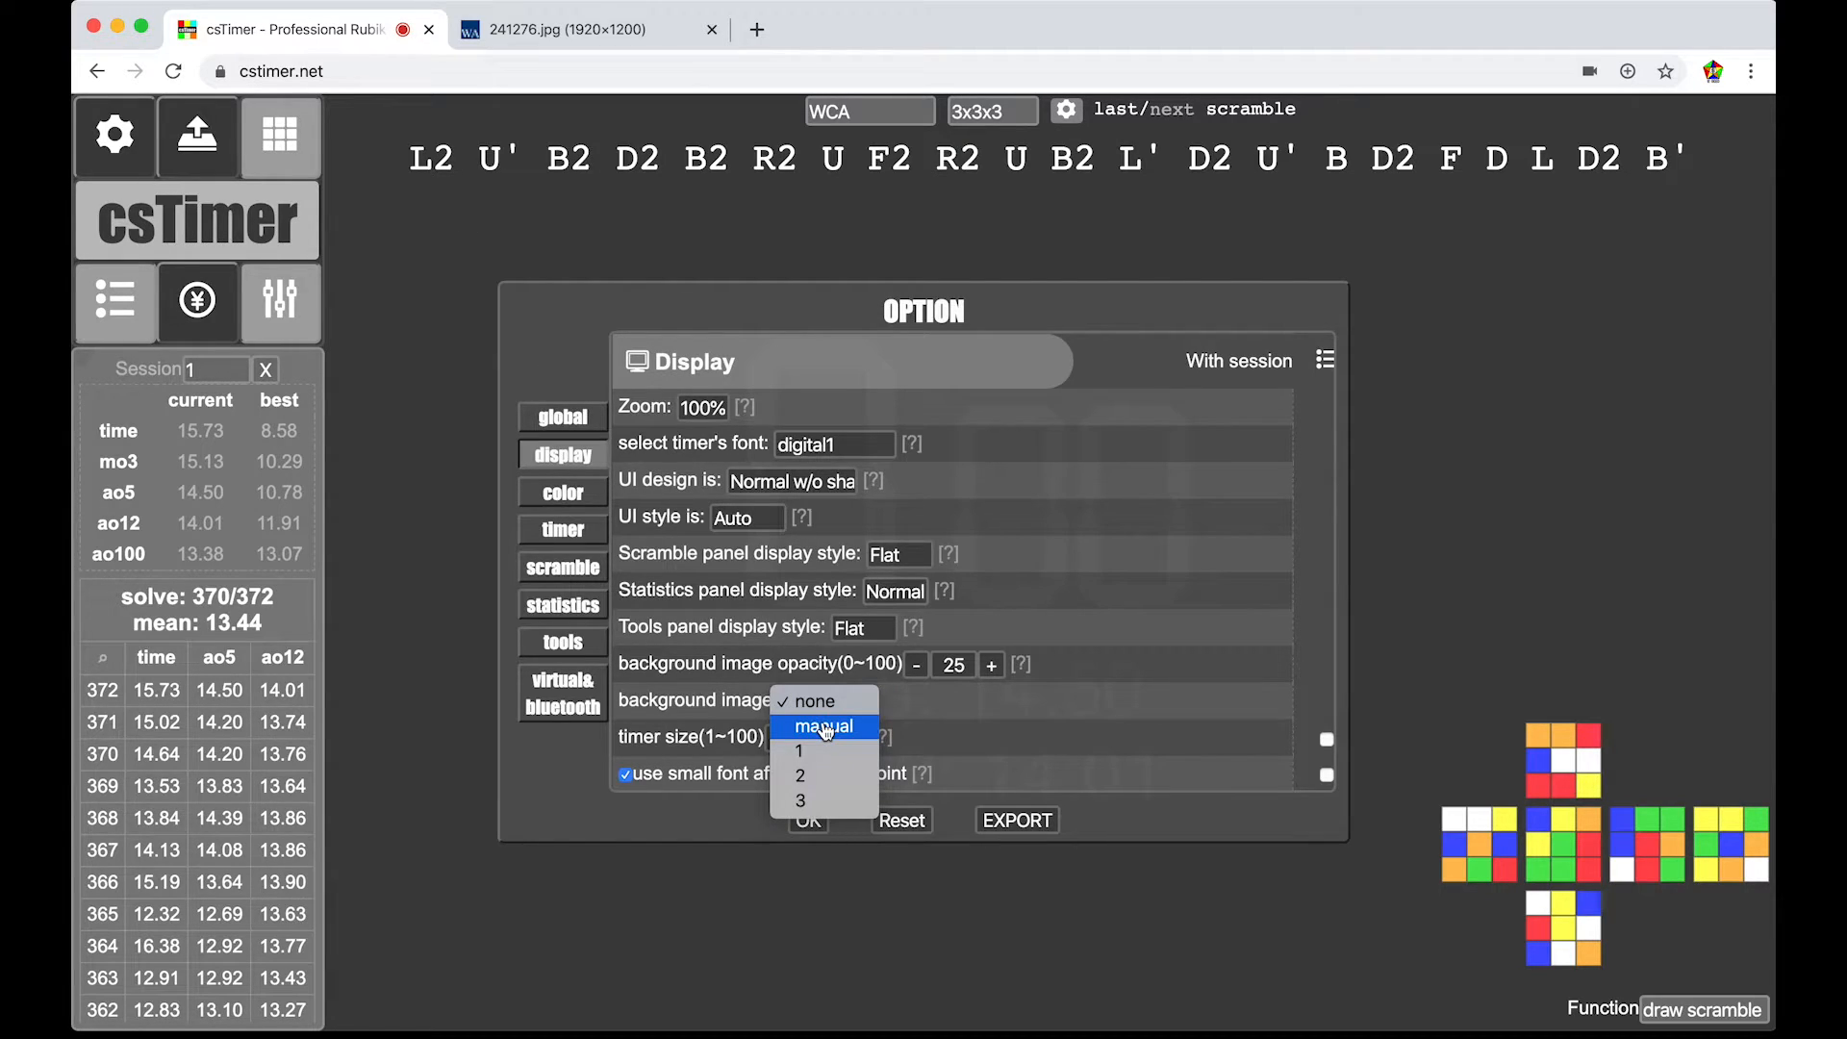
pyautogui.click(824, 728)
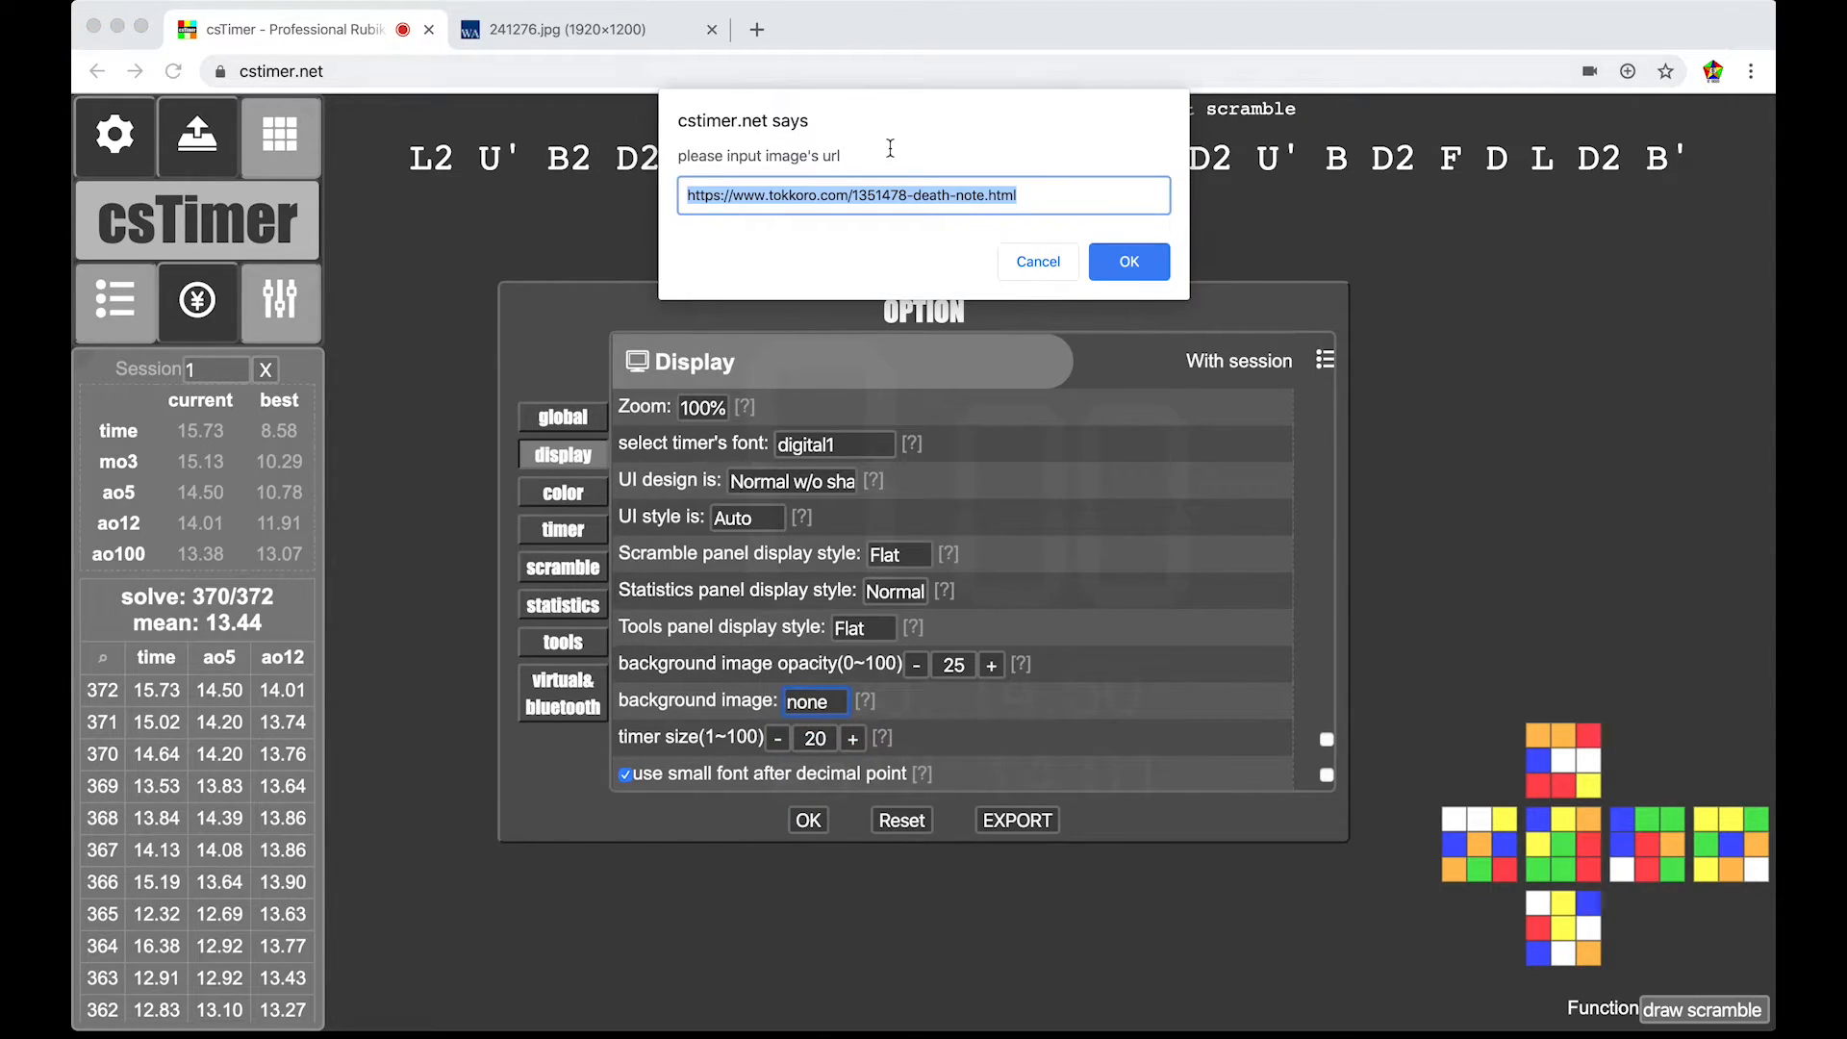
pyautogui.write('https://wallpaperaccess.com/full/241276.jpg')
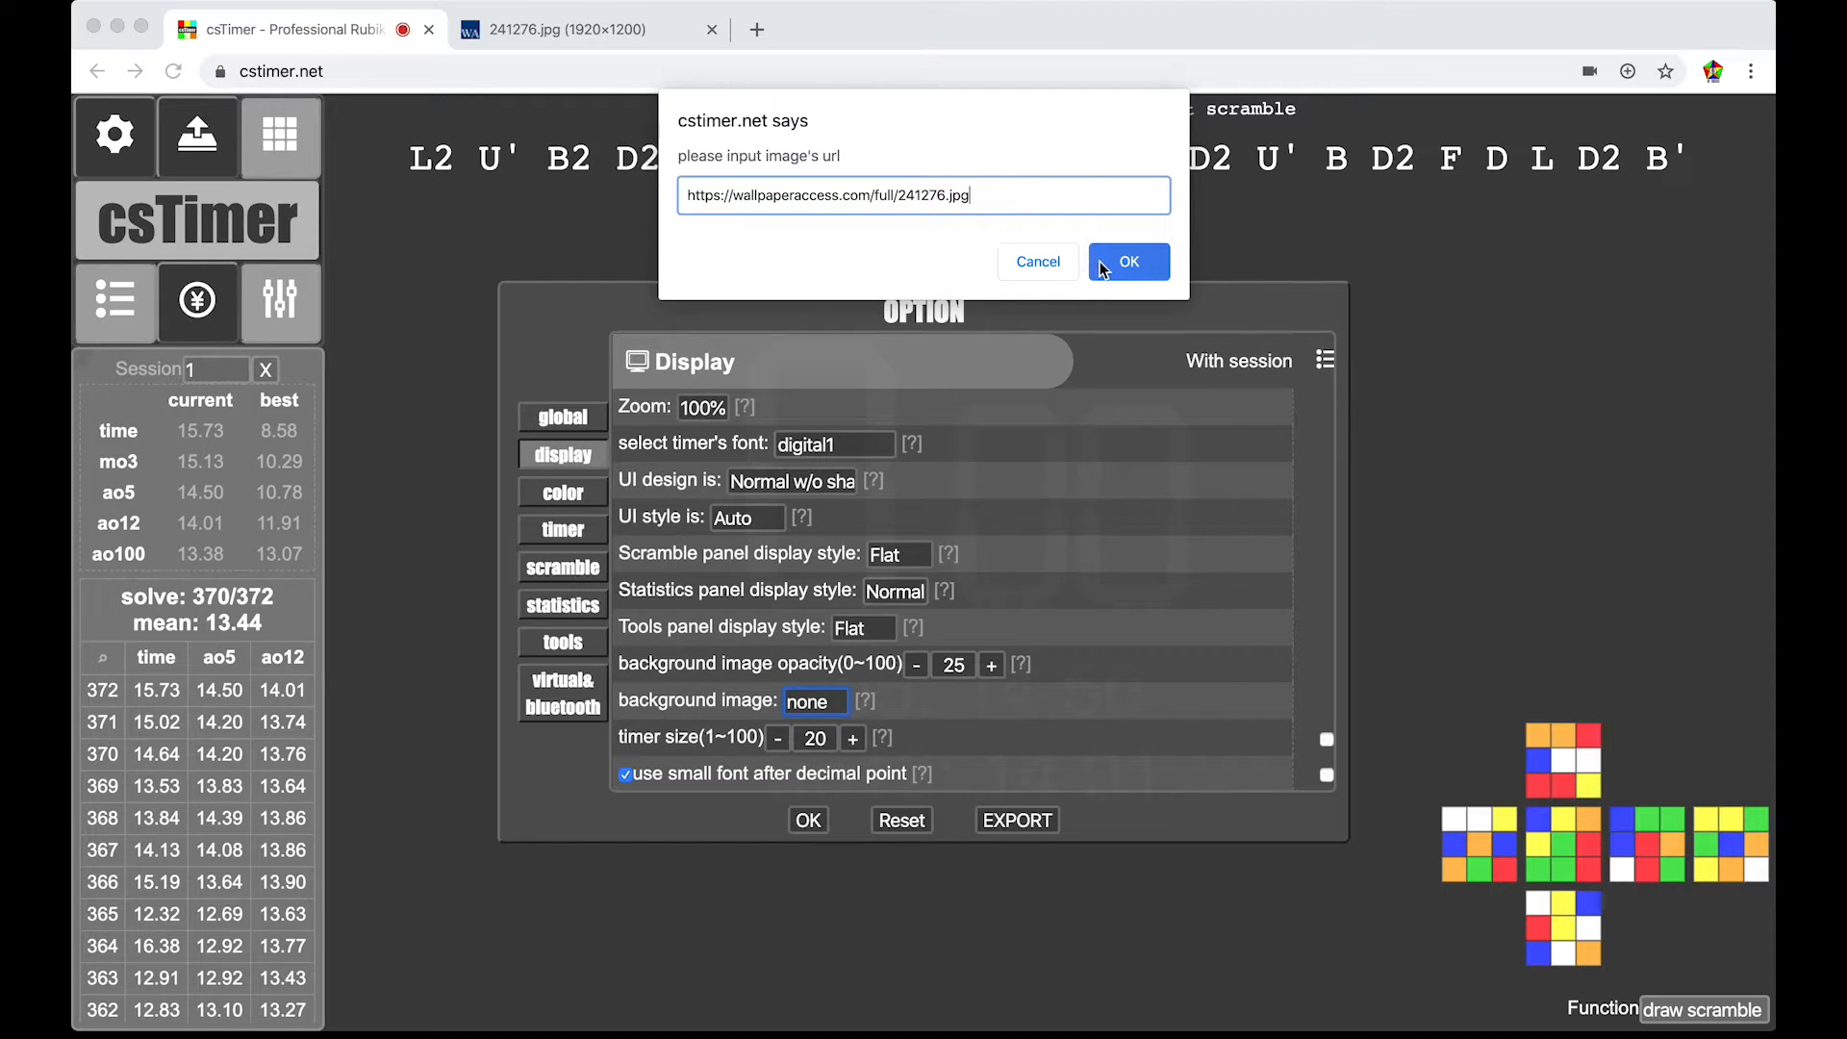
pyautogui.click(1128, 261)
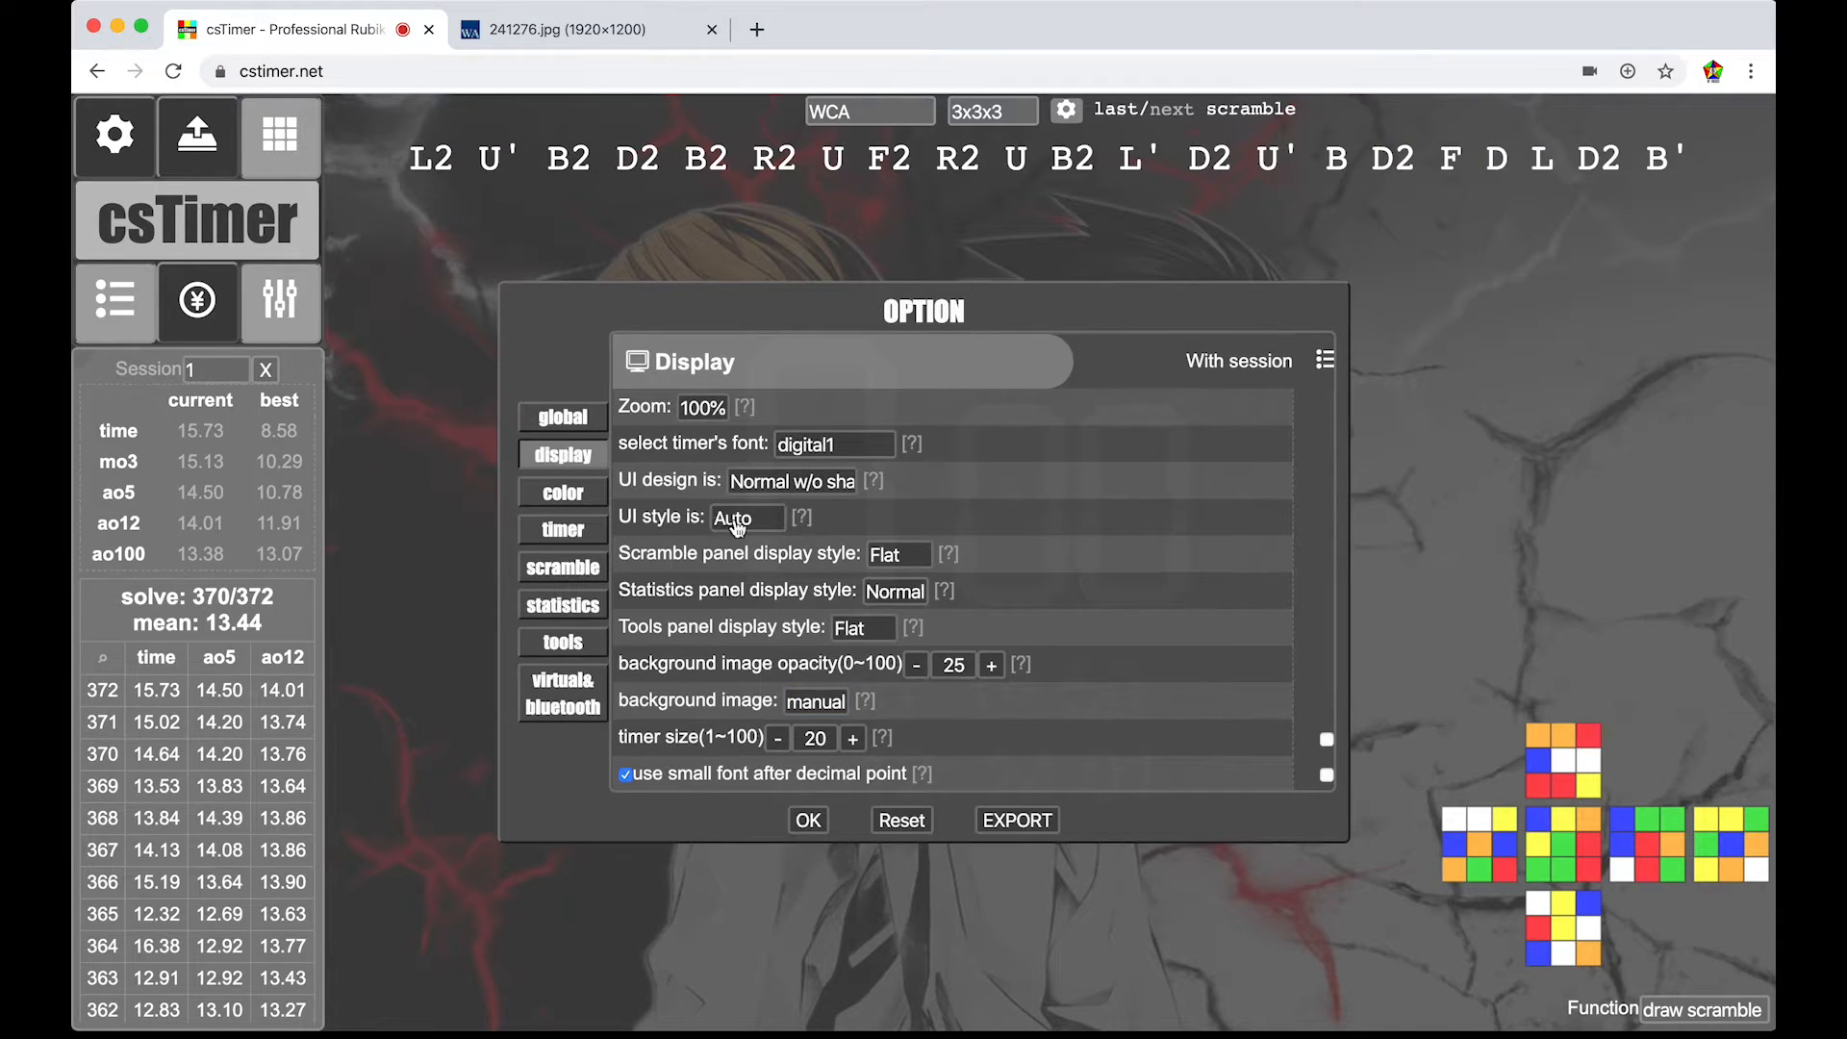
pyautogui.moveTo(806, 723)
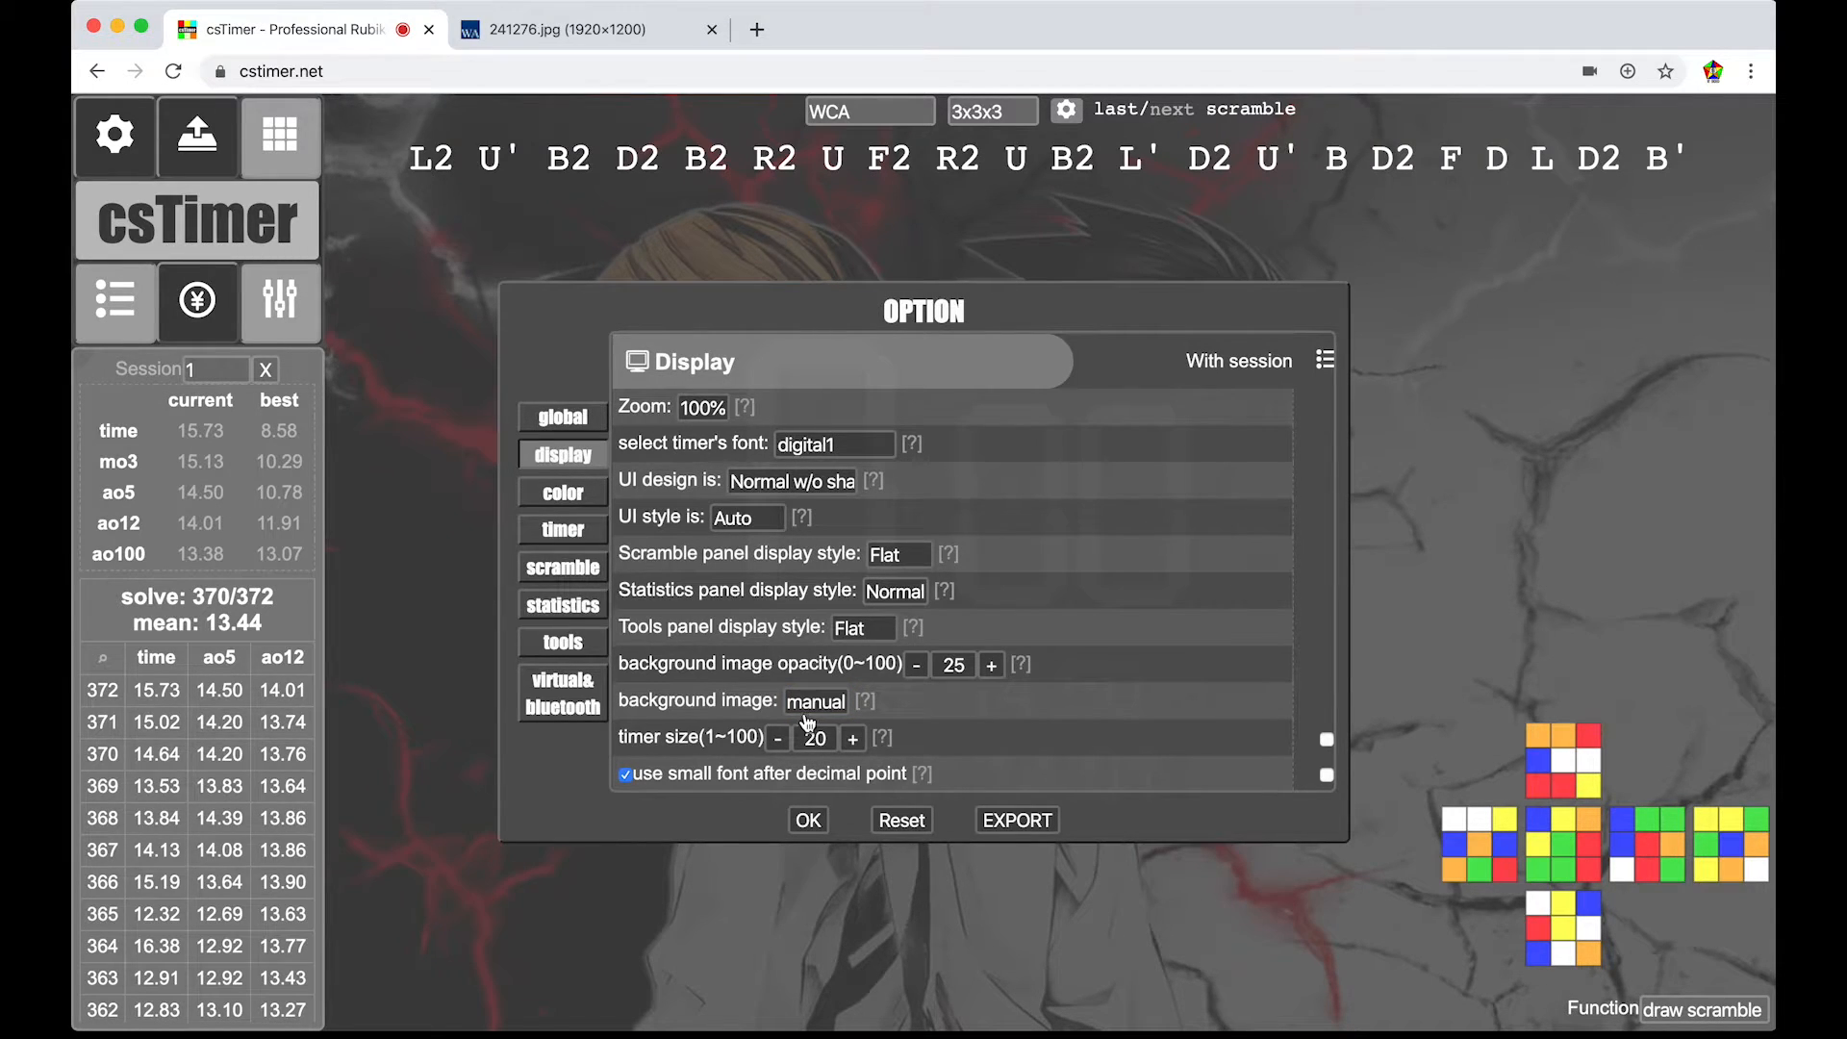
pyautogui.moveTo(808, 831)
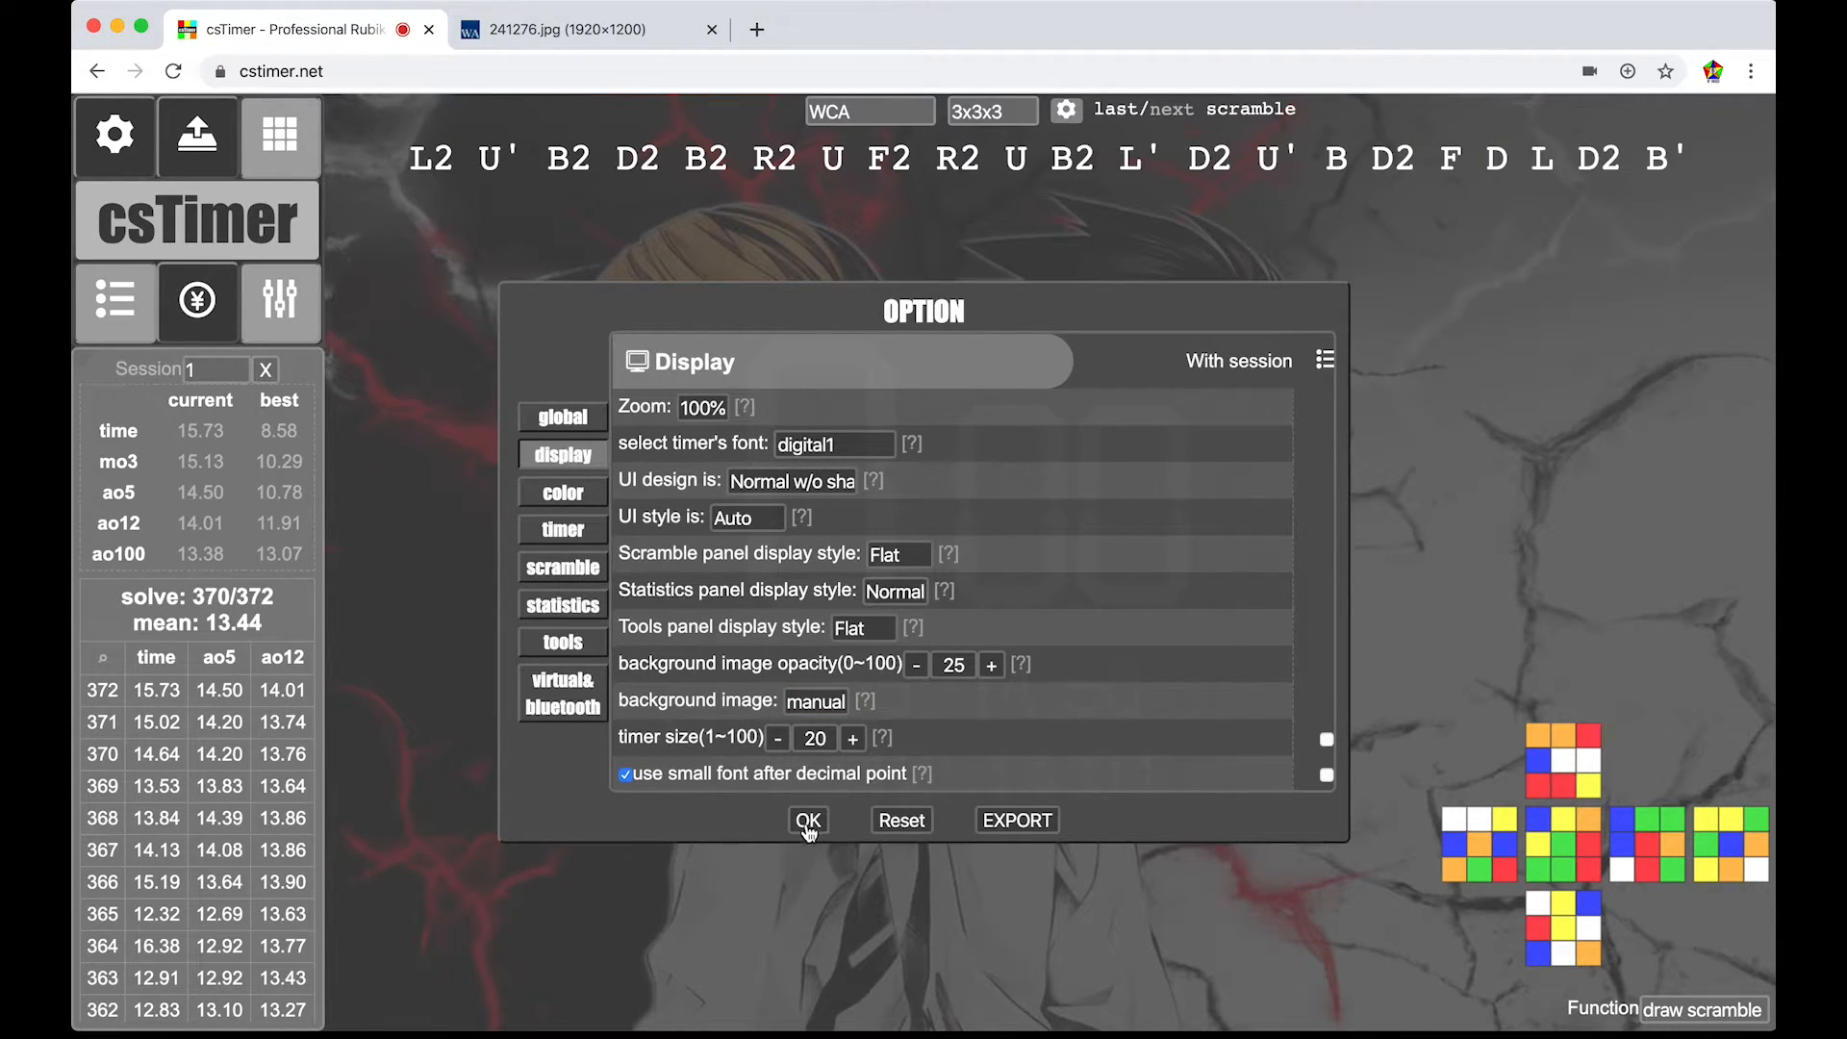
pyautogui.click(808, 819)
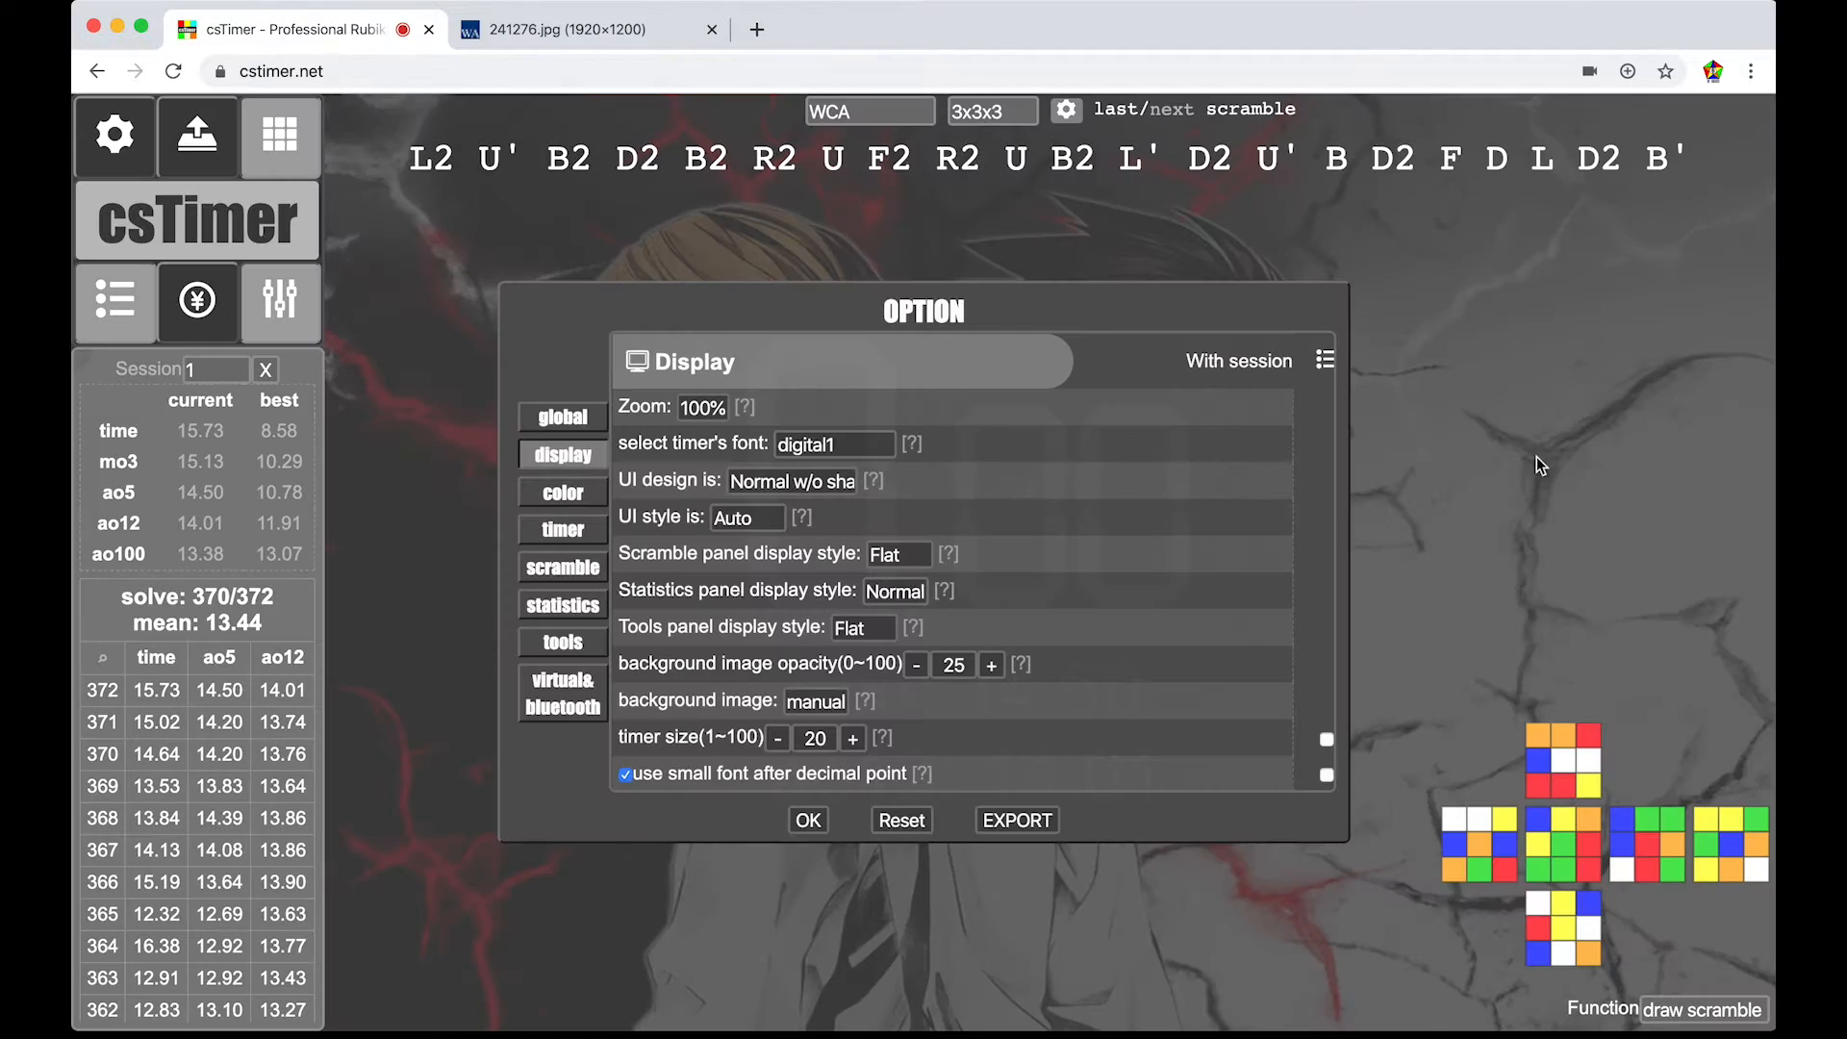
pyautogui.moveTo(1123, 690)
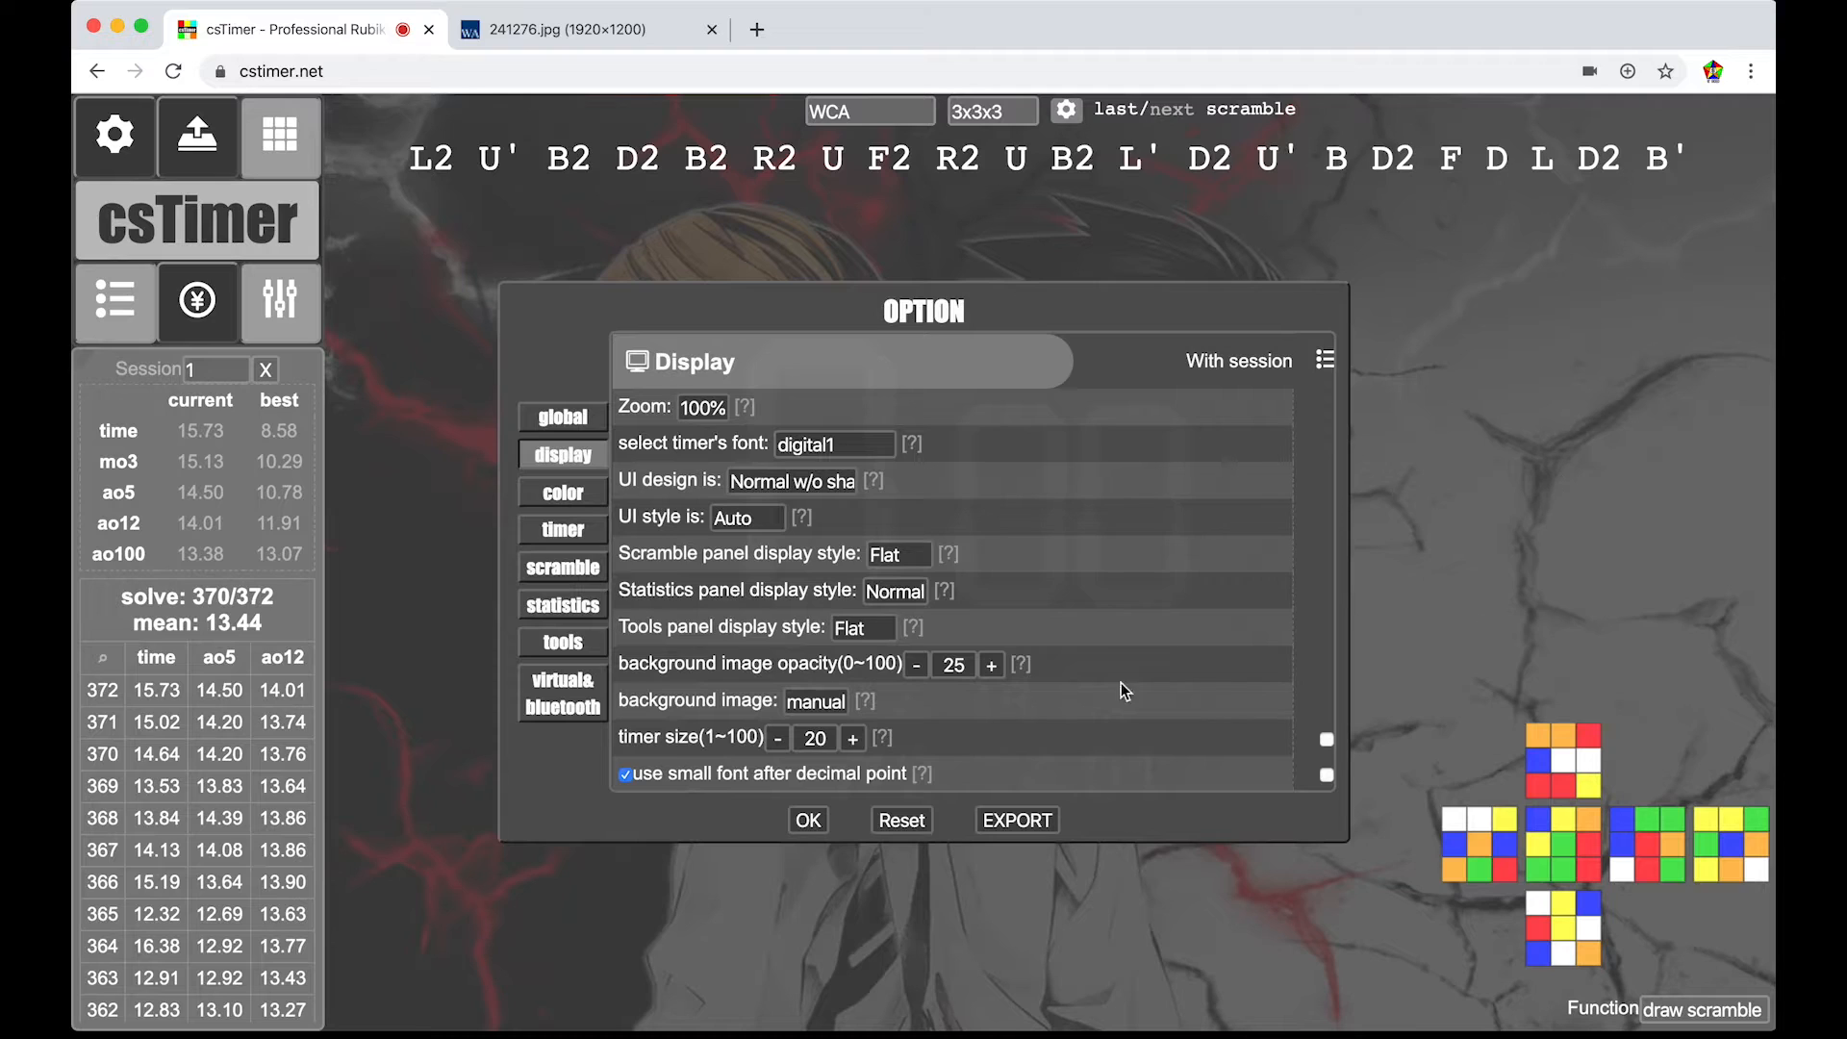
pyautogui.moveTo(838, 343)
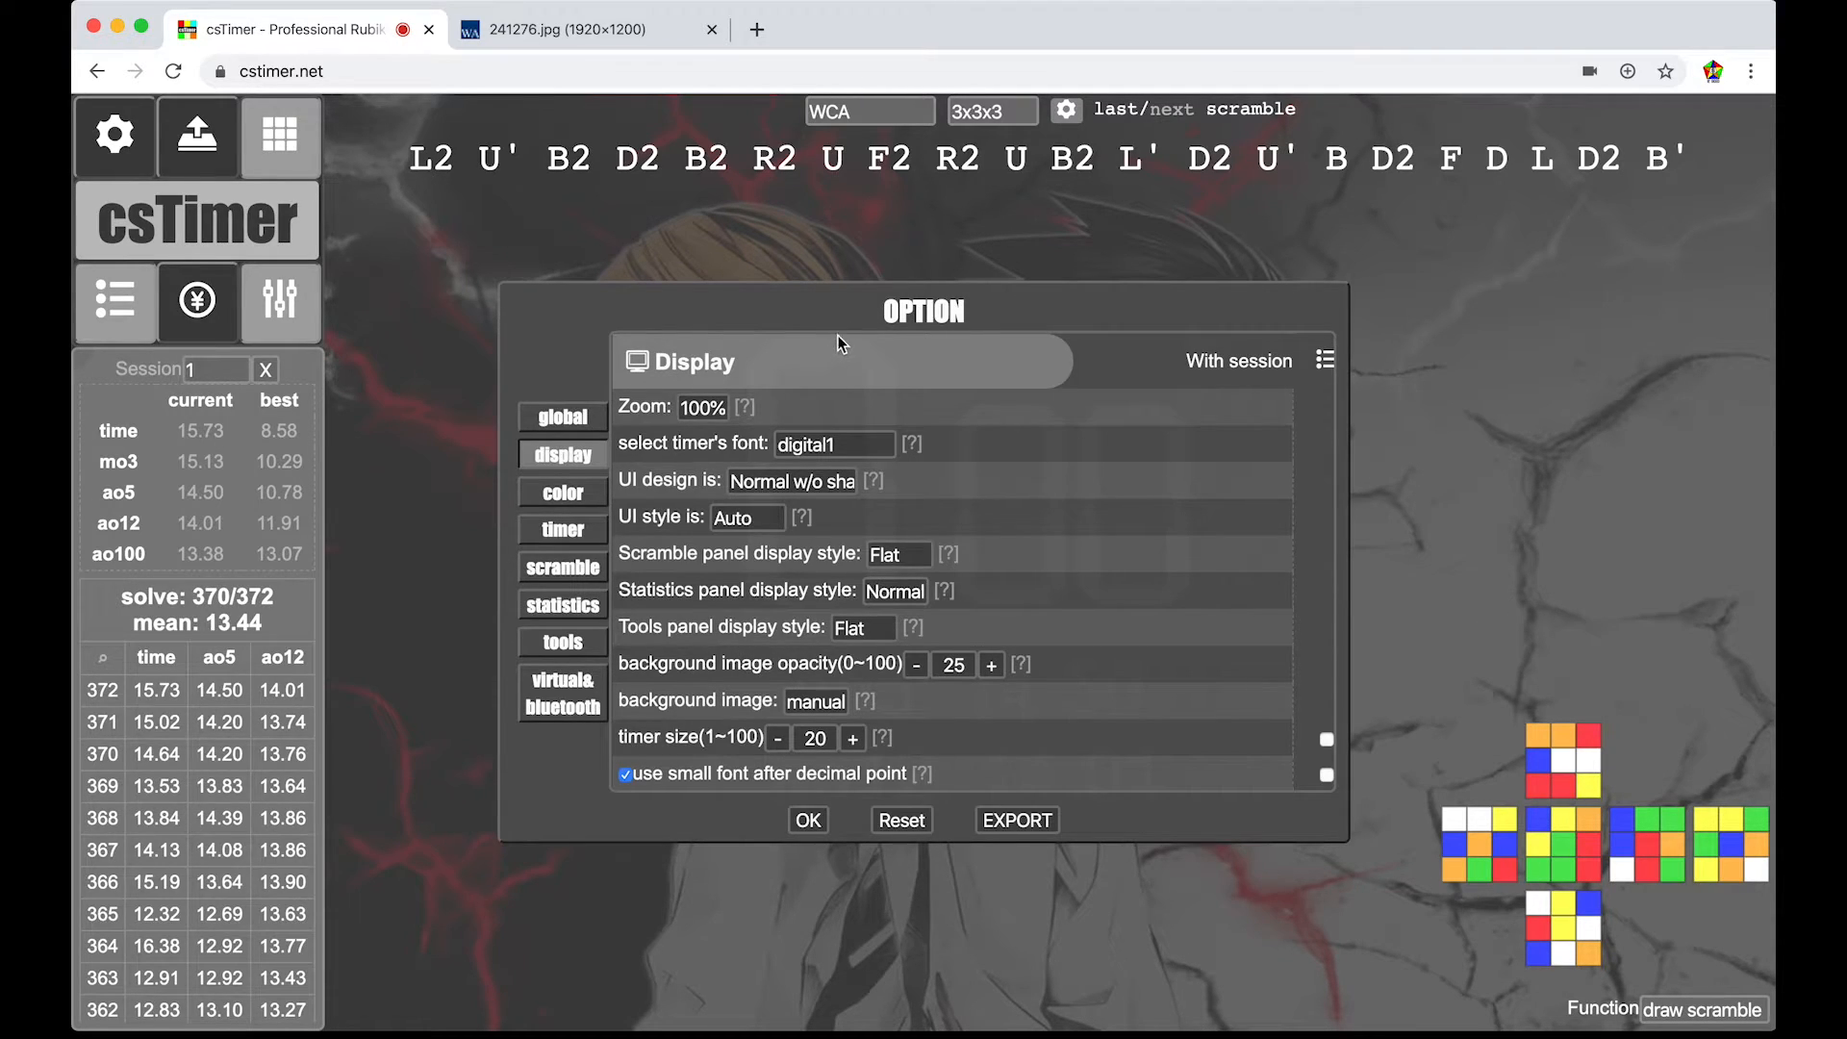
pyautogui.moveTo(795, 634)
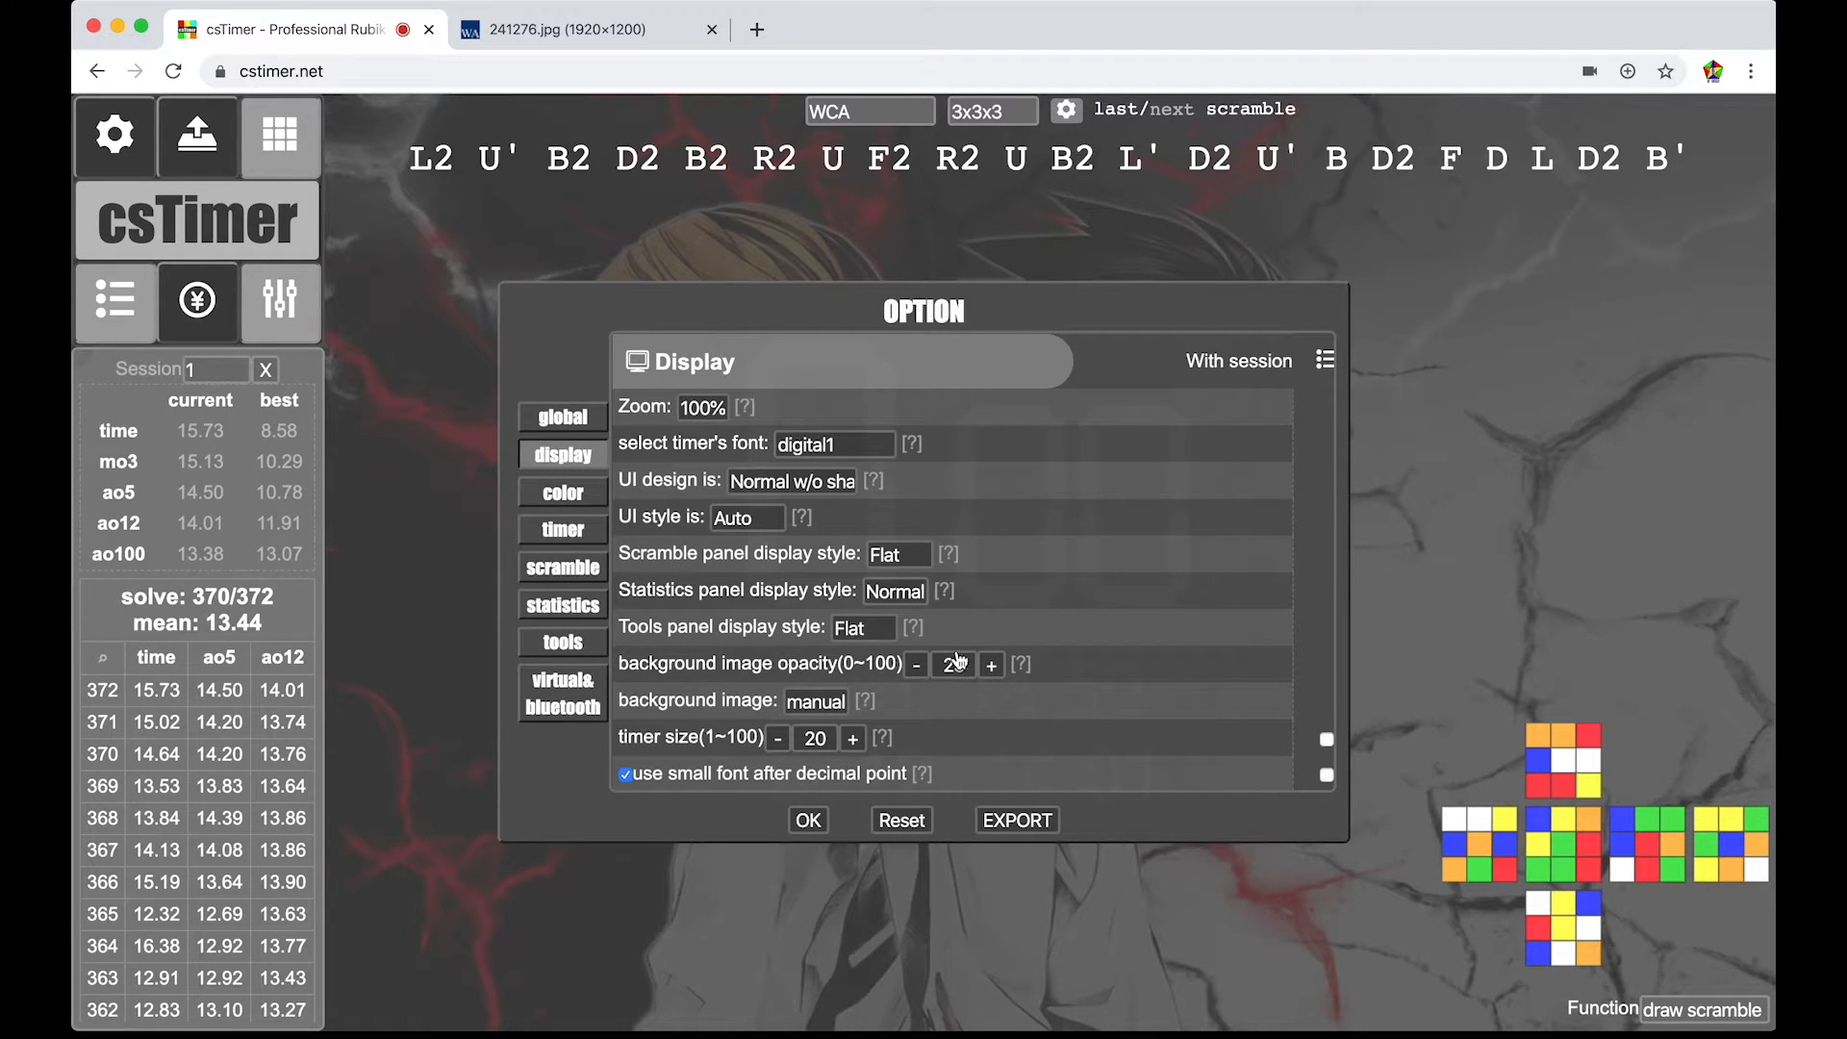
# - Raise the background image opacity a few notches, apply it and close the 241276.jpg tab
pyautogui.click(990, 663)
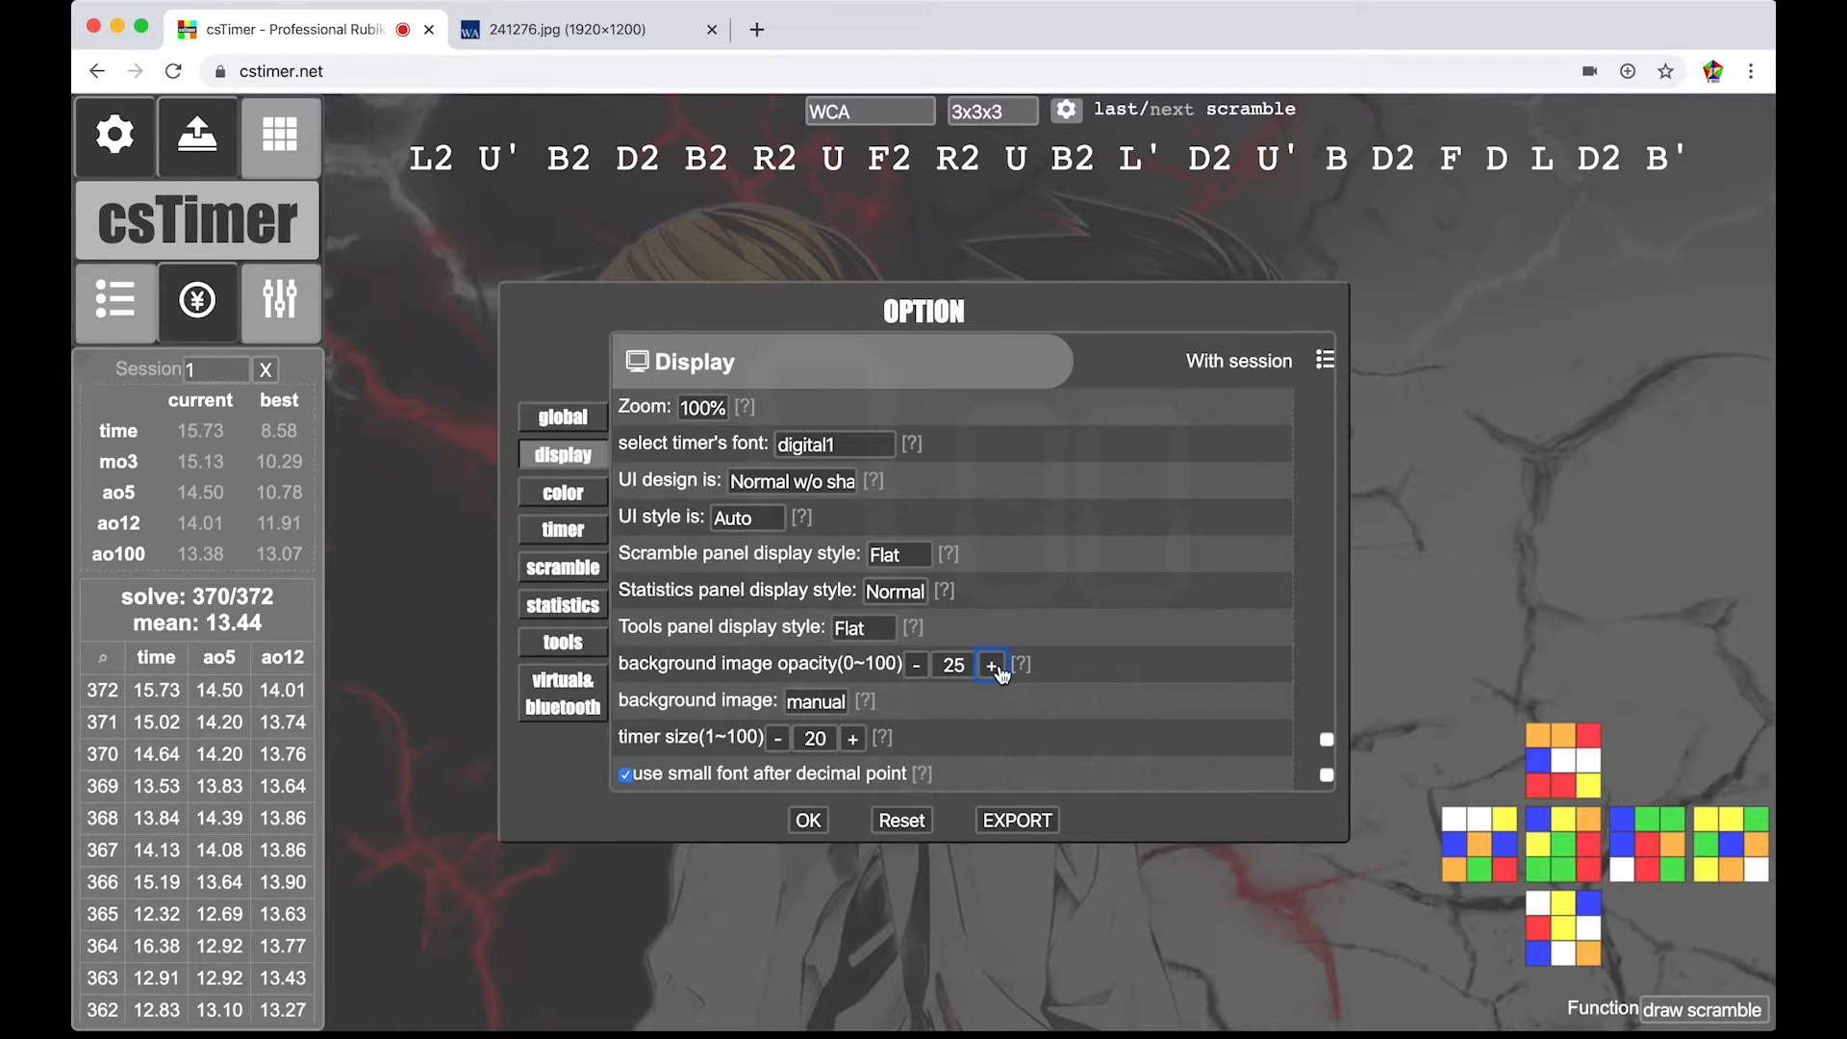
pyautogui.click(988, 663)
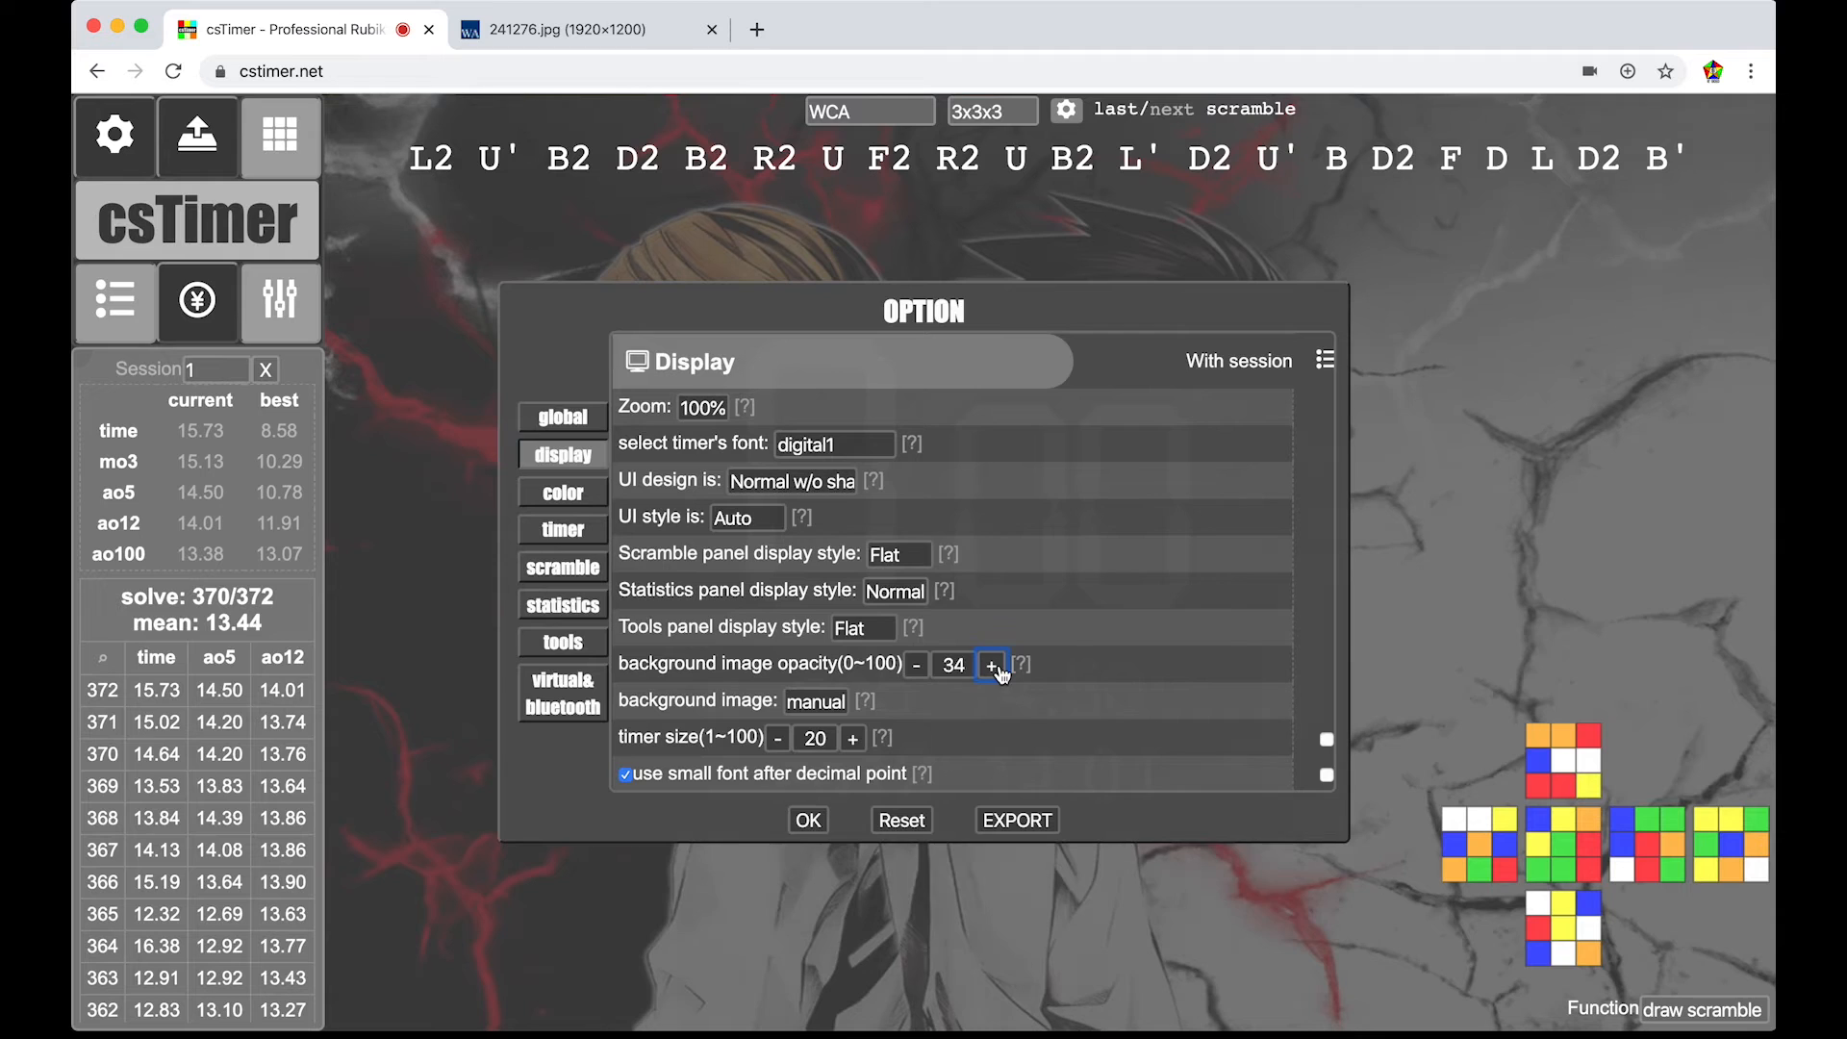
pyautogui.click(990, 663)
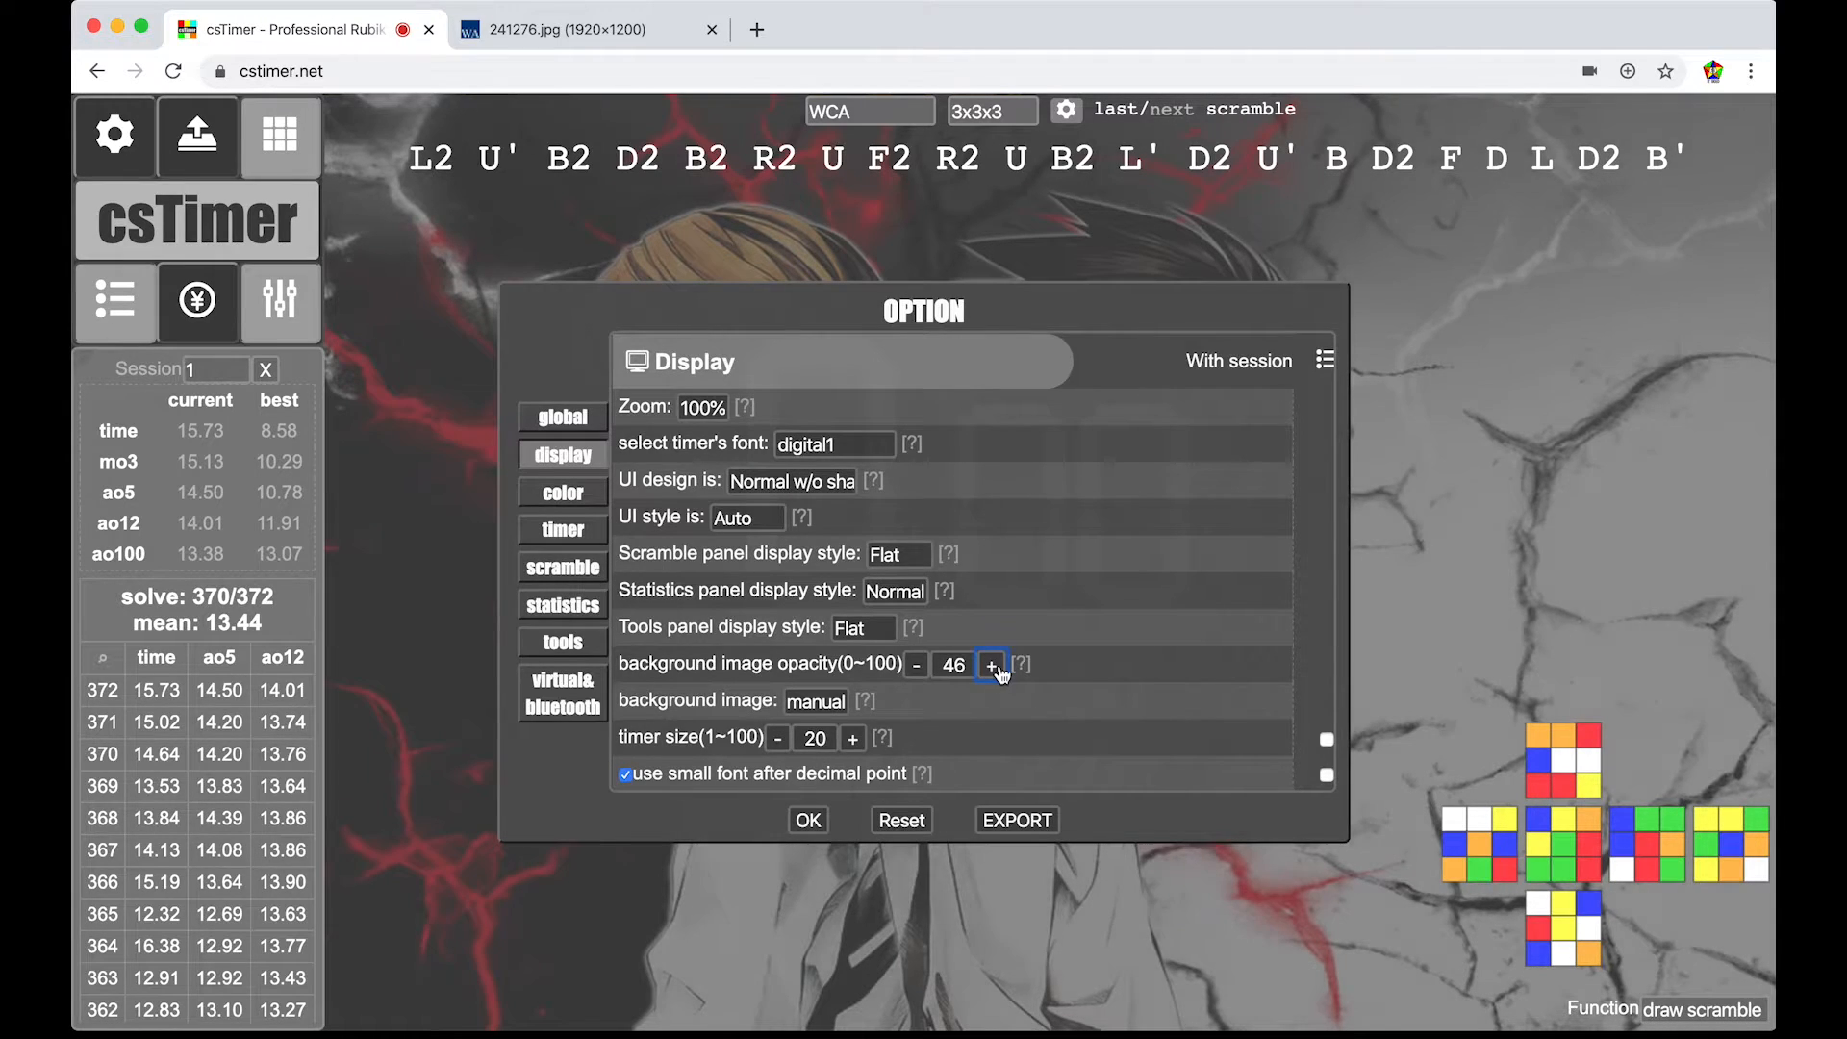
pyautogui.click(808, 819)
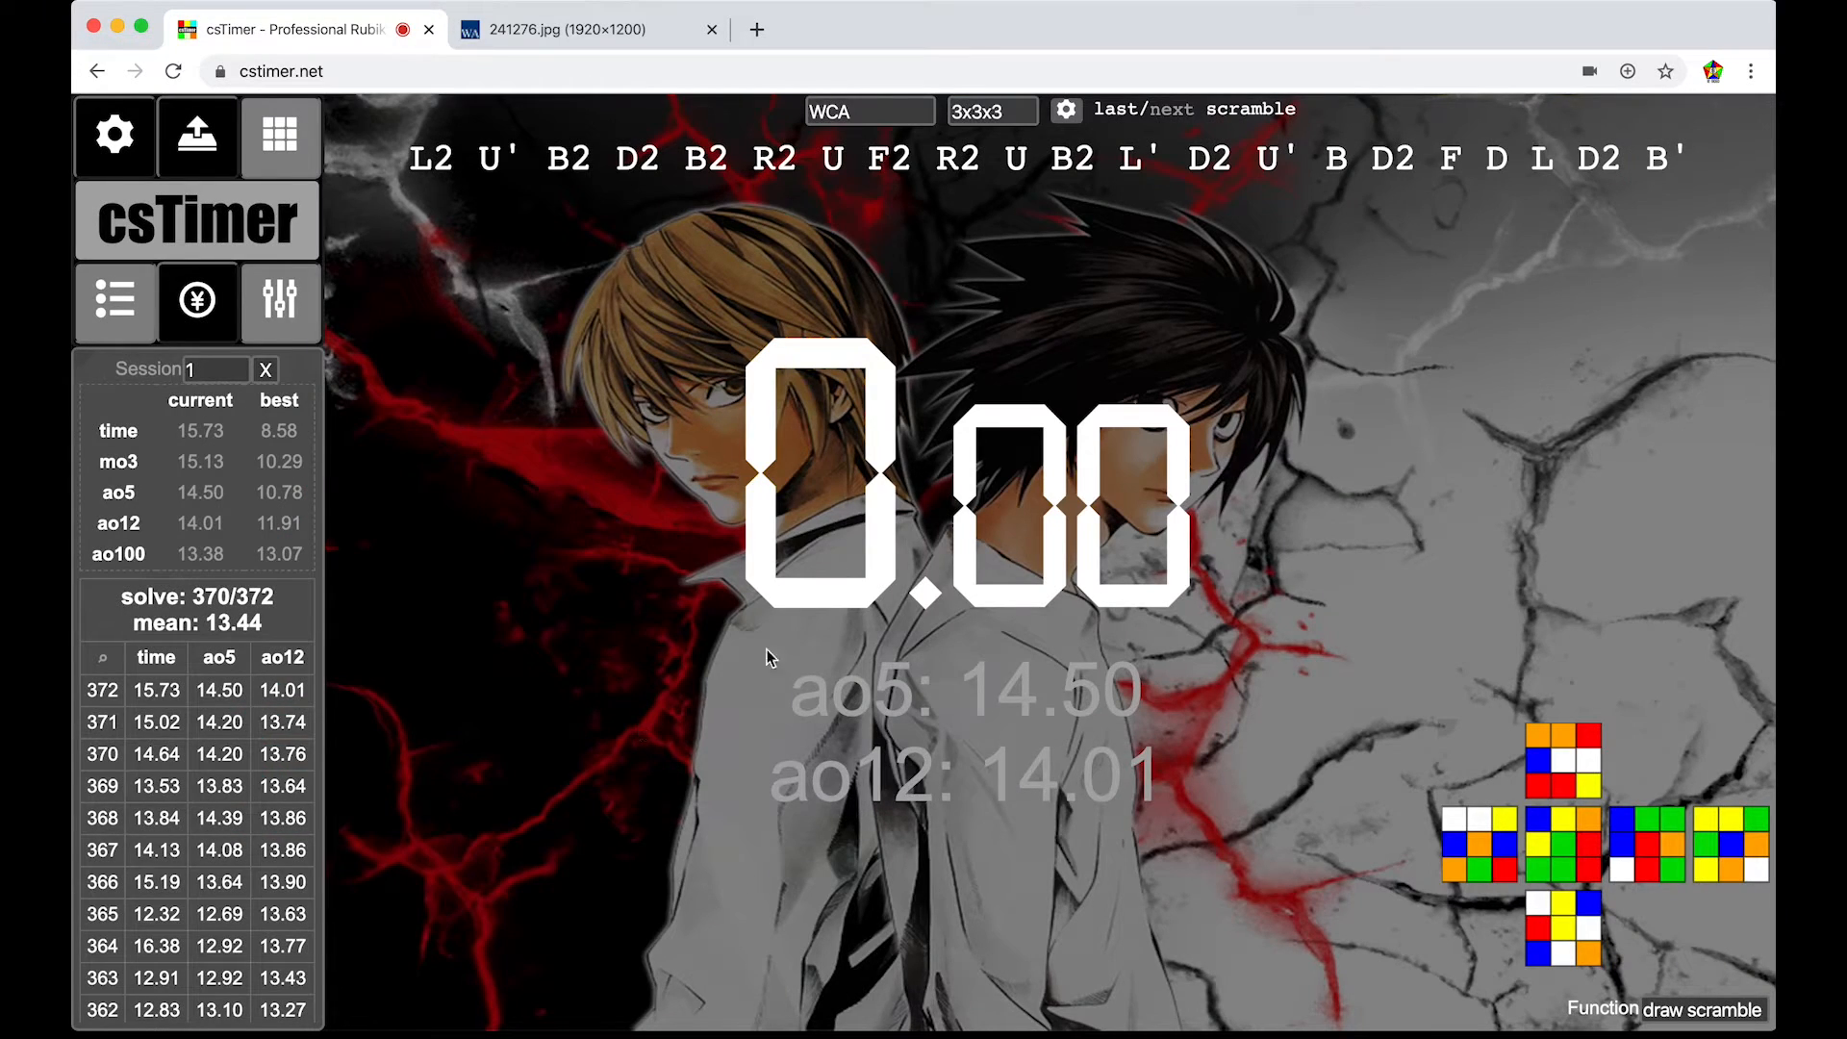
pyautogui.click(116, 133)
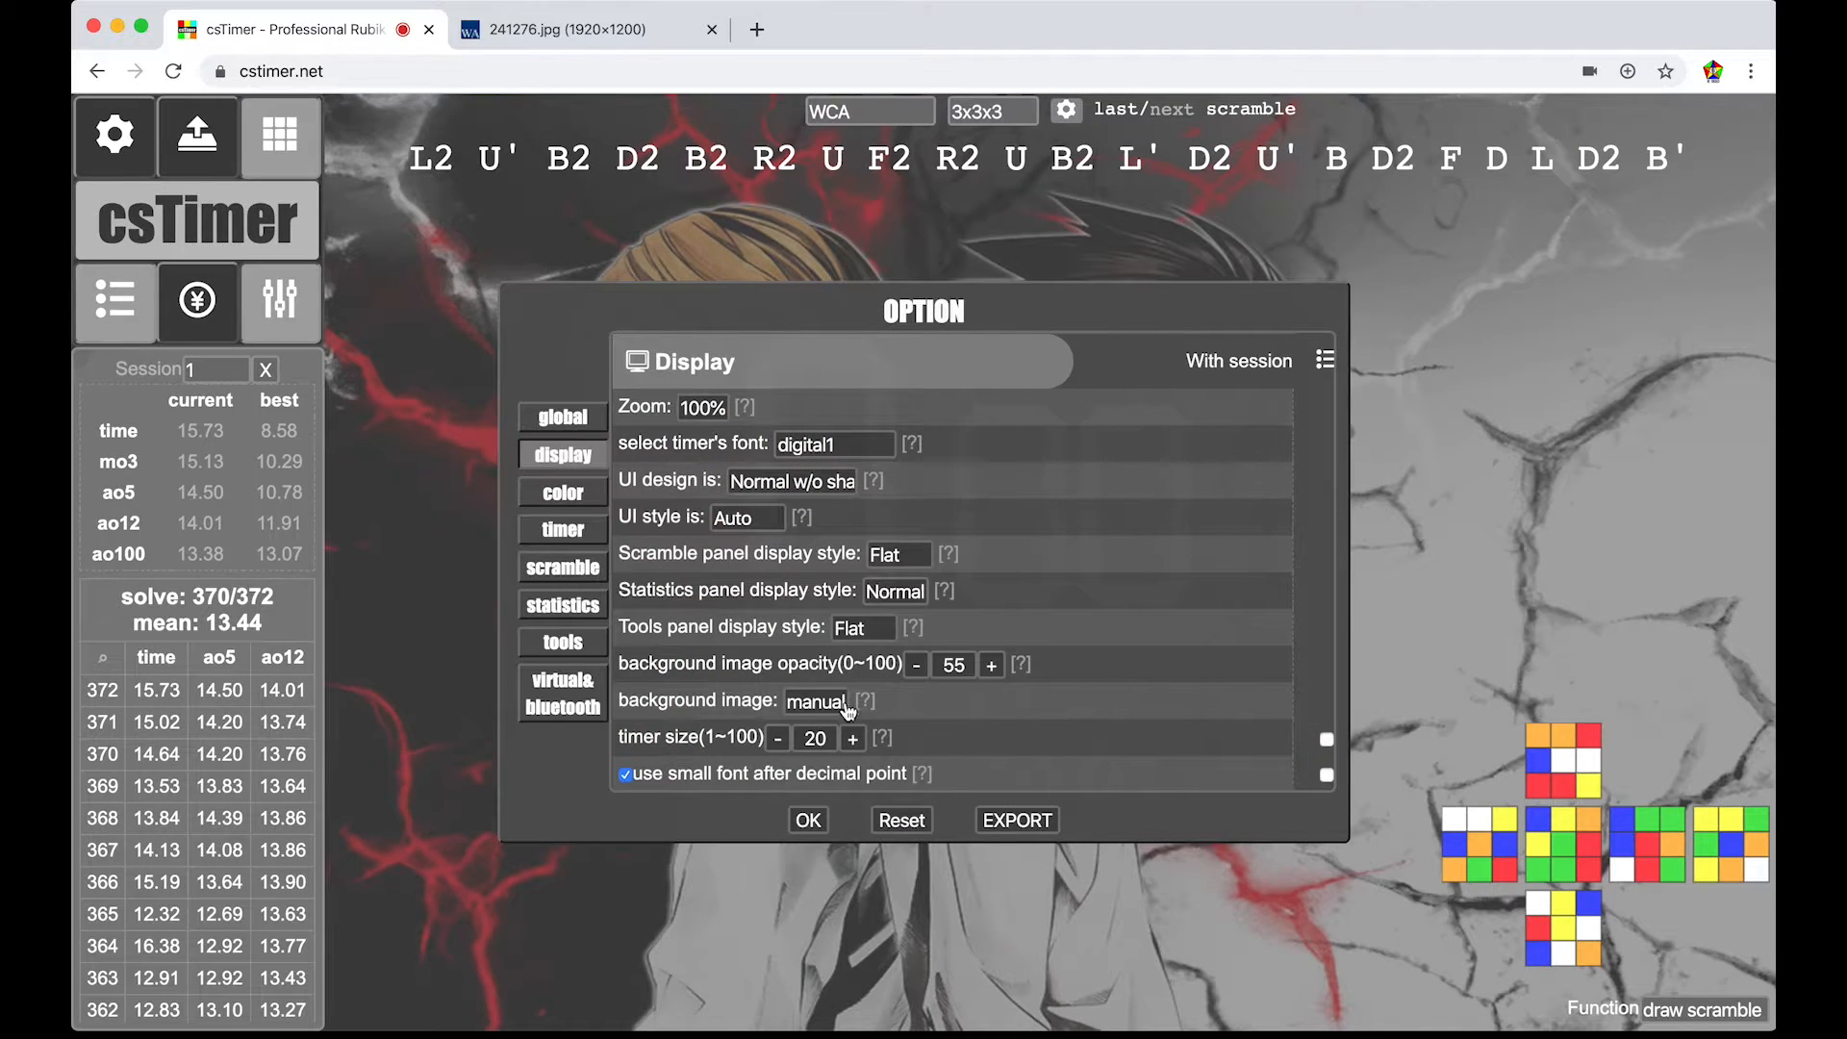
pyautogui.click(808, 819)
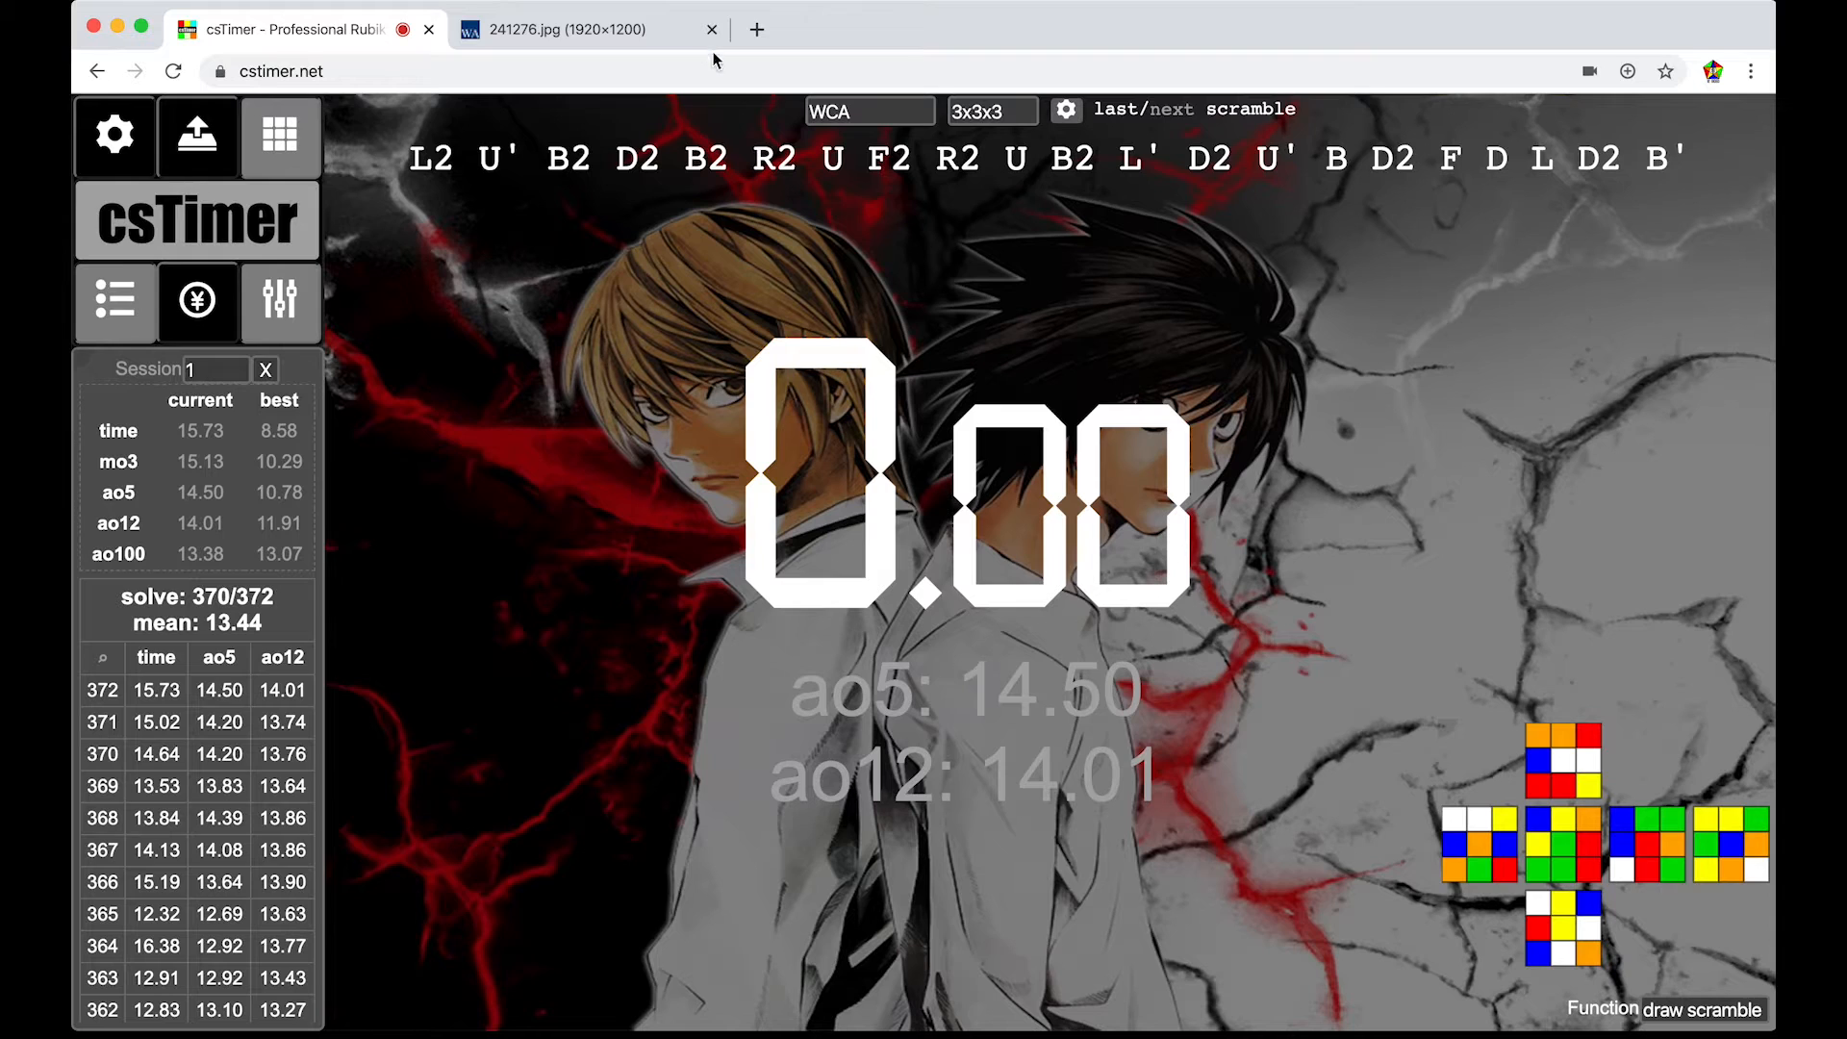
pyautogui.click(712, 31)
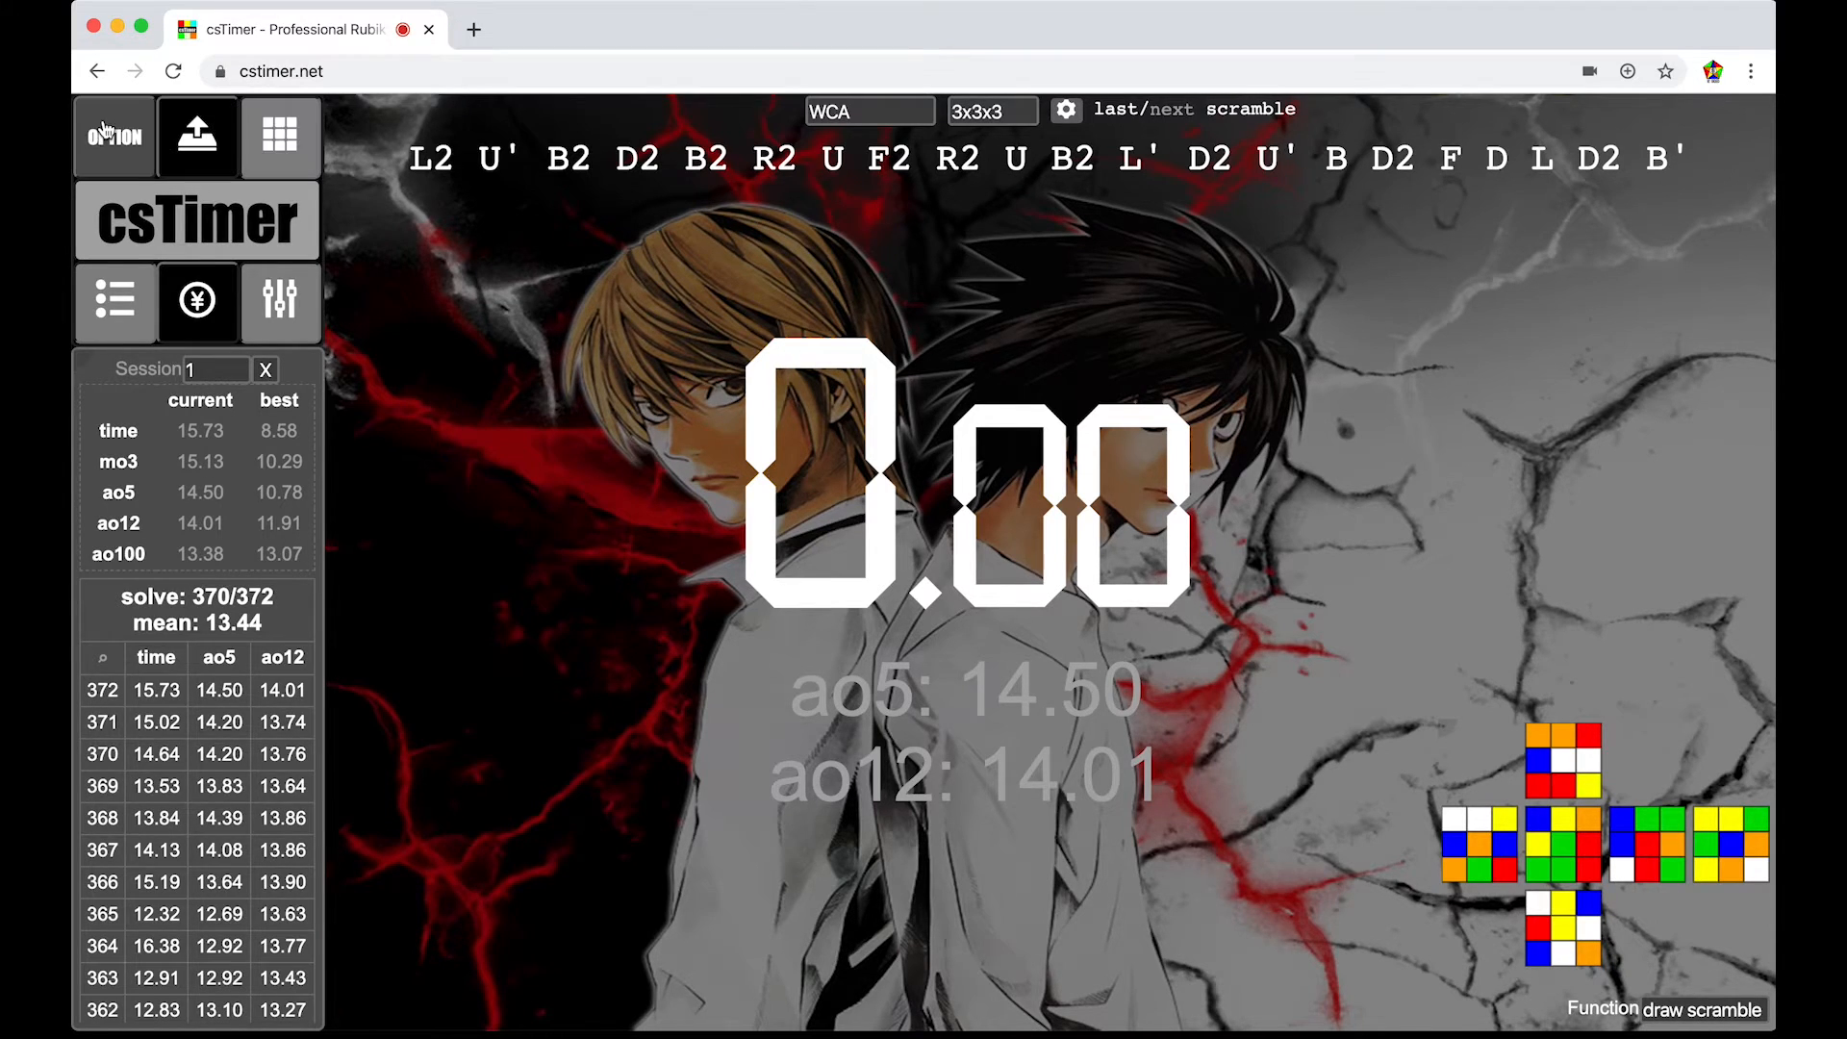
# - Bring the background image opacity up to 64 and apply the settings
pyautogui.click(112, 137)
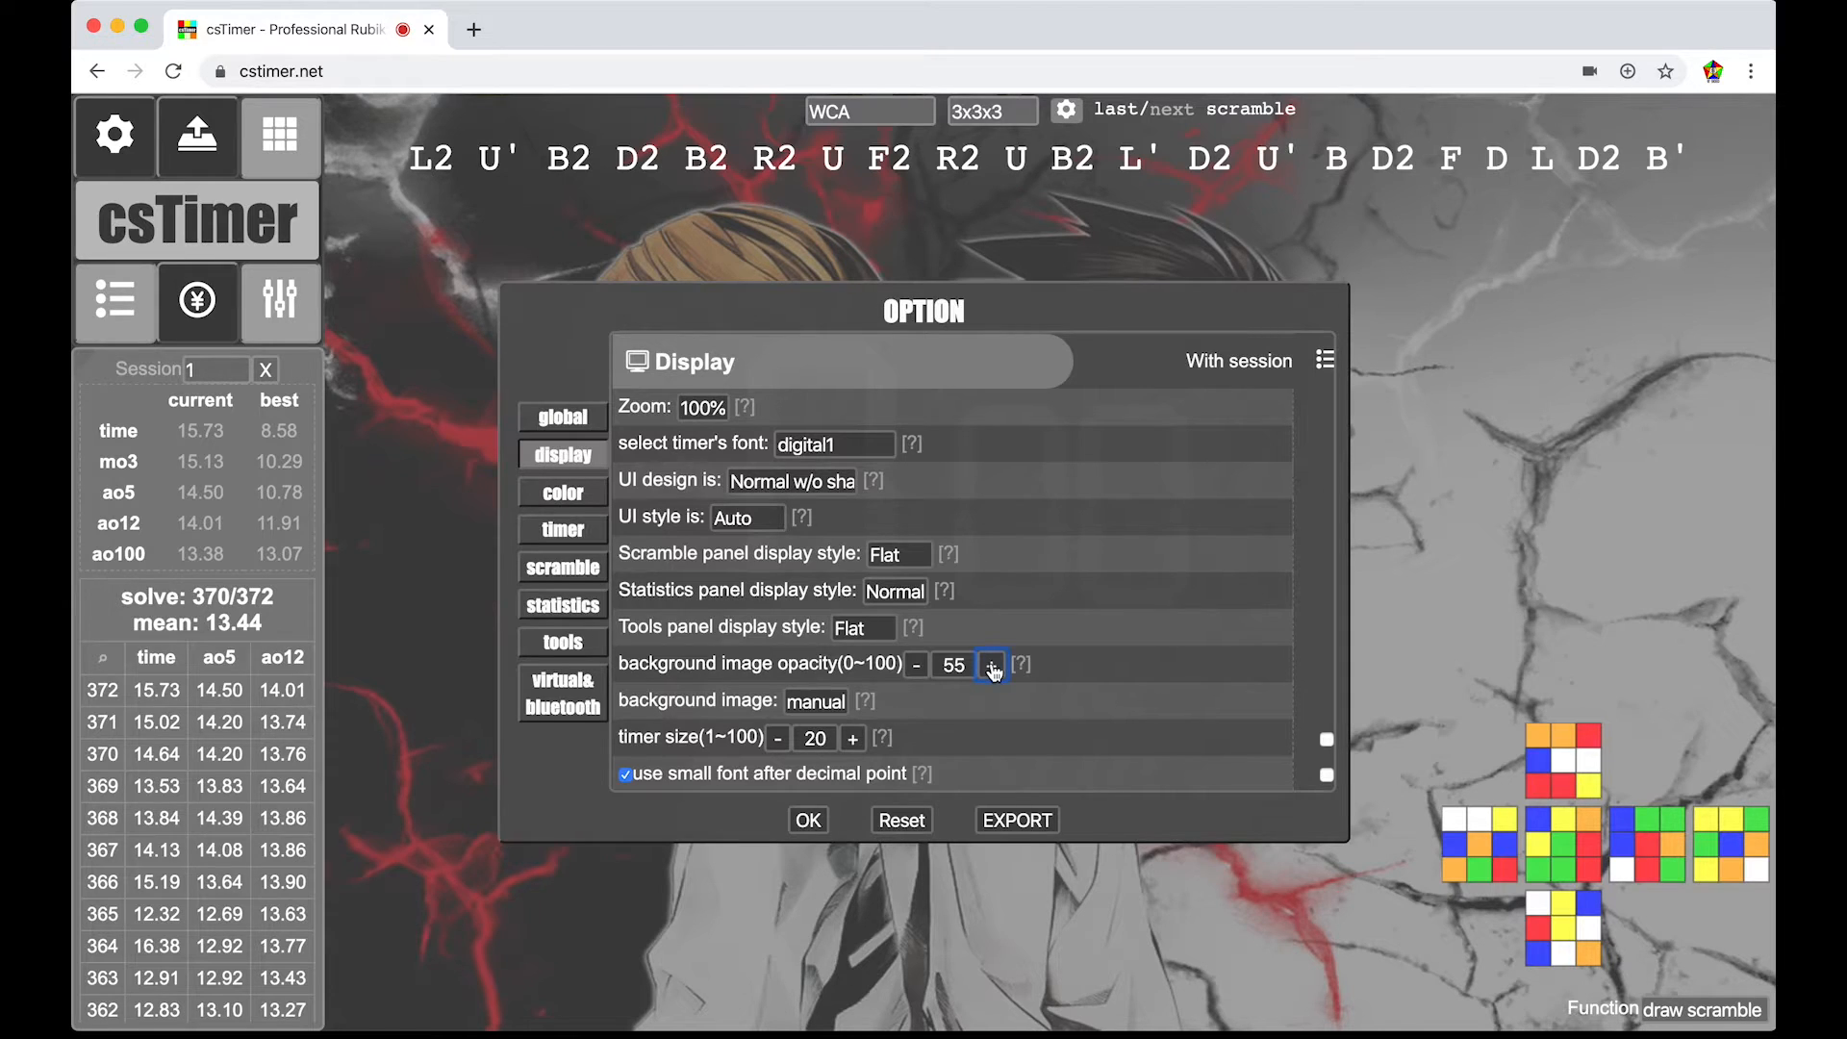
pyautogui.click(992, 664)
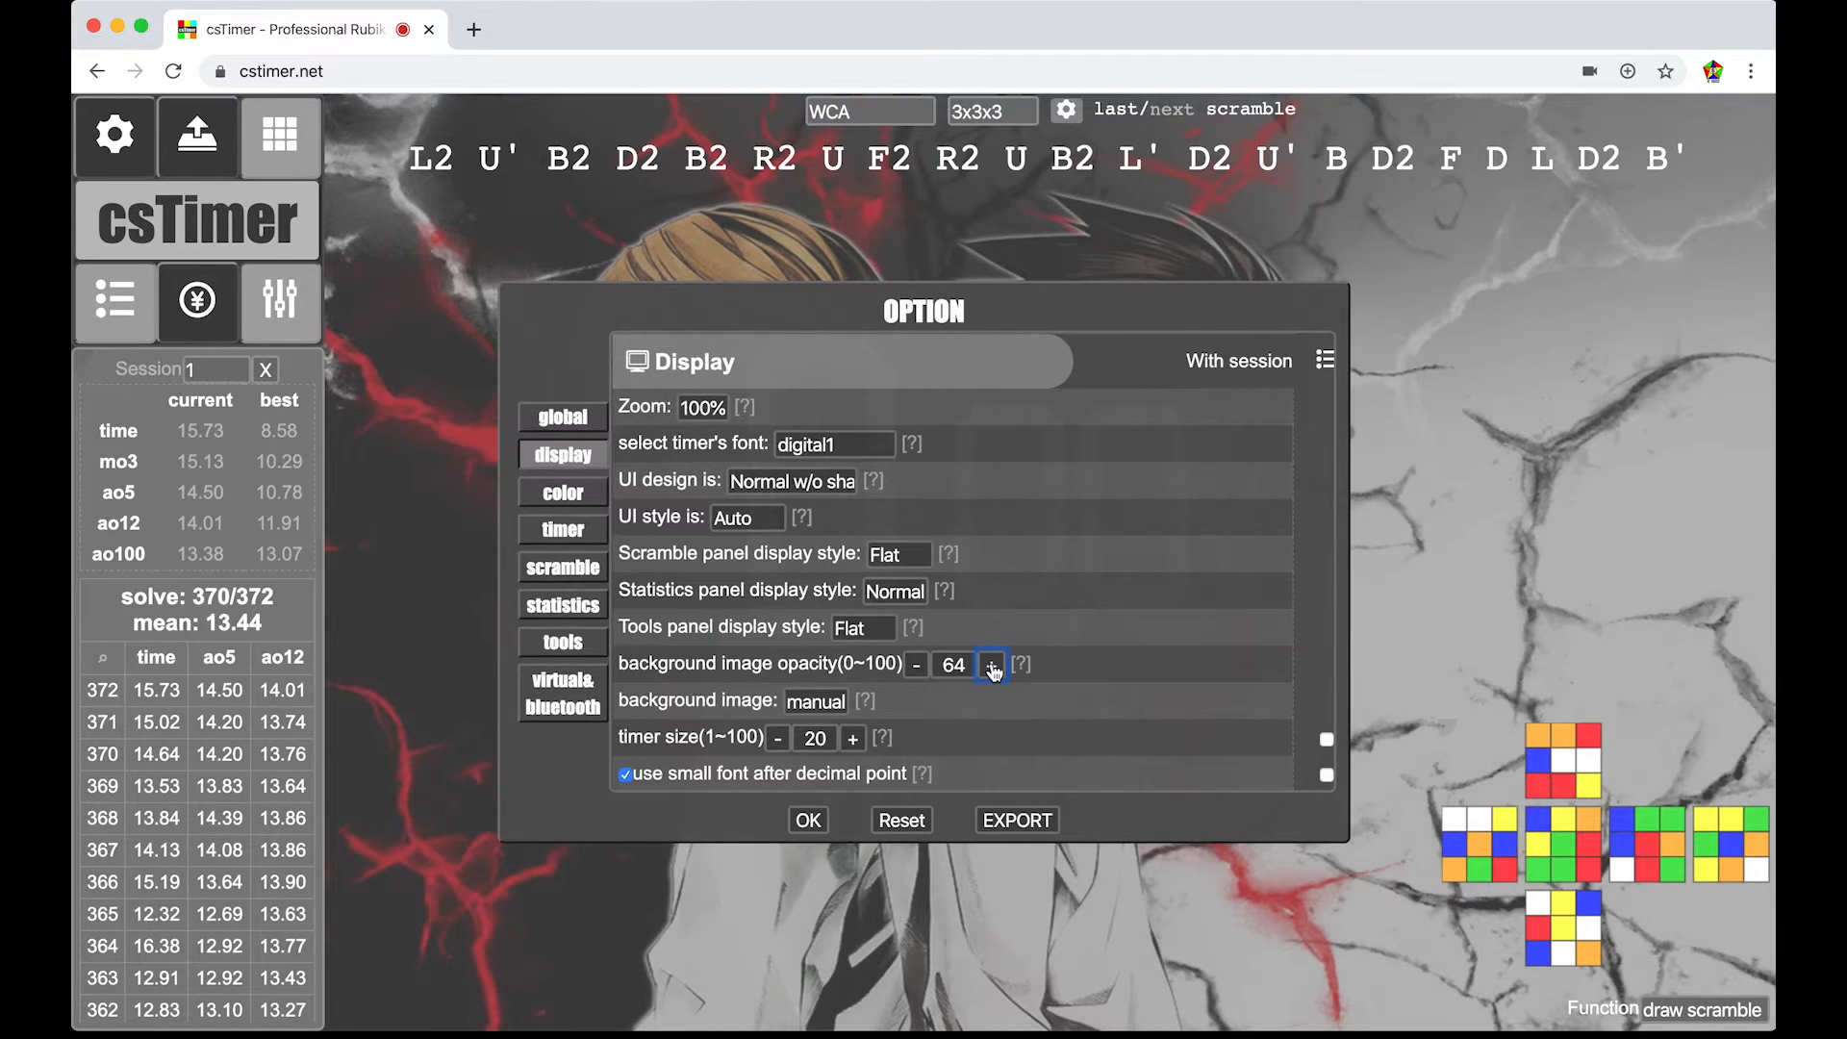
pyautogui.click(808, 819)
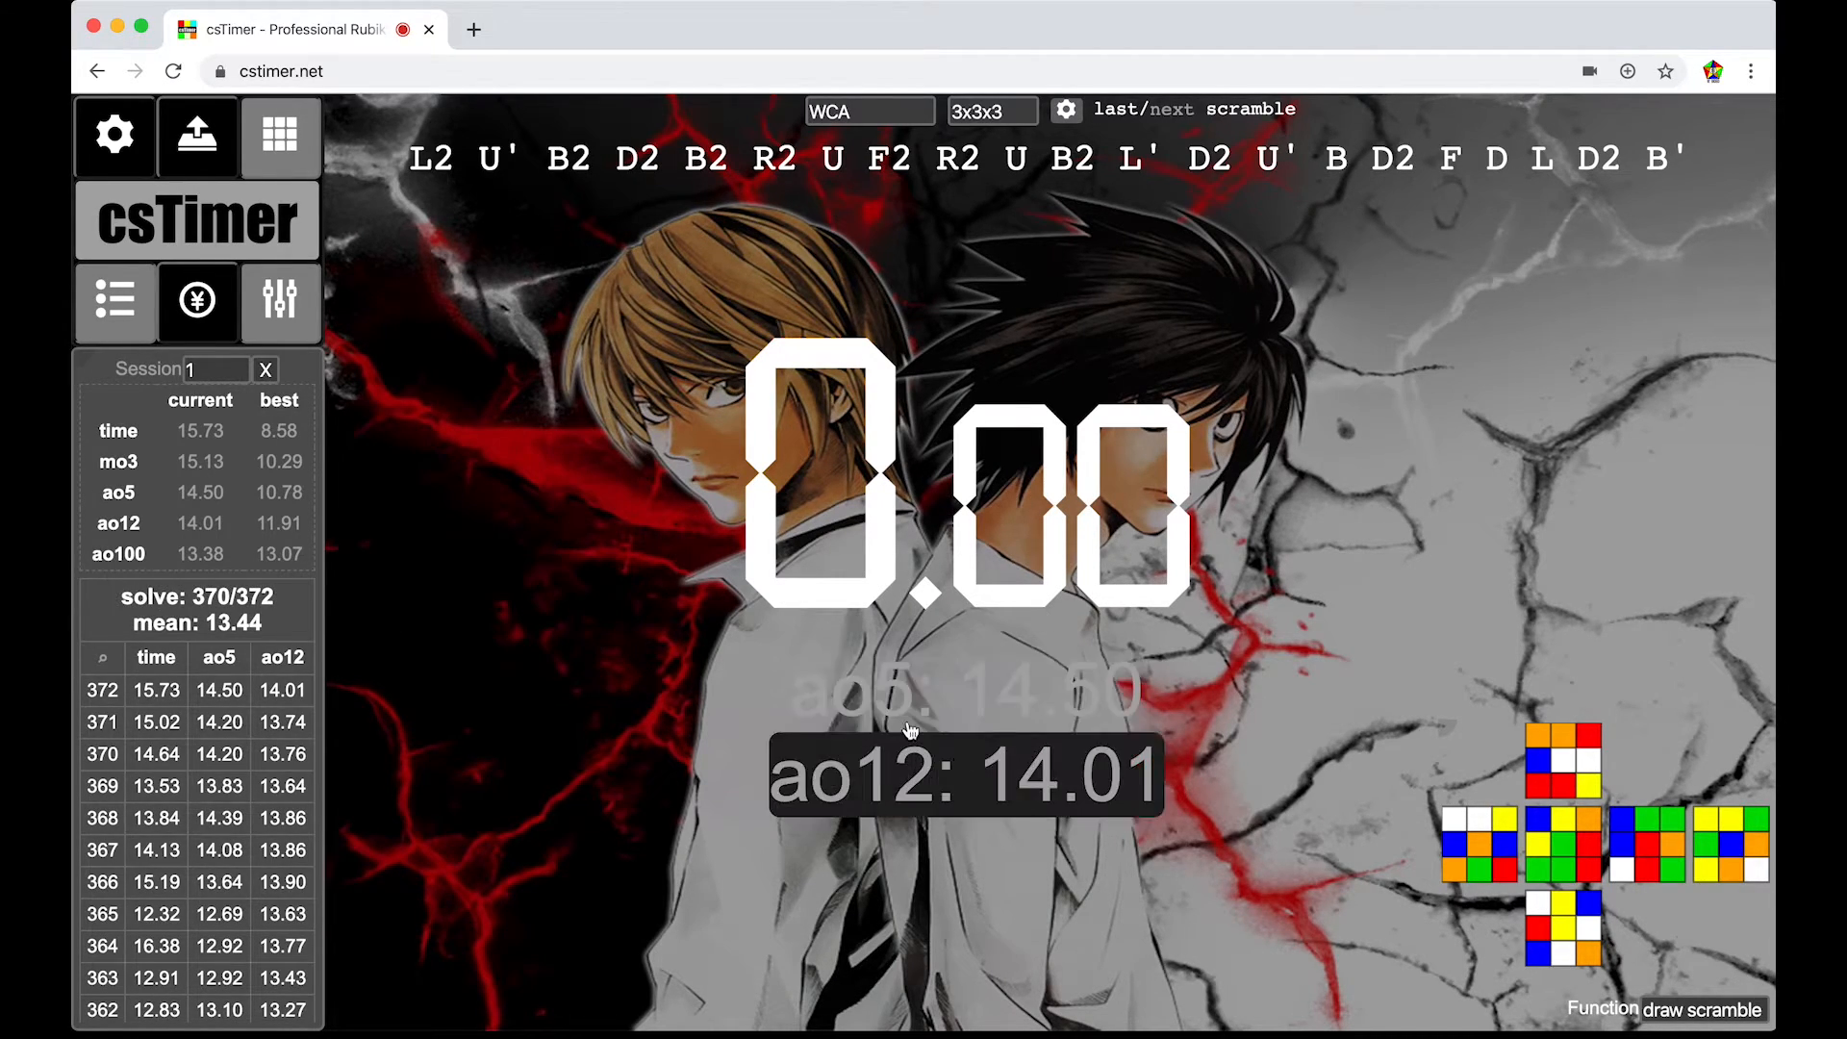
pyautogui.moveTo(729, 270)
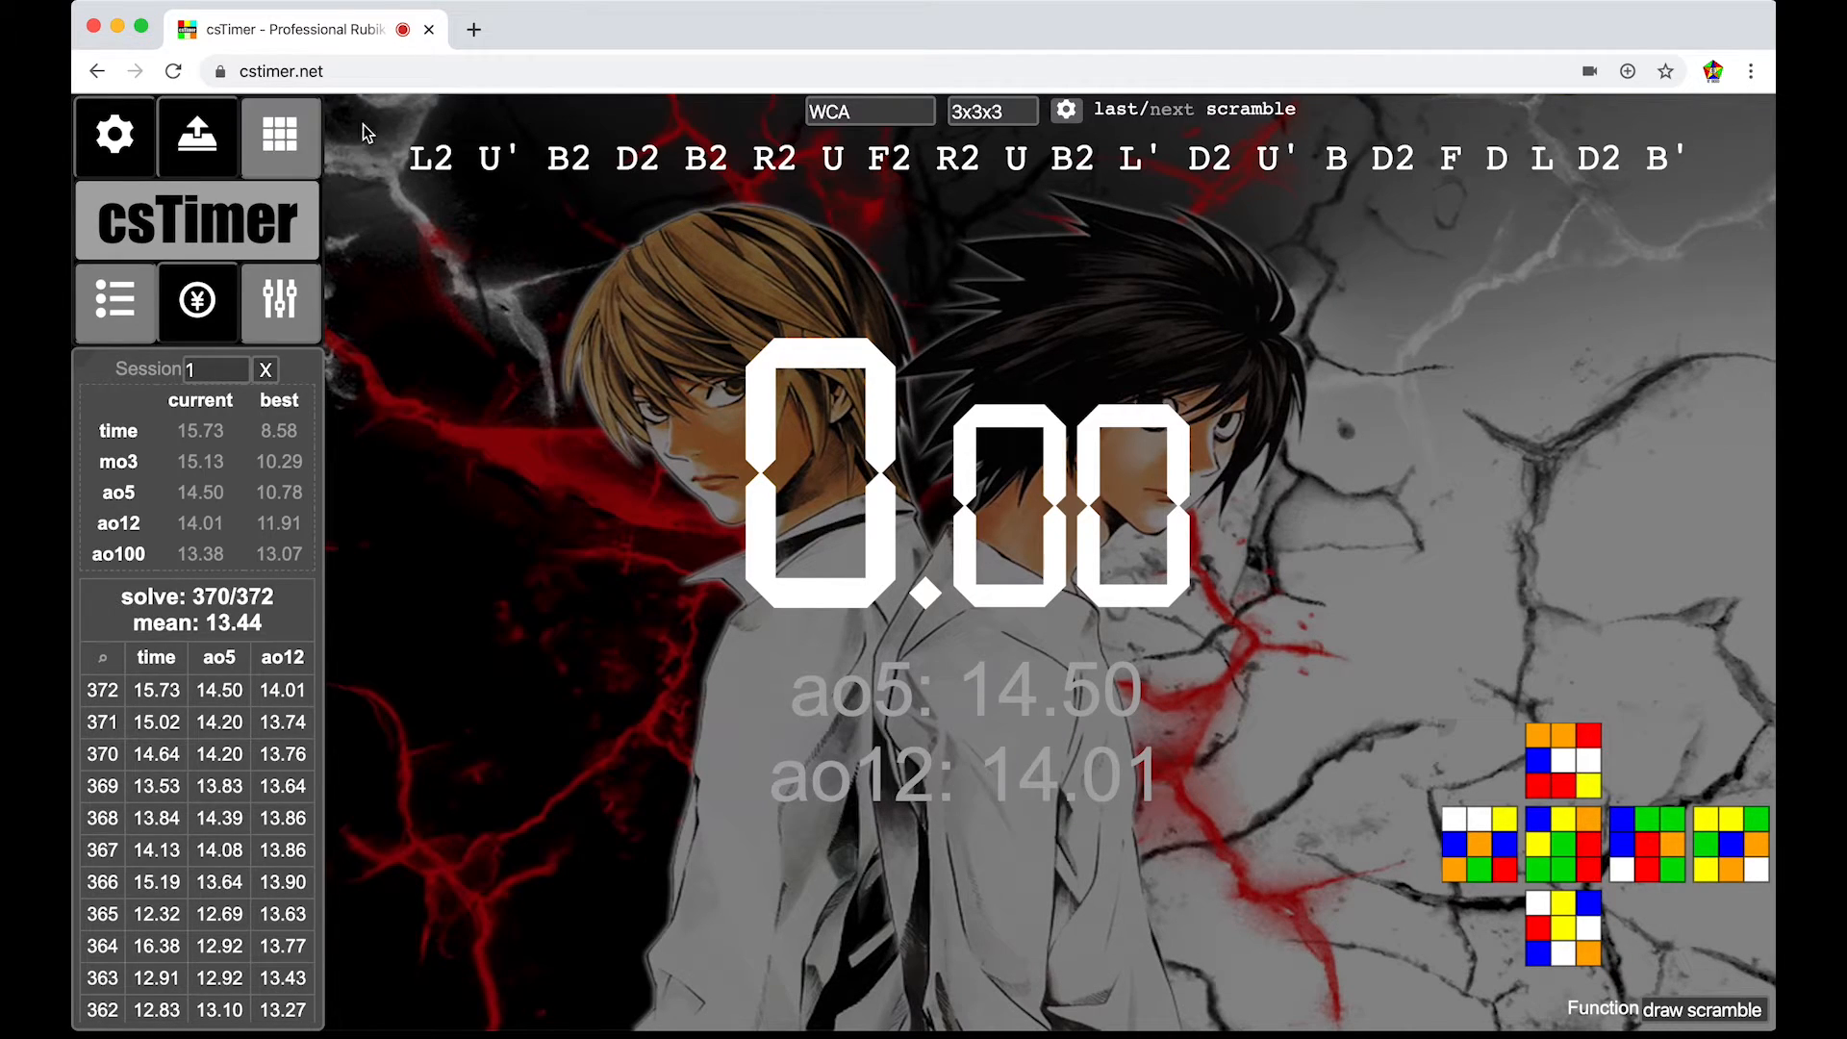
pyautogui.click(196, 135)
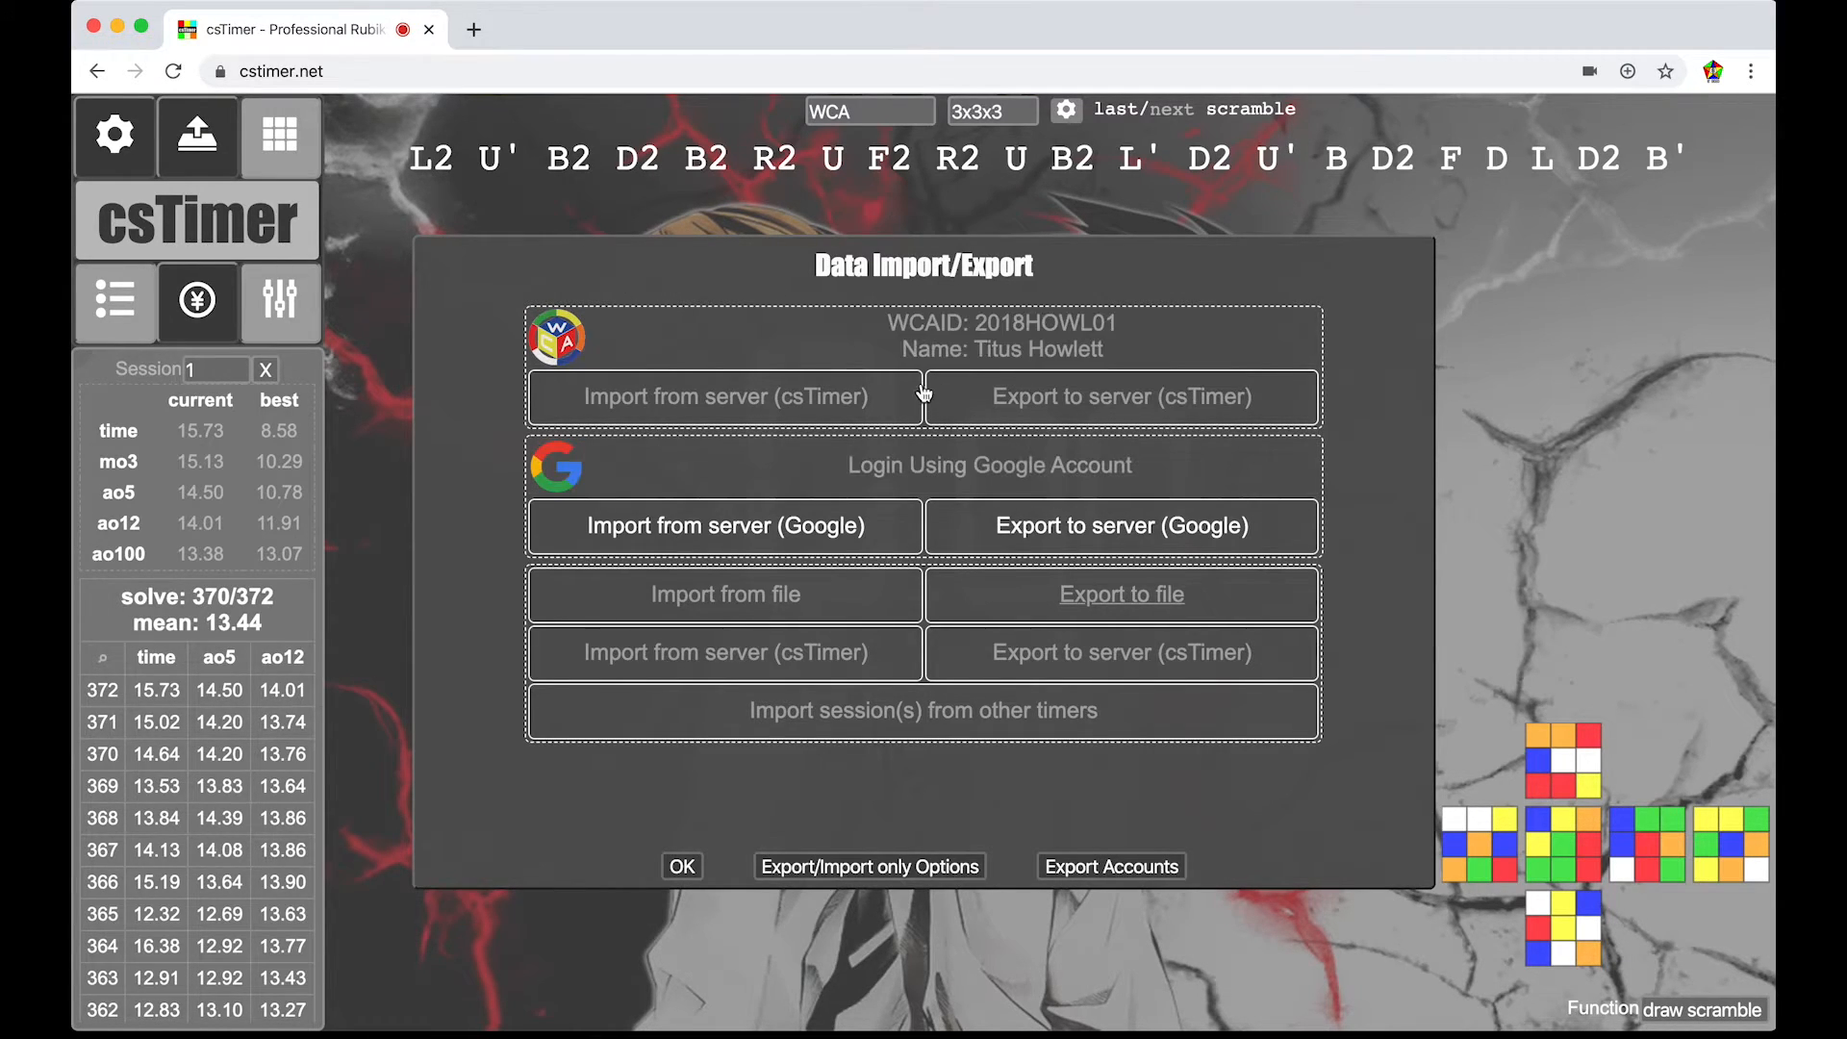
pyautogui.moveTo(887, 502)
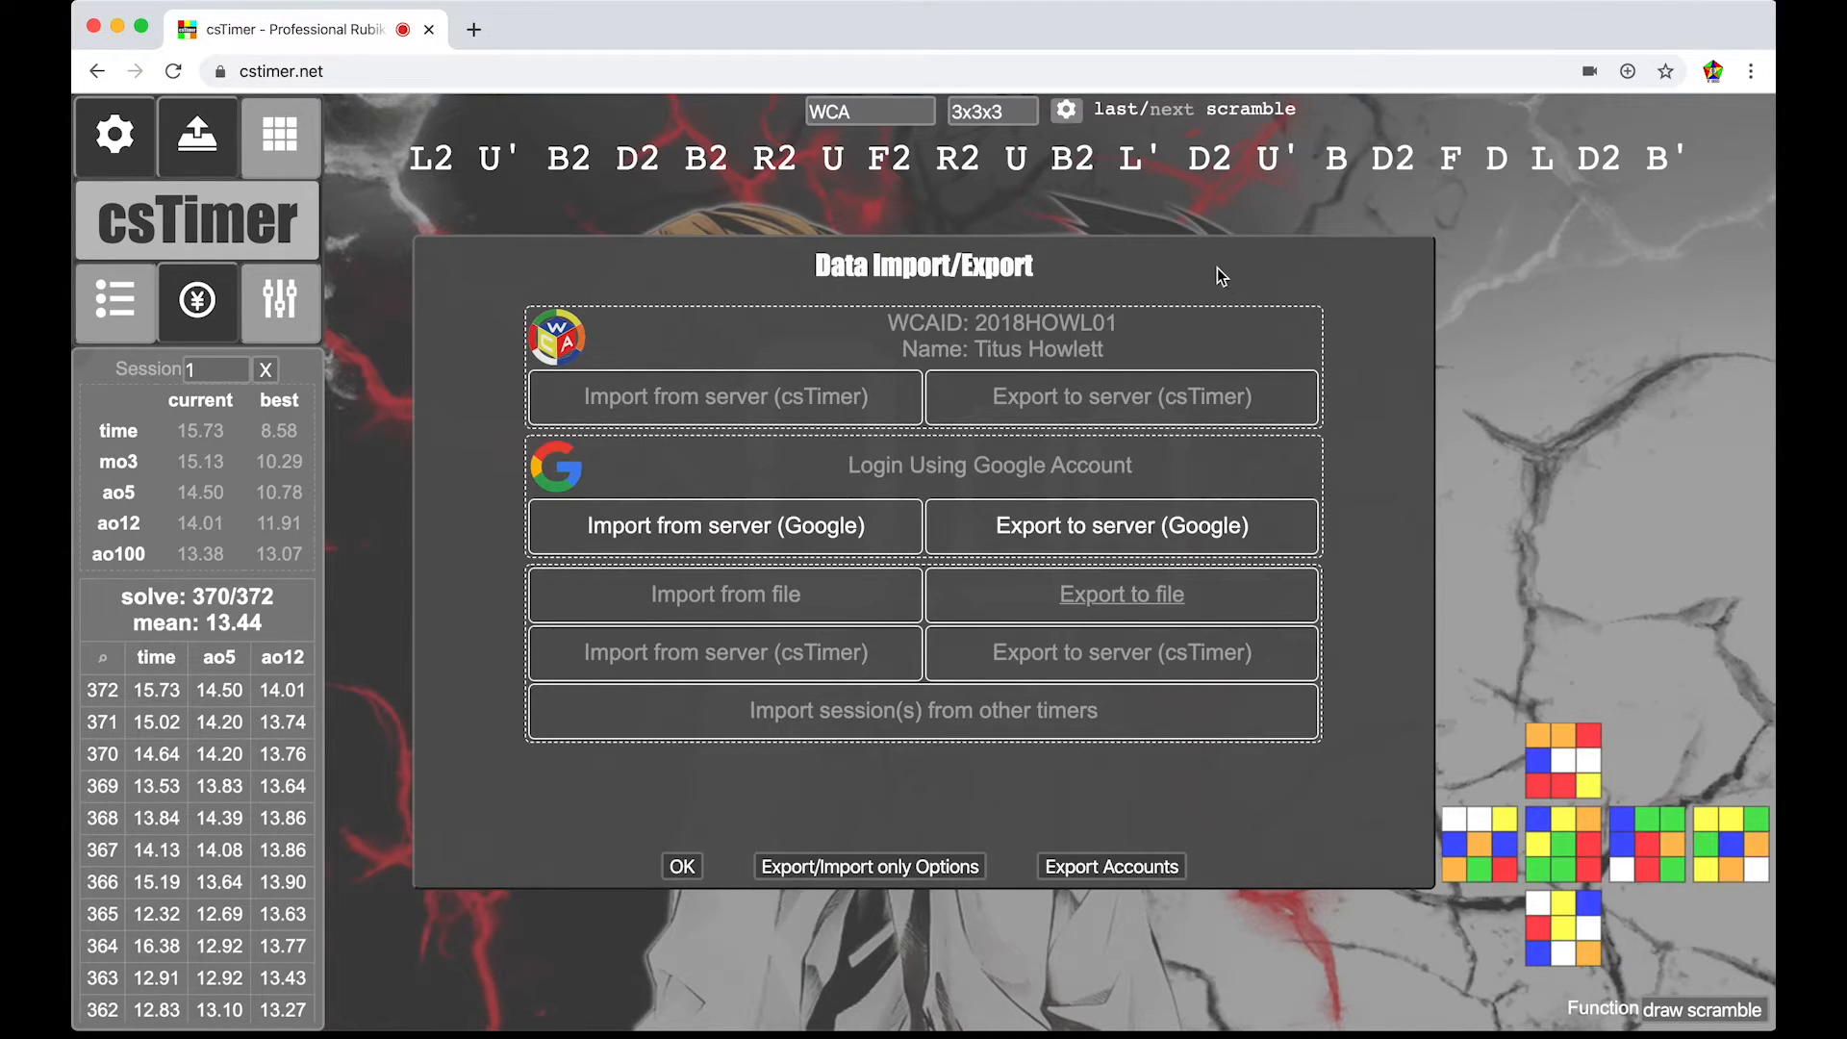
pyautogui.moveTo(952, 413)
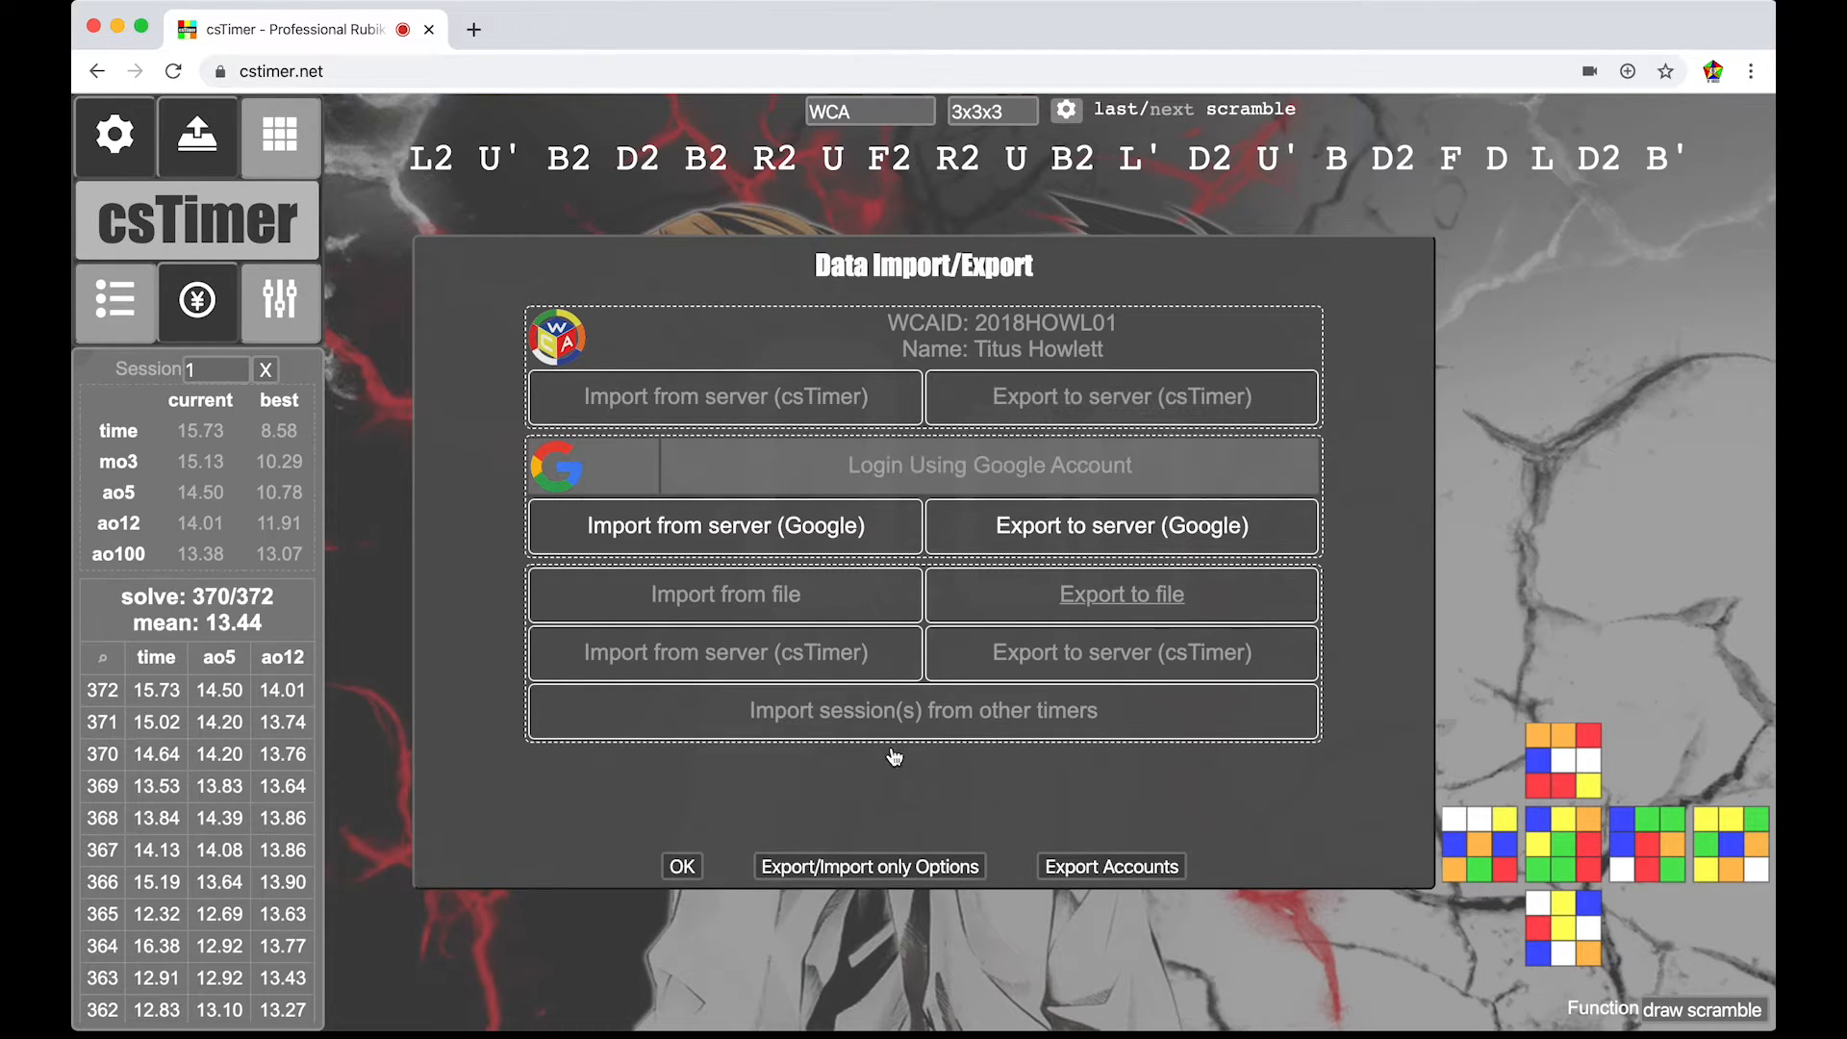
pyautogui.click(681, 865)
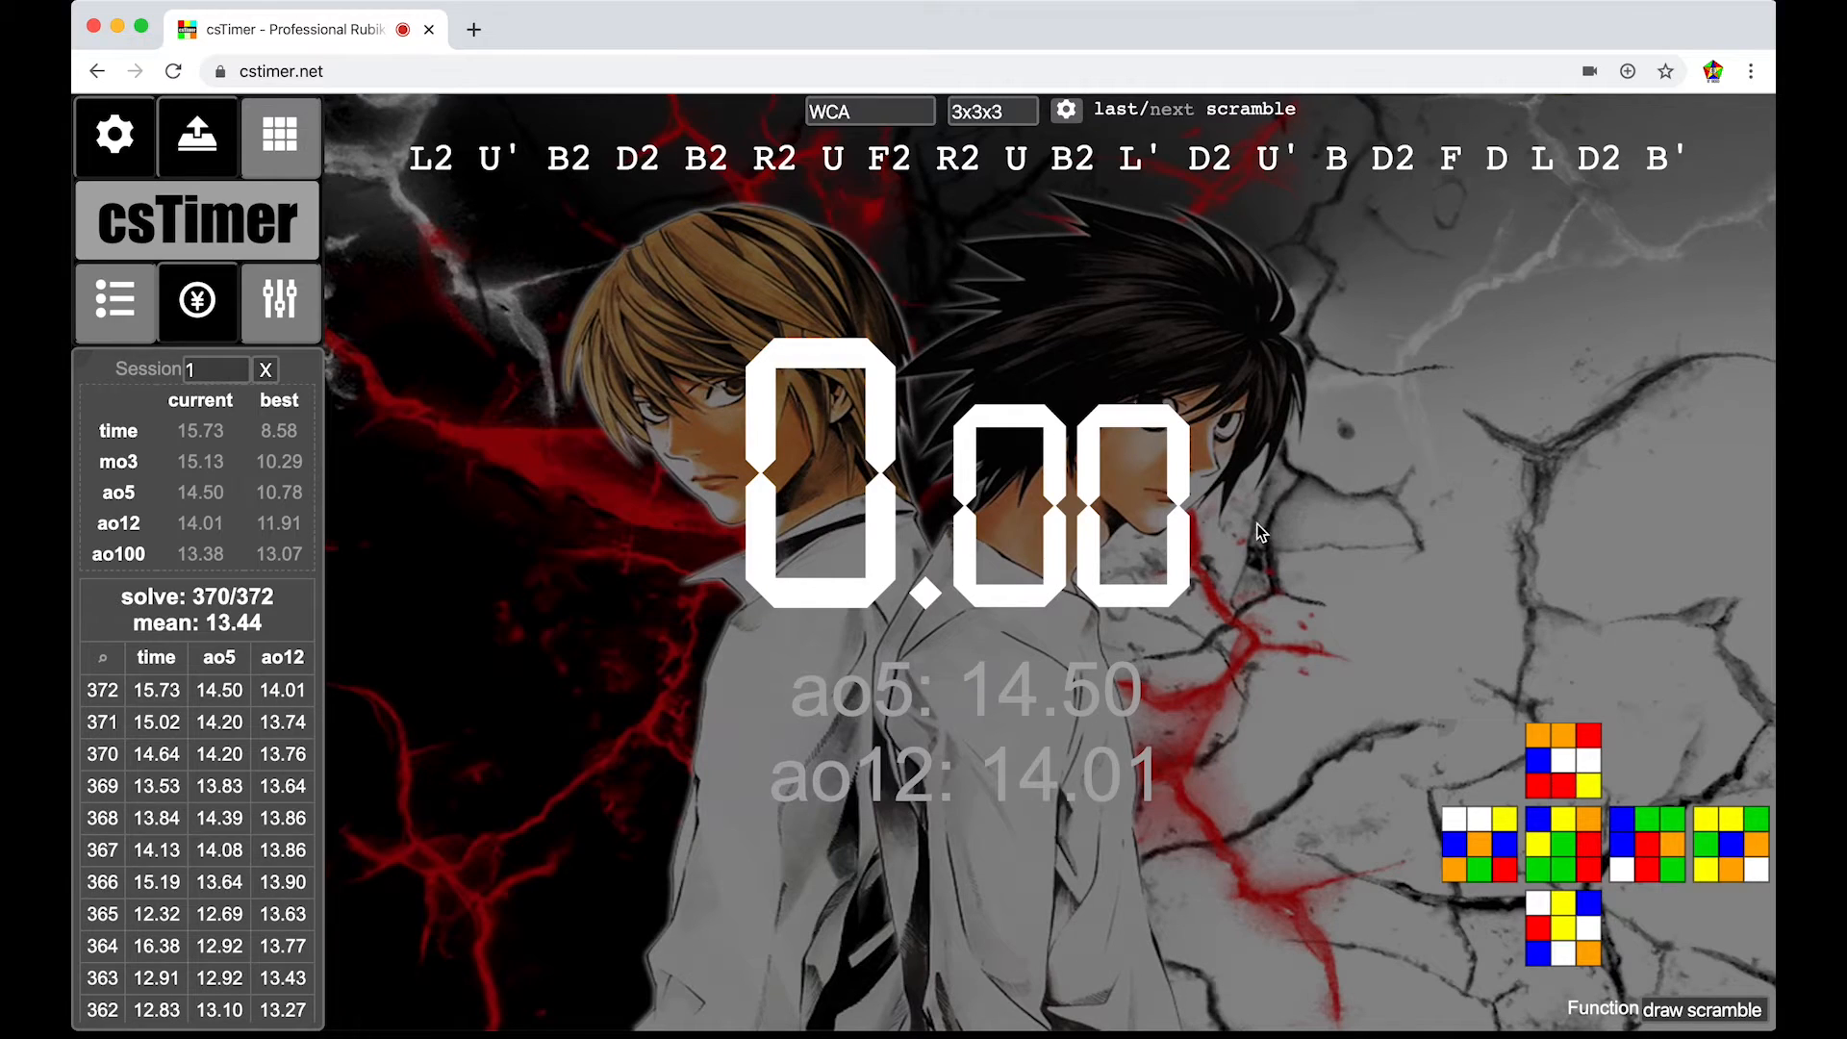
pyautogui.moveTo(542, 382)
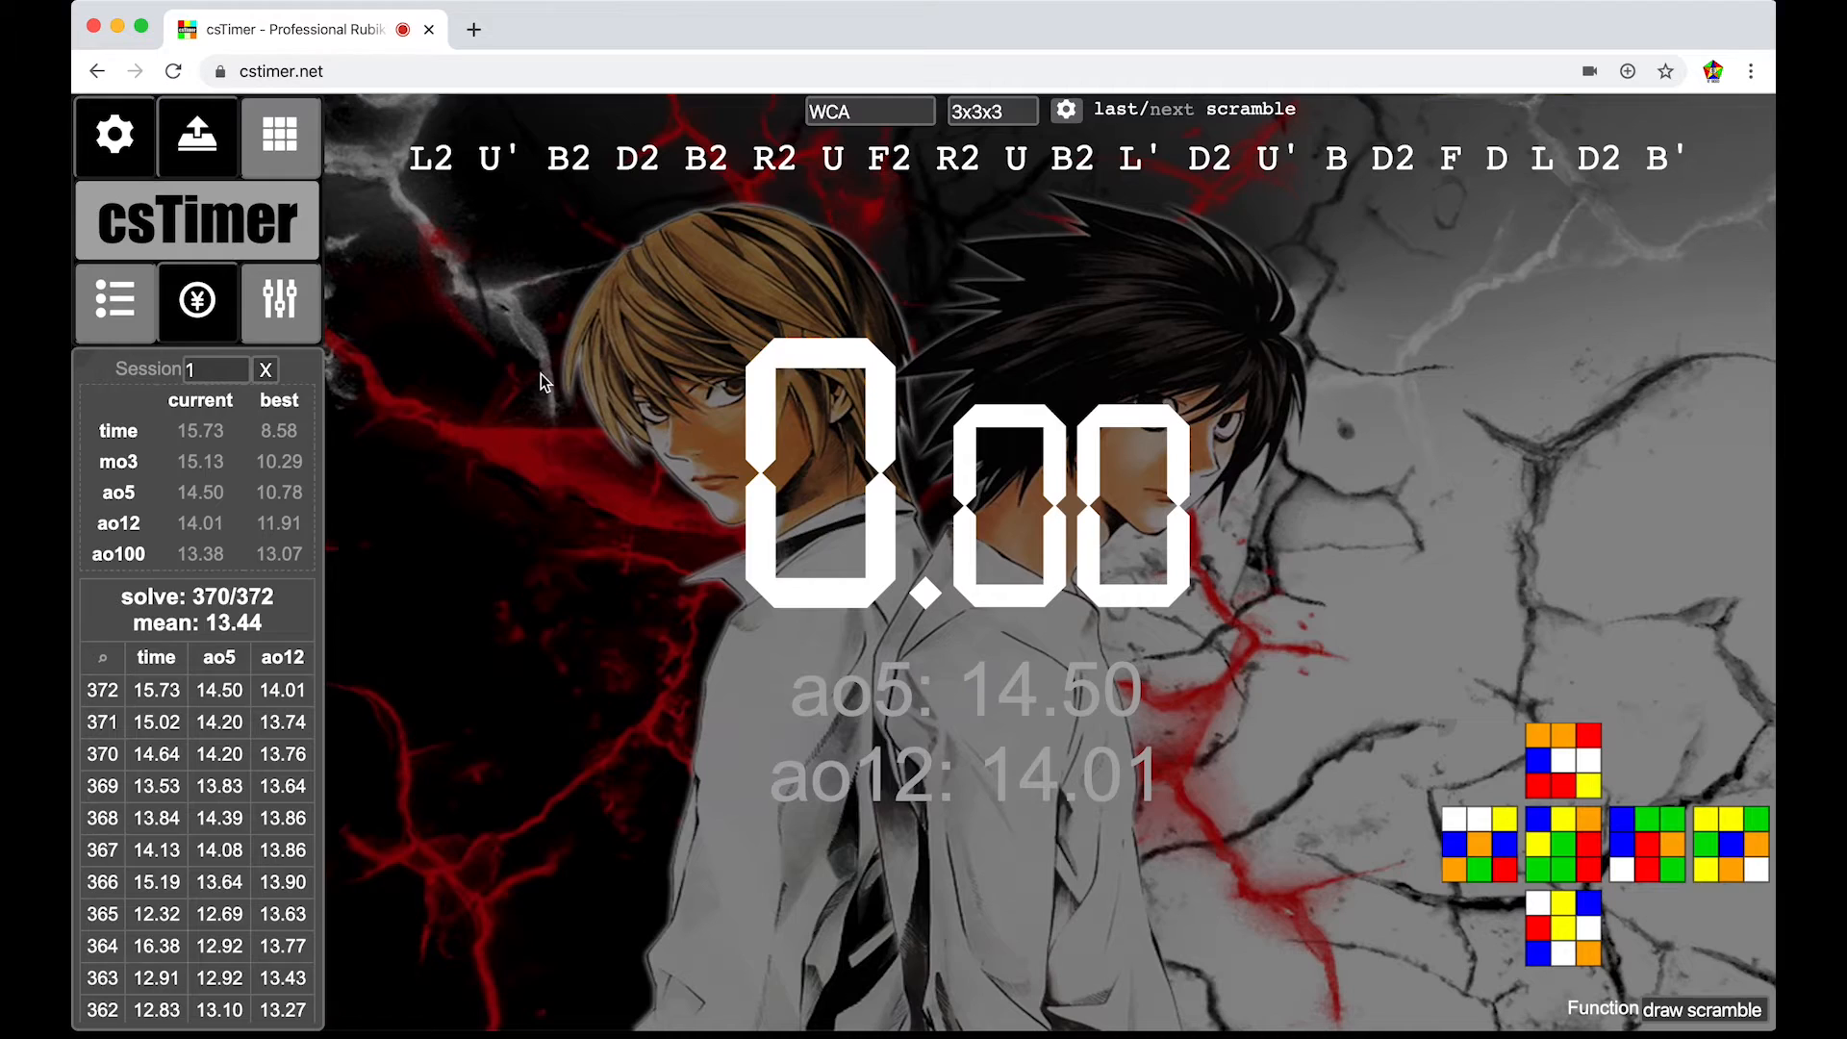
pyautogui.moveTo(114, 136)
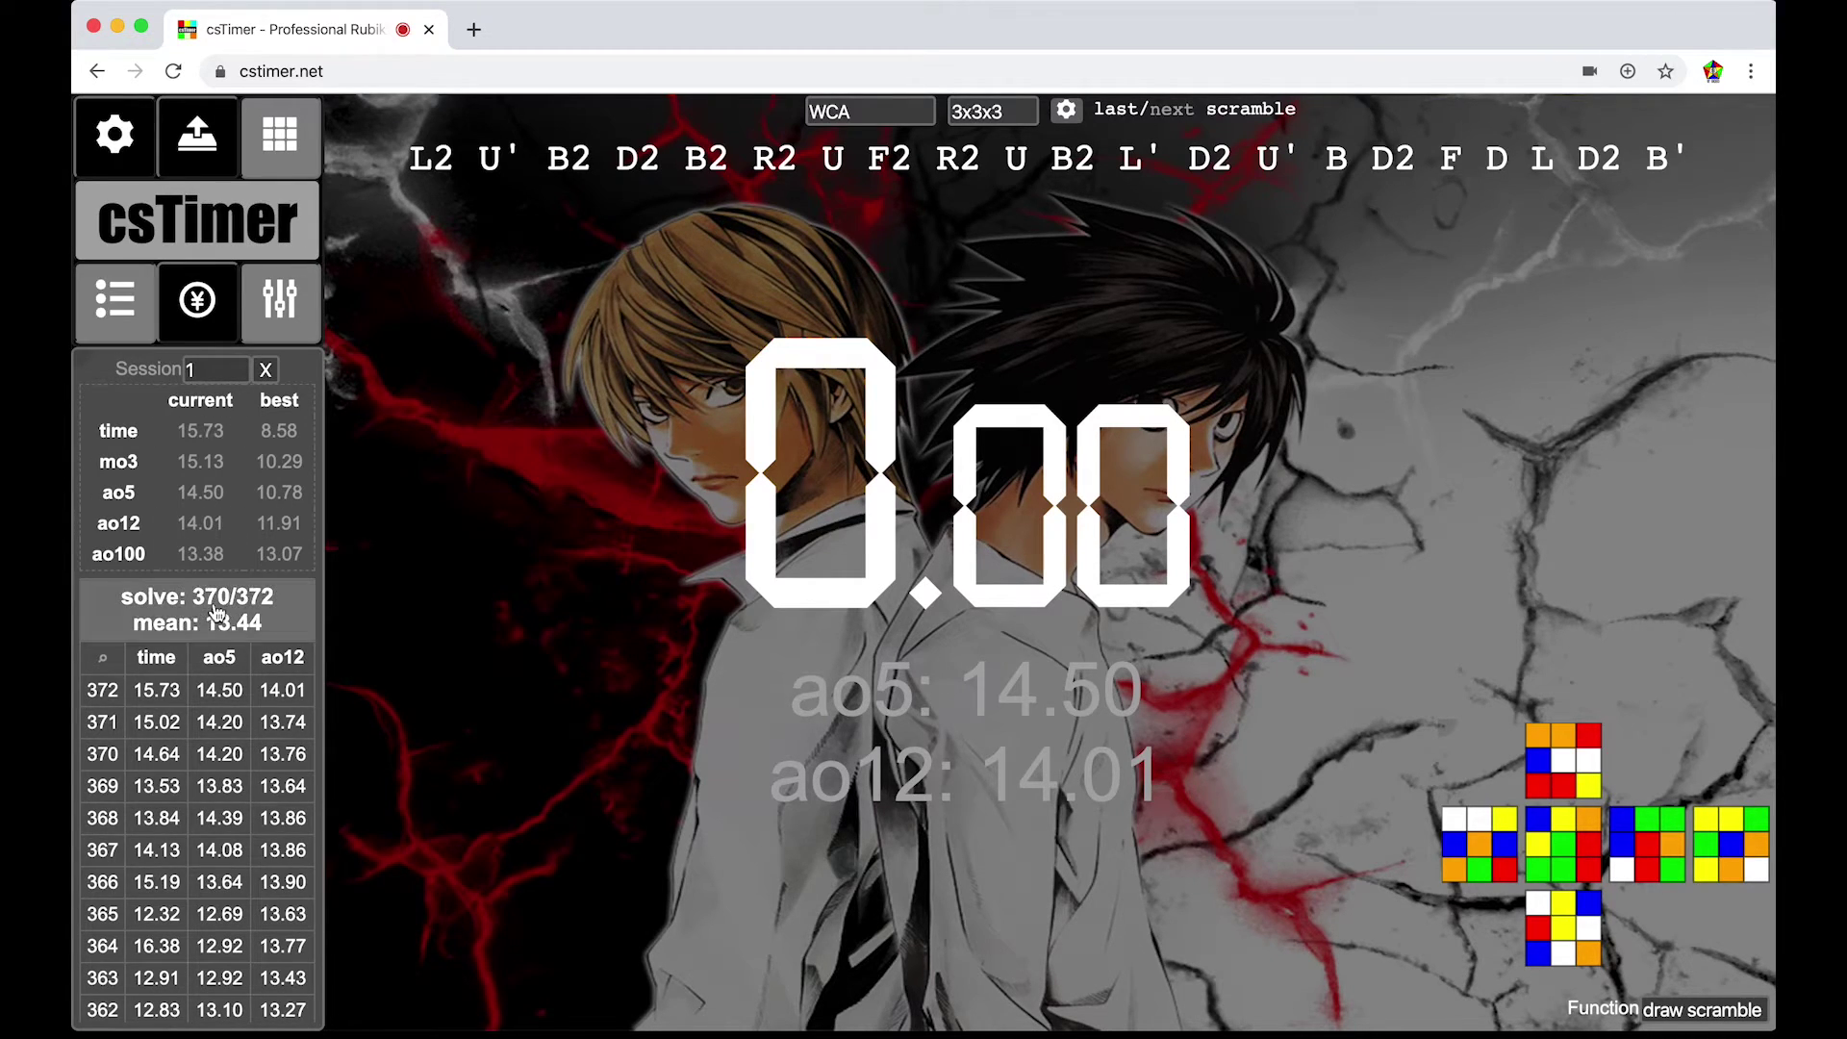
pyautogui.moveTo(535, 600)
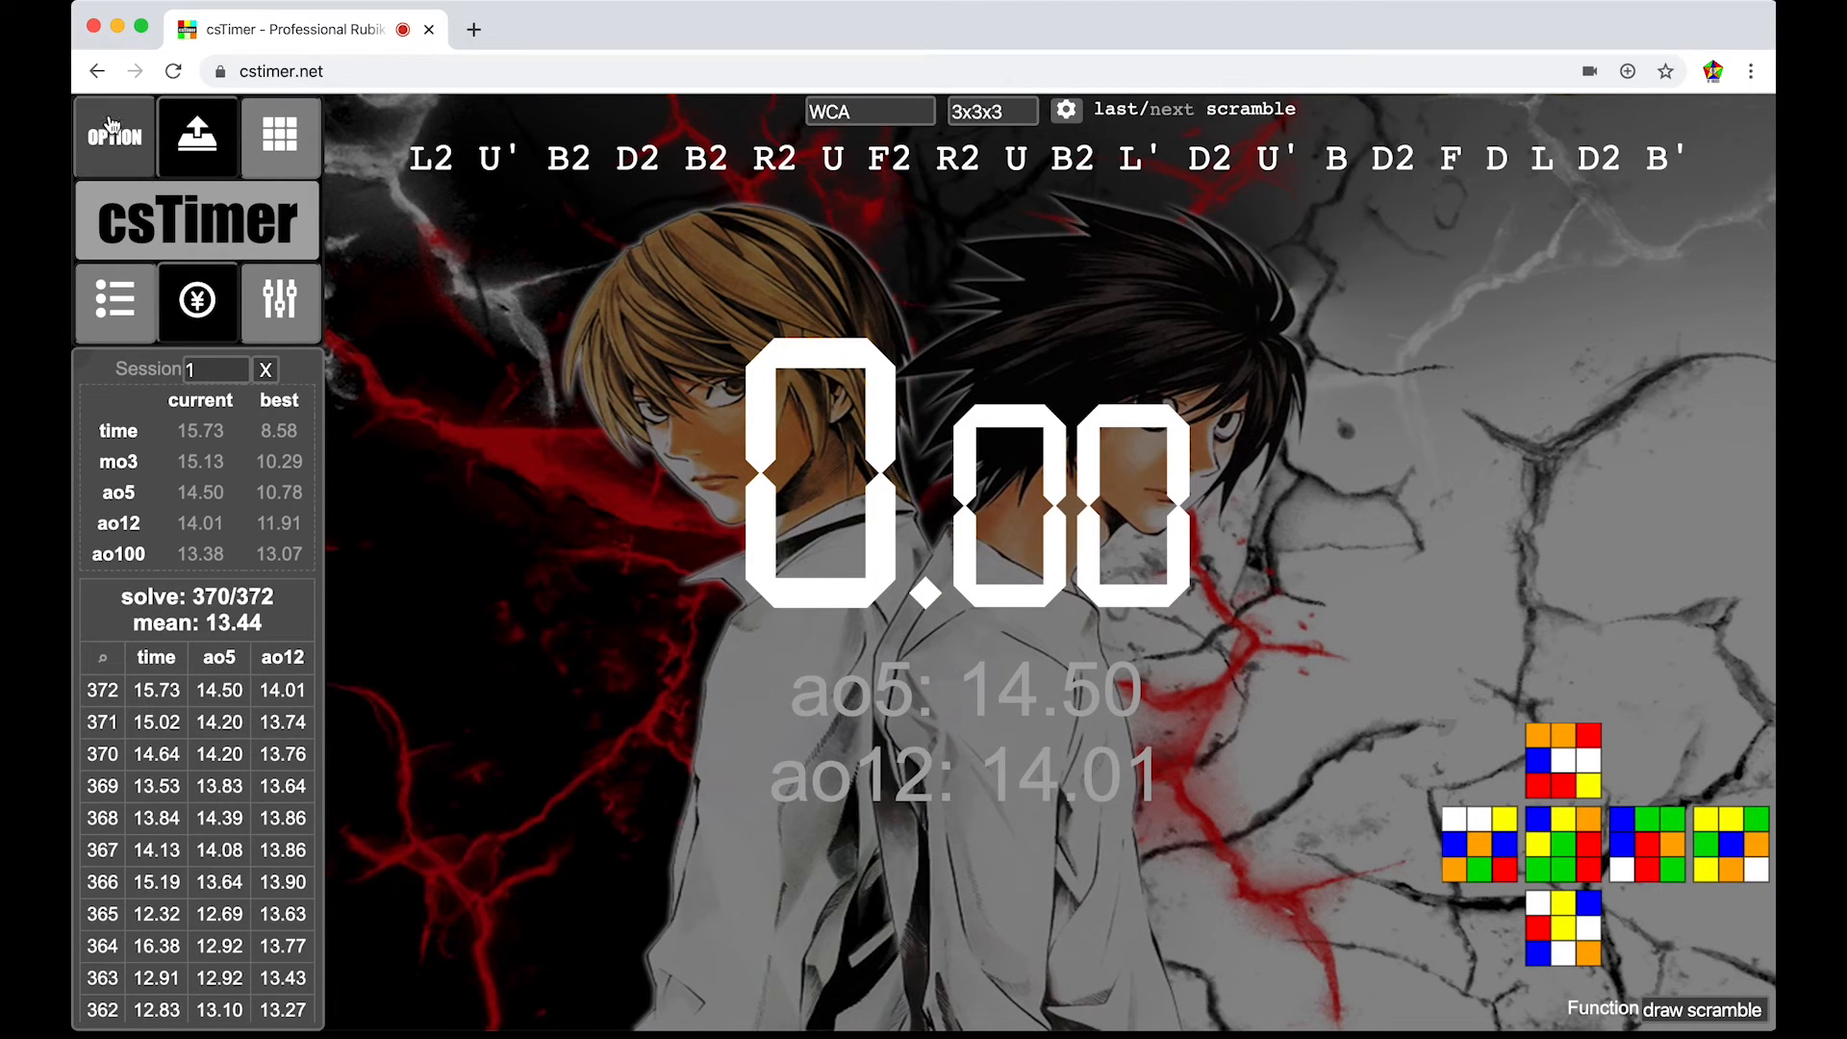
# - Enable 'use milliseconds' in the global options so times show three decimals
pyautogui.click(114, 135)
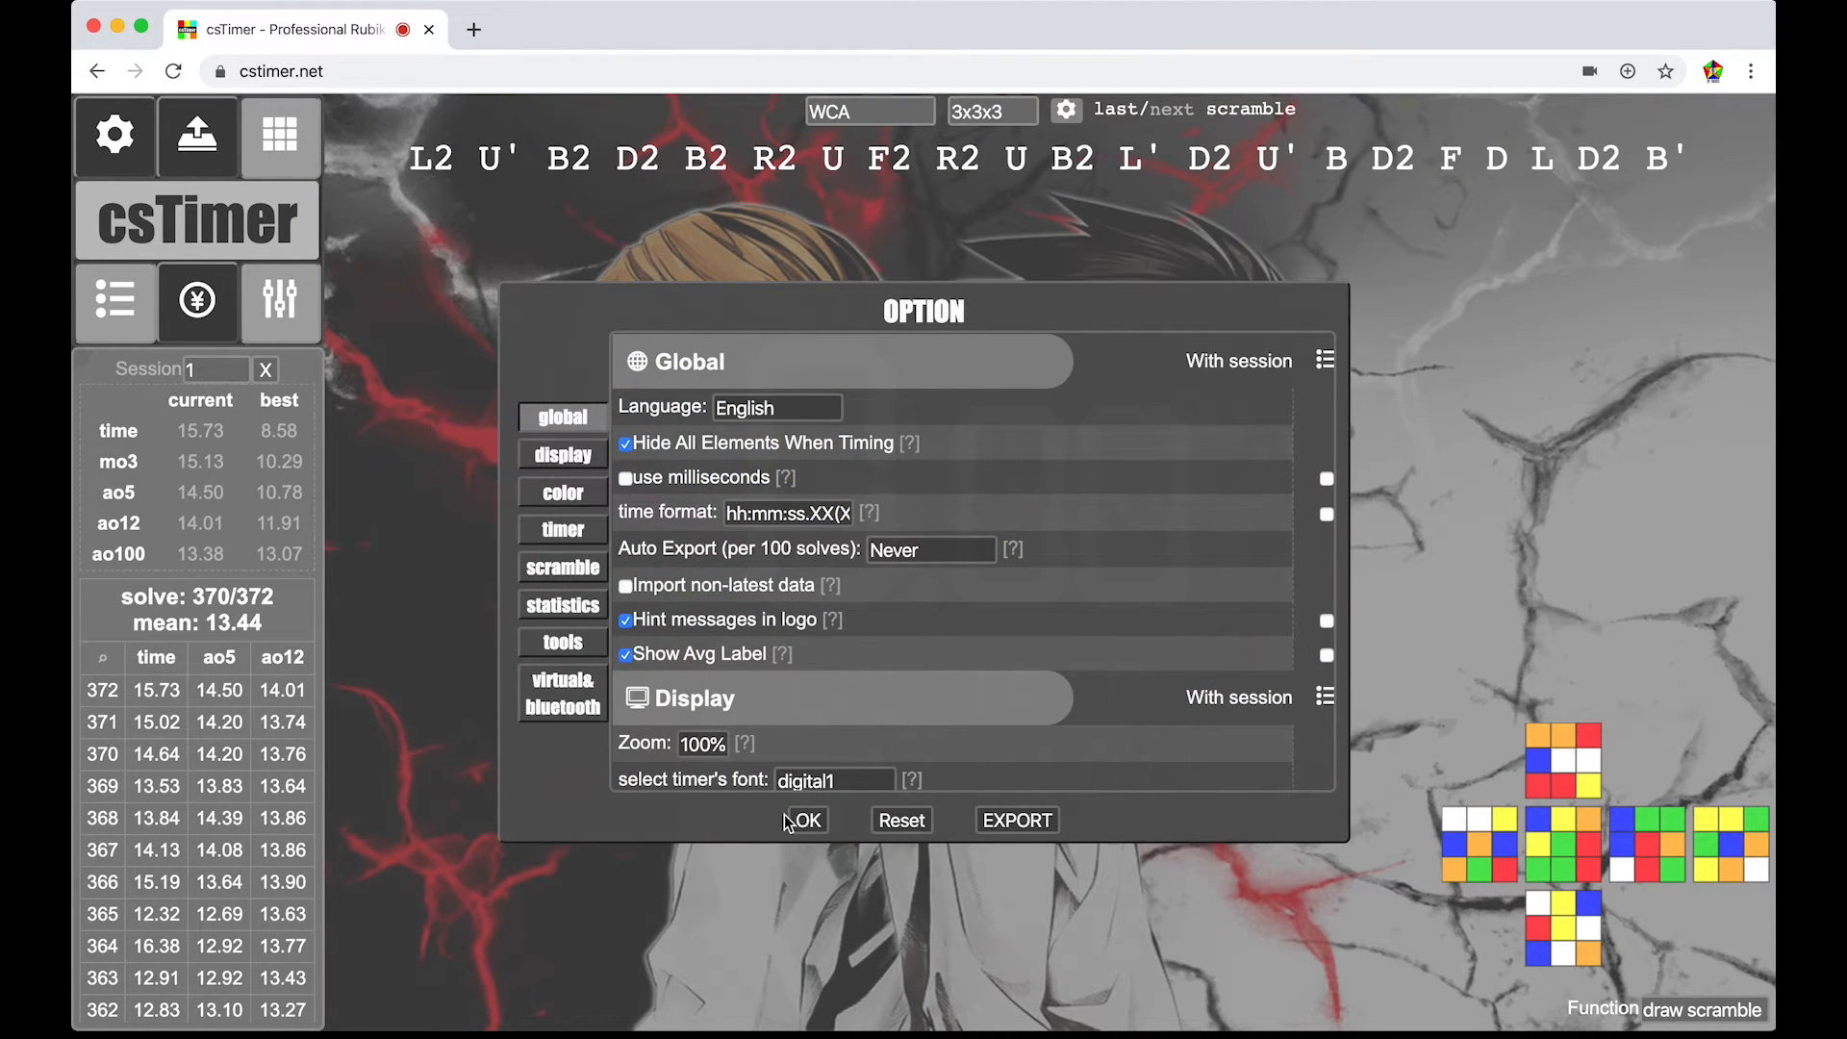
pyautogui.click(808, 819)
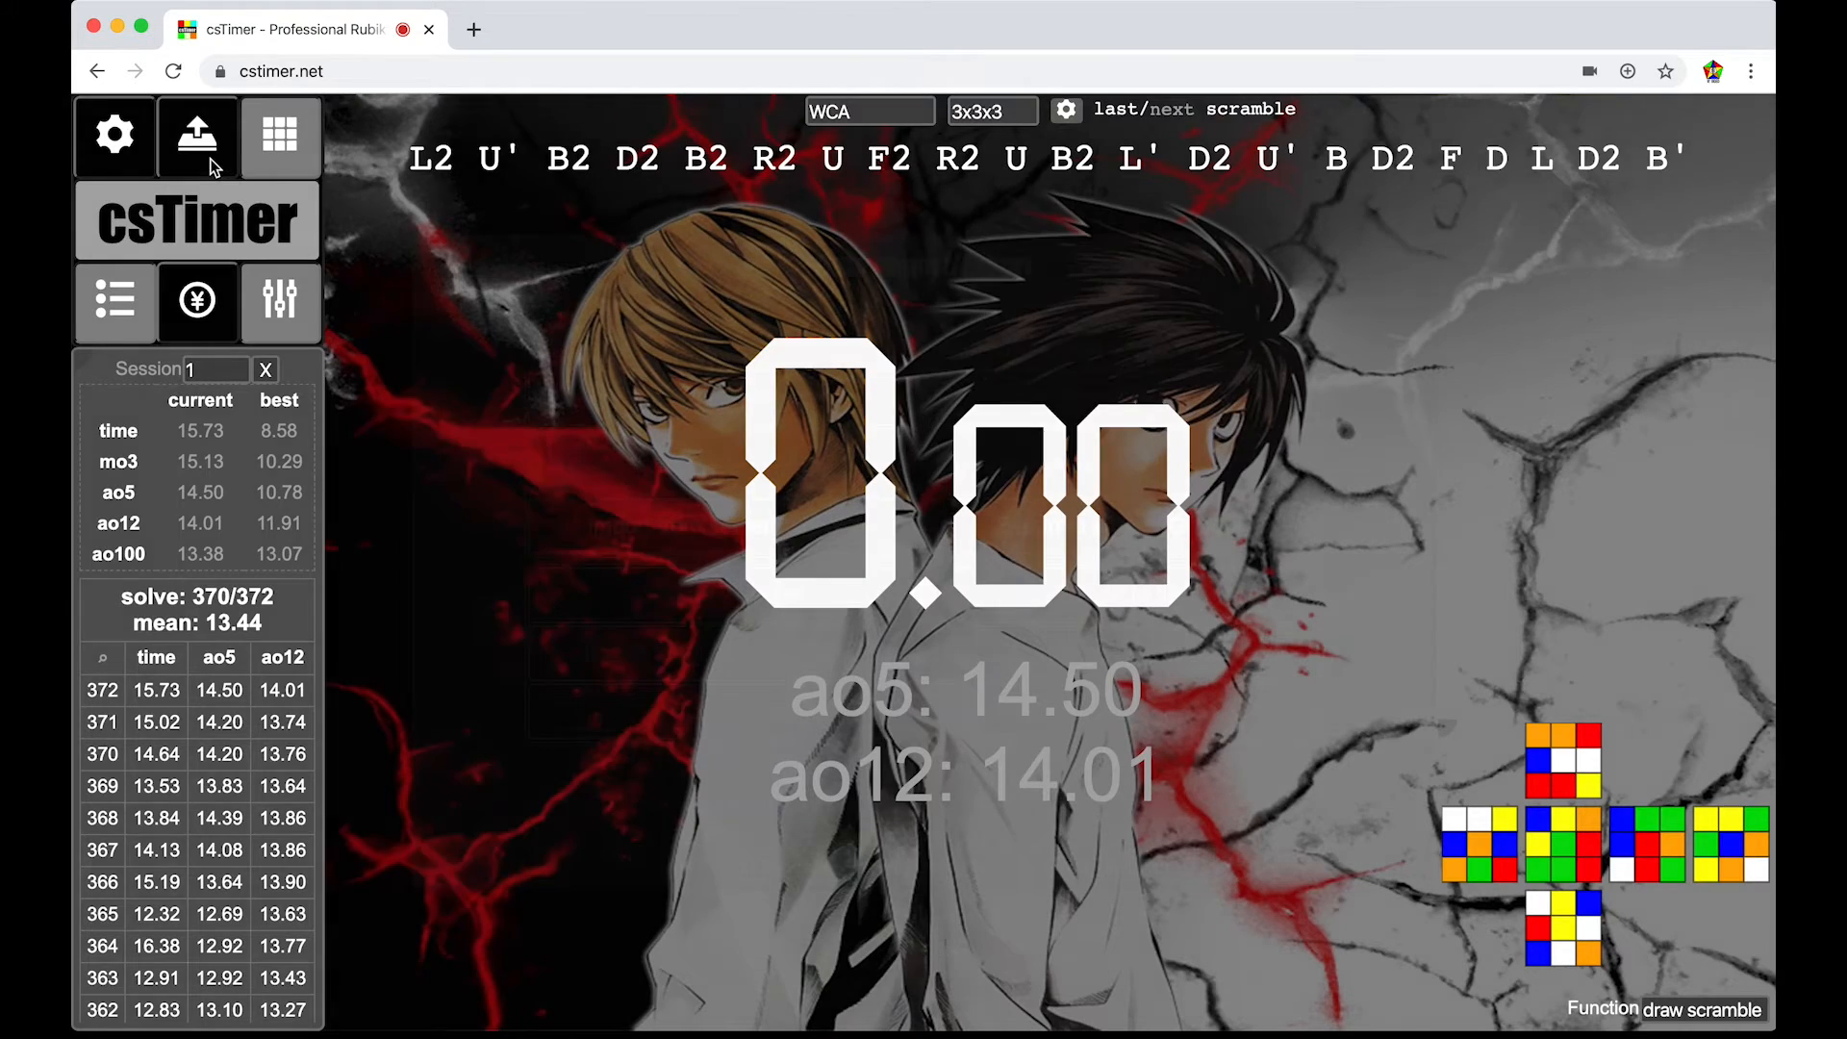
pyautogui.click(196, 135)
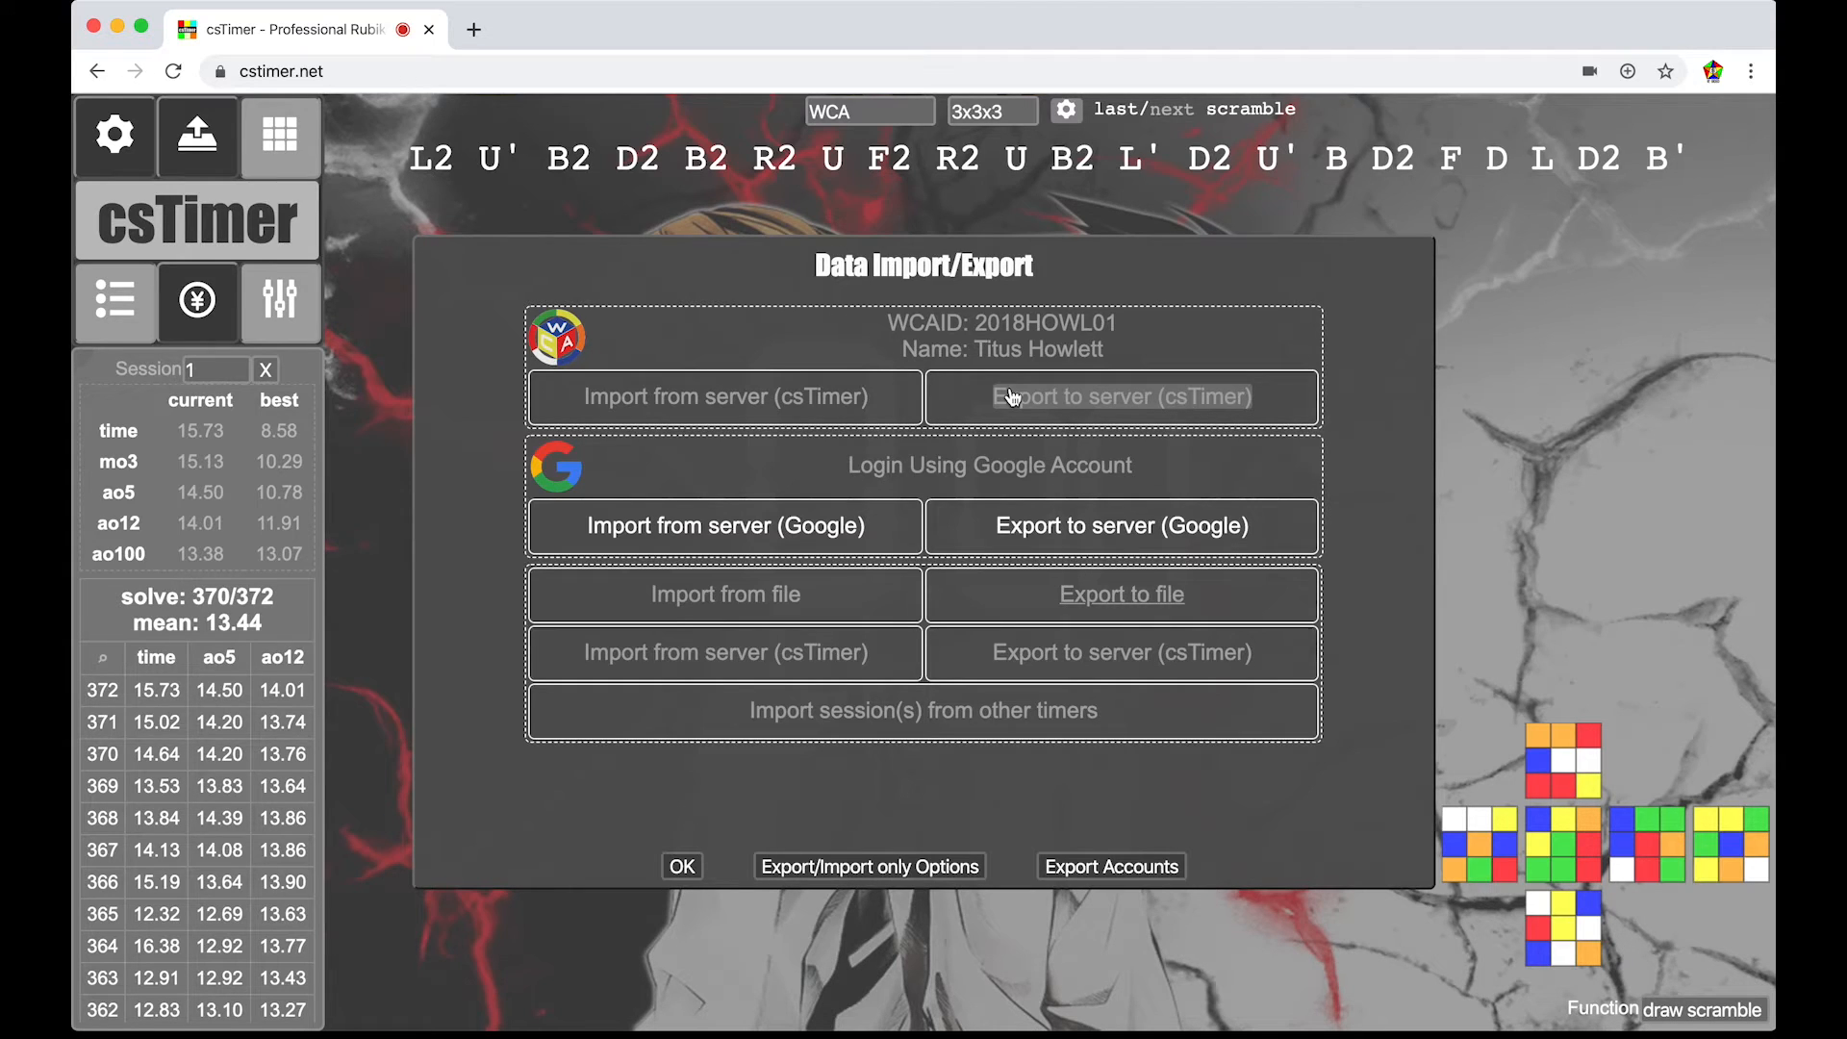
pyautogui.moveTo(925, 388)
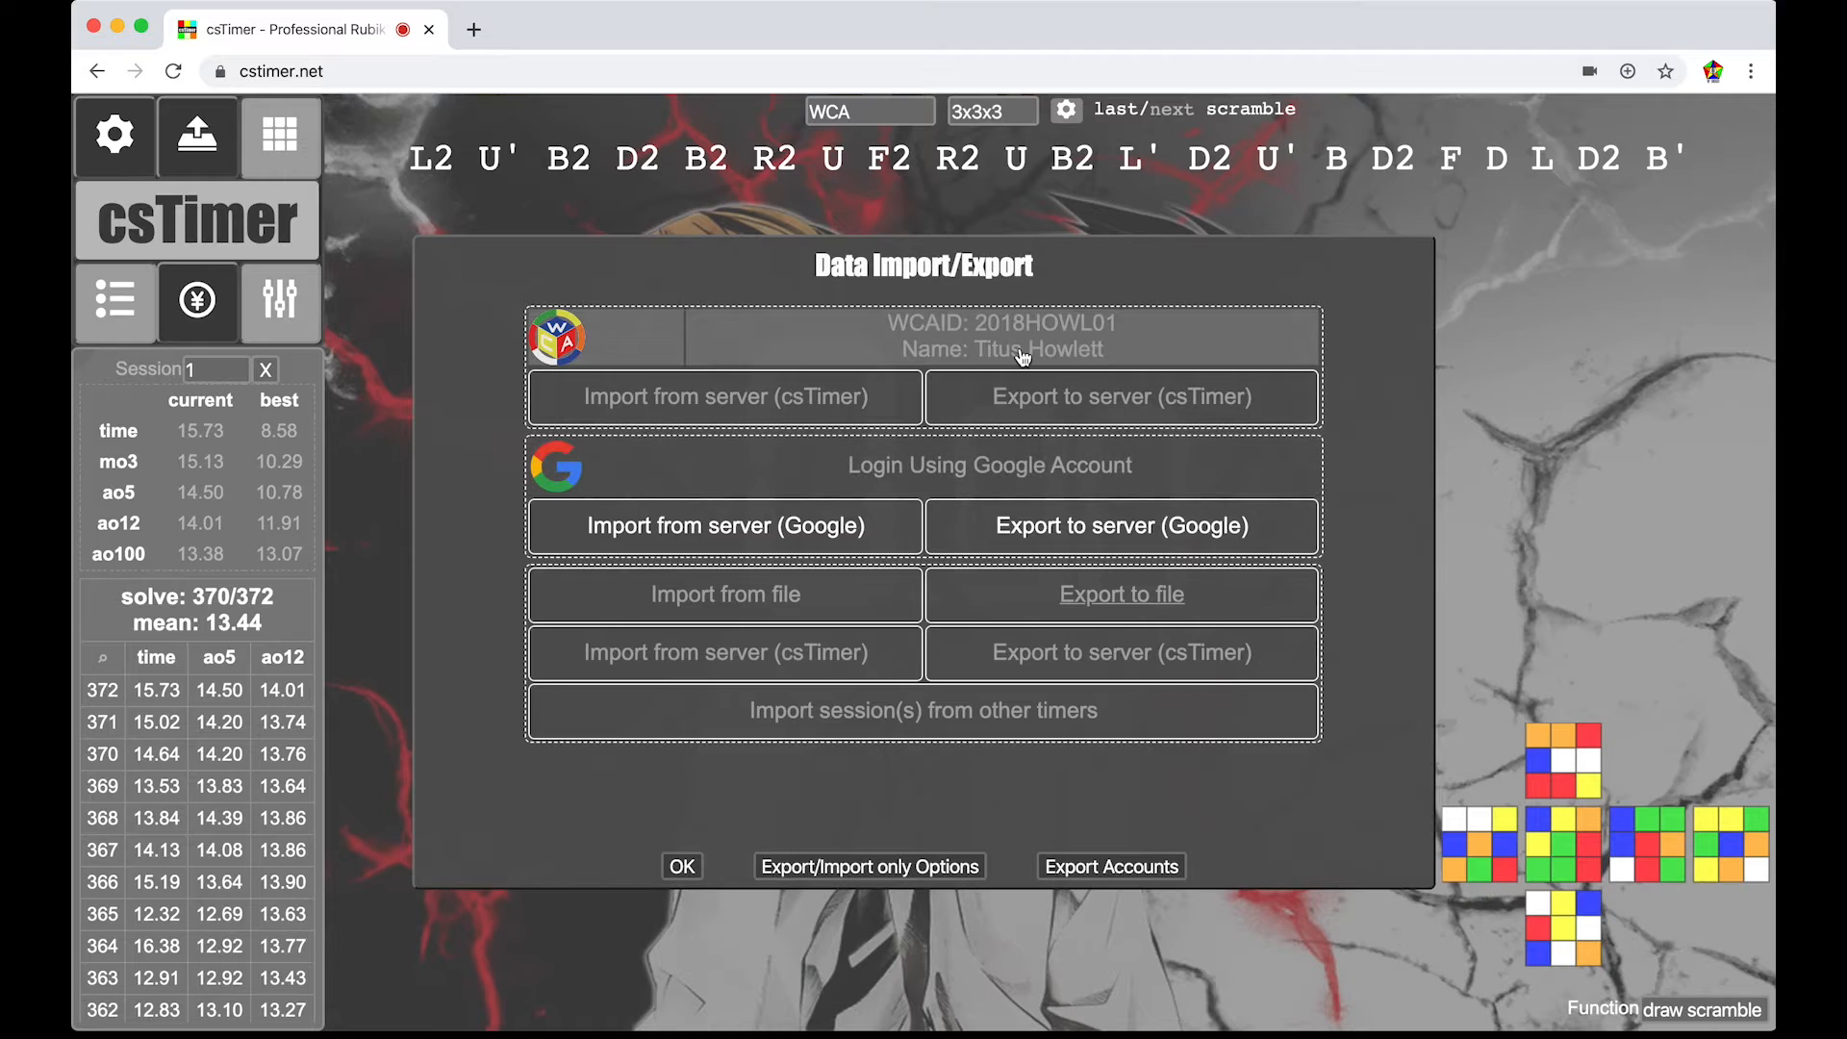
pyautogui.moveTo(935, 330)
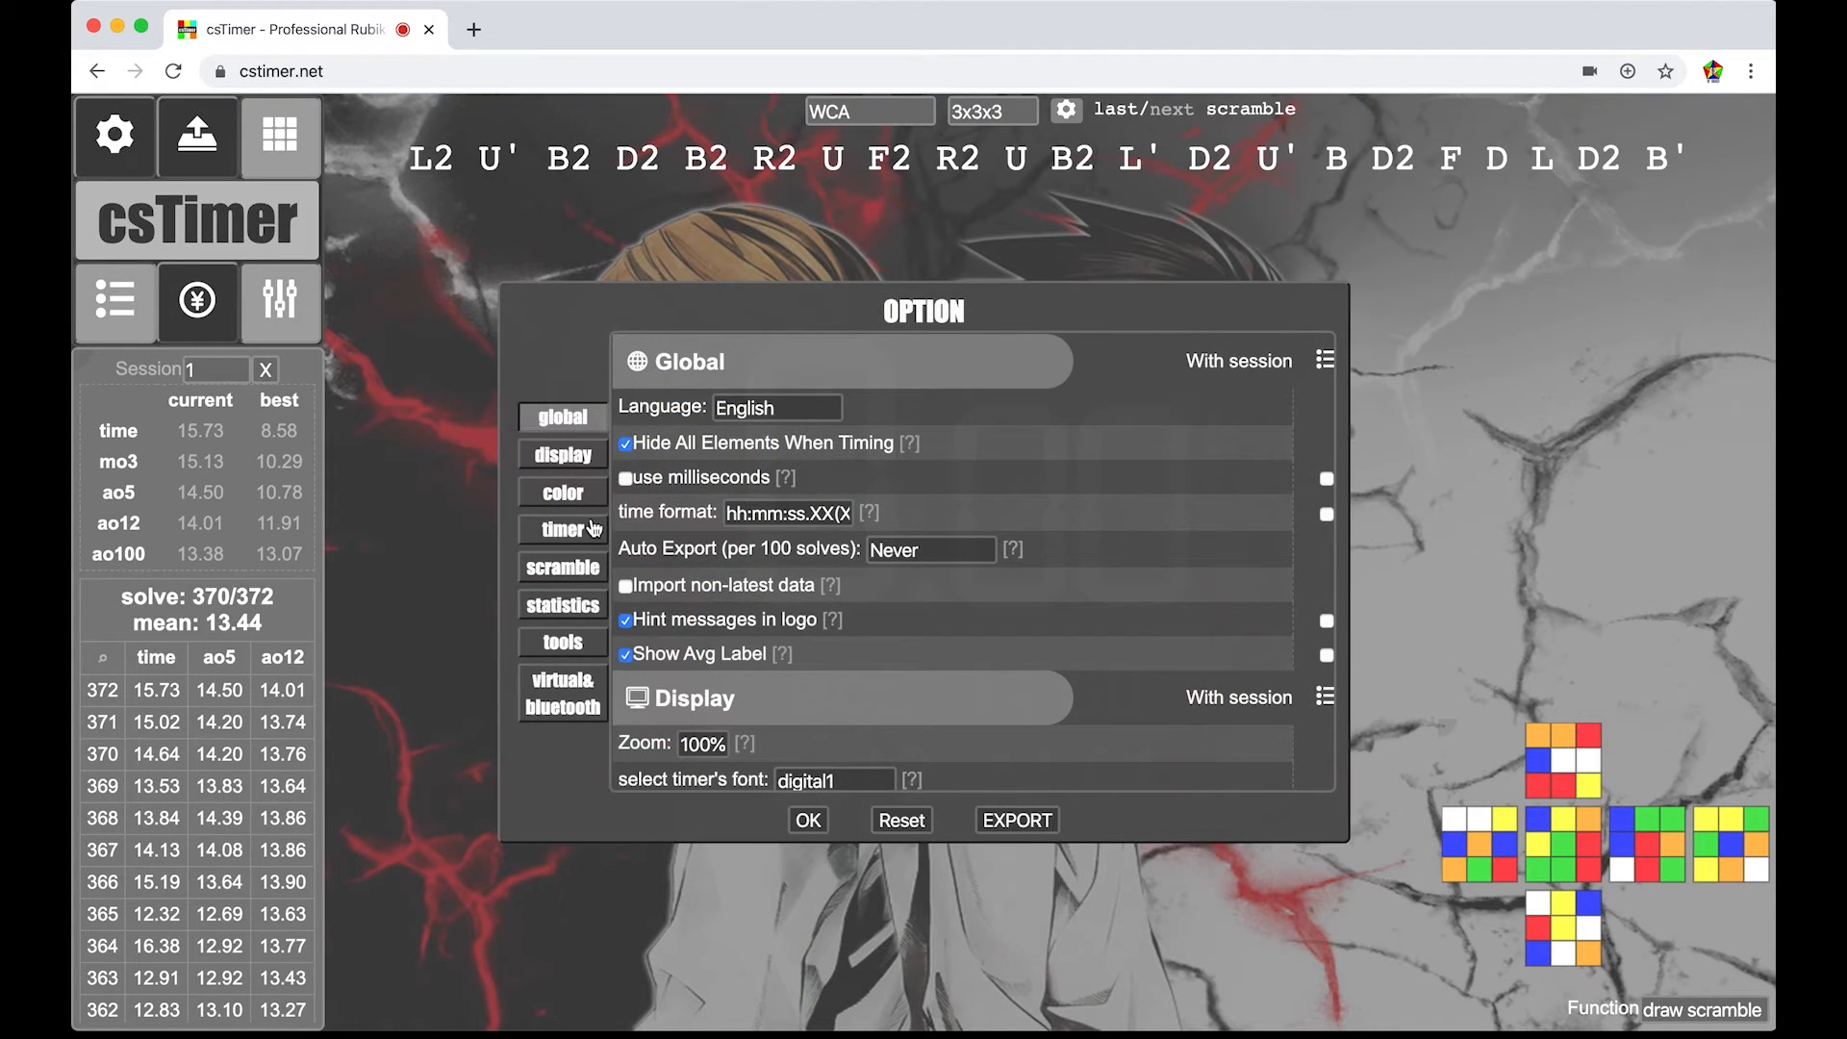
pyautogui.click(623, 477)
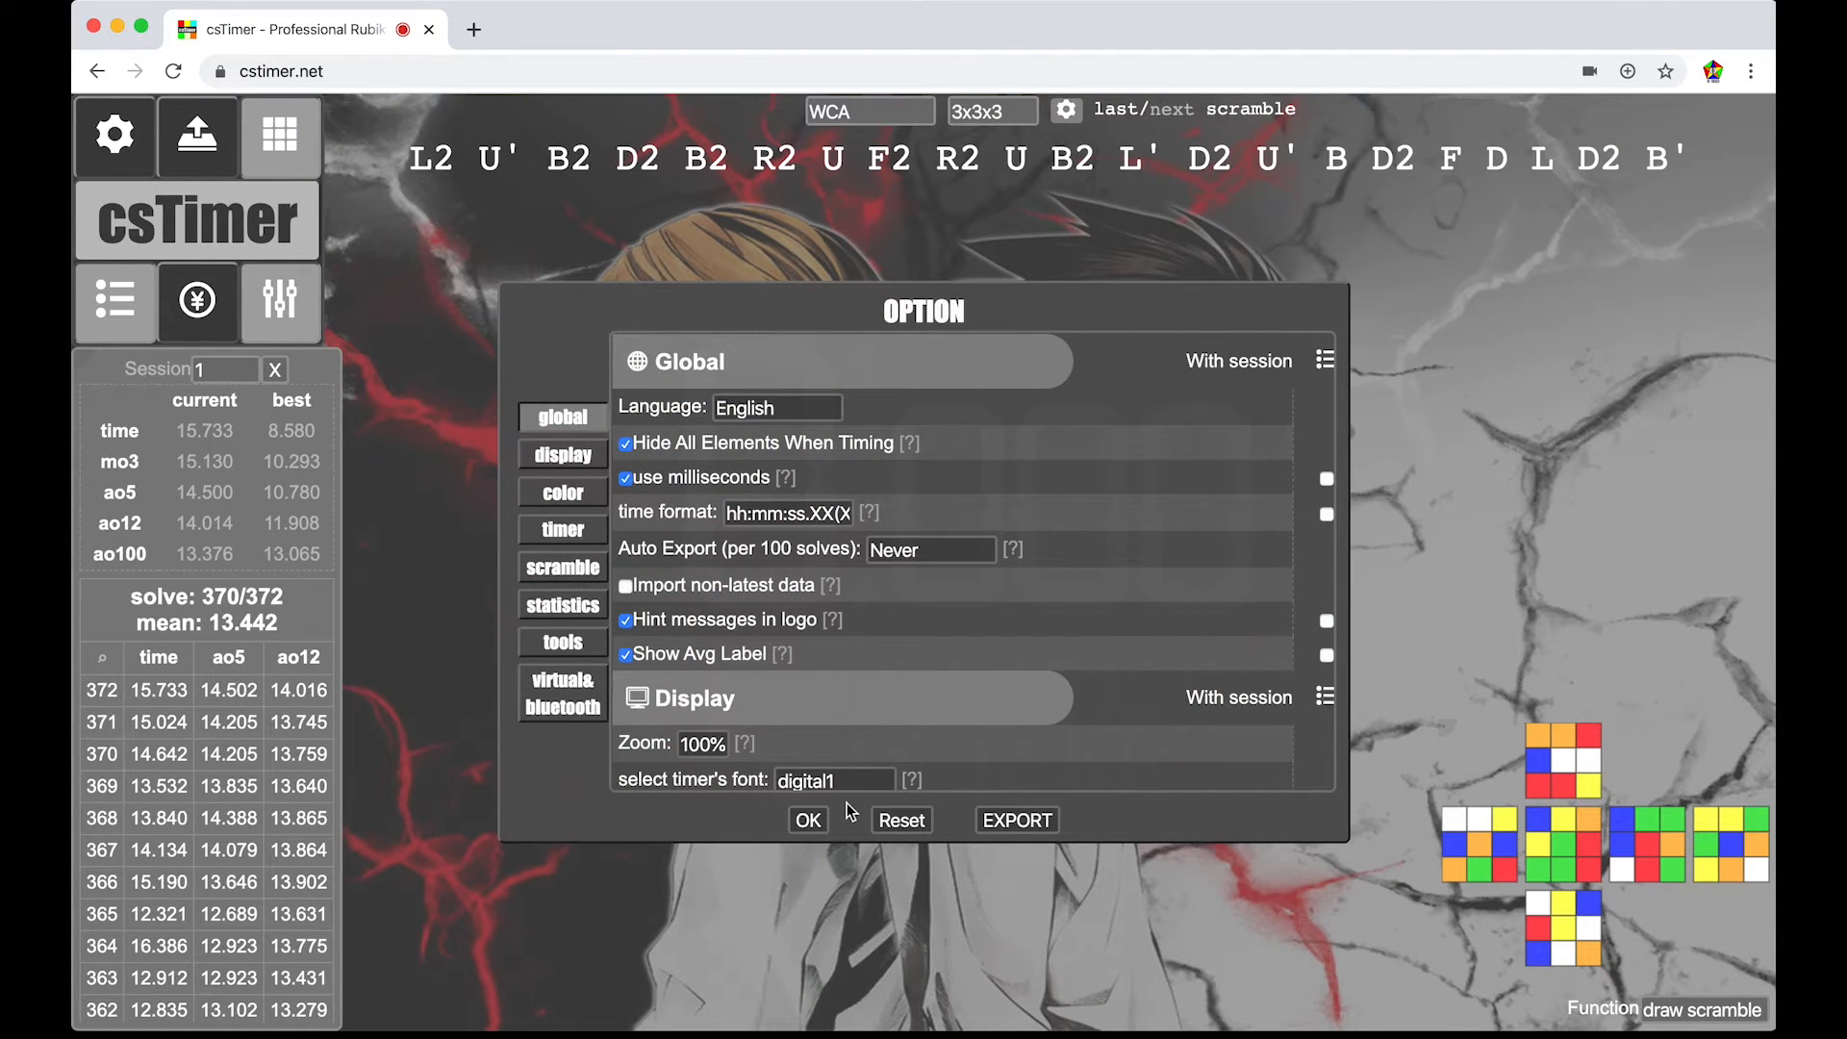
pyautogui.click(808, 820)
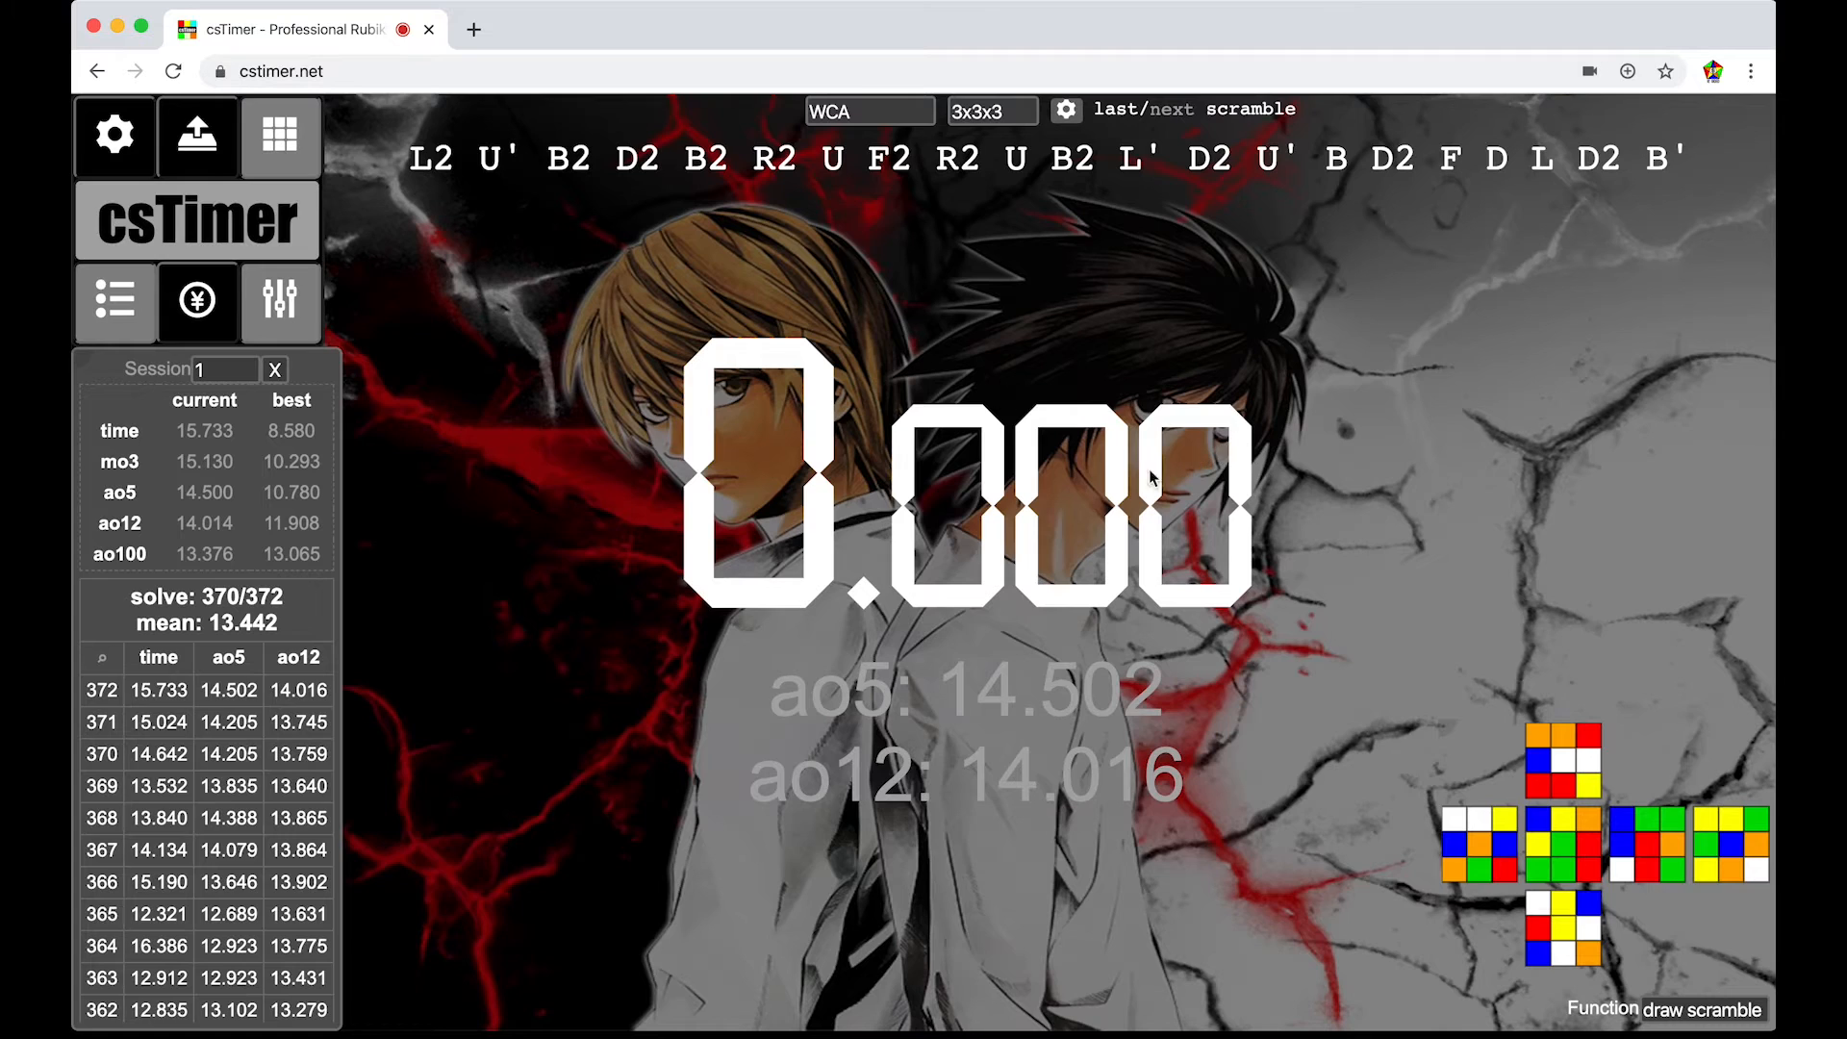
pyautogui.click(115, 135)
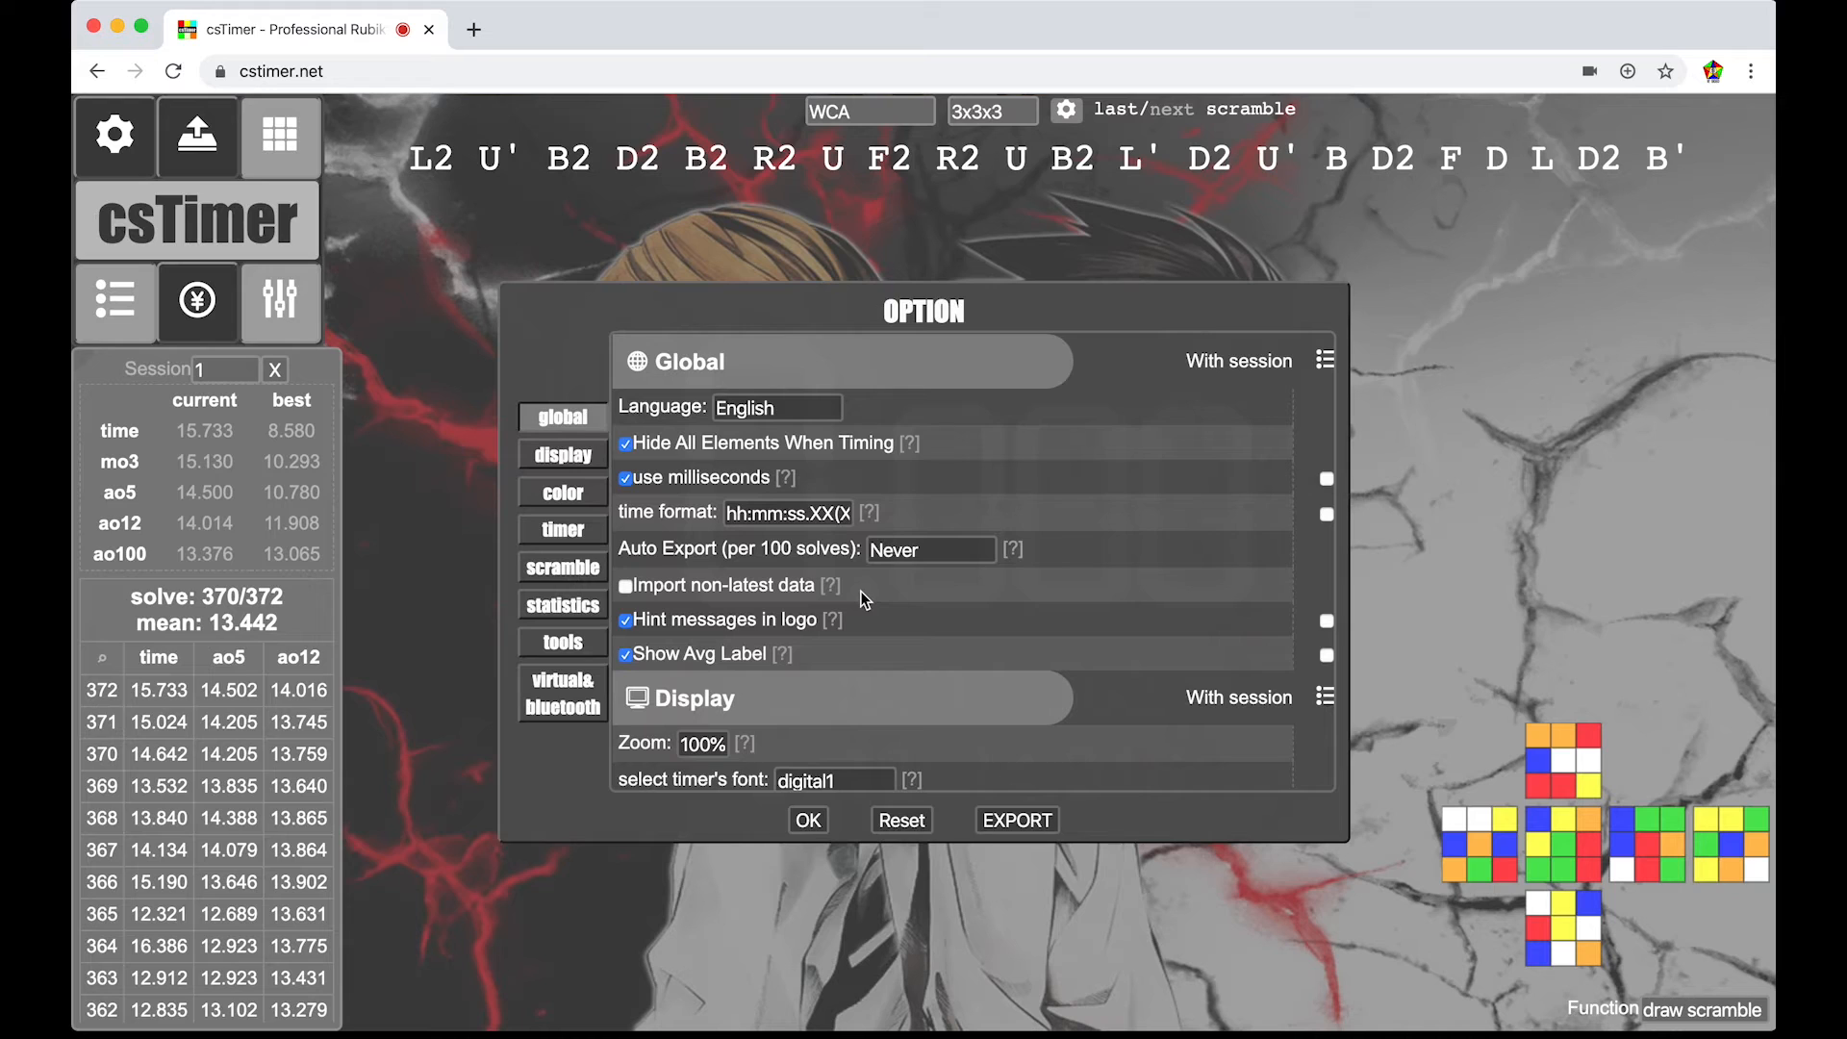
pyautogui.moveTo(796, 827)
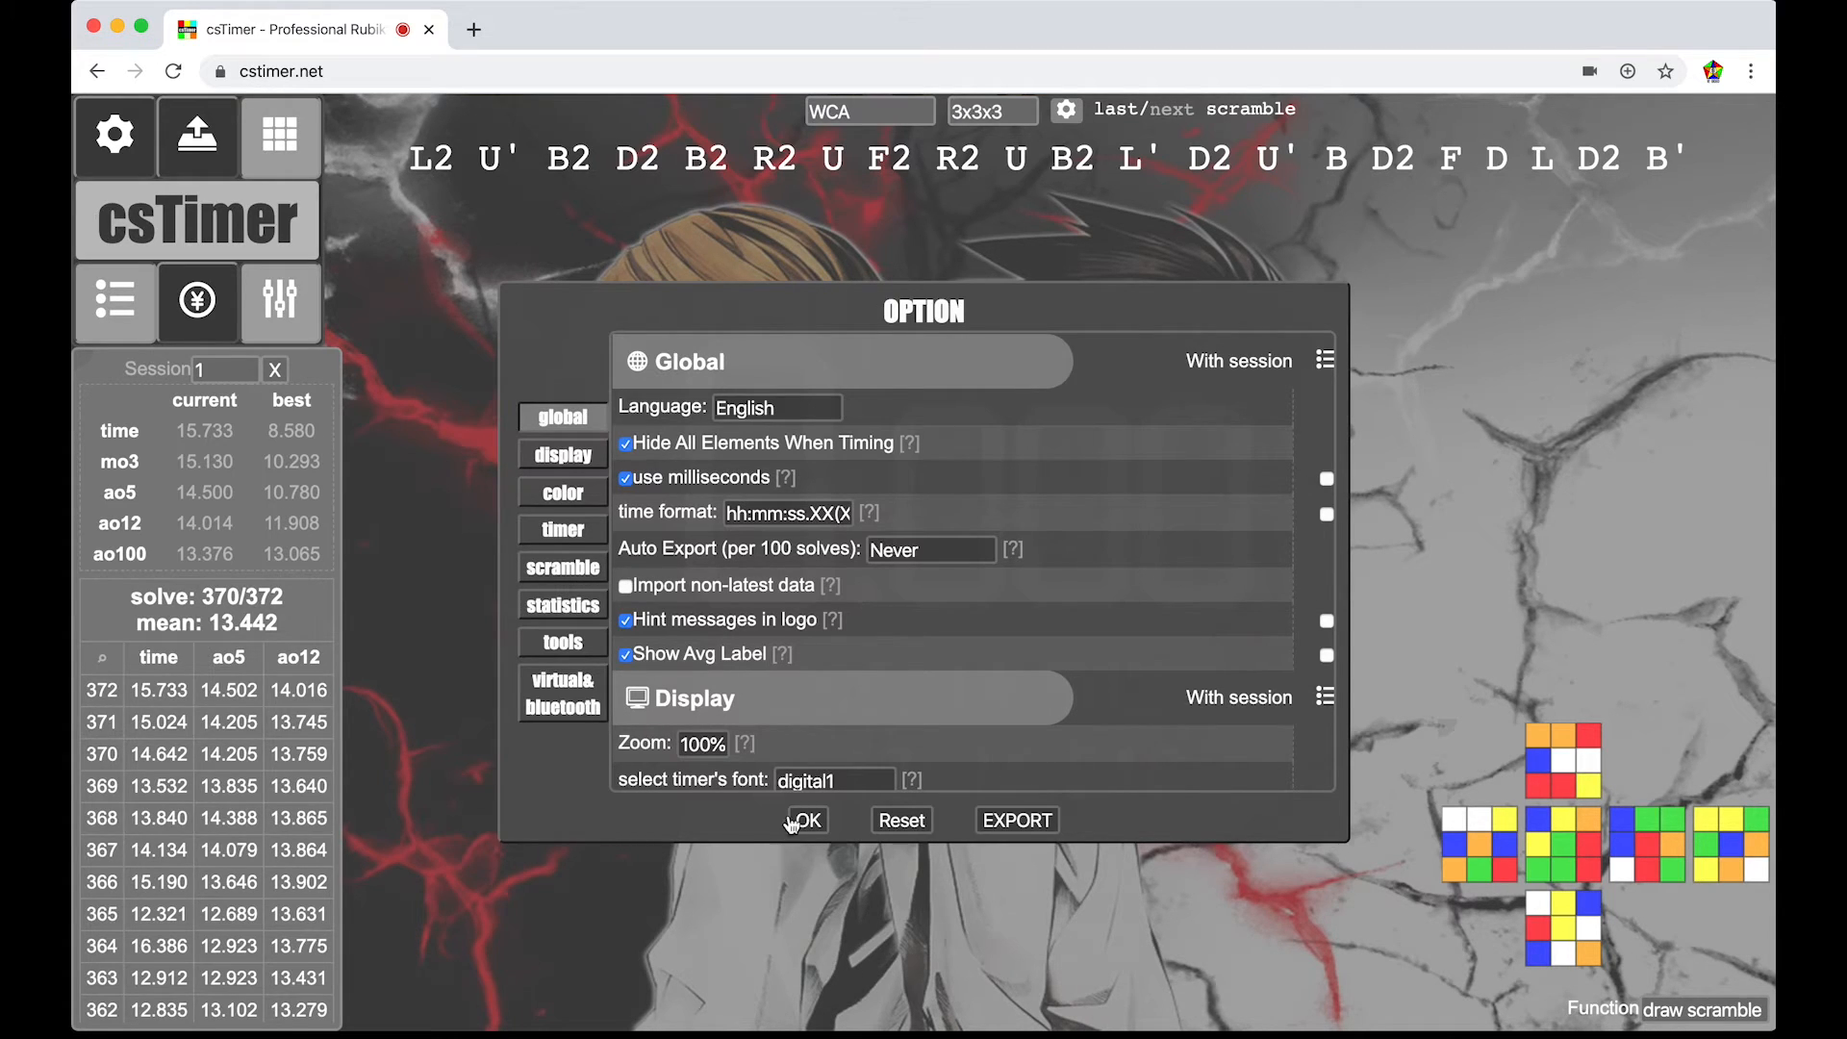
pyautogui.click(808, 819)
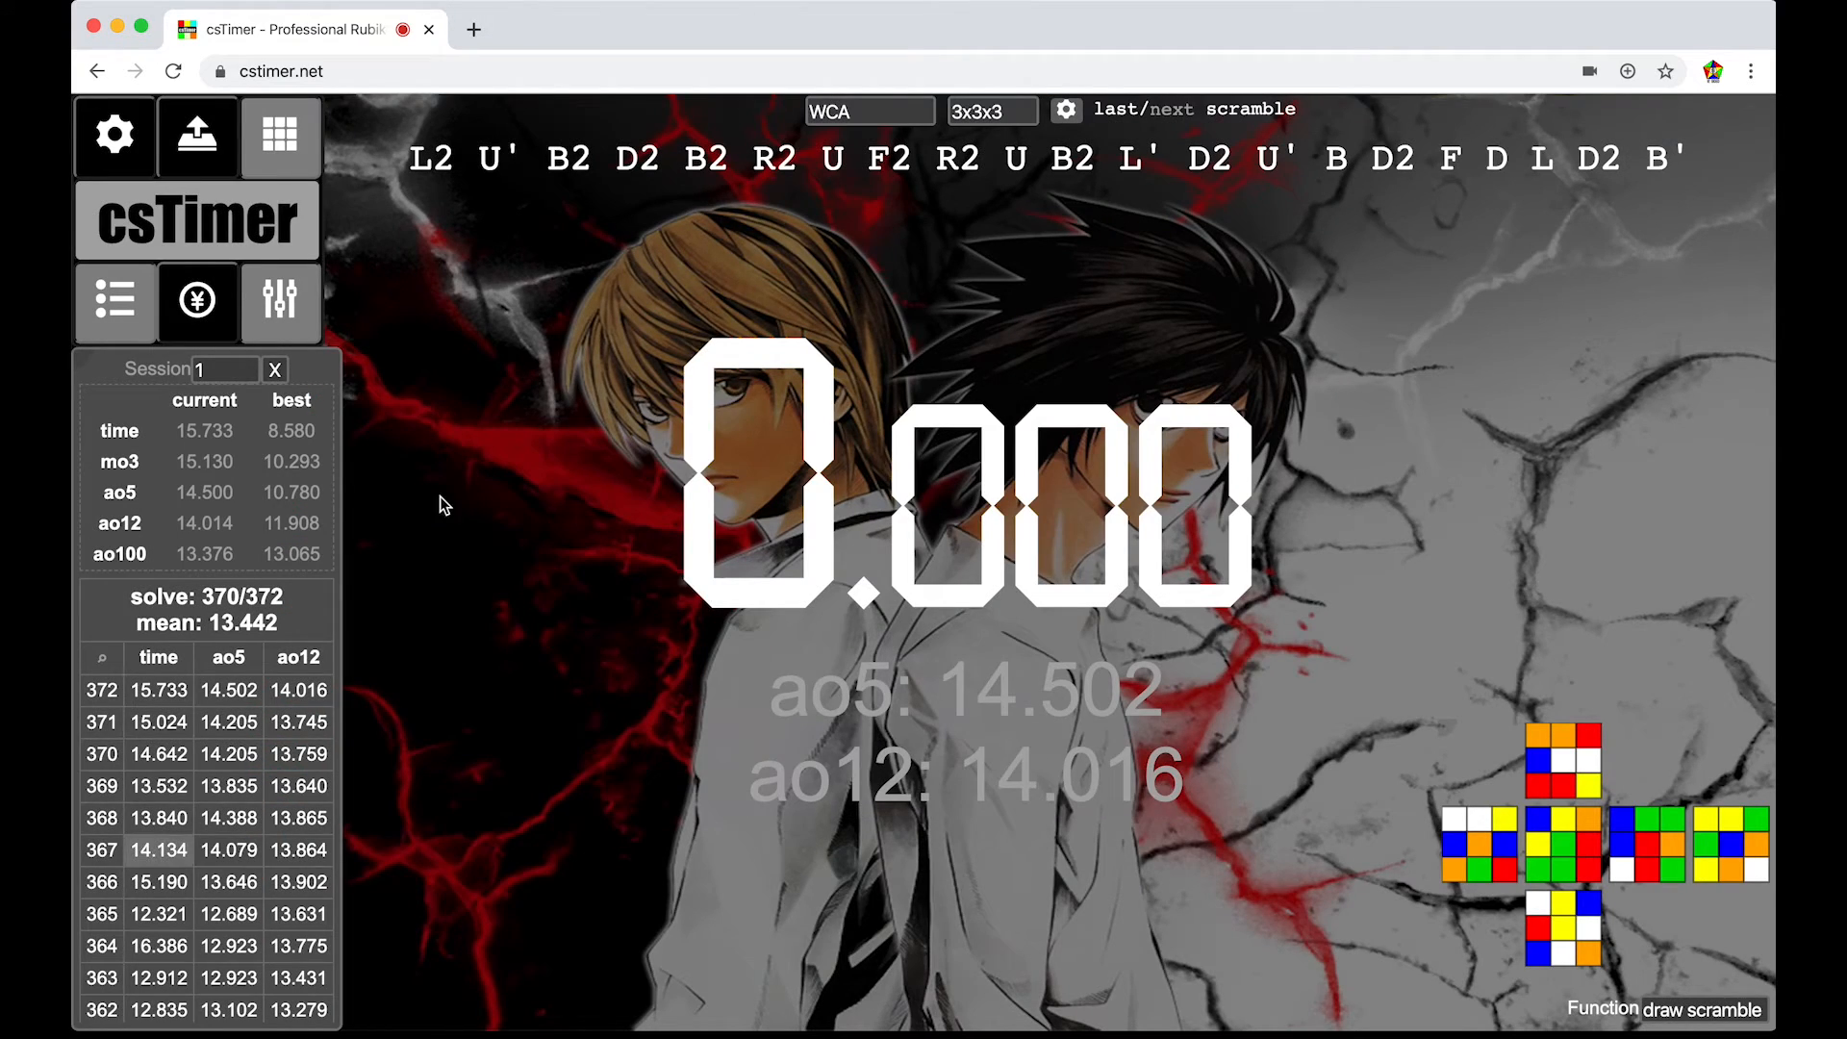
pyautogui.click(116, 135)
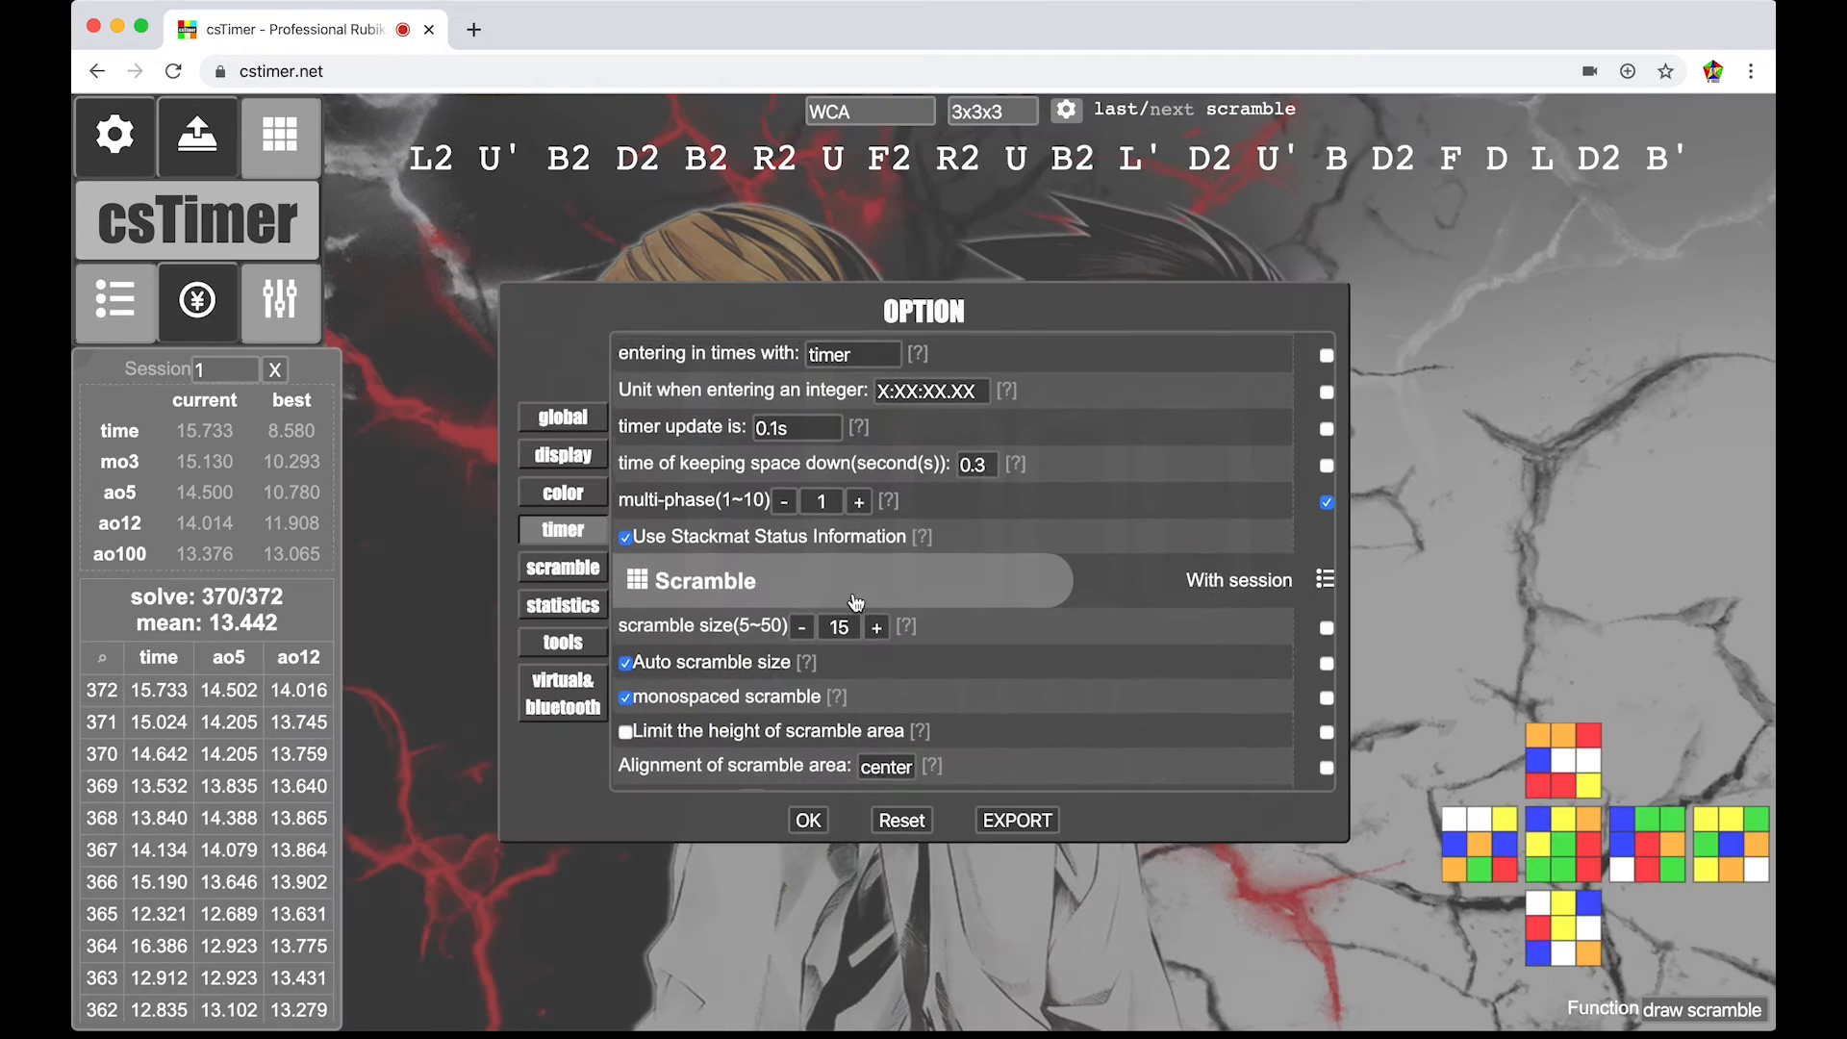
pyautogui.click(562, 492)
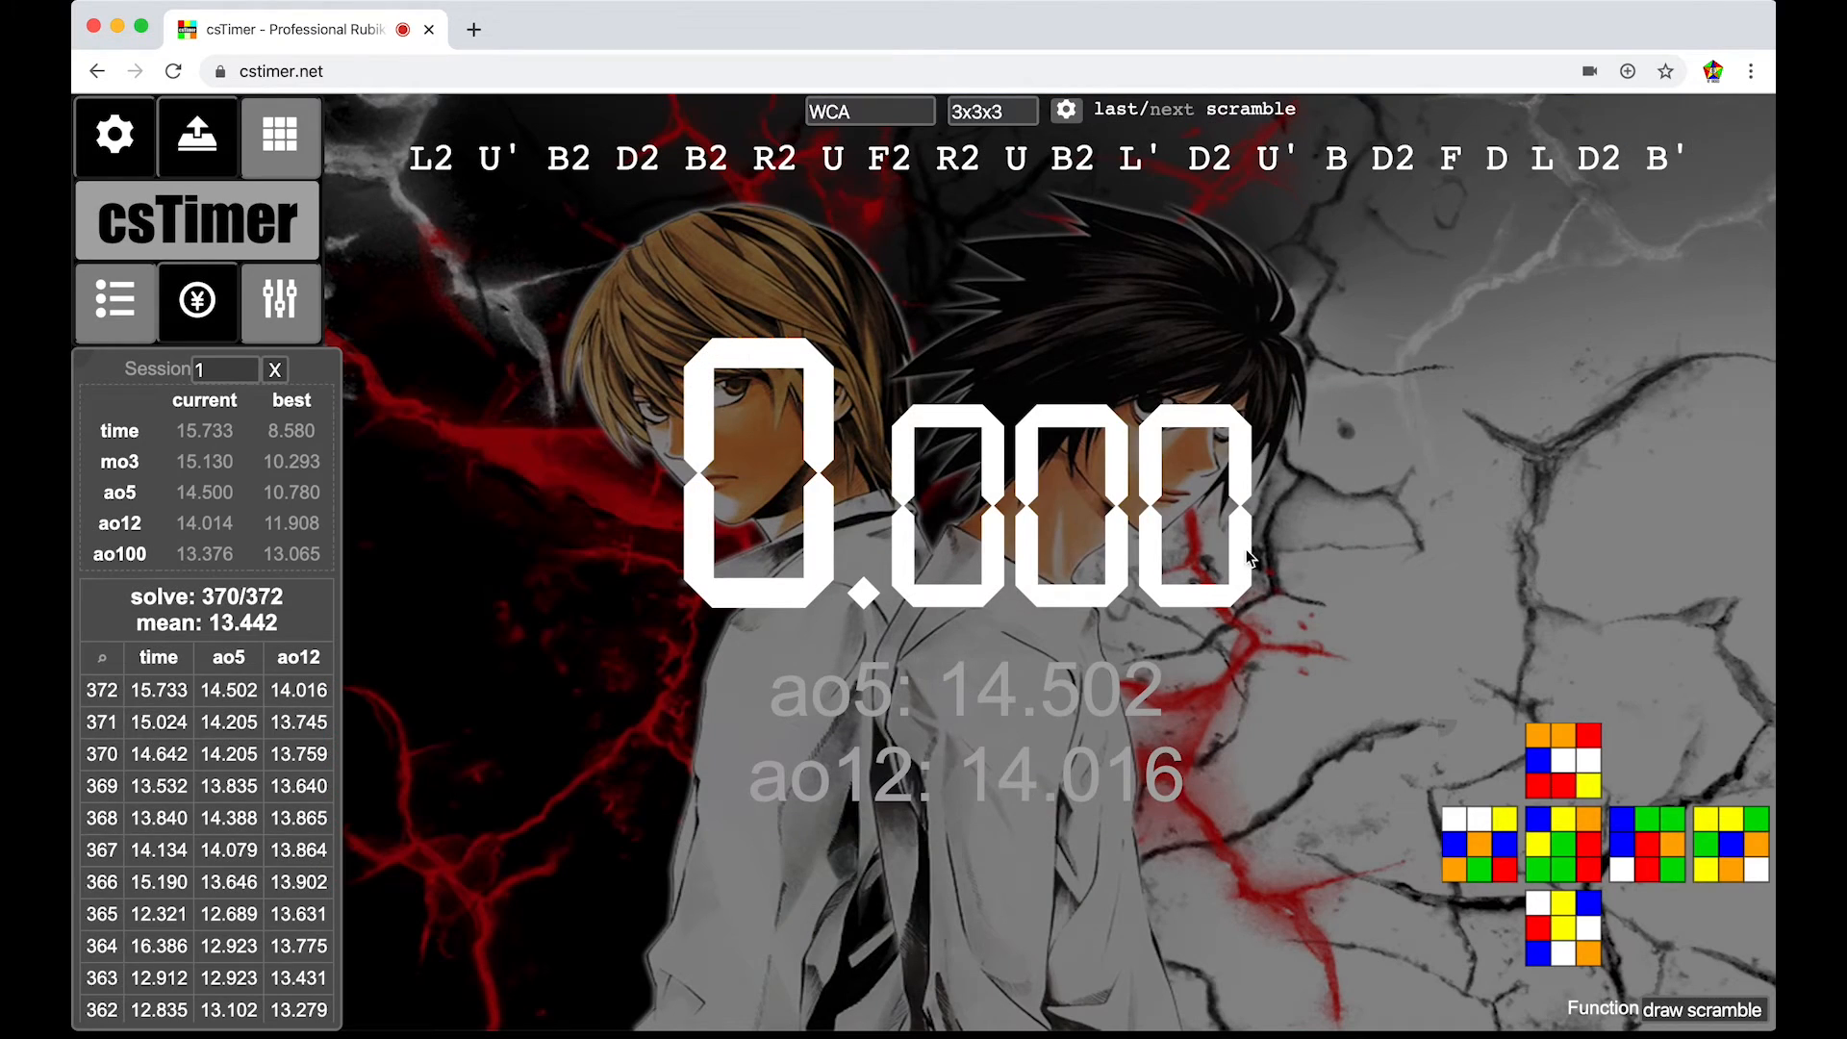
pyautogui.moveTo(666, 139)
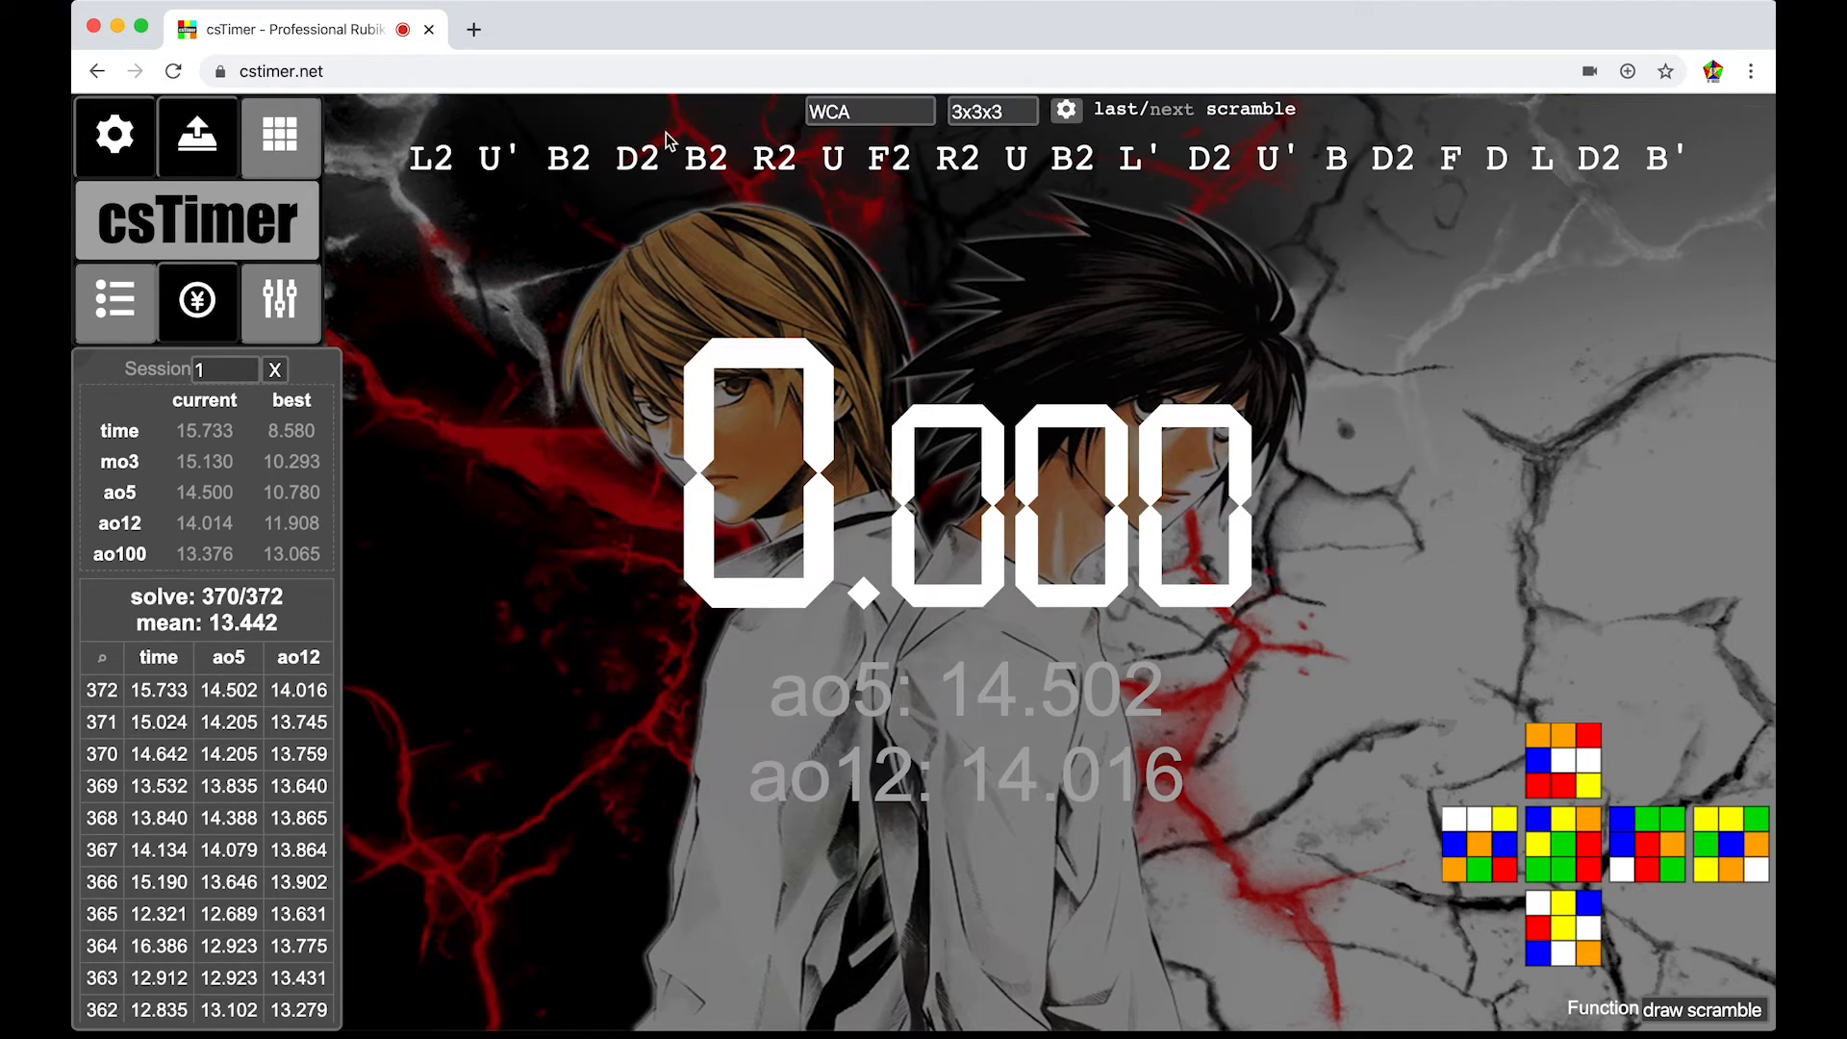
pyautogui.moveTo(1323, 289)
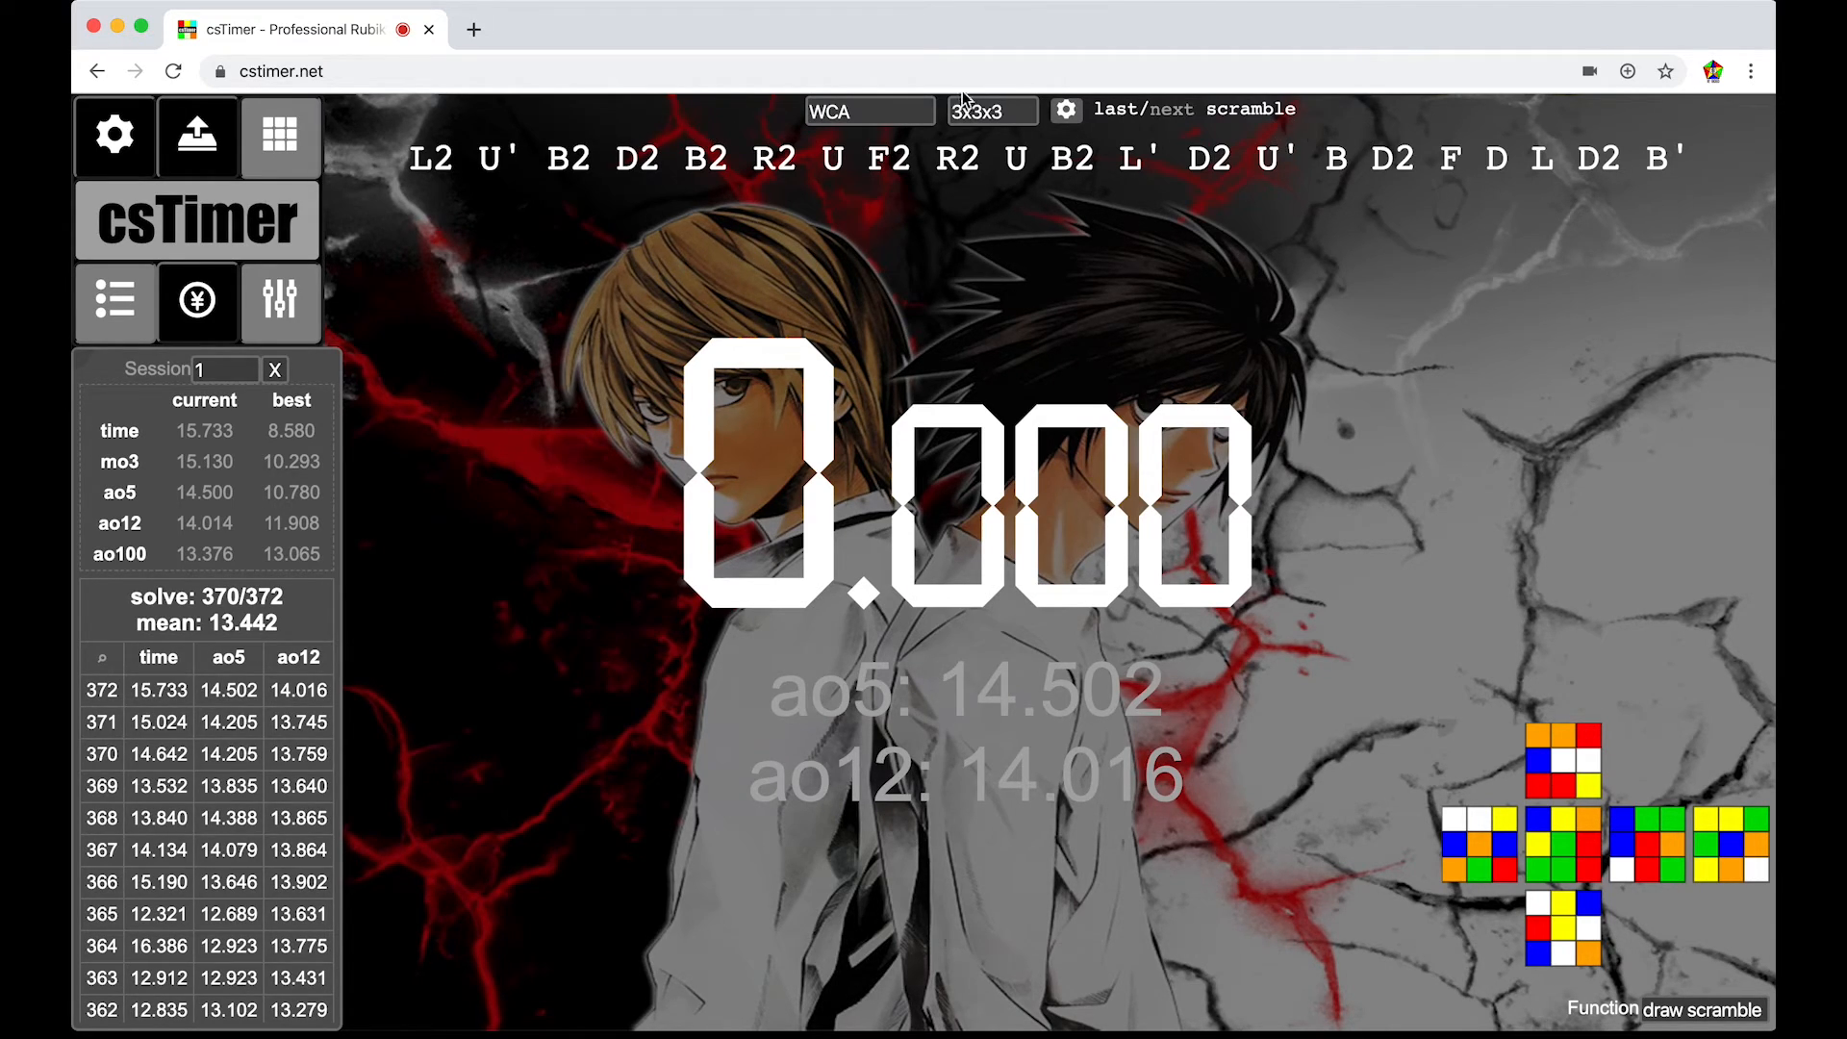
pyautogui.moveTo(1577, 877)
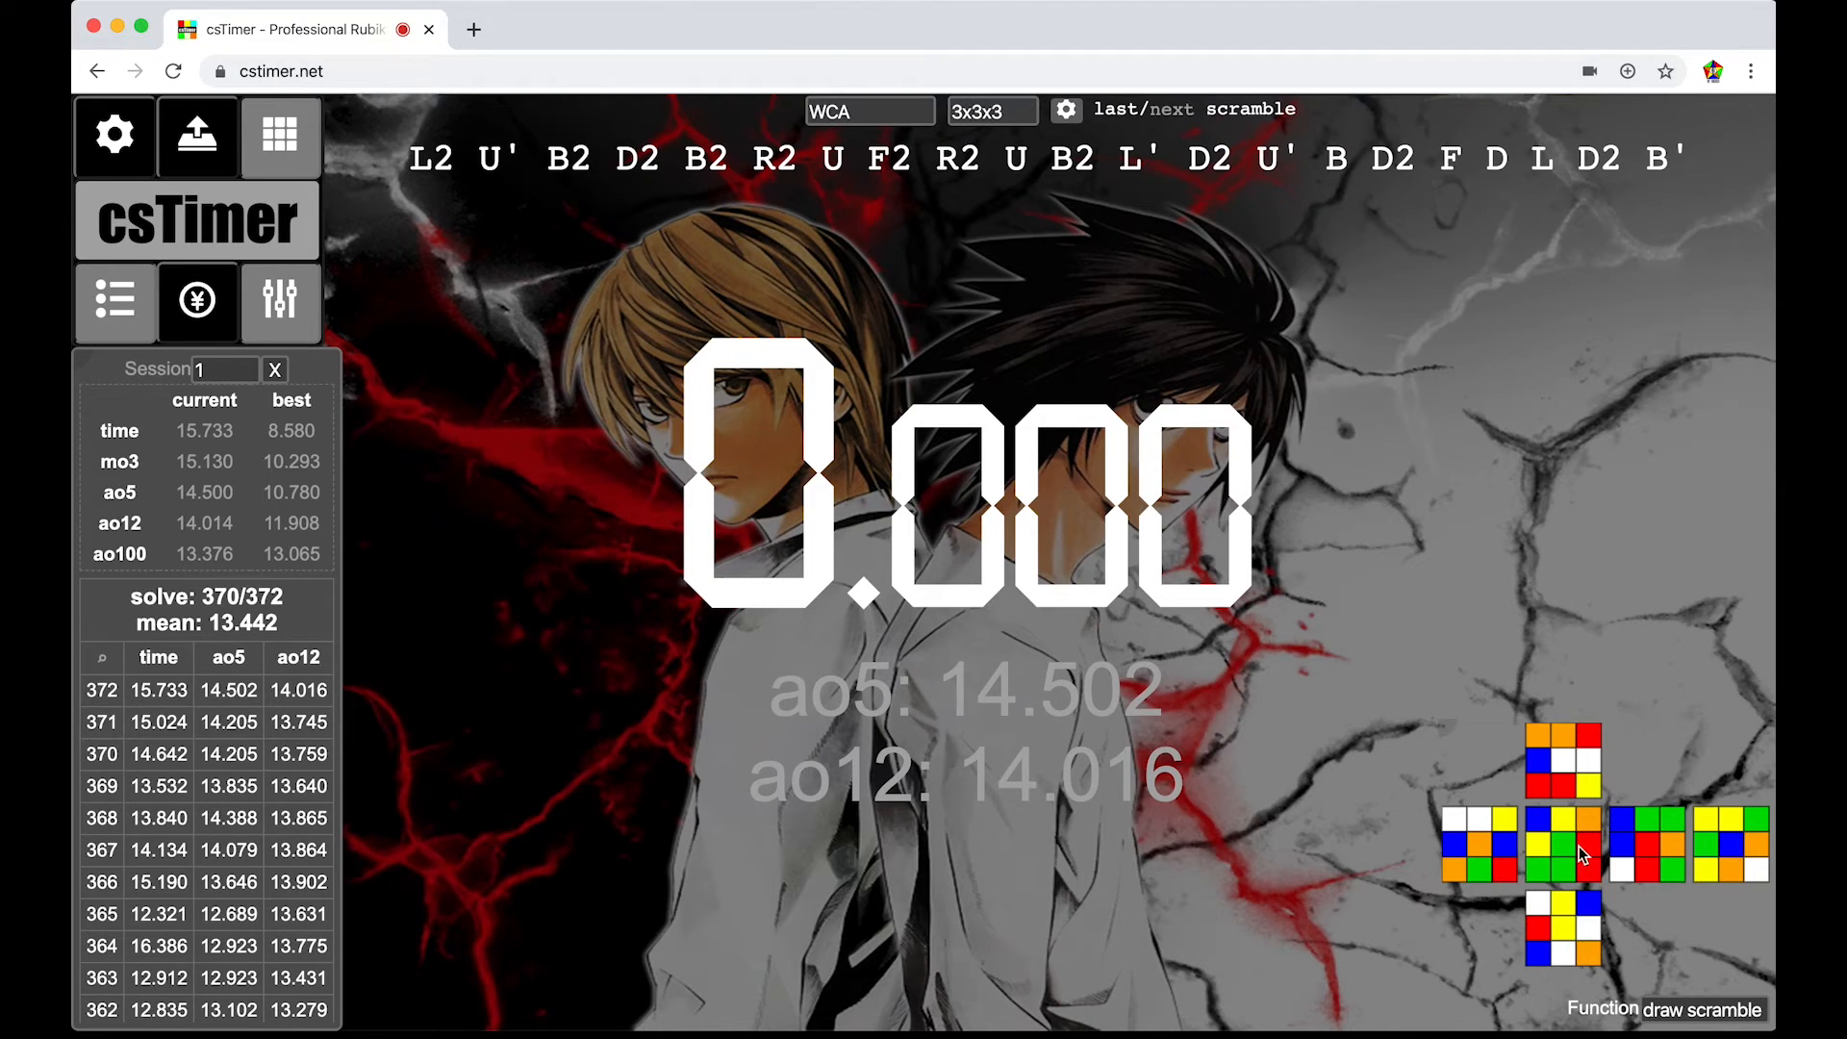
pyautogui.moveTo(412, 696)
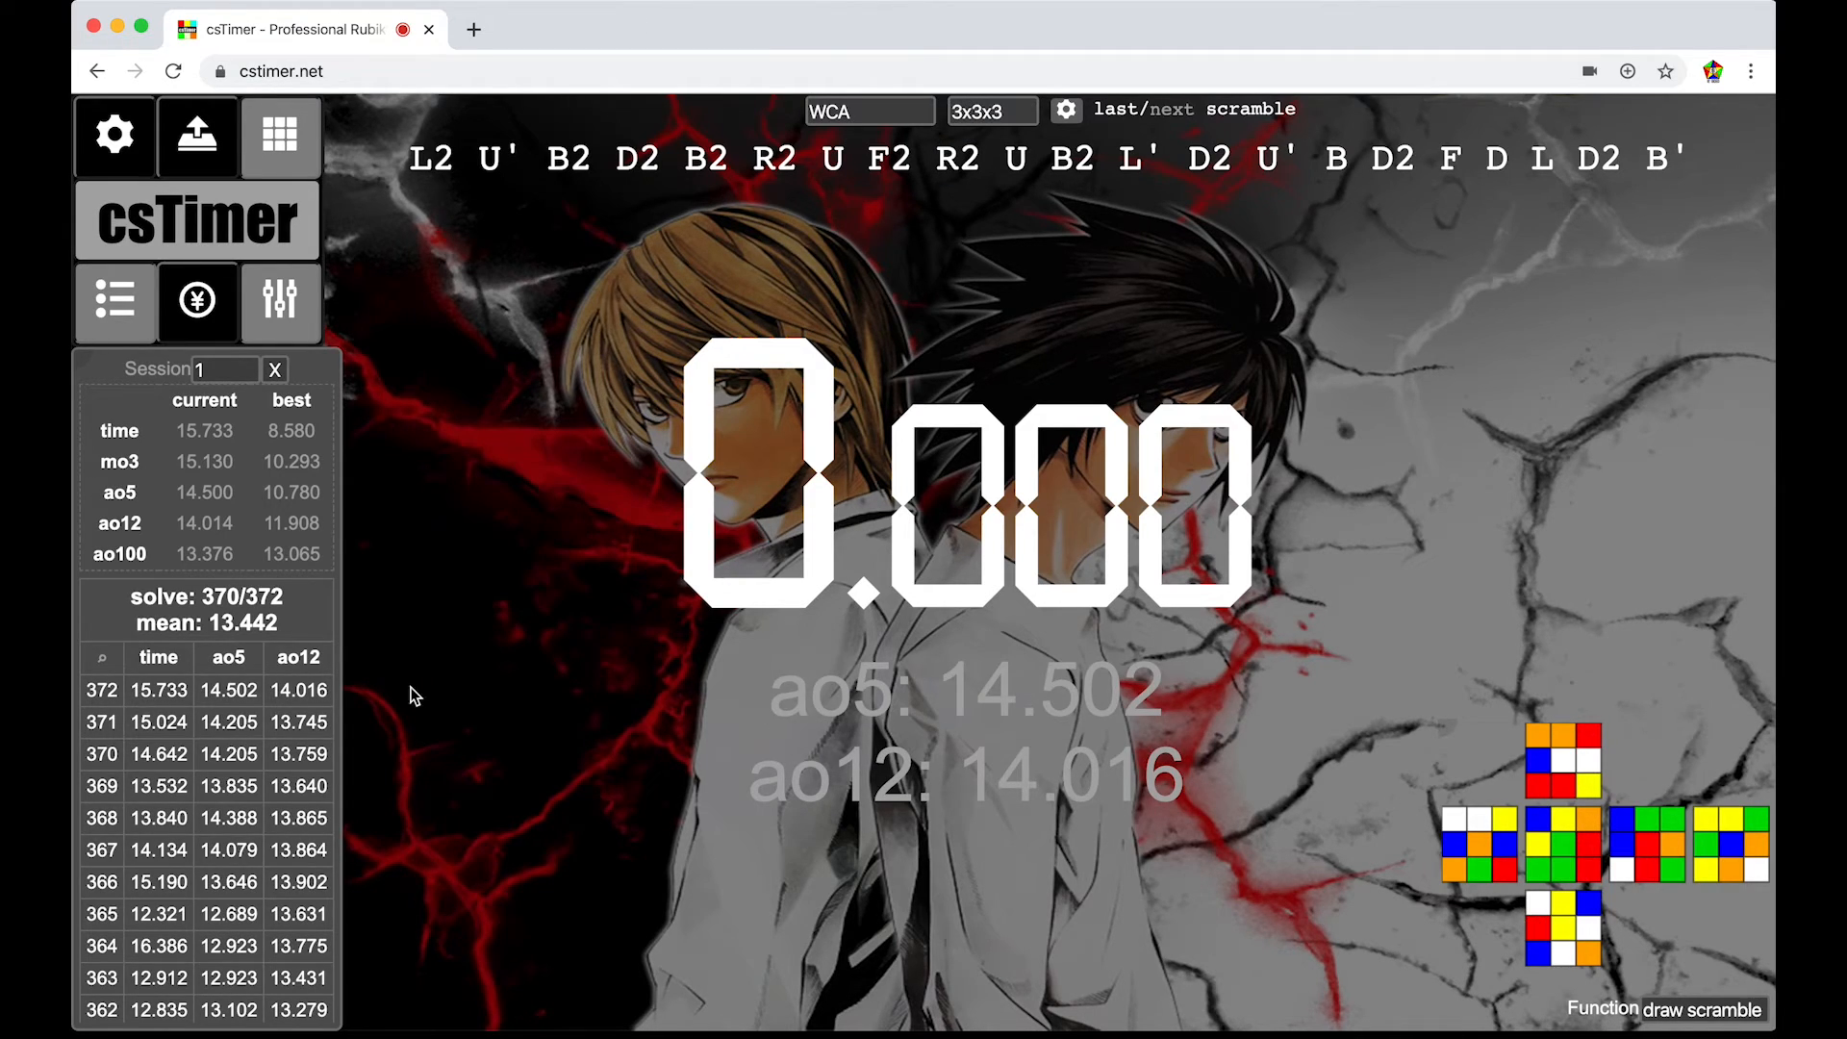
pyautogui.moveTo(1300, 427)
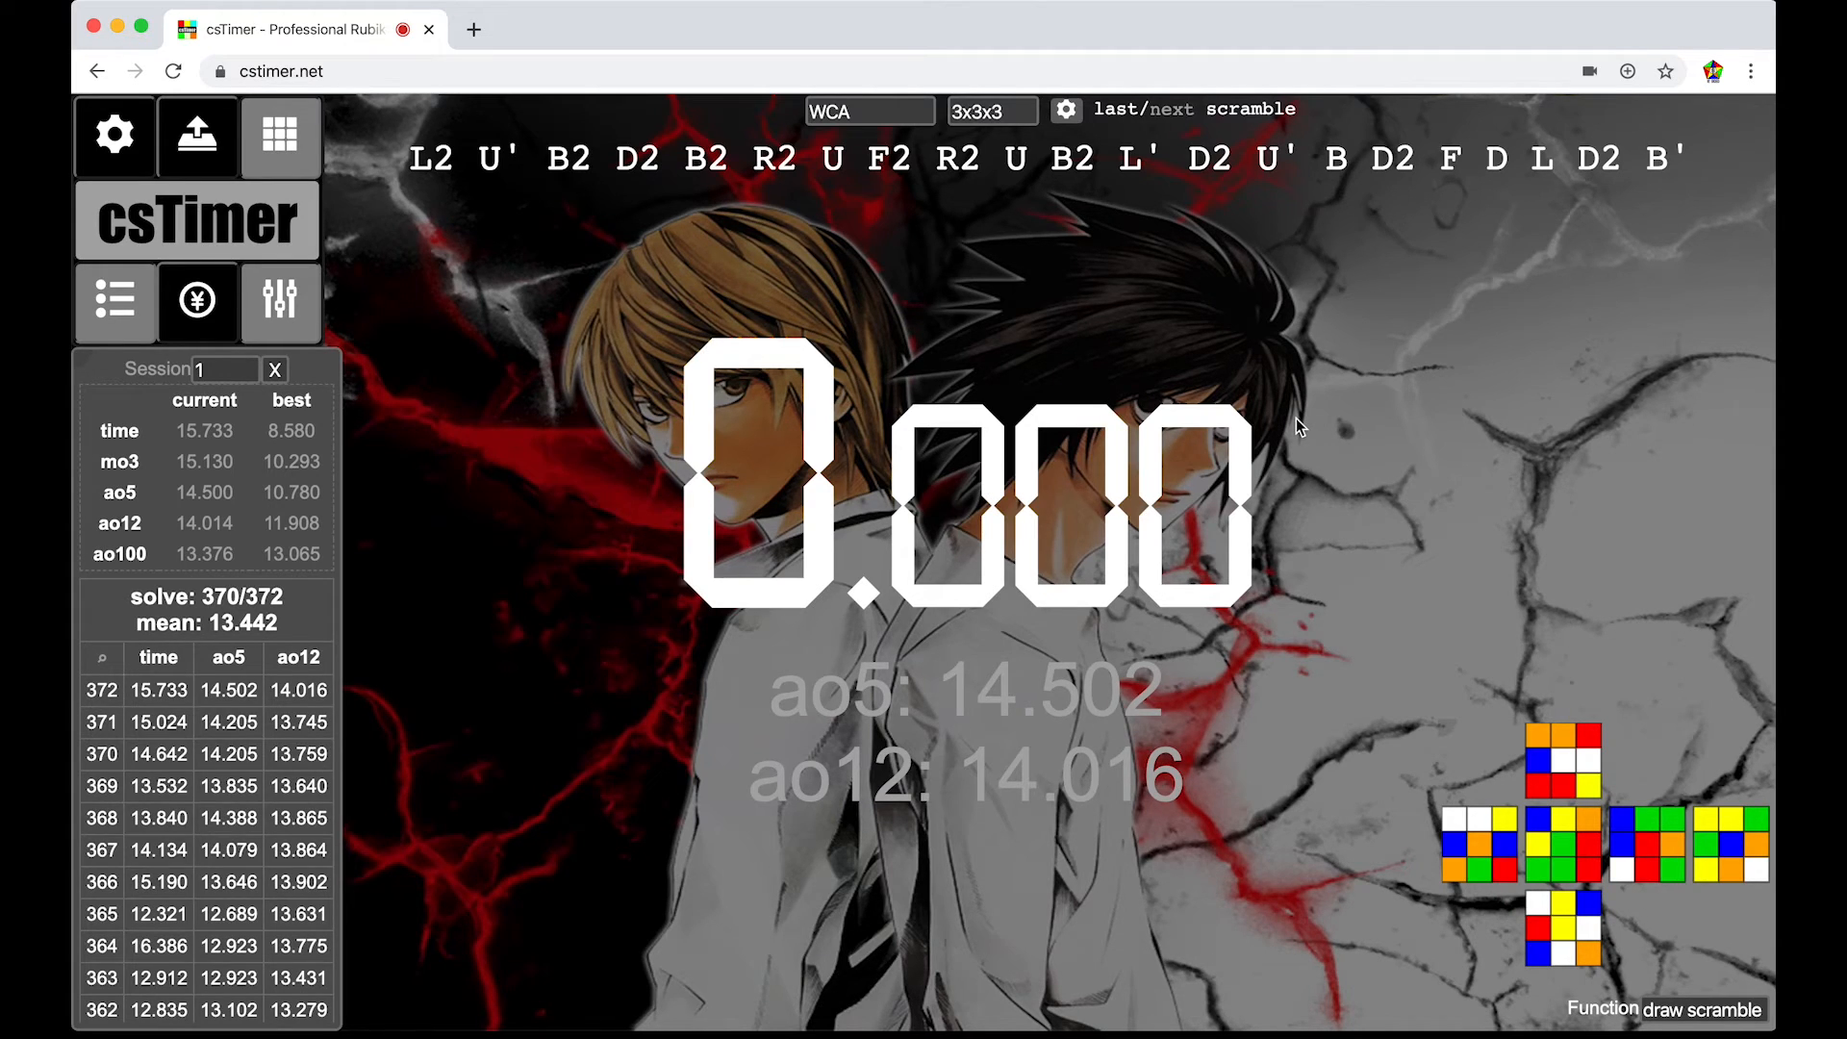
# - Set WCA inspection to Always, time entry to stackmat and timer update to inspection
pyautogui.click(115, 135)
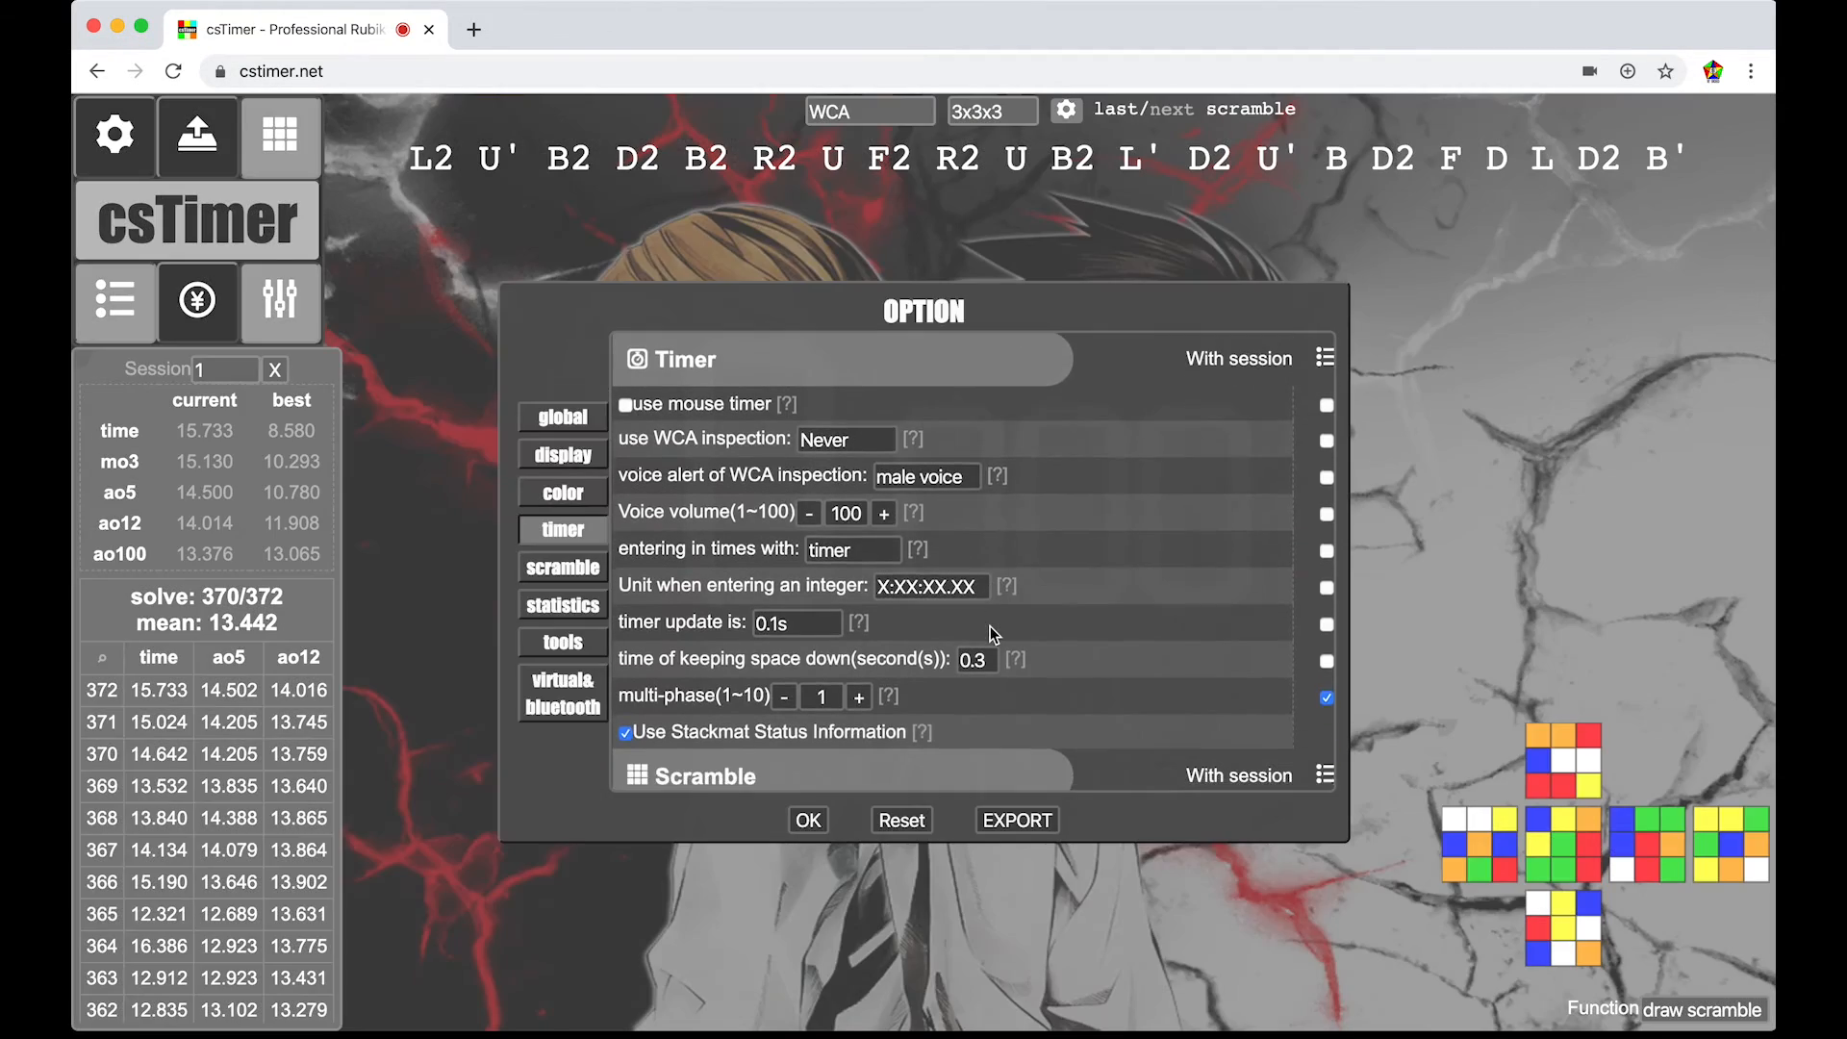
pyautogui.moveTo(798, 452)
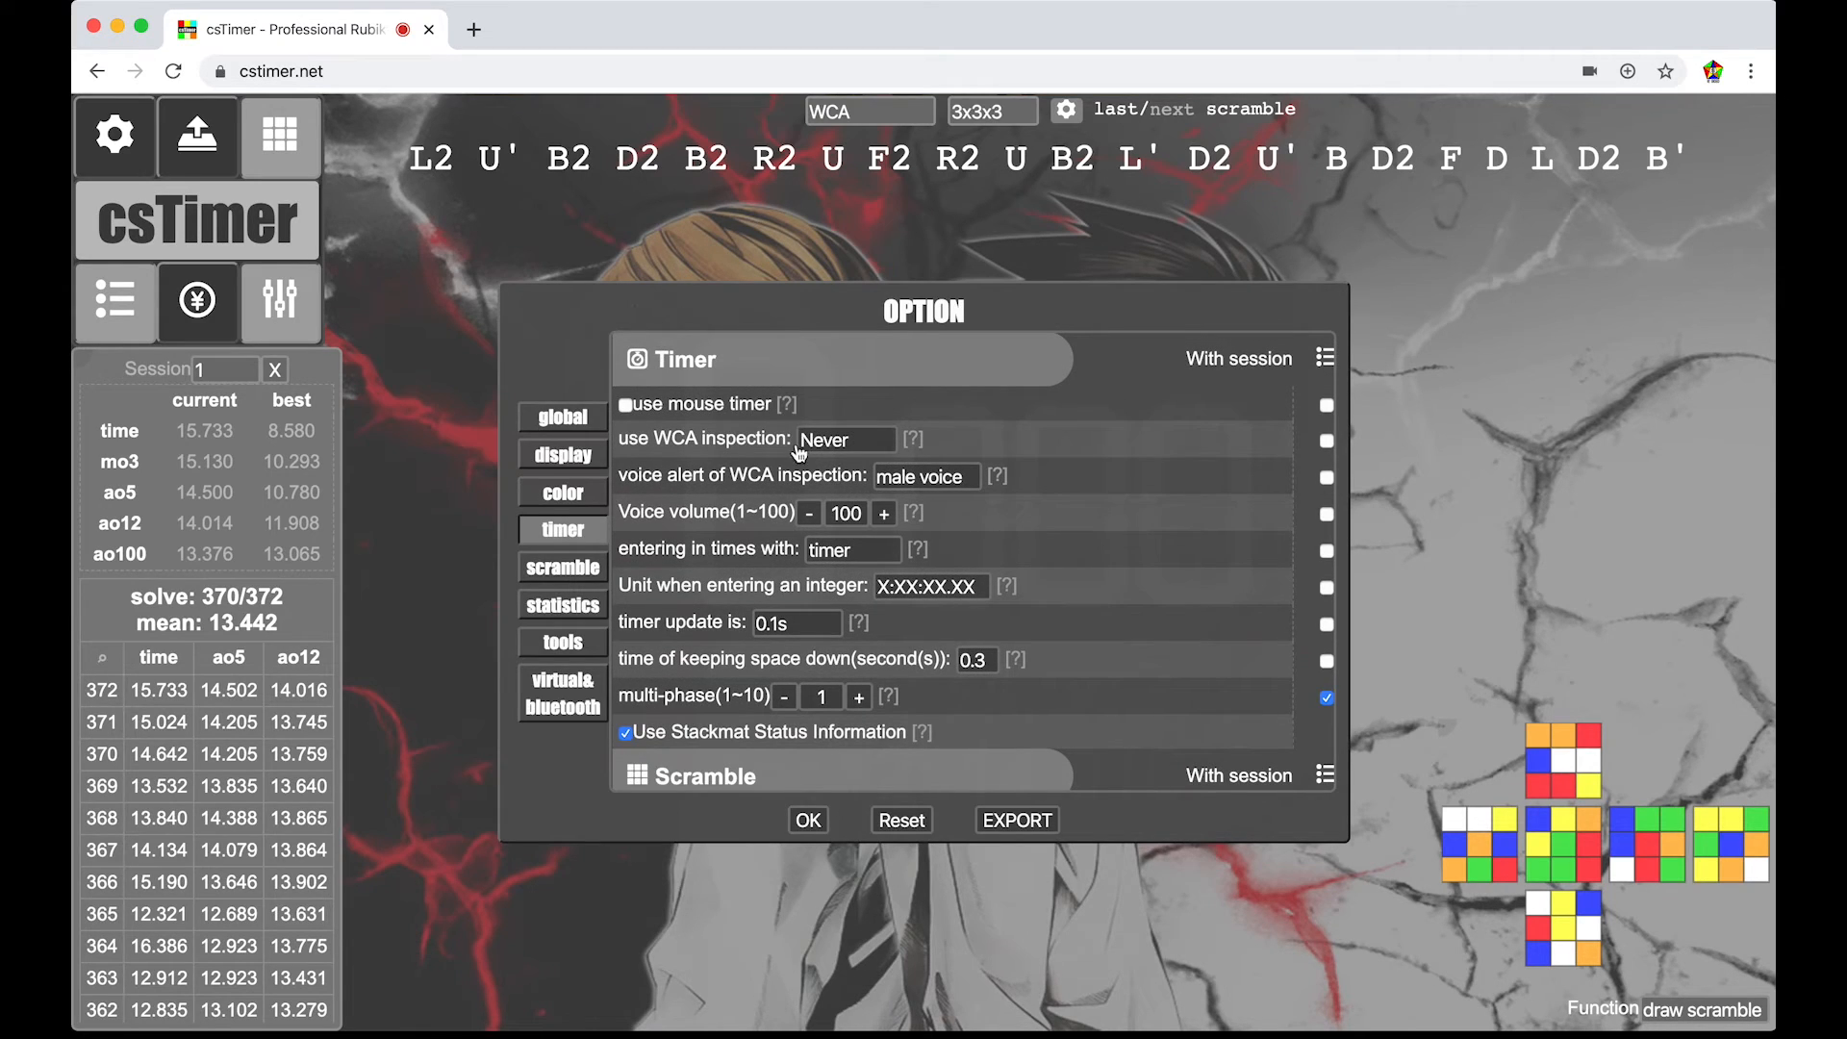
pyautogui.click(844, 439)
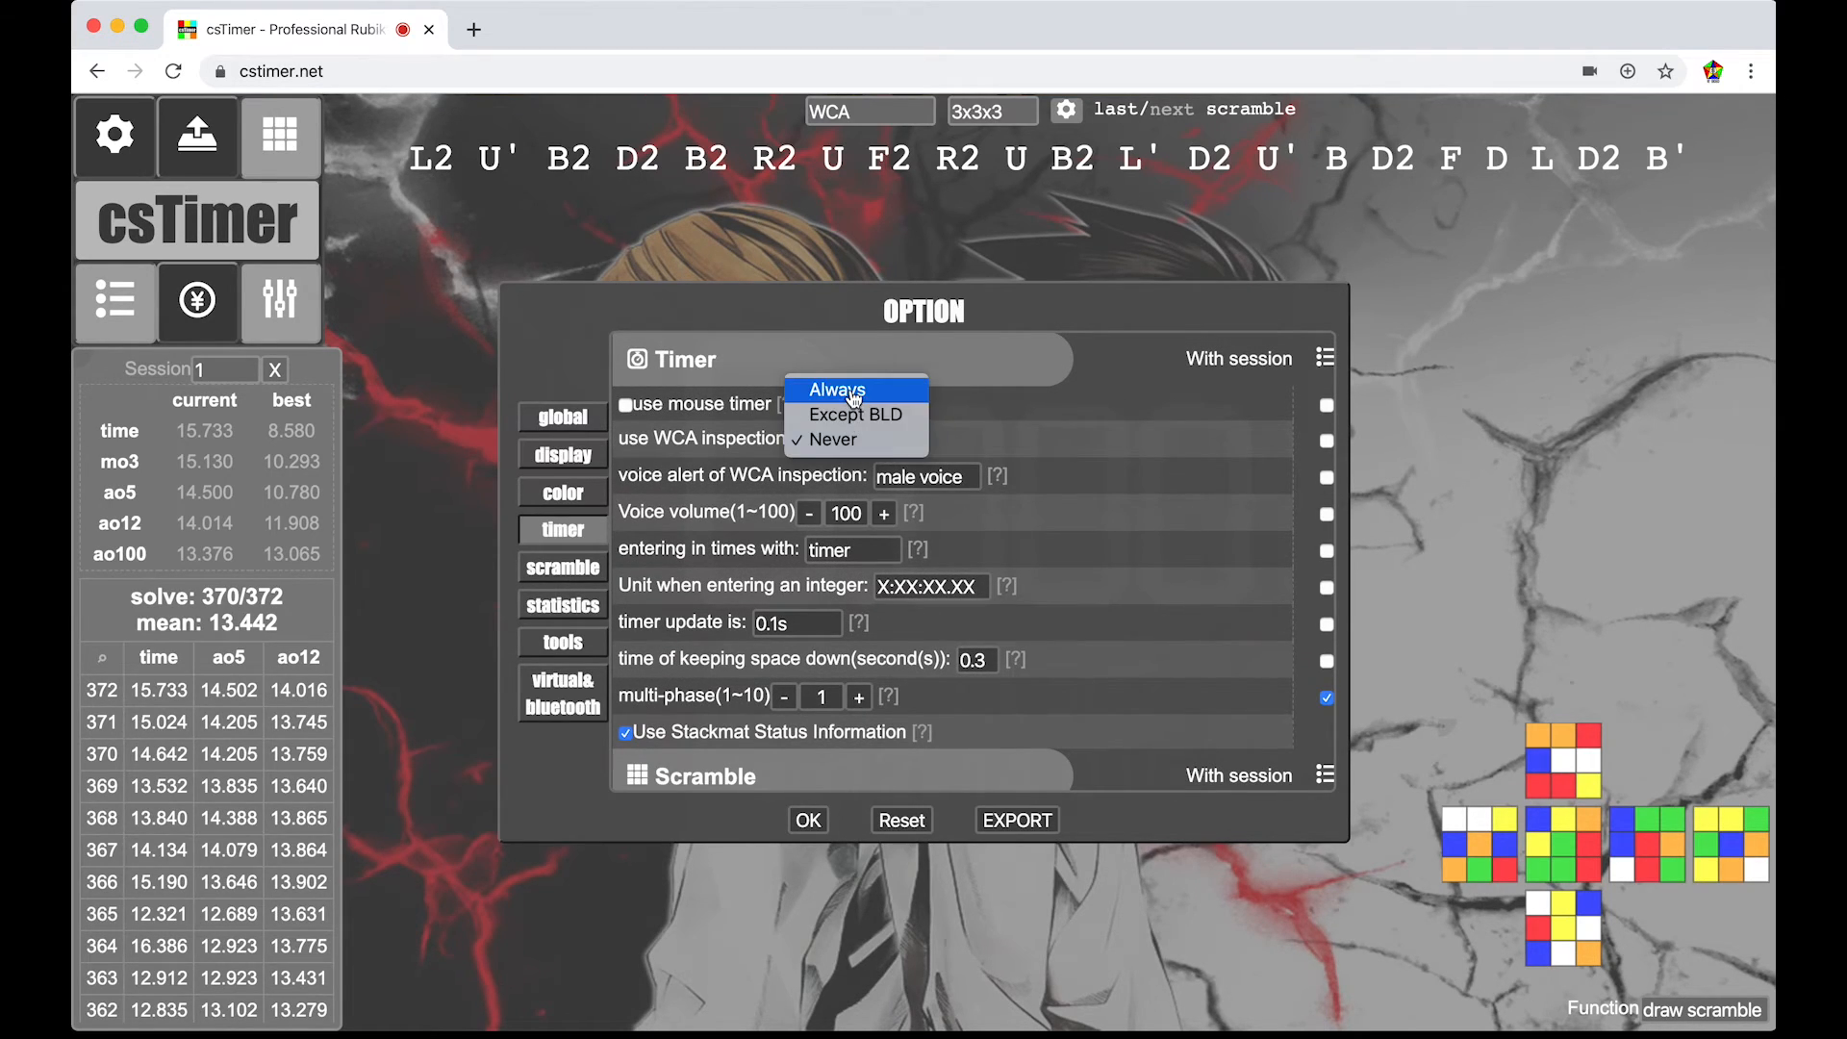
pyautogui.click(834, 389)
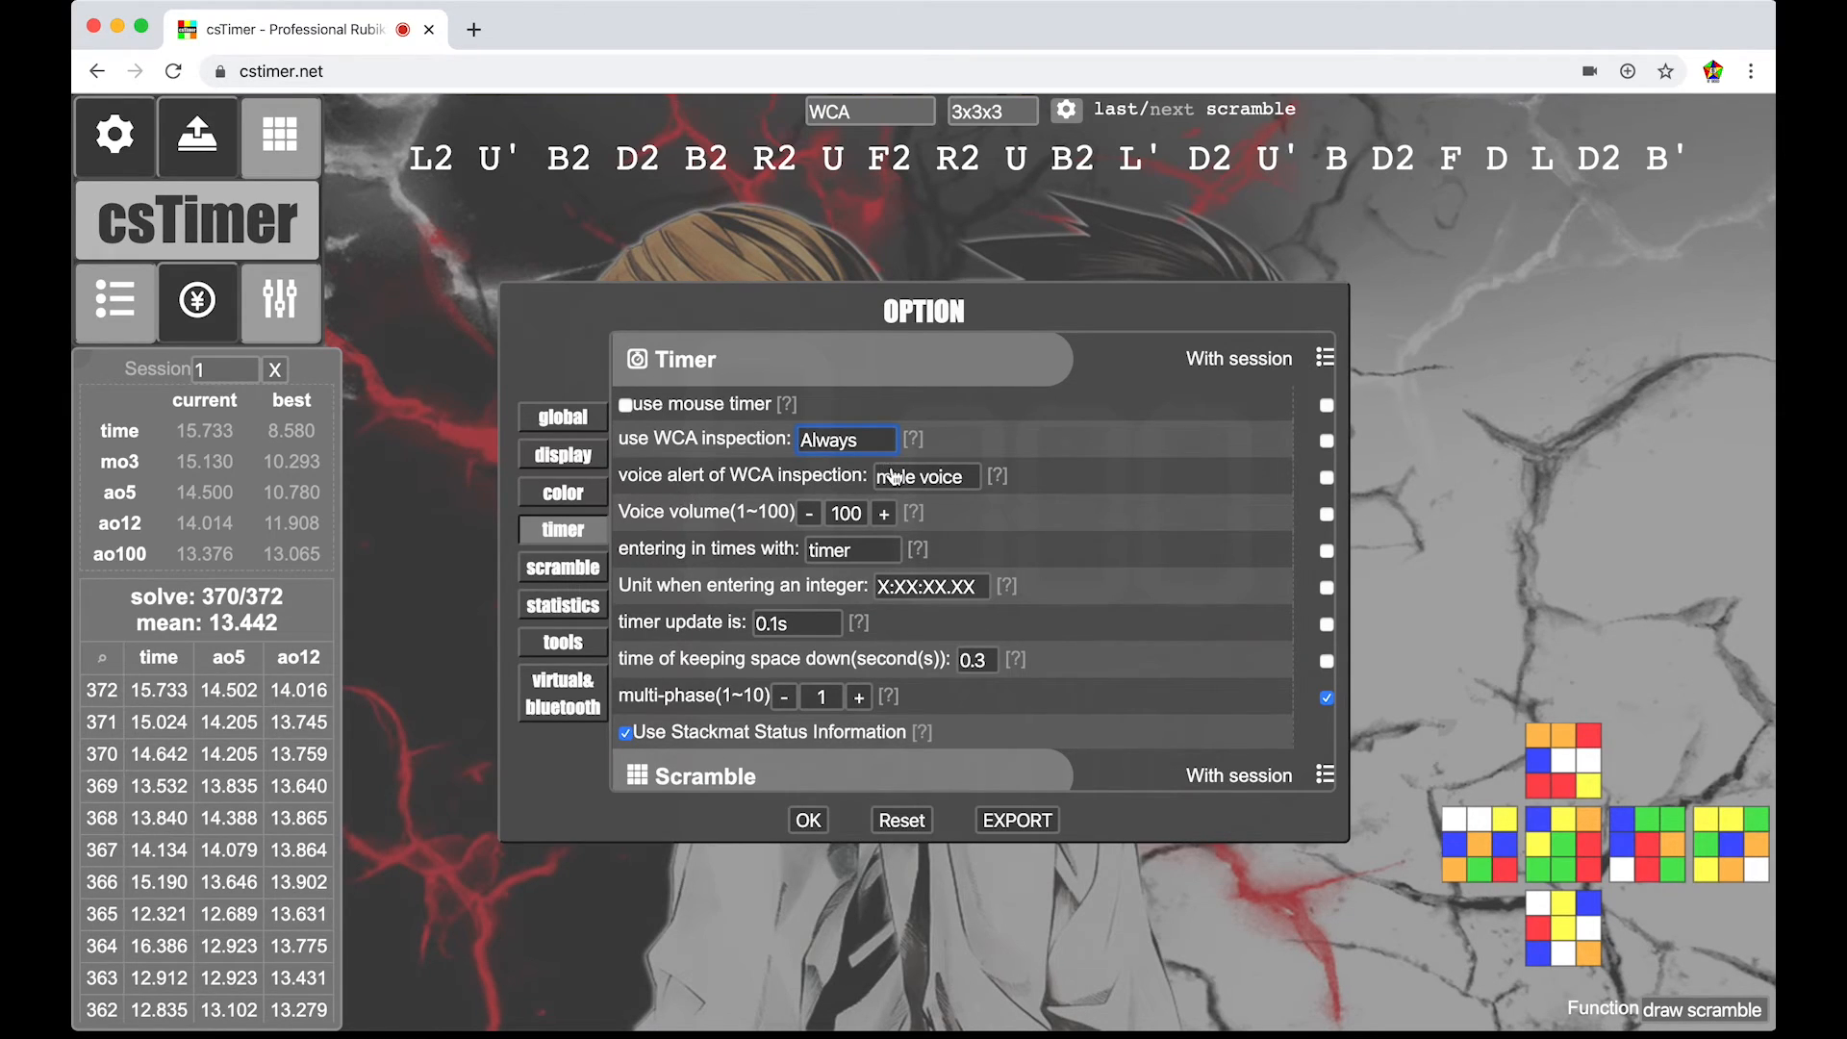
pyautogui.moveTo(885, 508)
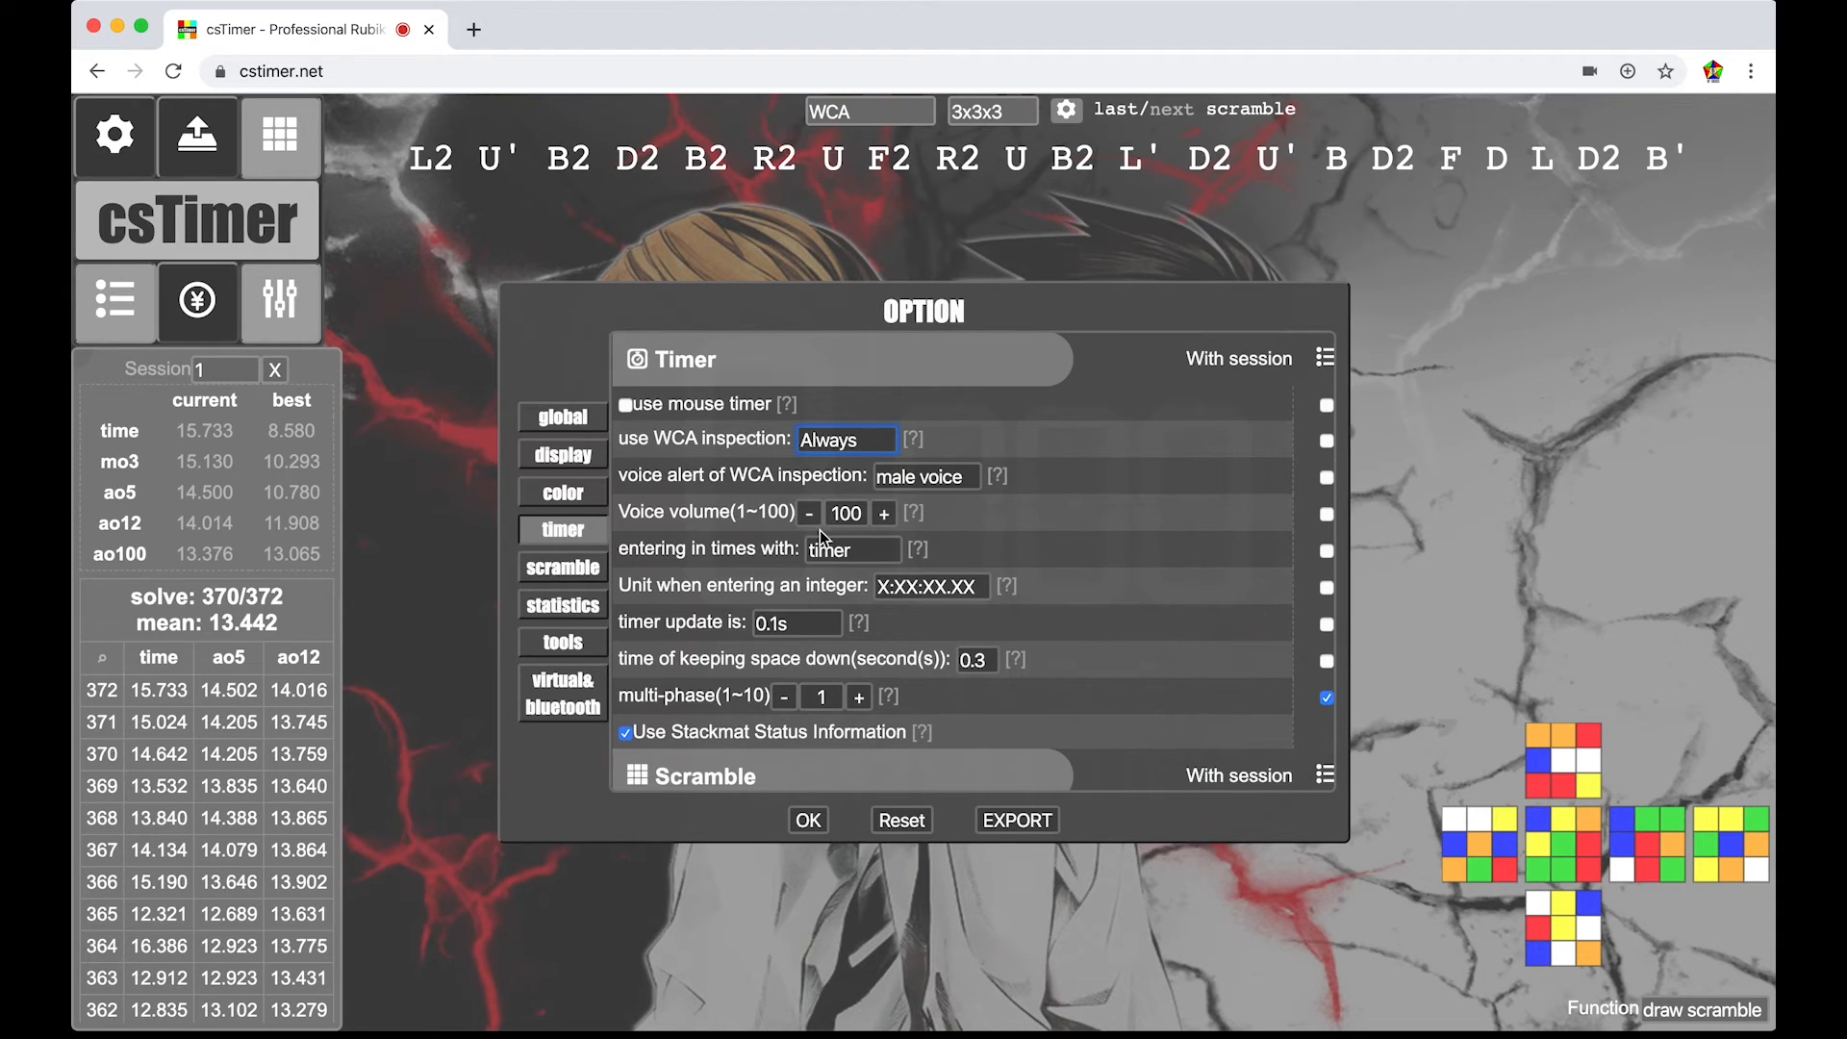
pyautogui.moveTo(656, 560)
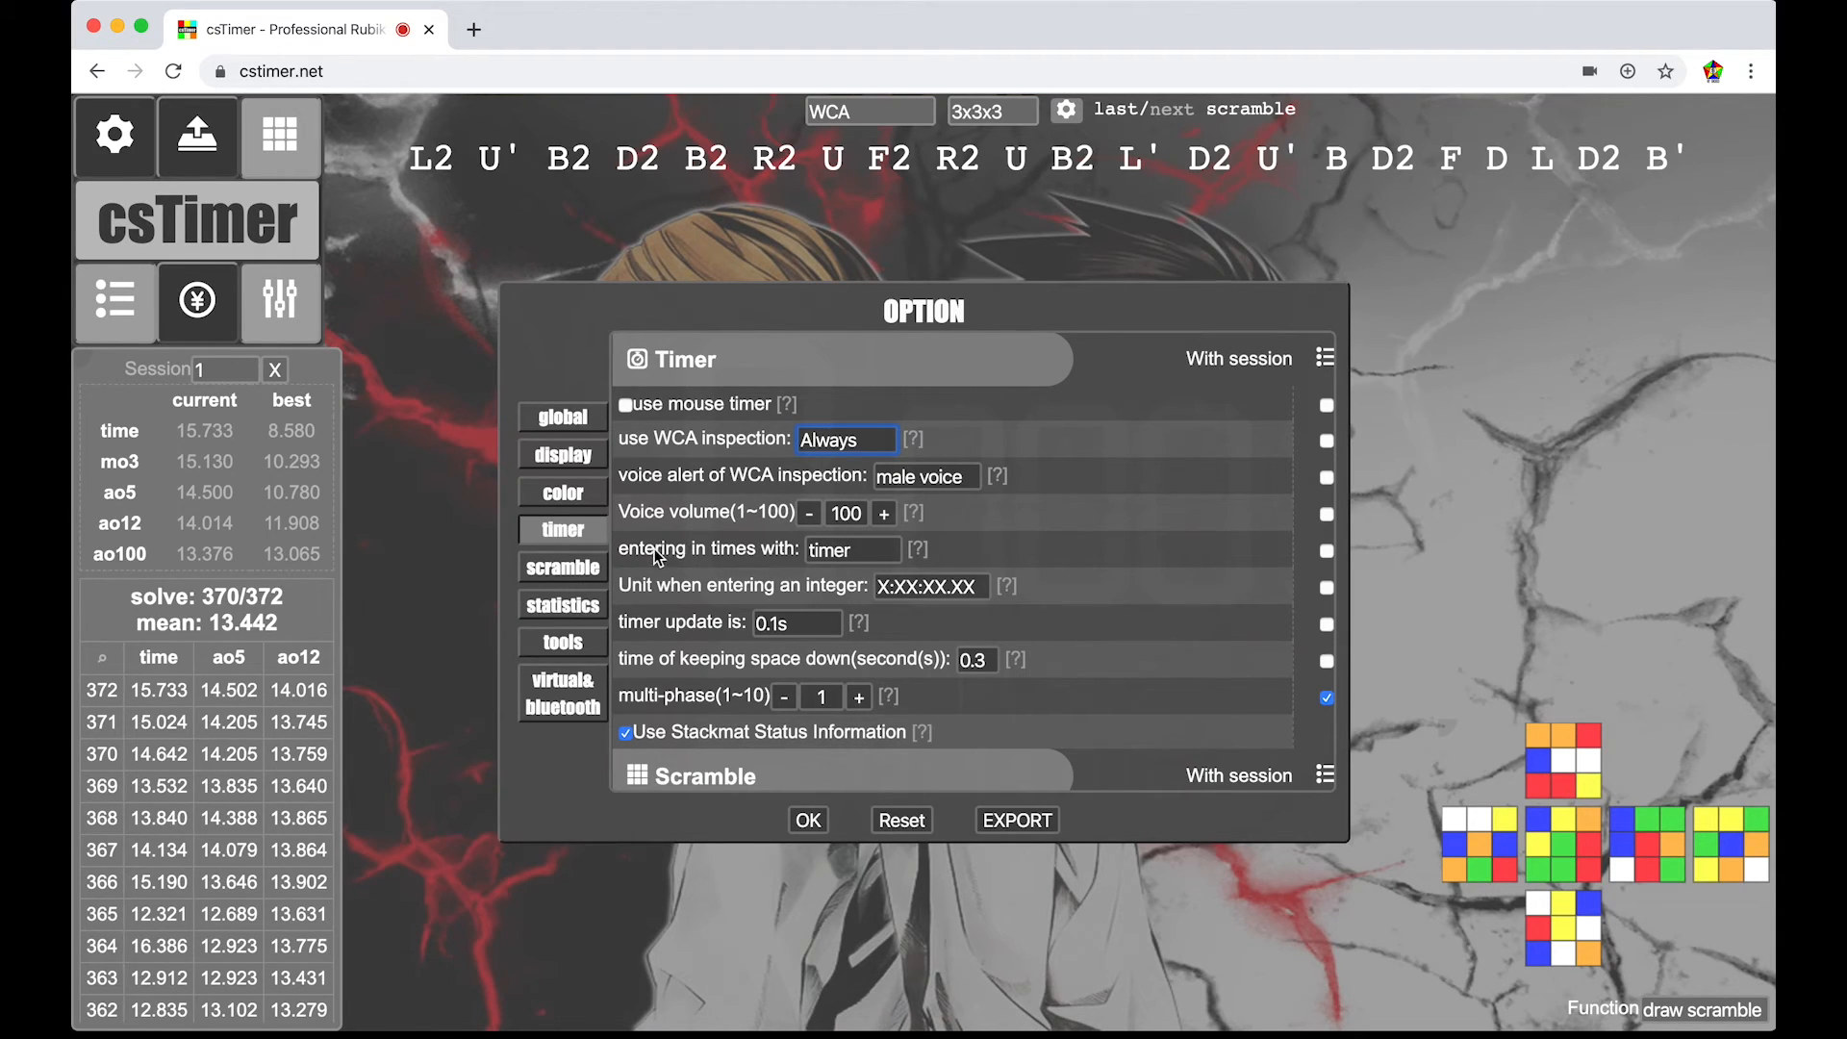
pyautogui.click(853, 550)
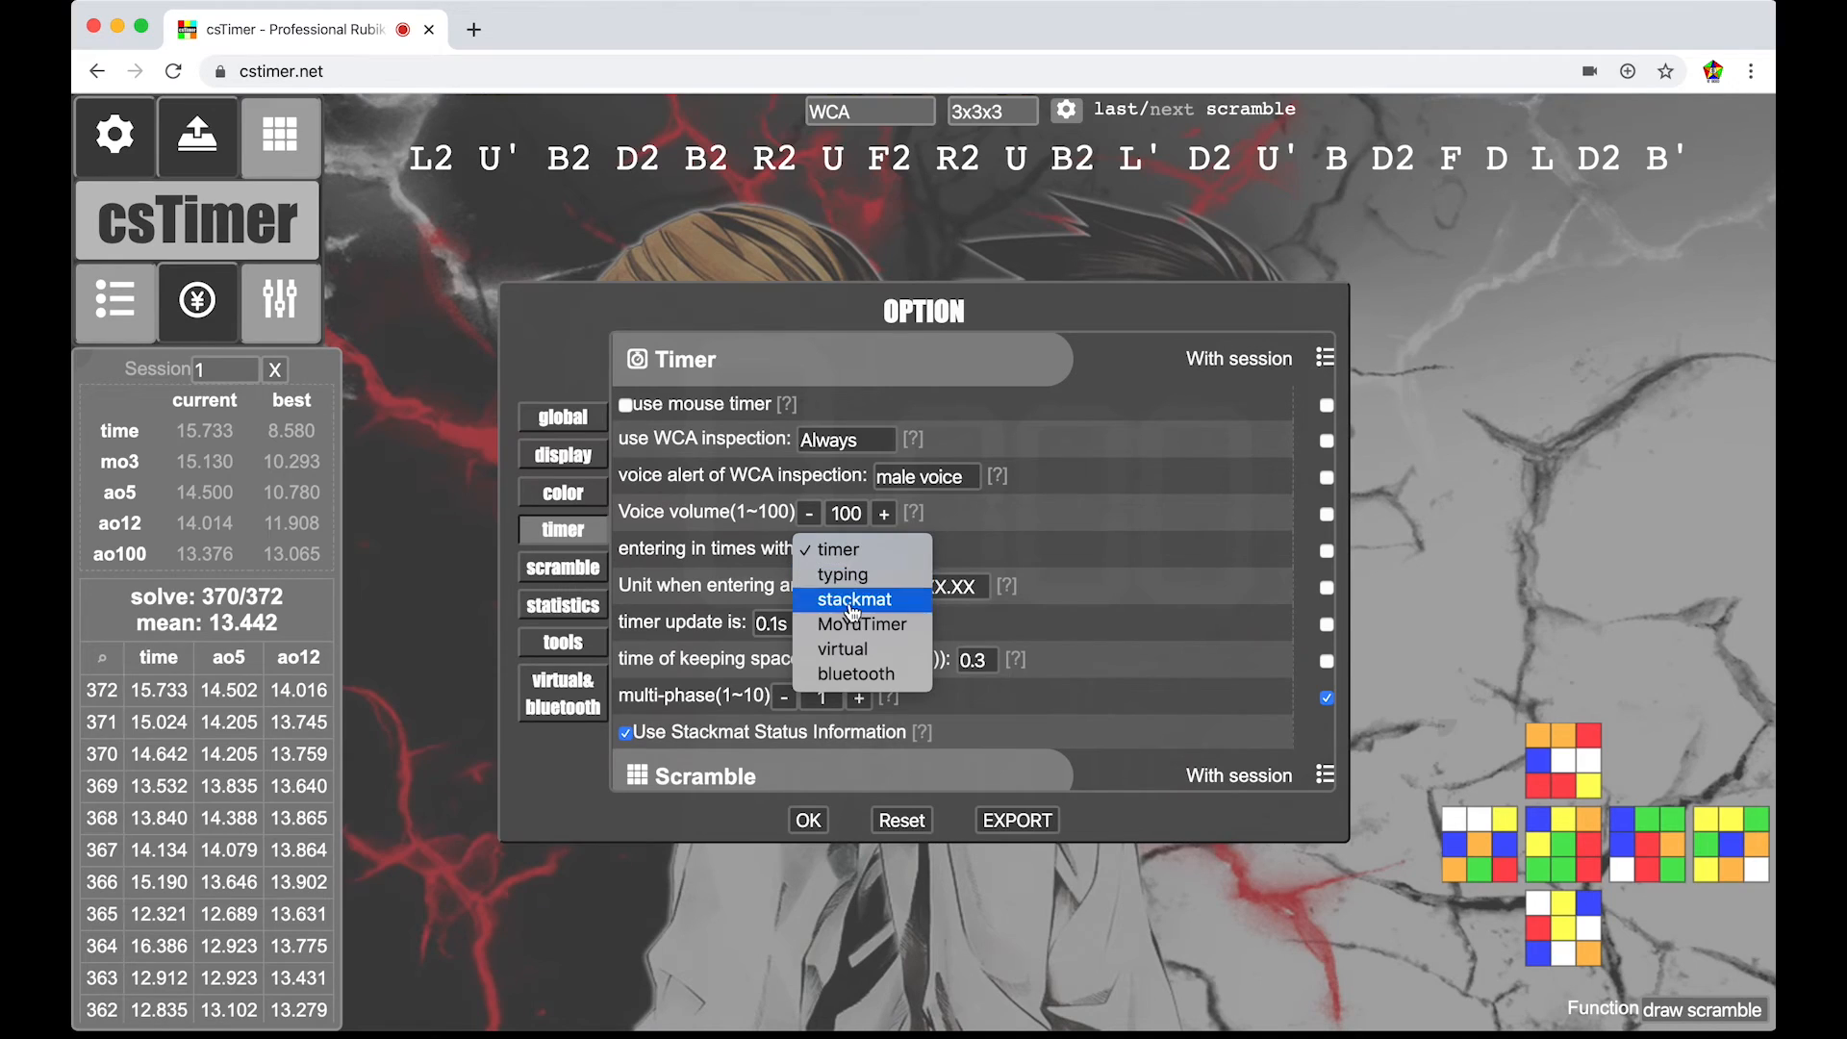
pyautogui.click(854, 600)
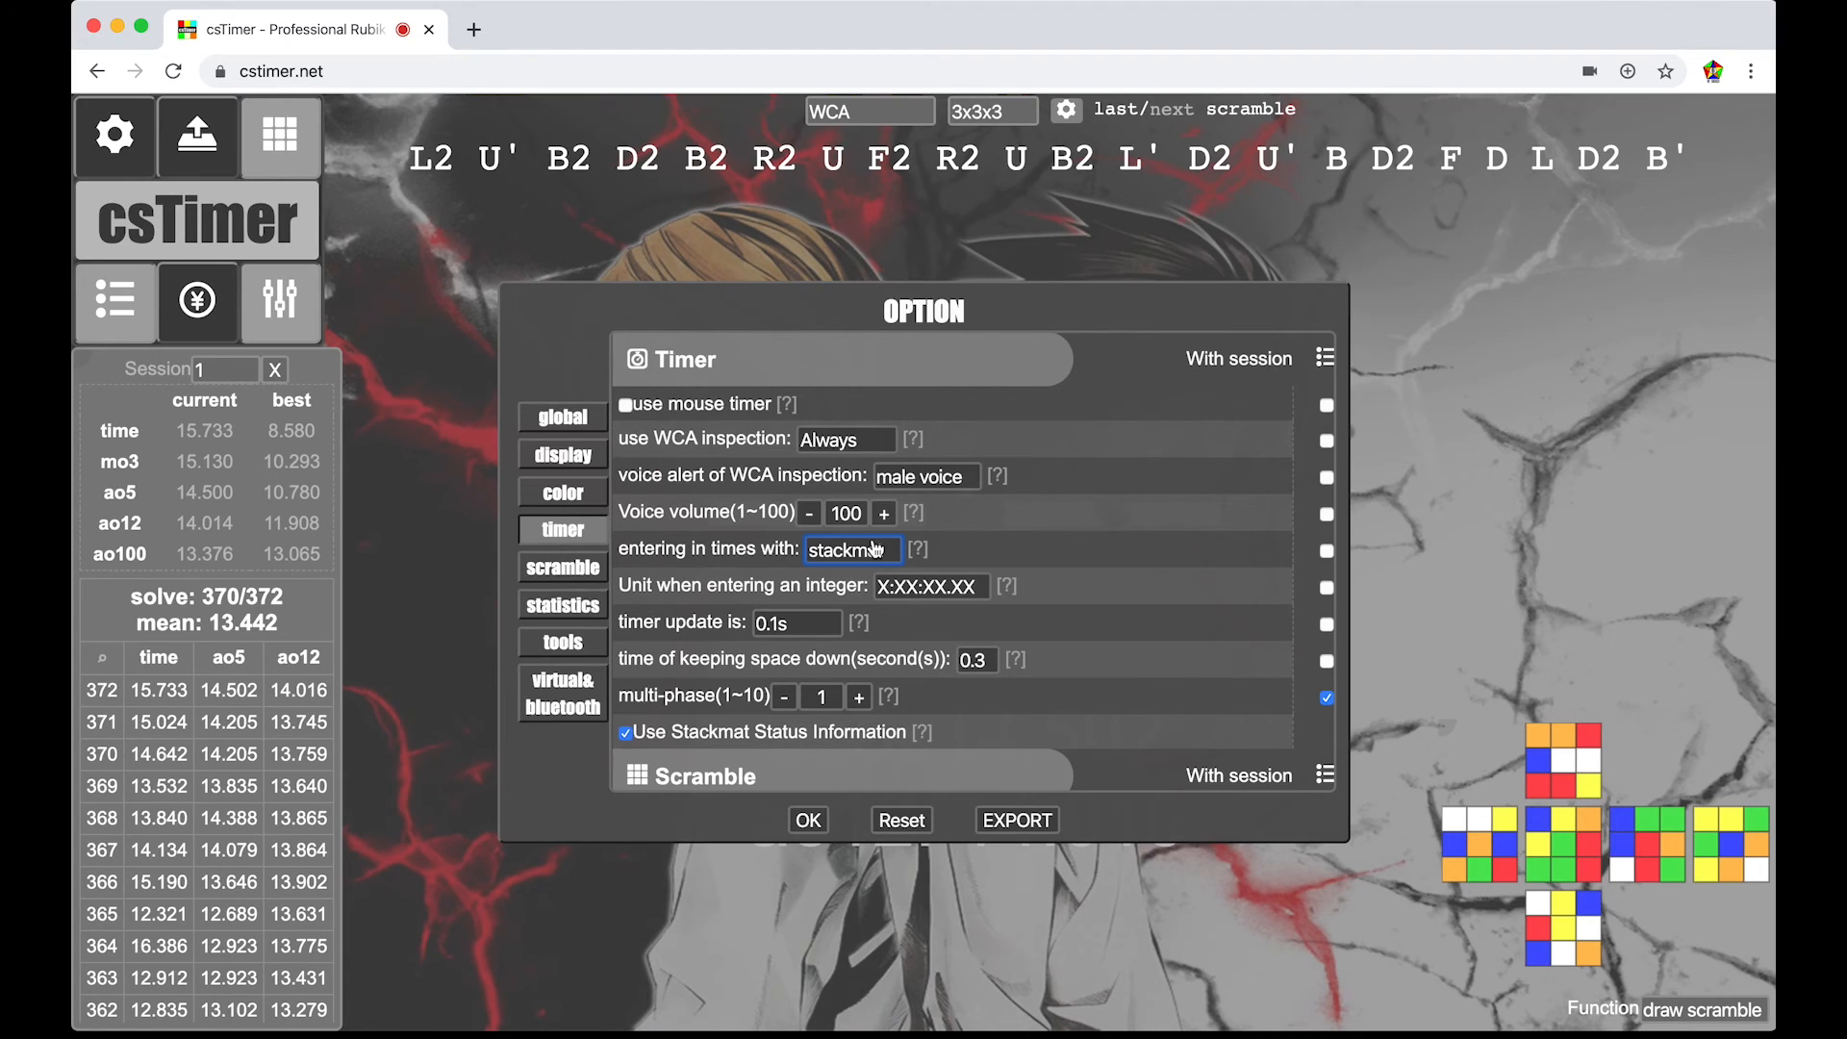
pyautogui.click(797, 623)
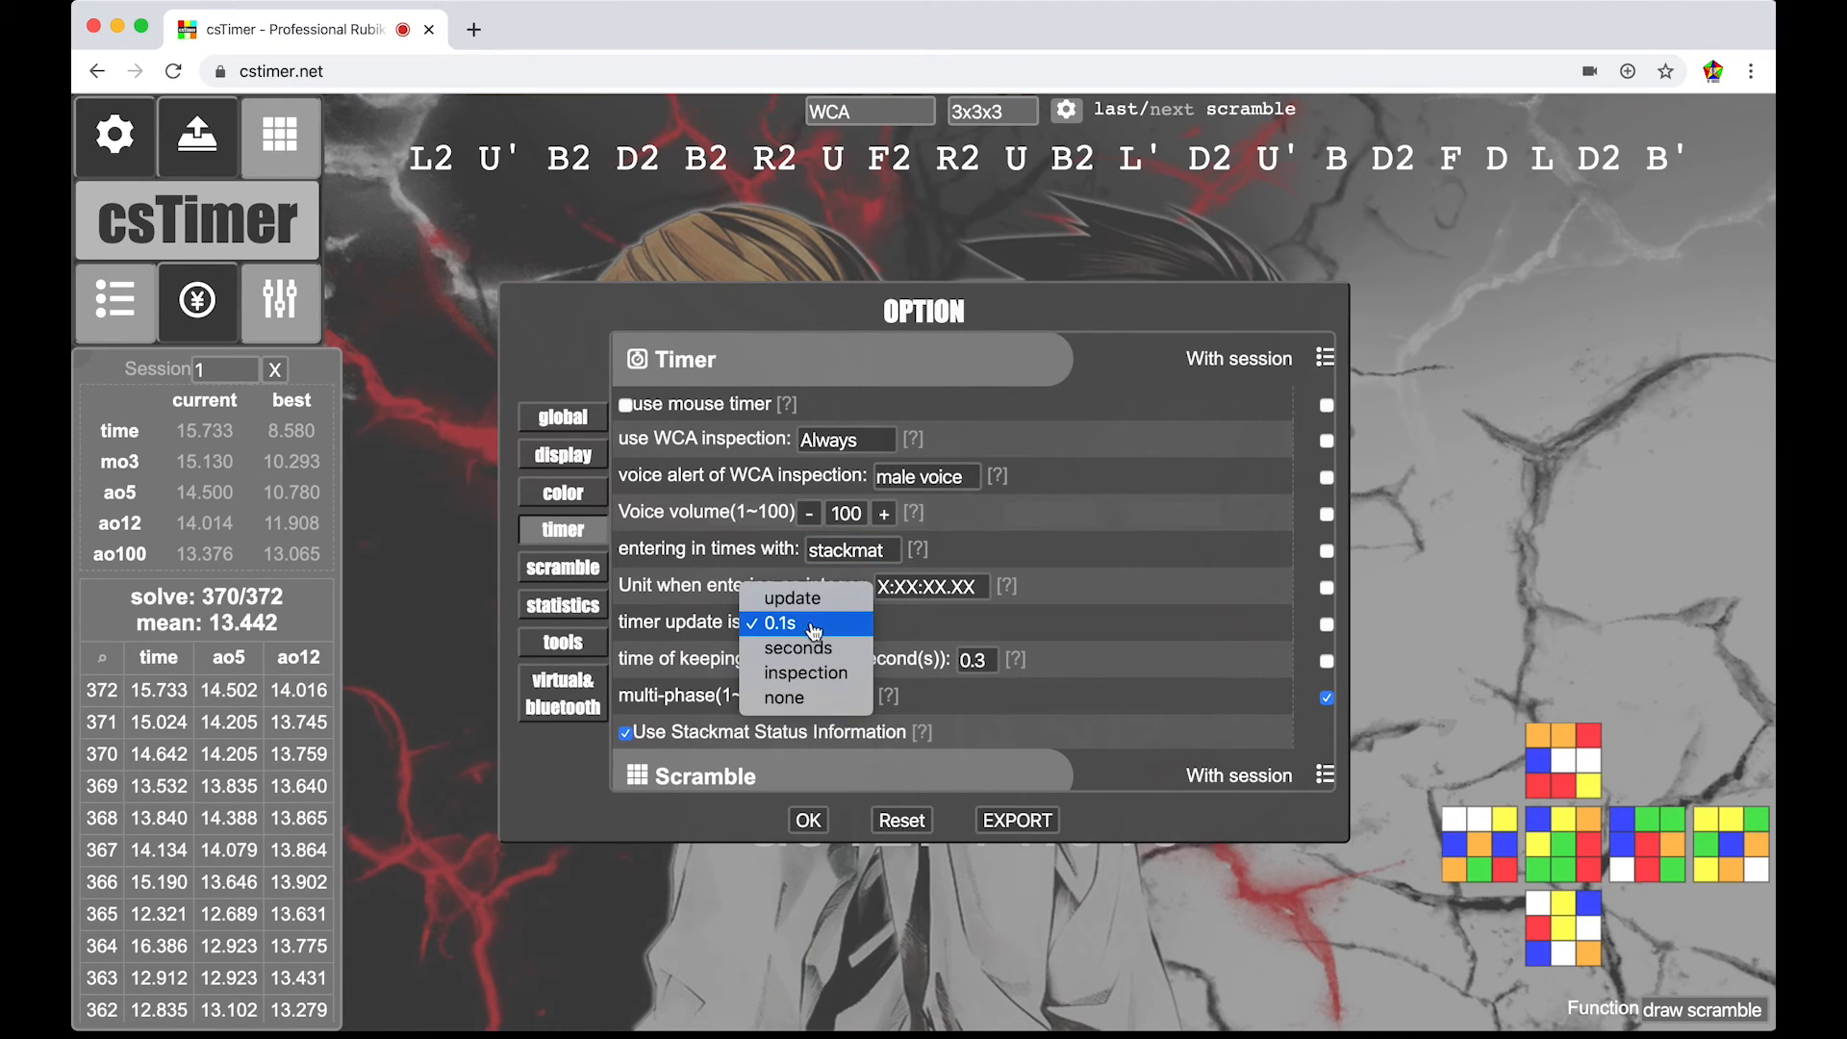
pyautogui.click(777, 624)
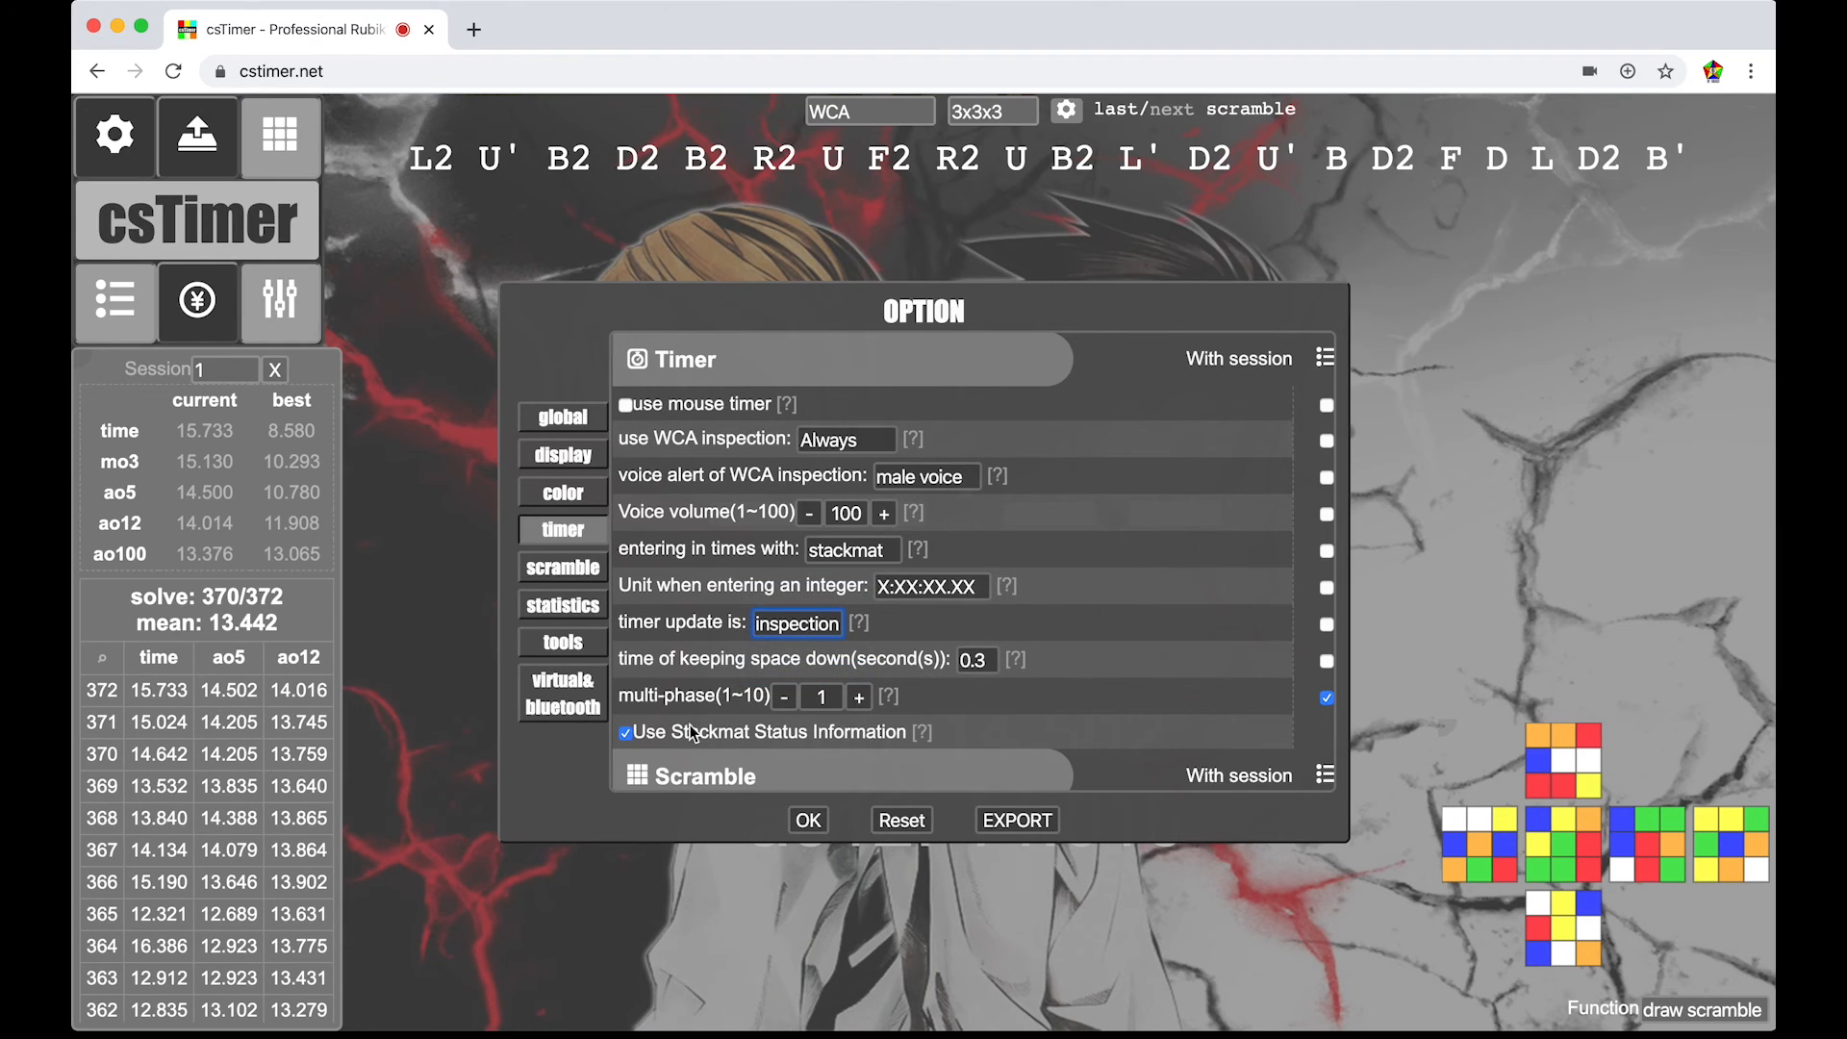
pyautogui.moveTo(792, 740)
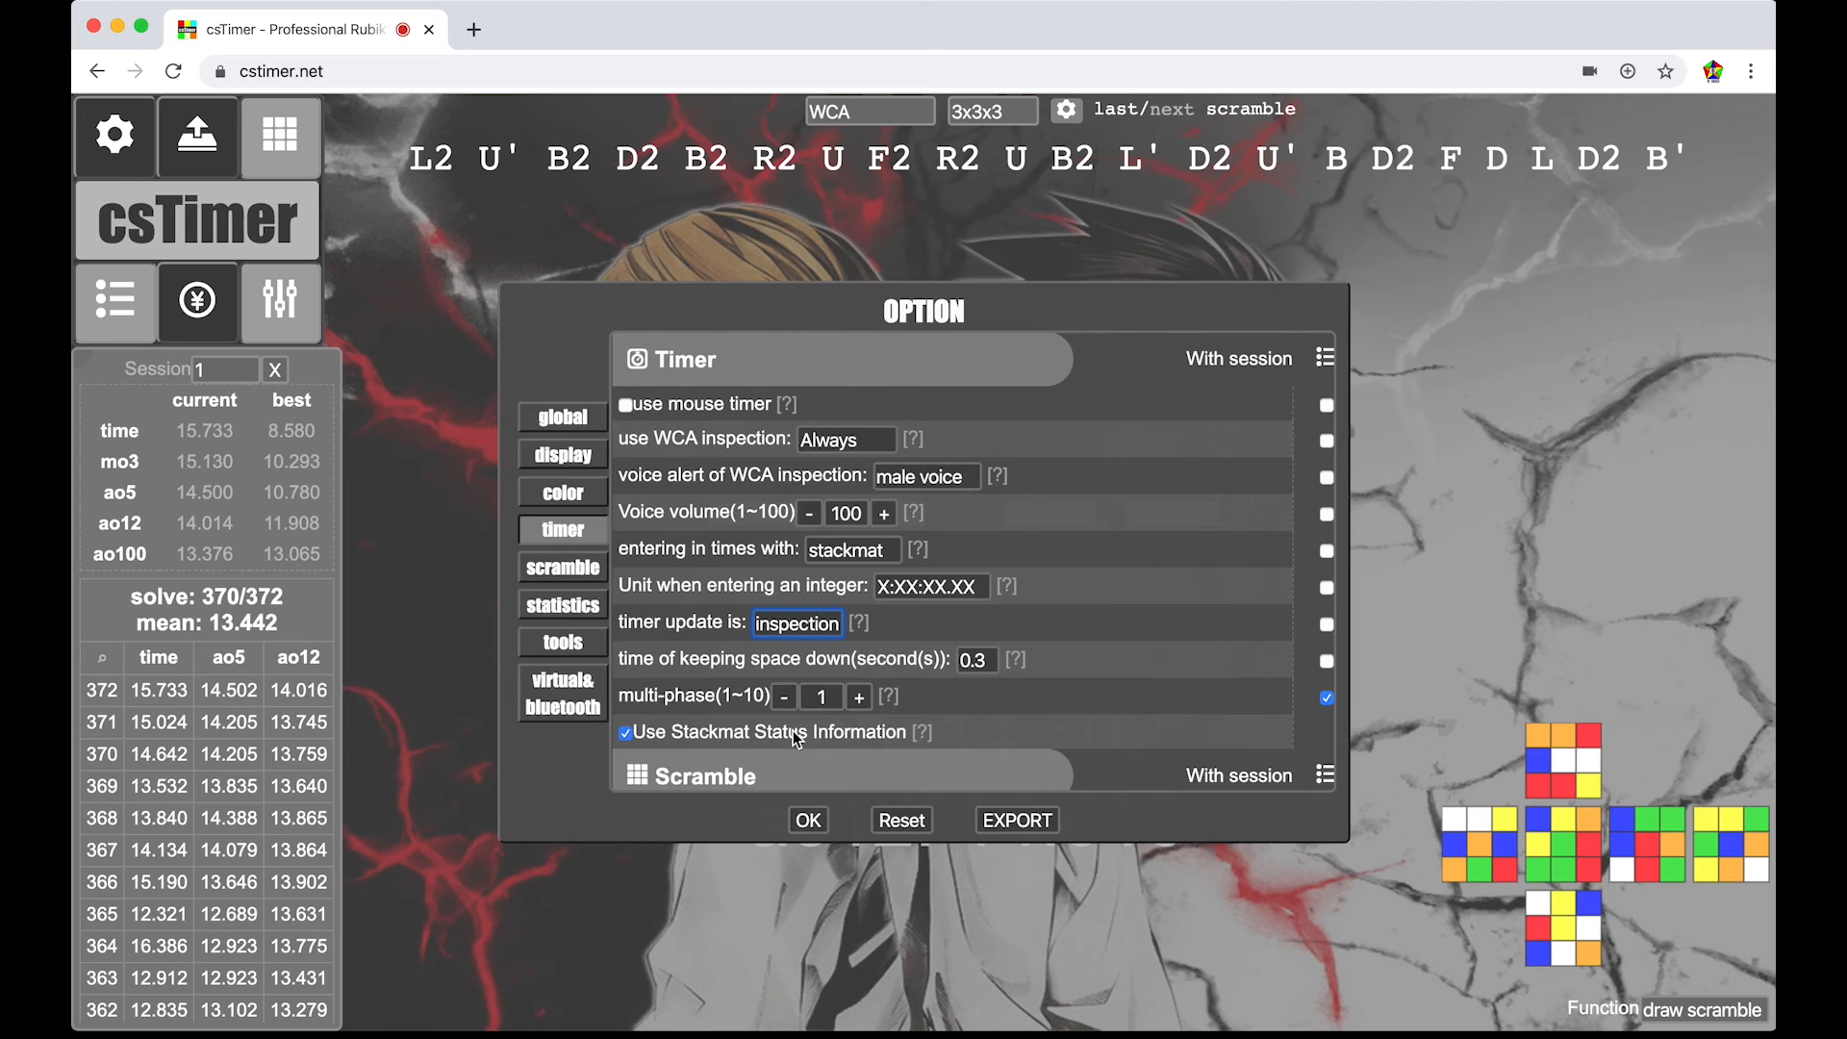
pyautogui.moveTo(712, 806)
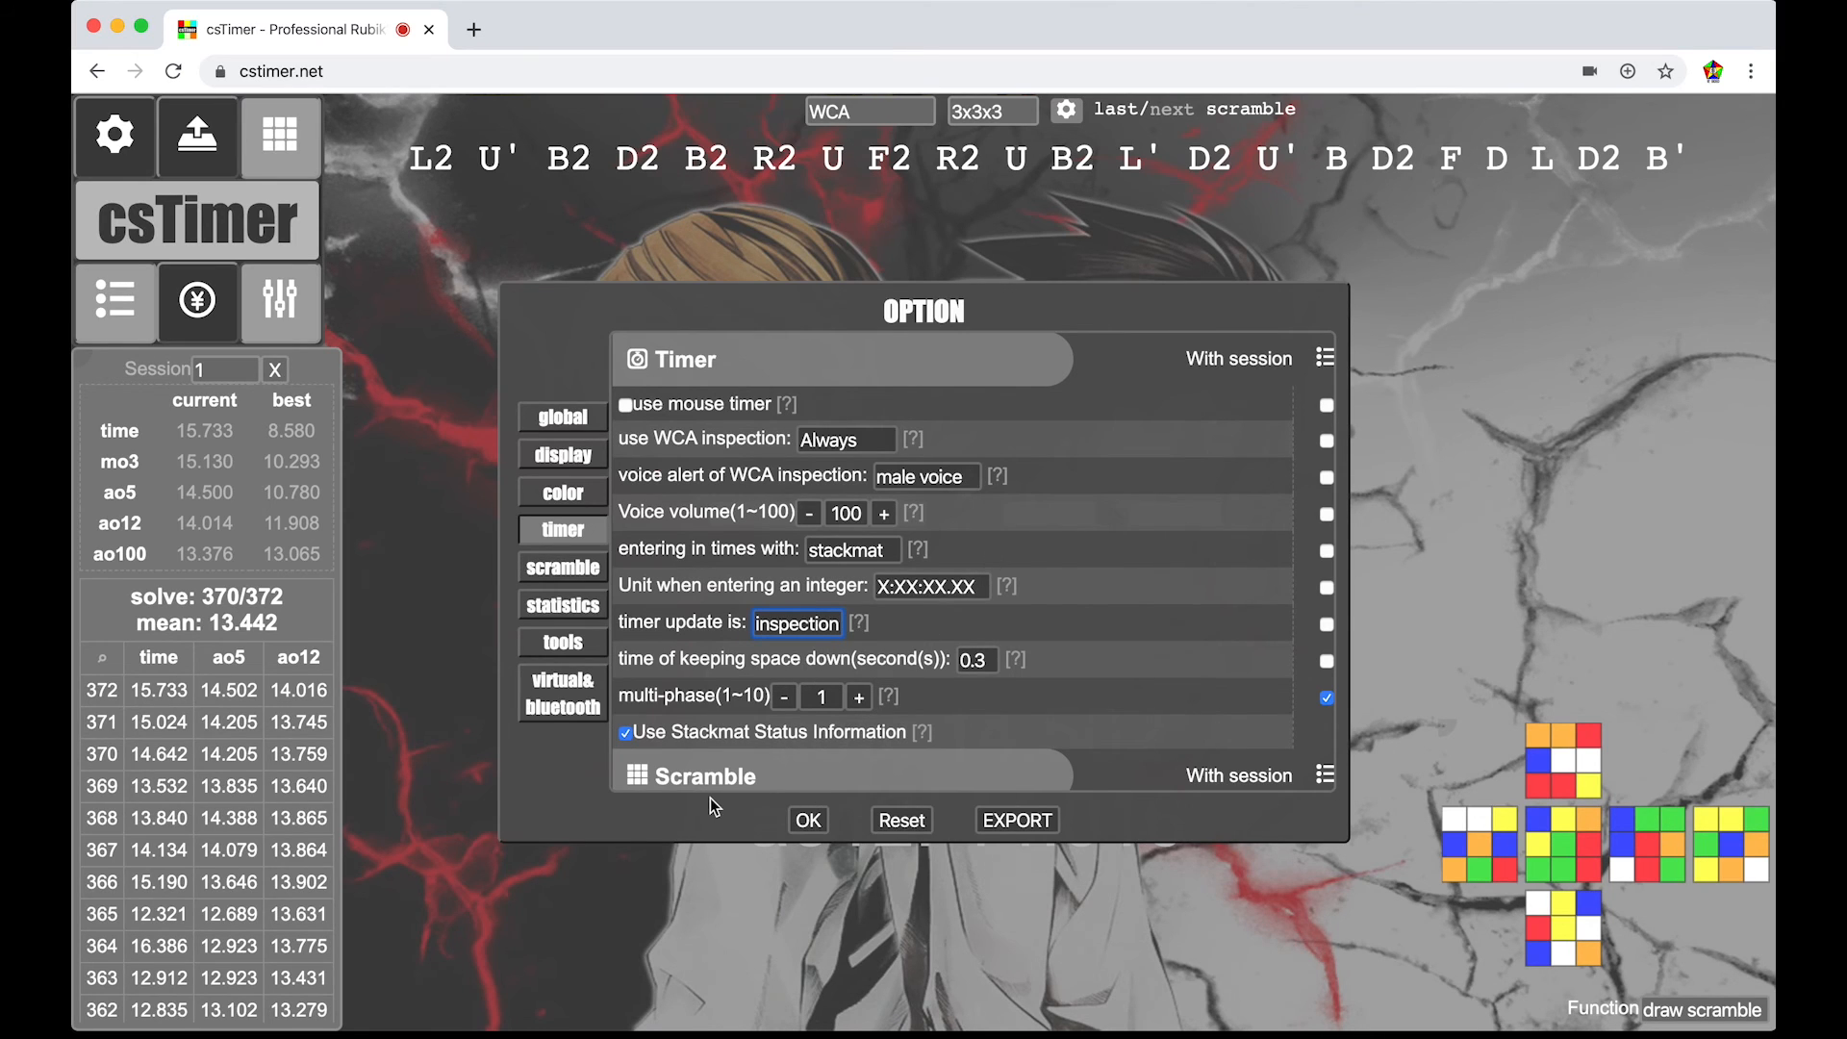
# - Apply the timer options so the display shows dashes awaiting stackmat input
pyautogui.click(808, 819)
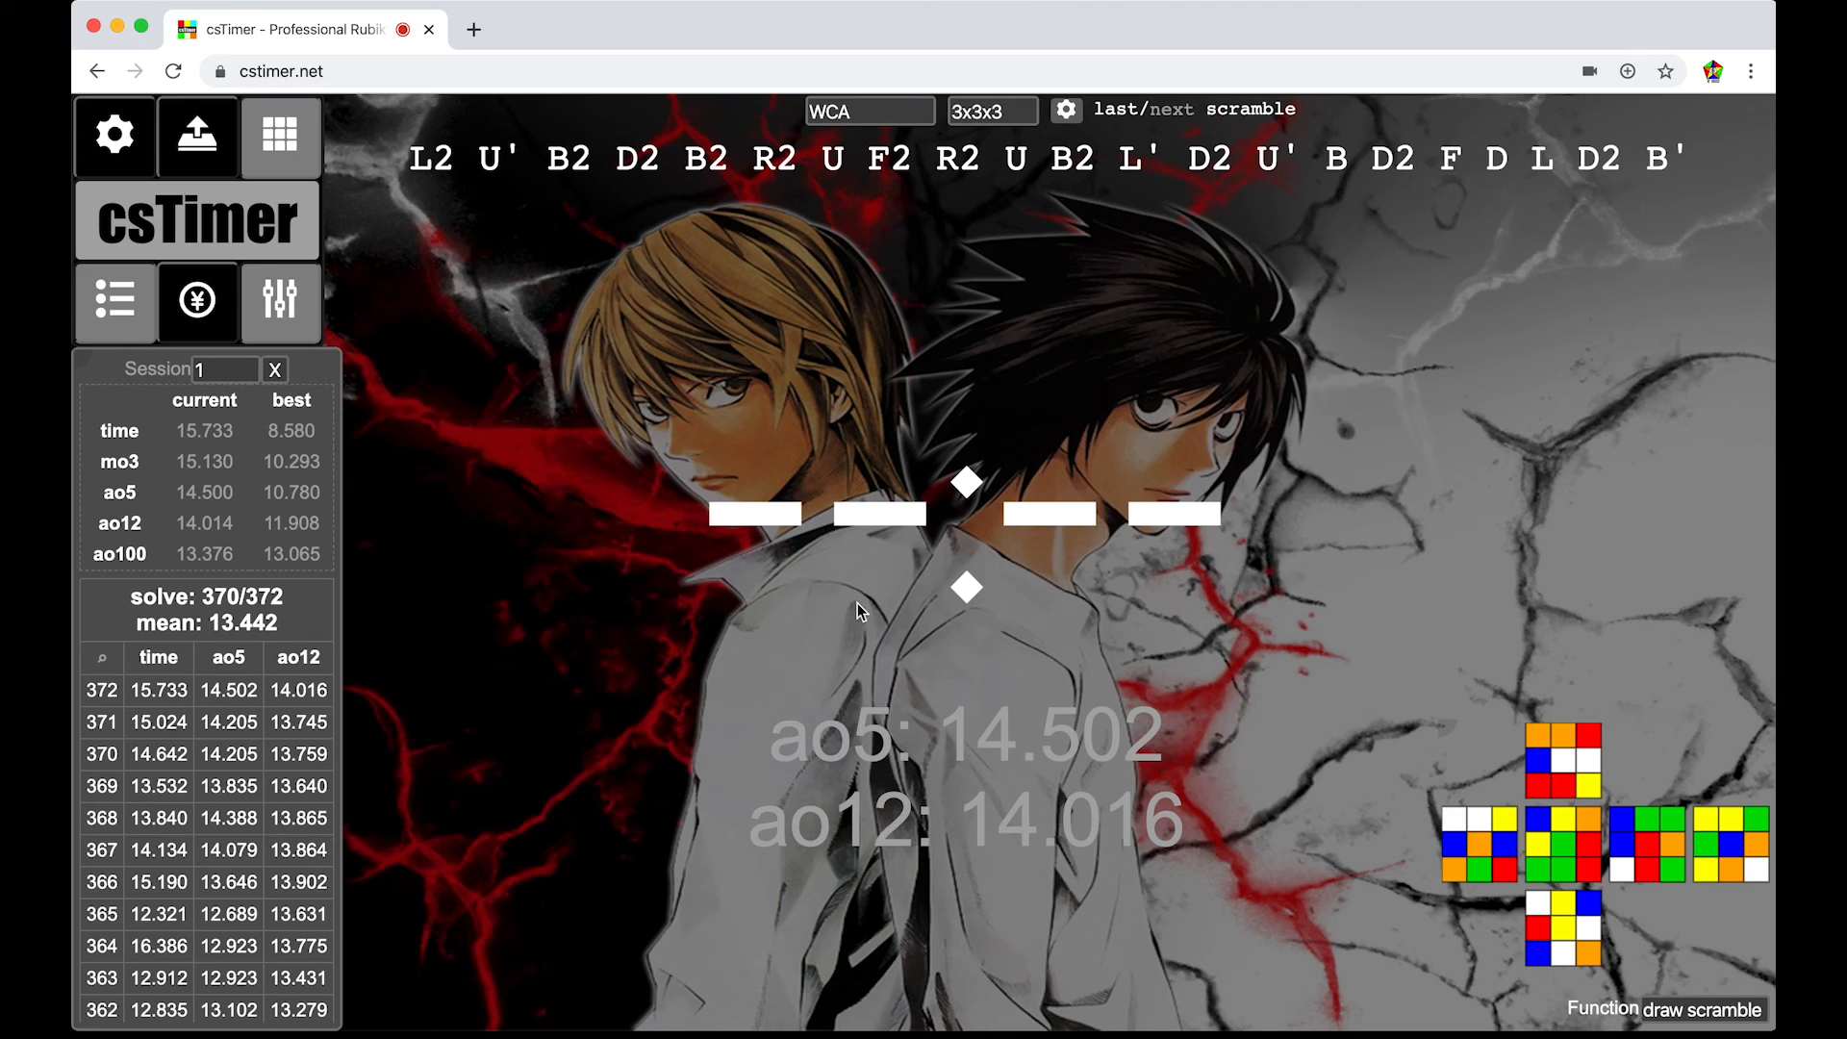
pyautogui.moveTo(1442, 435)
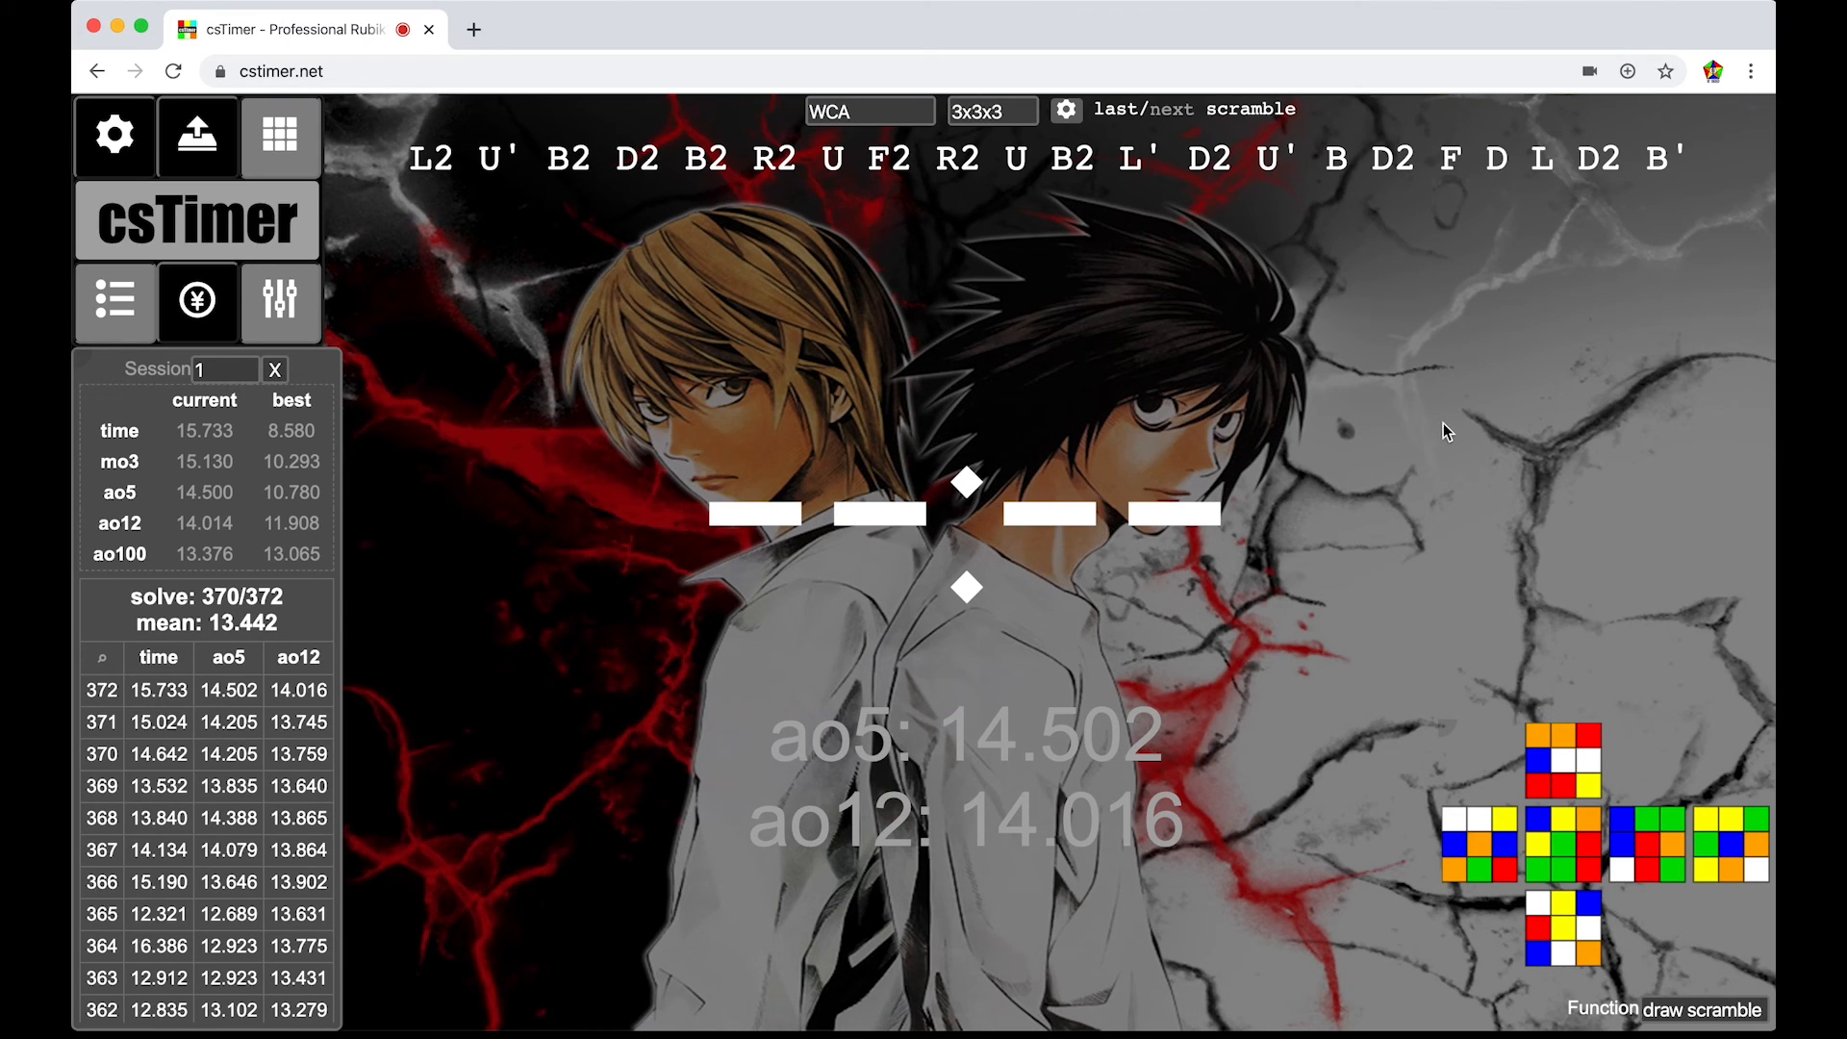
pyautogui.moveTo(1277, 552)
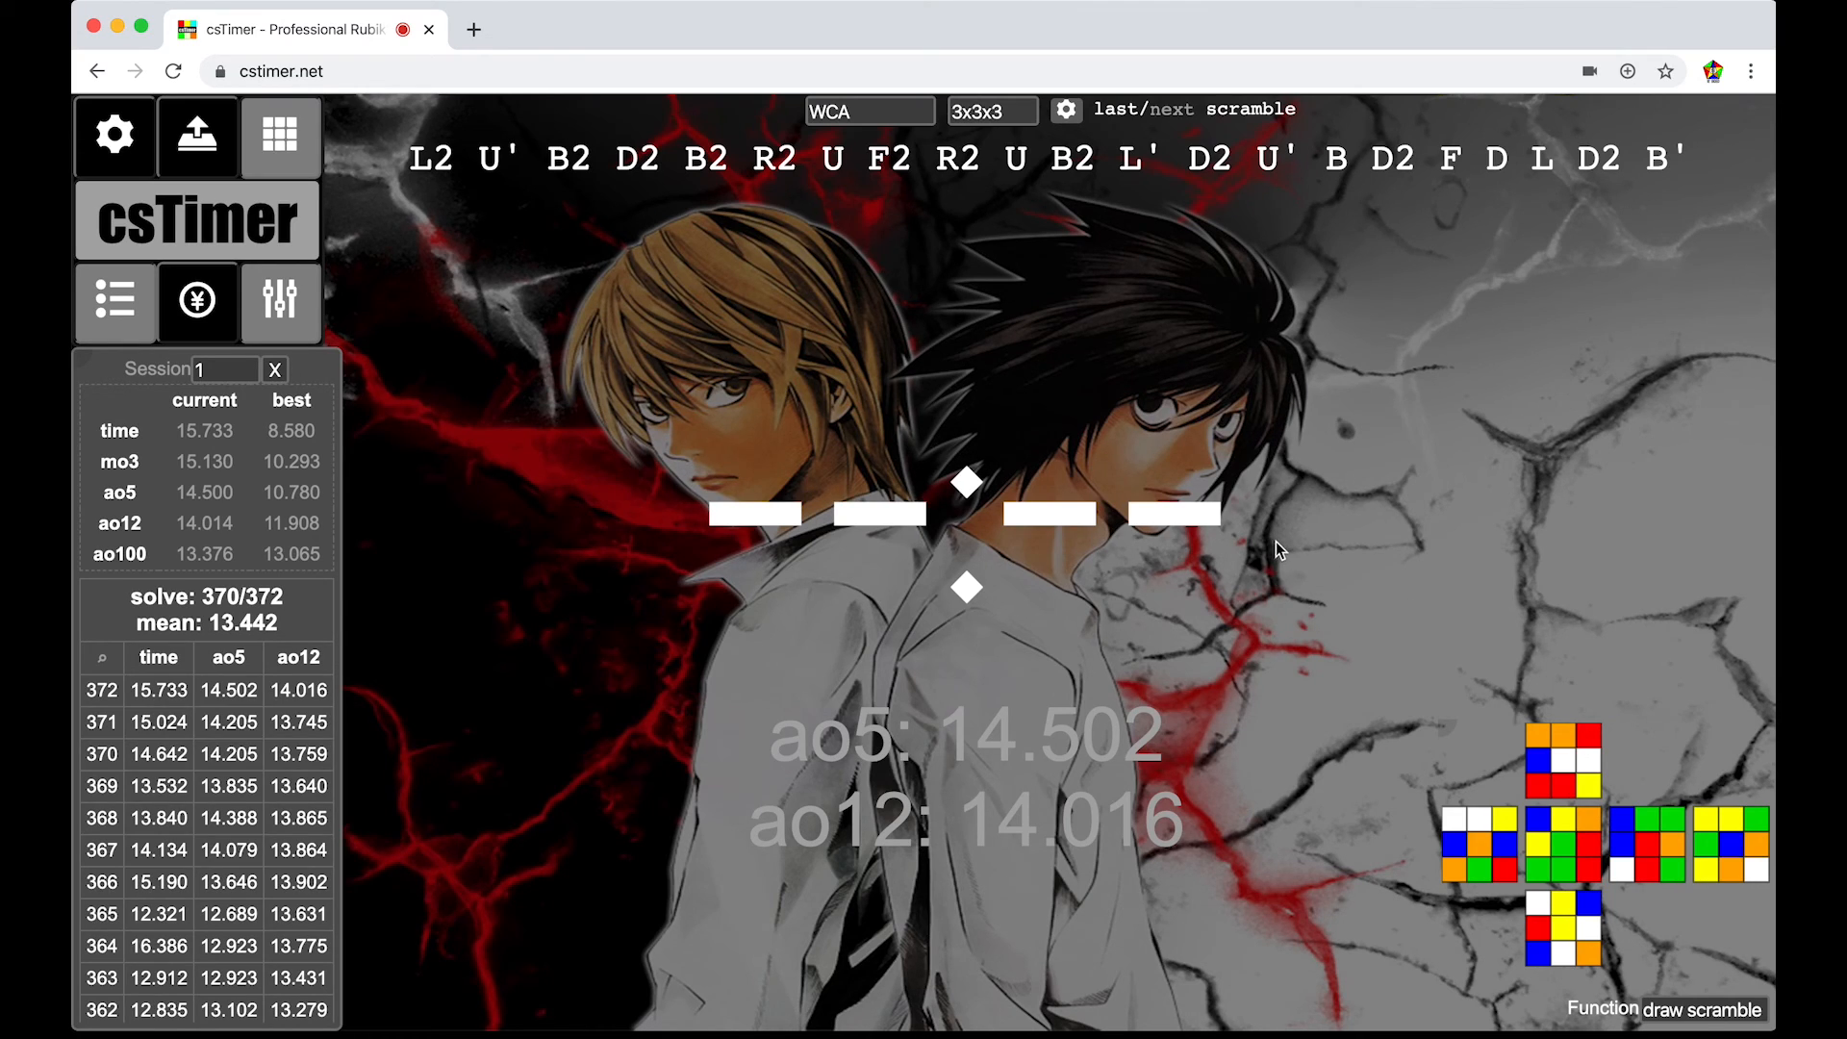